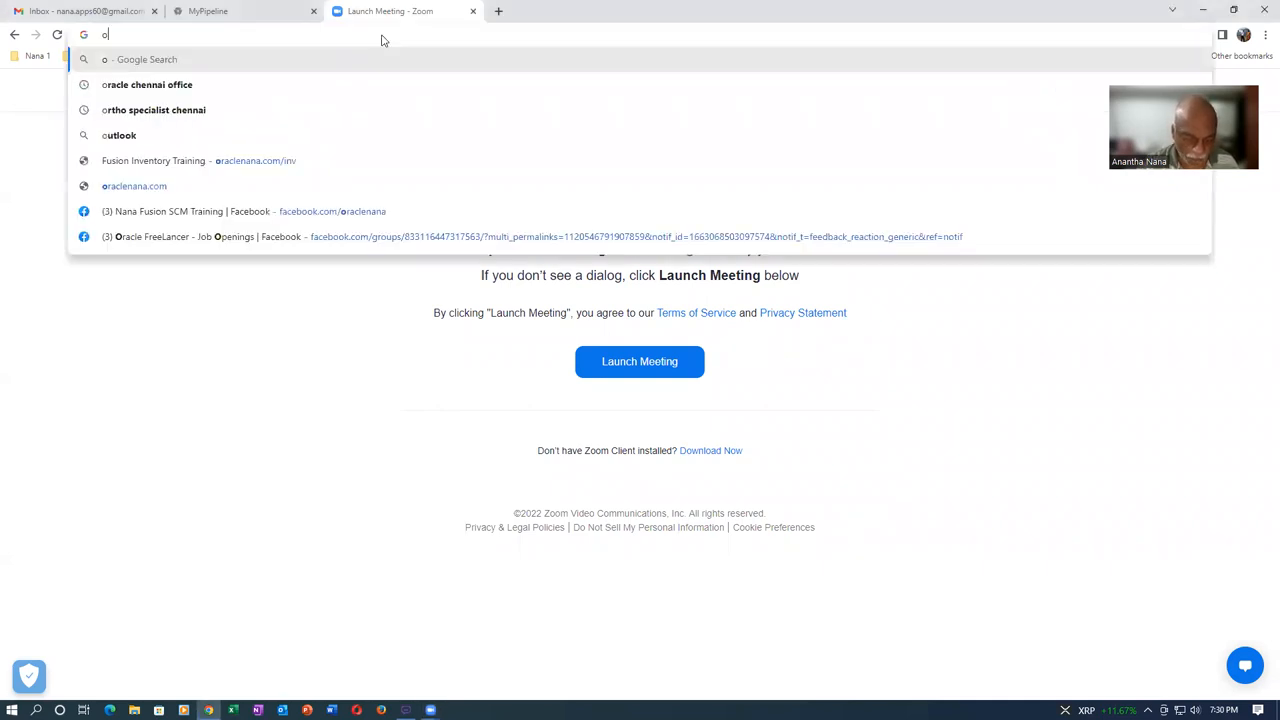
Load oraclenana.com/inv, the Fusion Inventory Online training page.
{"action": "type", "text": "raclenana.com/inv"}
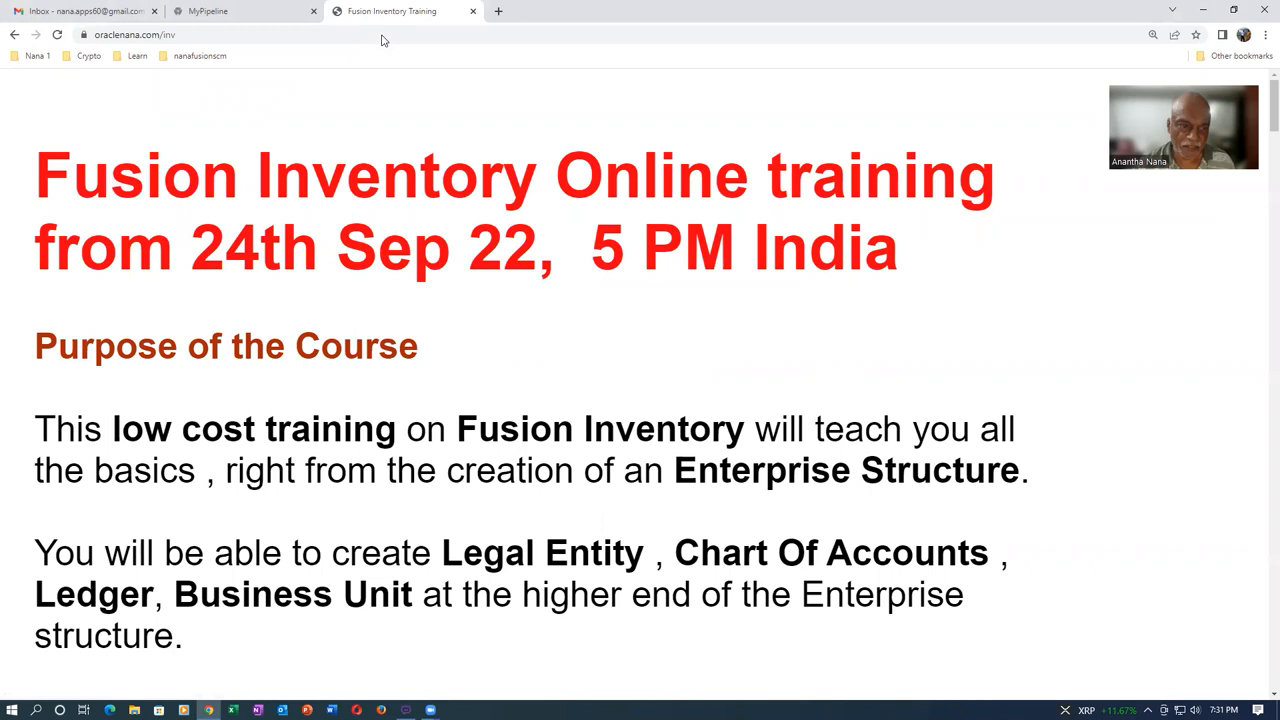
{"action": "mouse_move", "coordinate": [616, 296]}
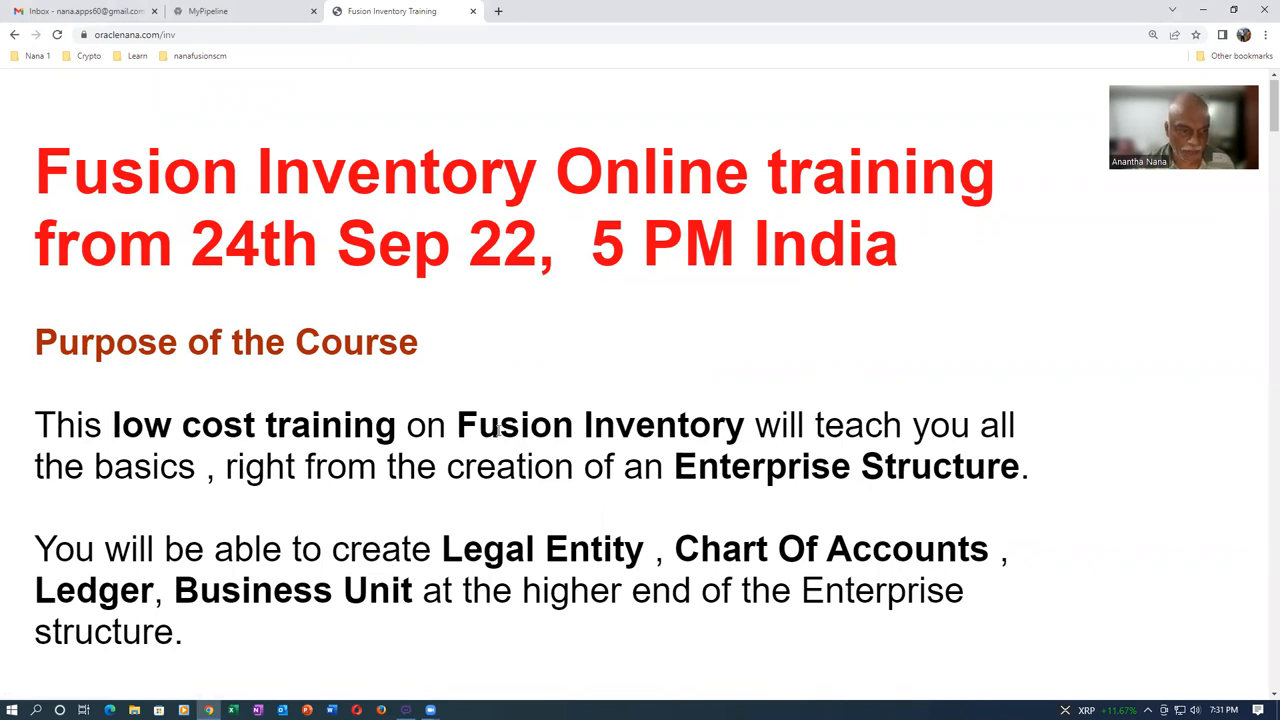
Read the Purpose of the Course, highlighting the Legal Entity and Ledger sentence.
{"action": "scroll", "scroll_direction": "down", "scroll_amount": 3}
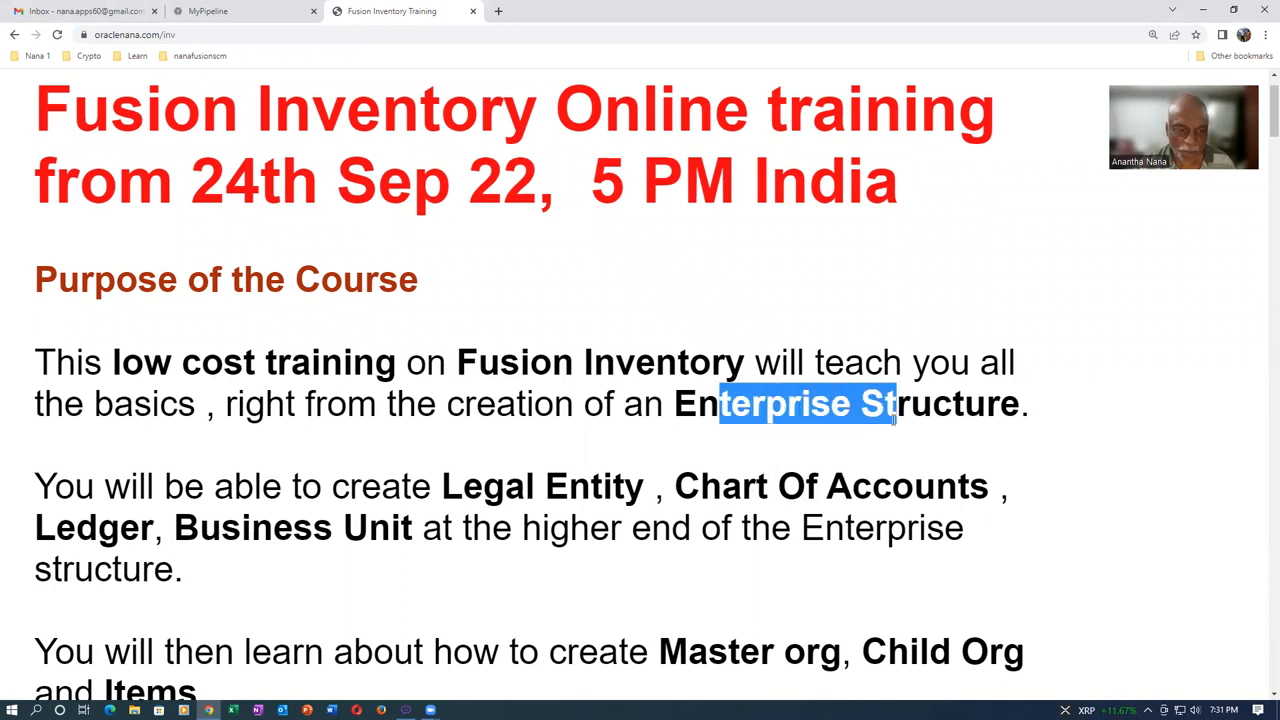
{"action": "scroll", "scroll_direction": "down", "scroll_amount": 3}
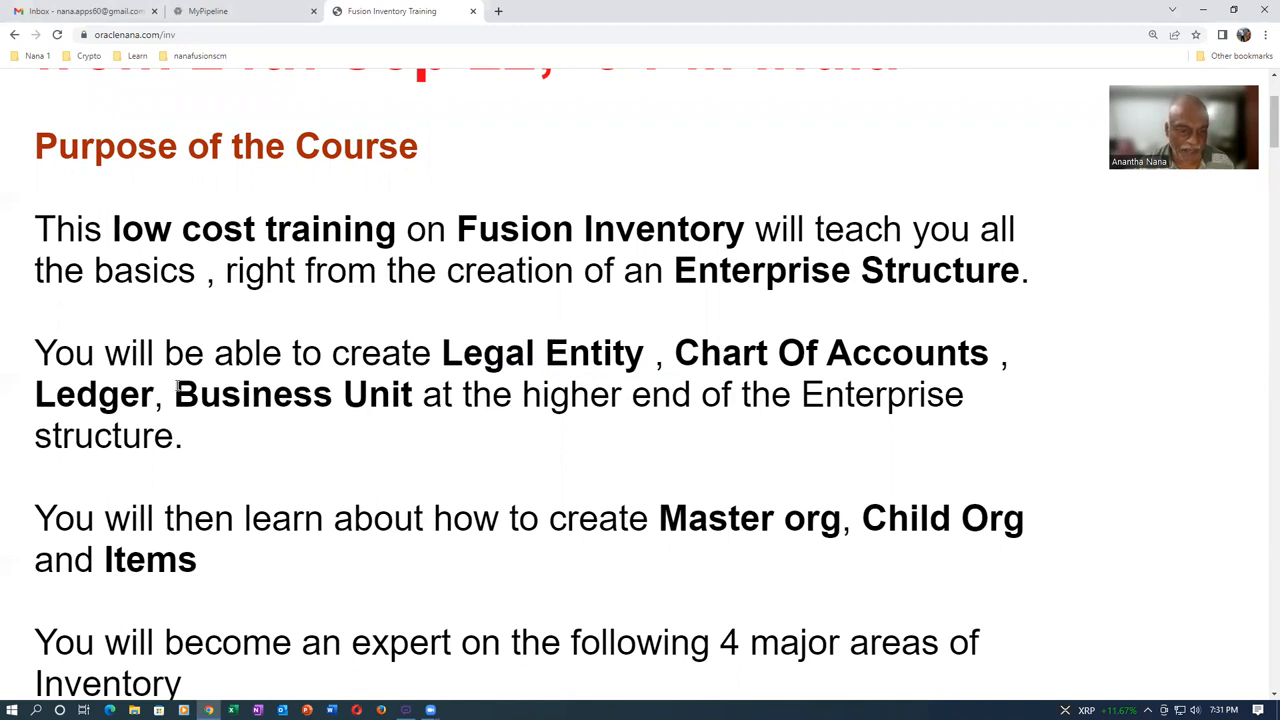
{"action": "left_click_drag", "start_coordinate": [180, 352], "coordinate": [200, 436]}
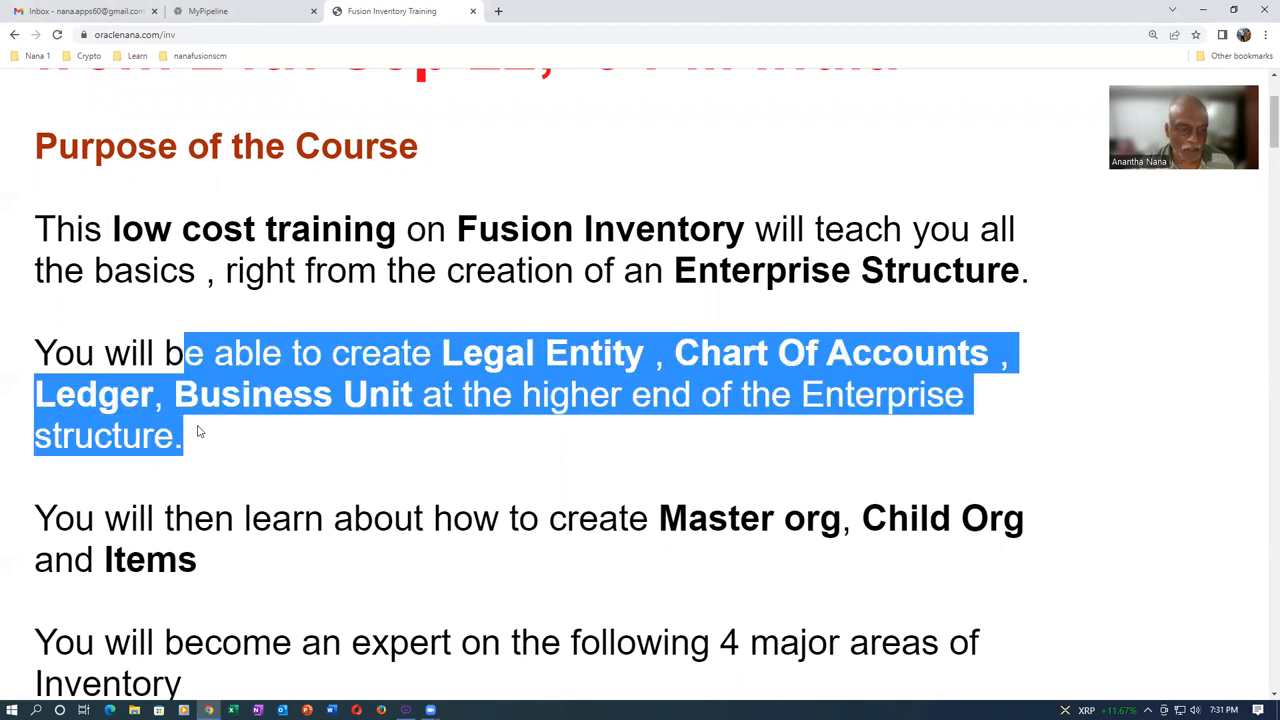
{"action": "scroll", "scroll_direction": "down", "scroll_amount": 3}
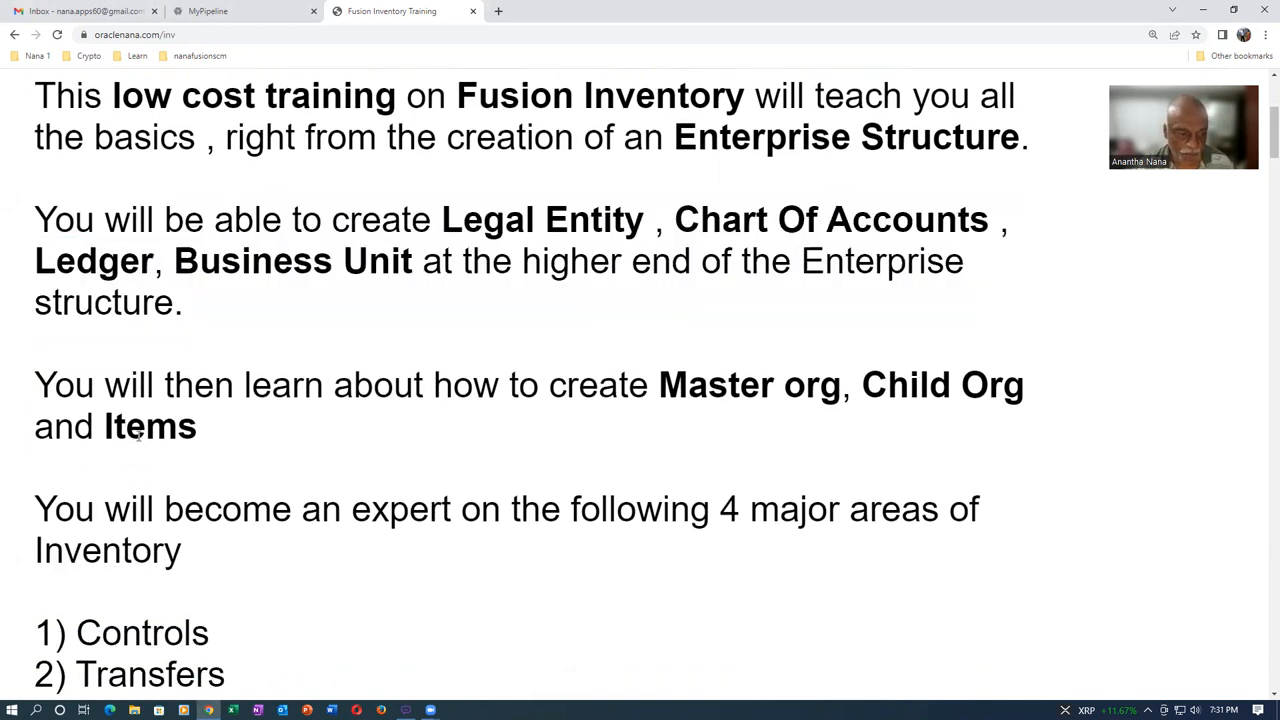
Reach the four major Inventory areas and the INR 2,500 course fee, marking Accuracy.
{"action": "scroll", "scroll_direction": "down", "scroll_amount": 3}
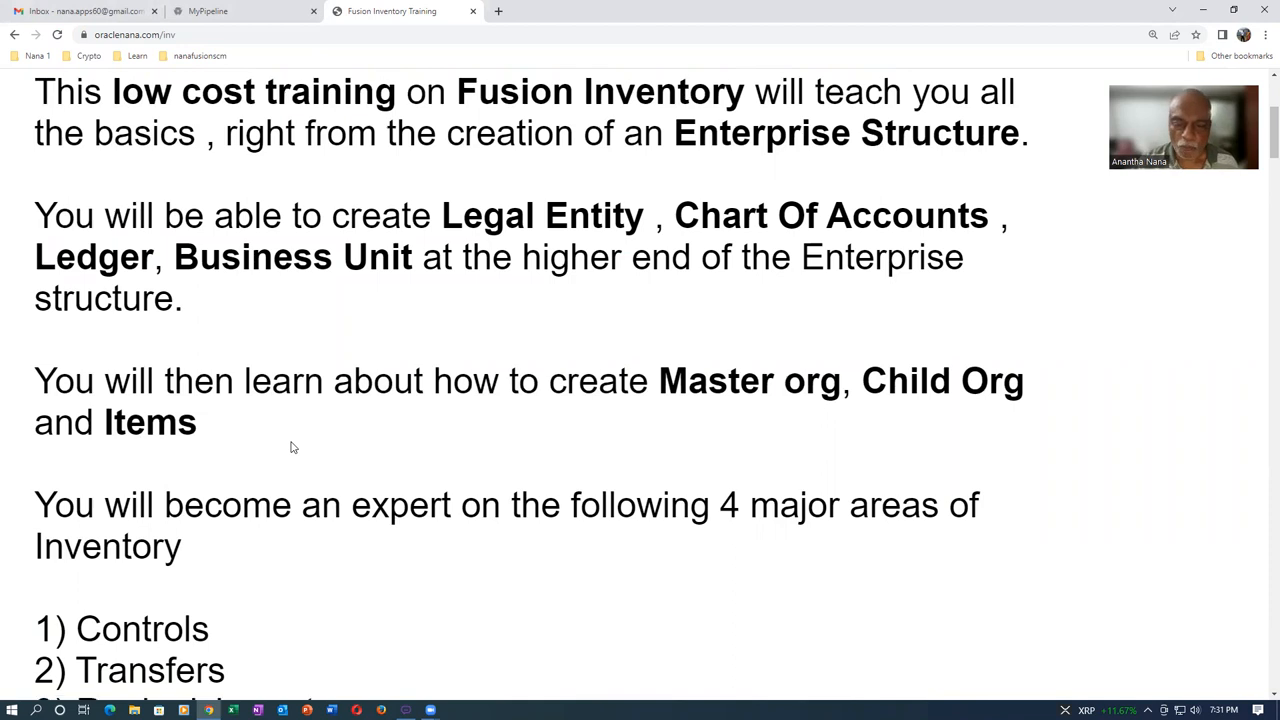
{"action": "scroll", "scroll_direction": "down", "scroll_amount": 3}
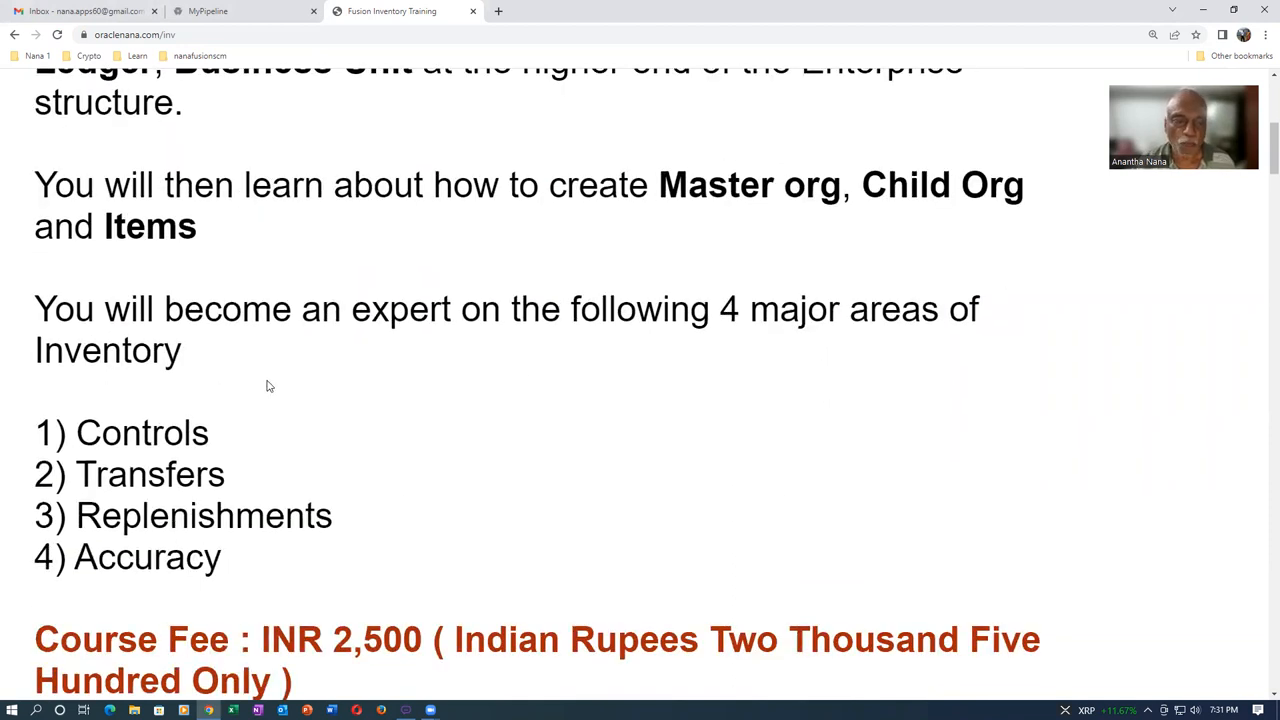
{"action": "double_click", "coordinate": [120, 432]}
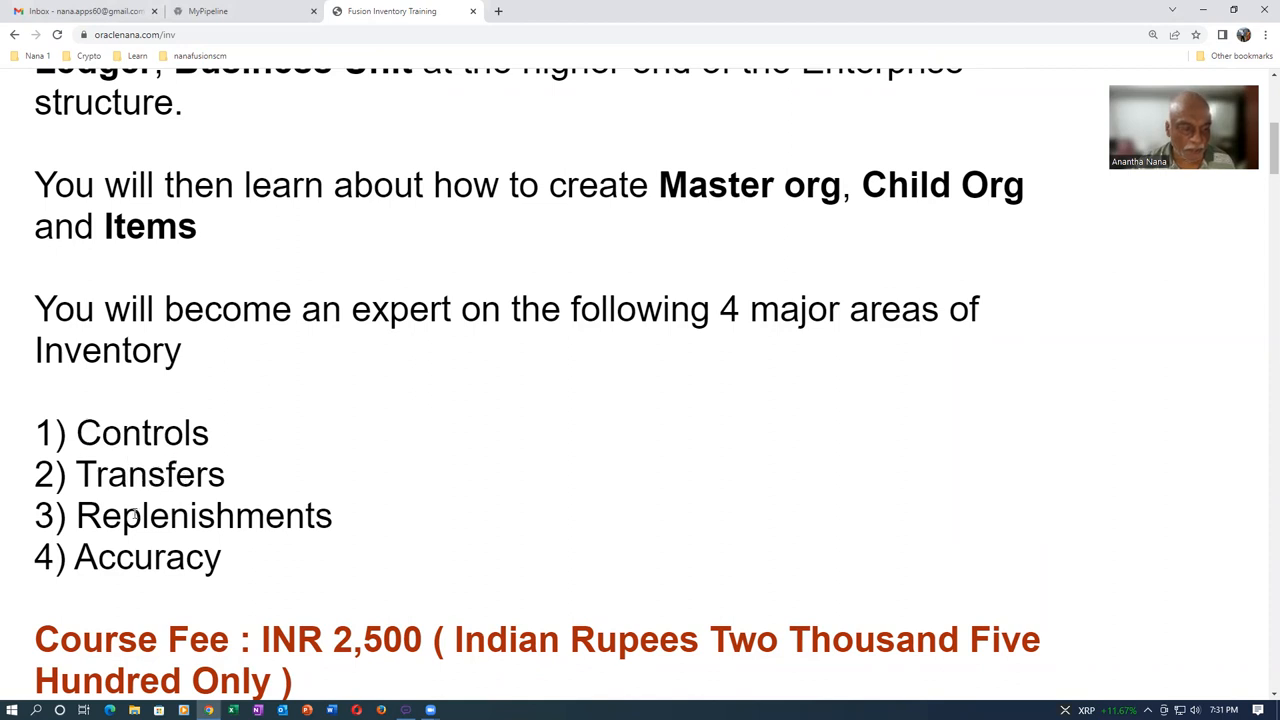
{"action": "double_click", "coordinate": [140, 556]}
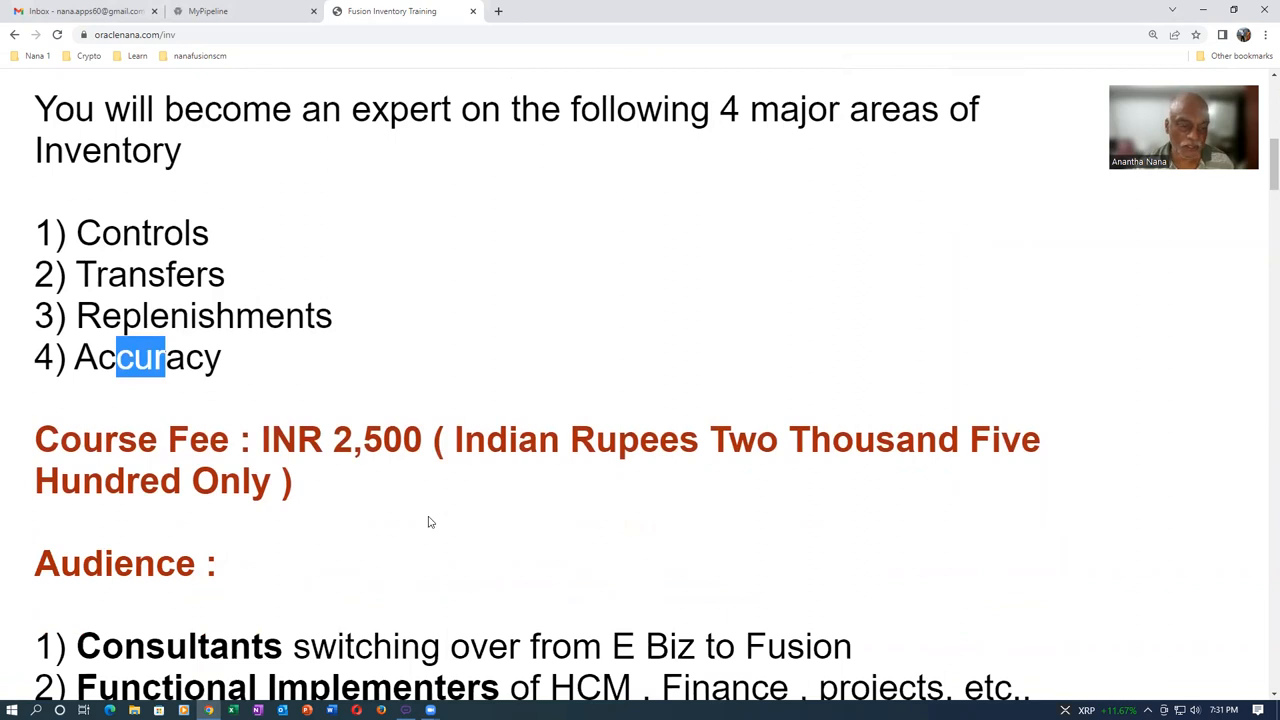
{"action": "mouse_move", "coordinate": [452, 468]}
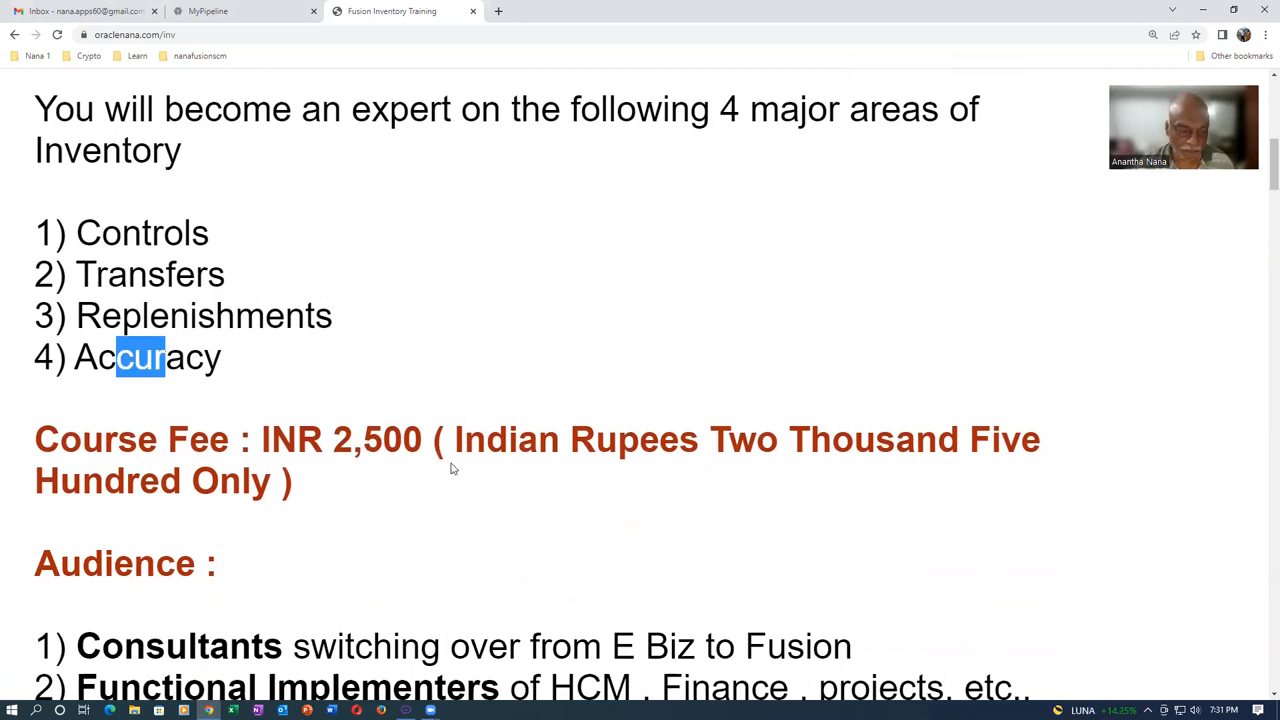
Review the Audience list, highlighting Functional Implementers and Consultants from other ERPs.
{"action": "scroll", "scroll_direction": "down", "scroll_amount": 3}
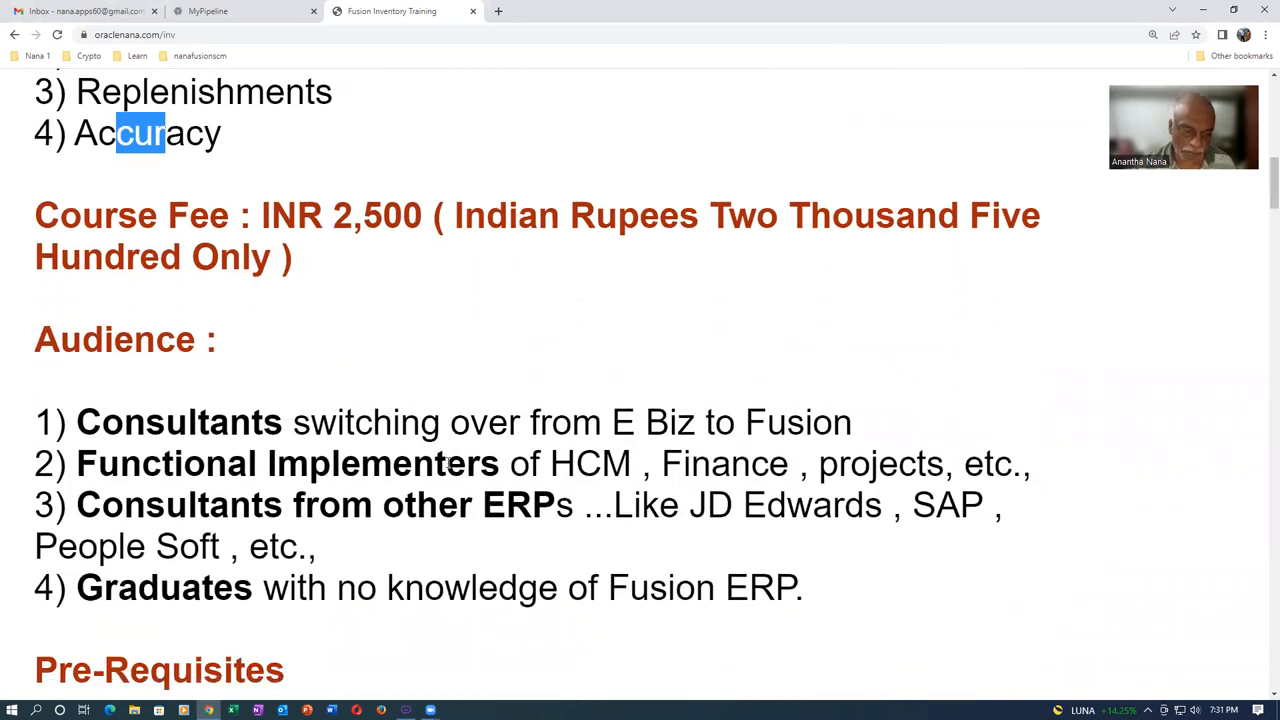
{"action": "scroll", "scroll_direction": "down", "scroll_amount": 3}
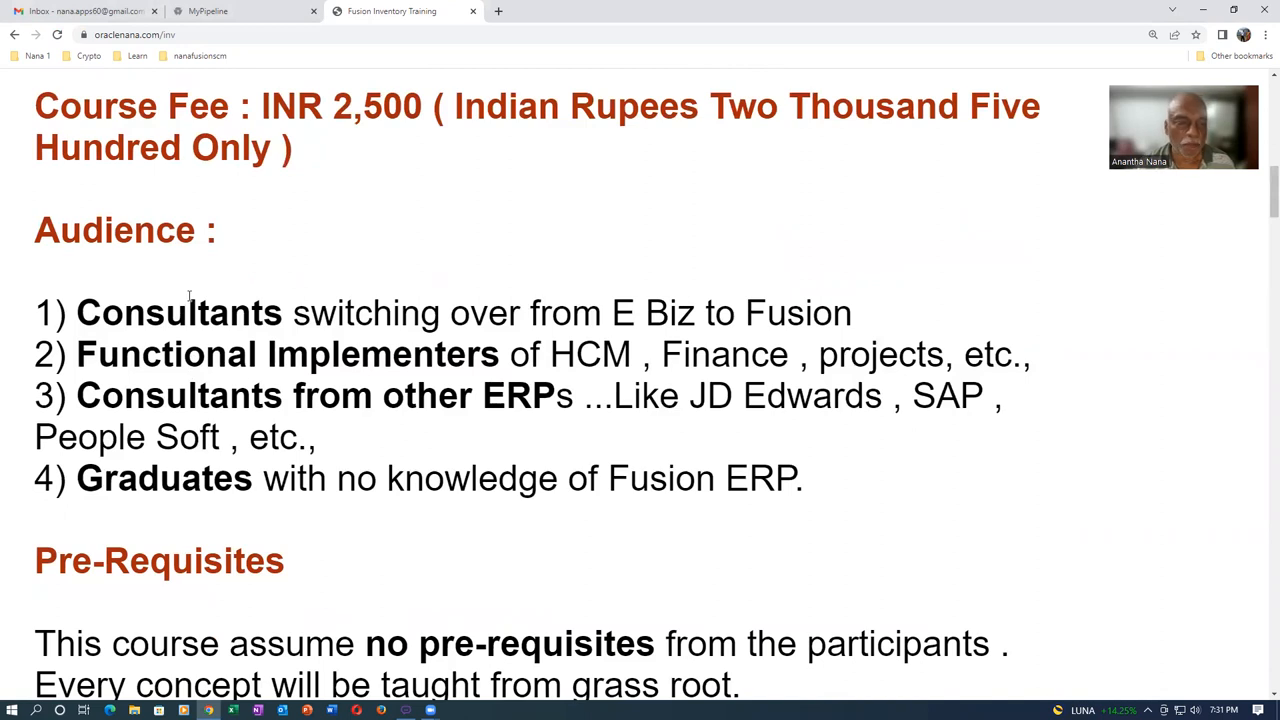
{"action": "left_click_drag", "start_coordinate": [100, 312], "coordinate": [200, 312]}
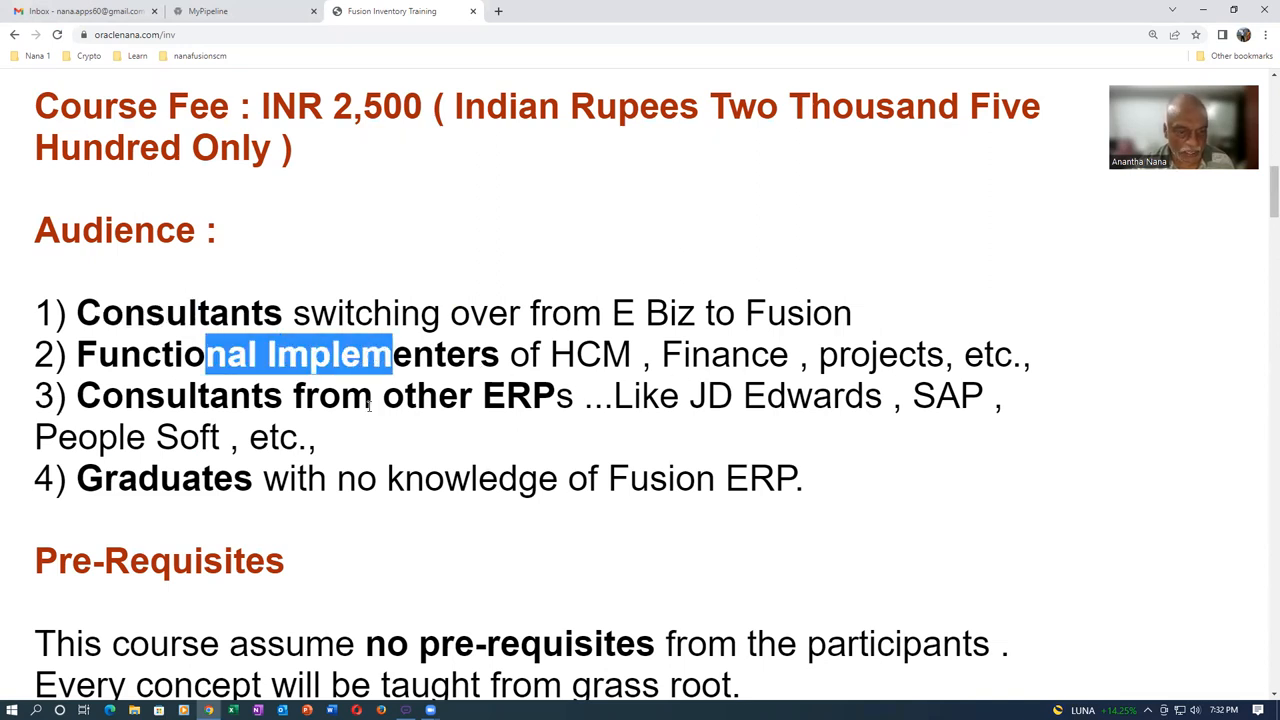
{"action": "left_click", "coordinate": [720, 428]}
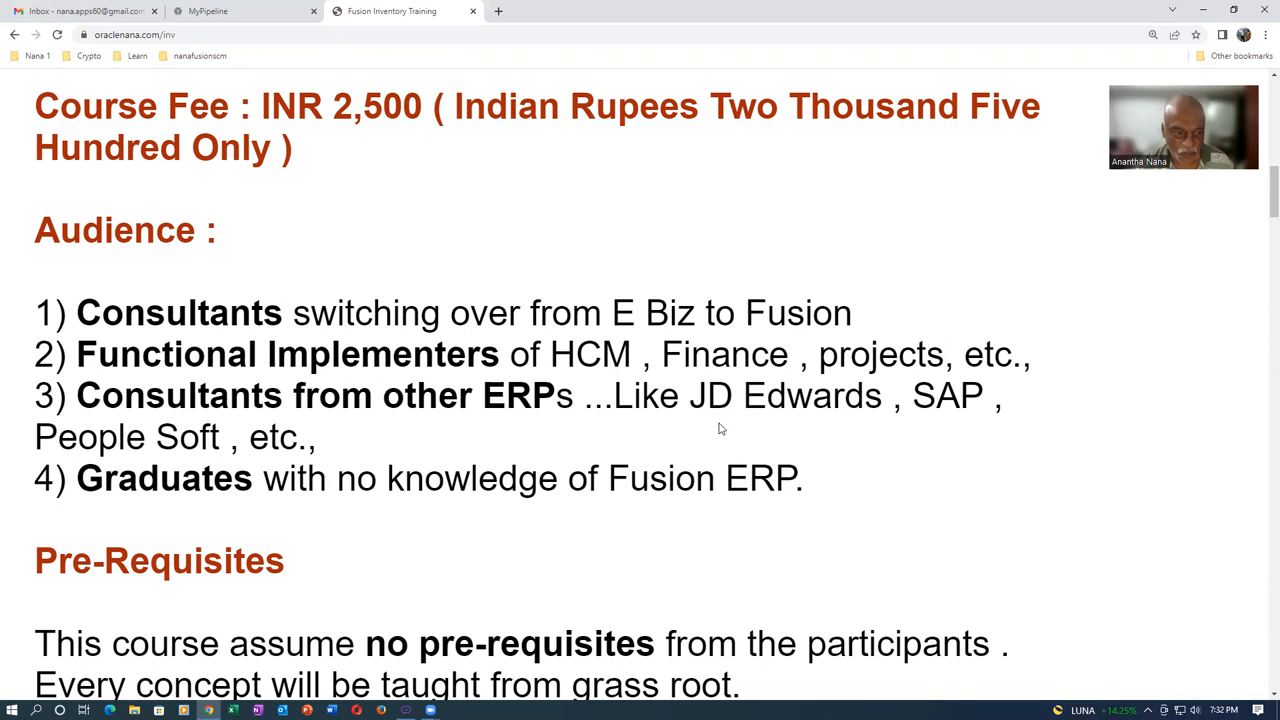
{"action": "left_click_drag", "start_coordinate": [168, 396], "coordinate": [168, 436]}
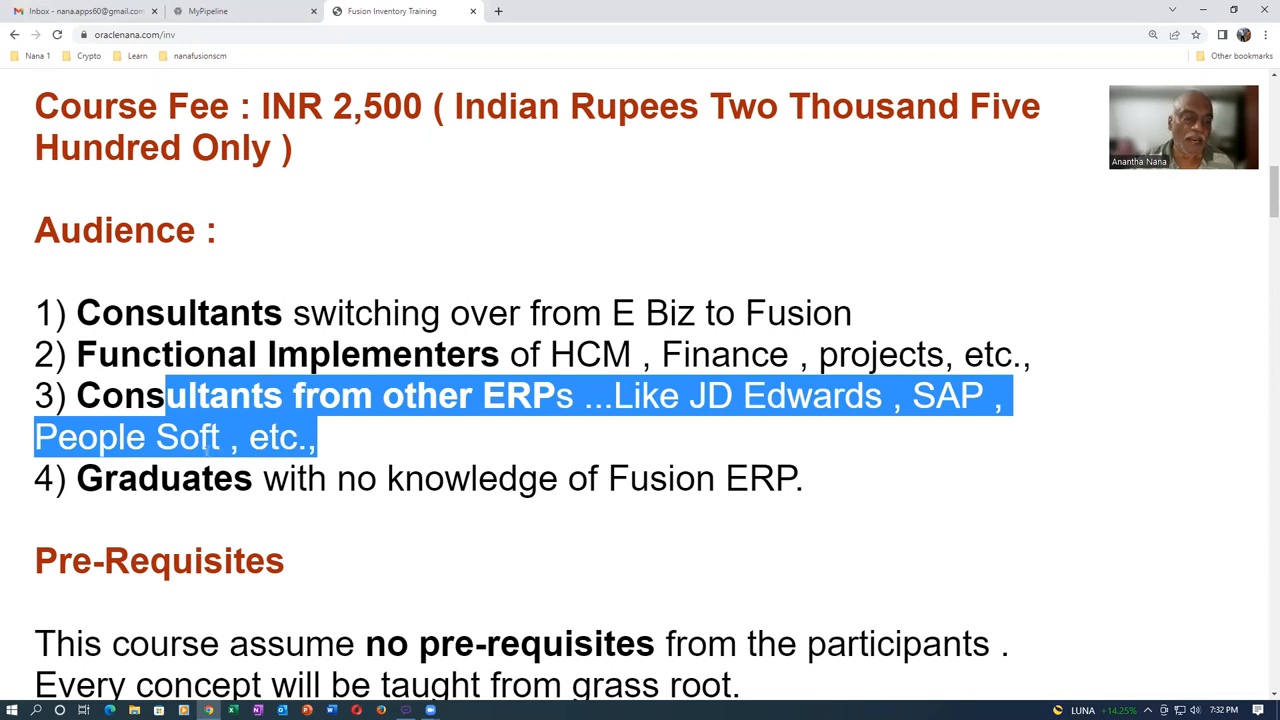
{"action": "left_click", "coordinate": [606, 478]}
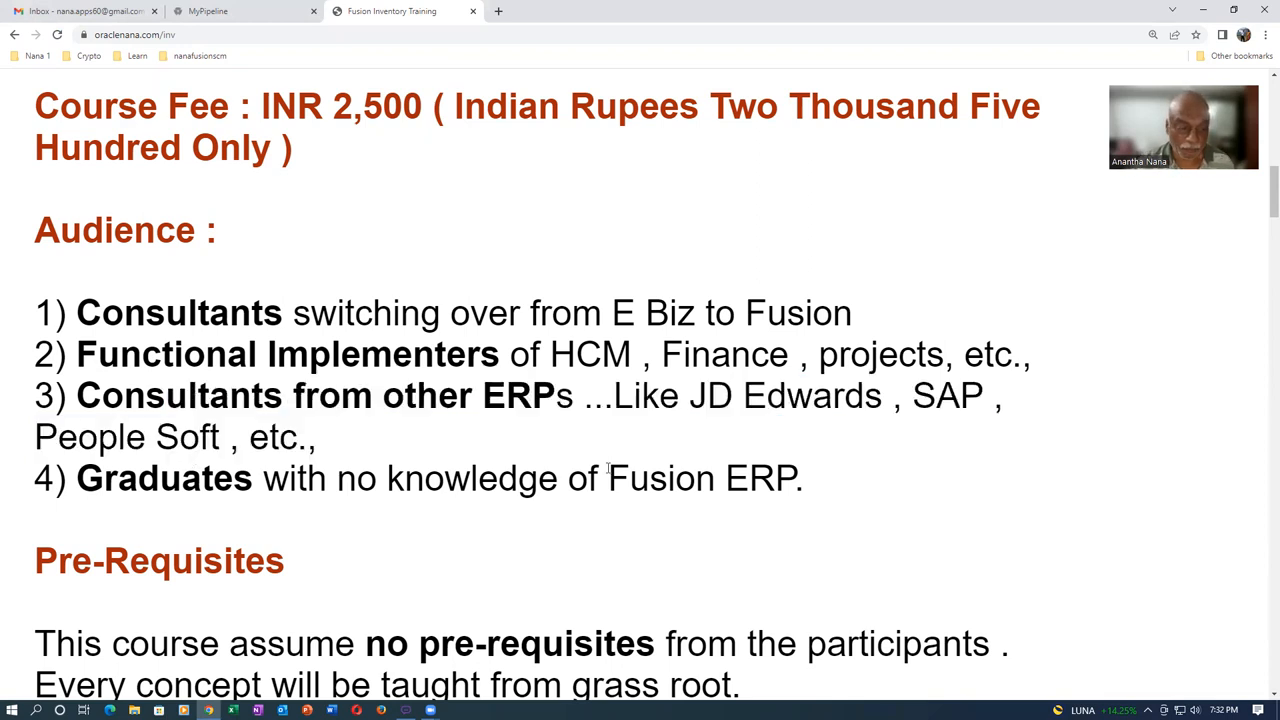
{"action": "mouse_move", "coordinate": [224, 296]}
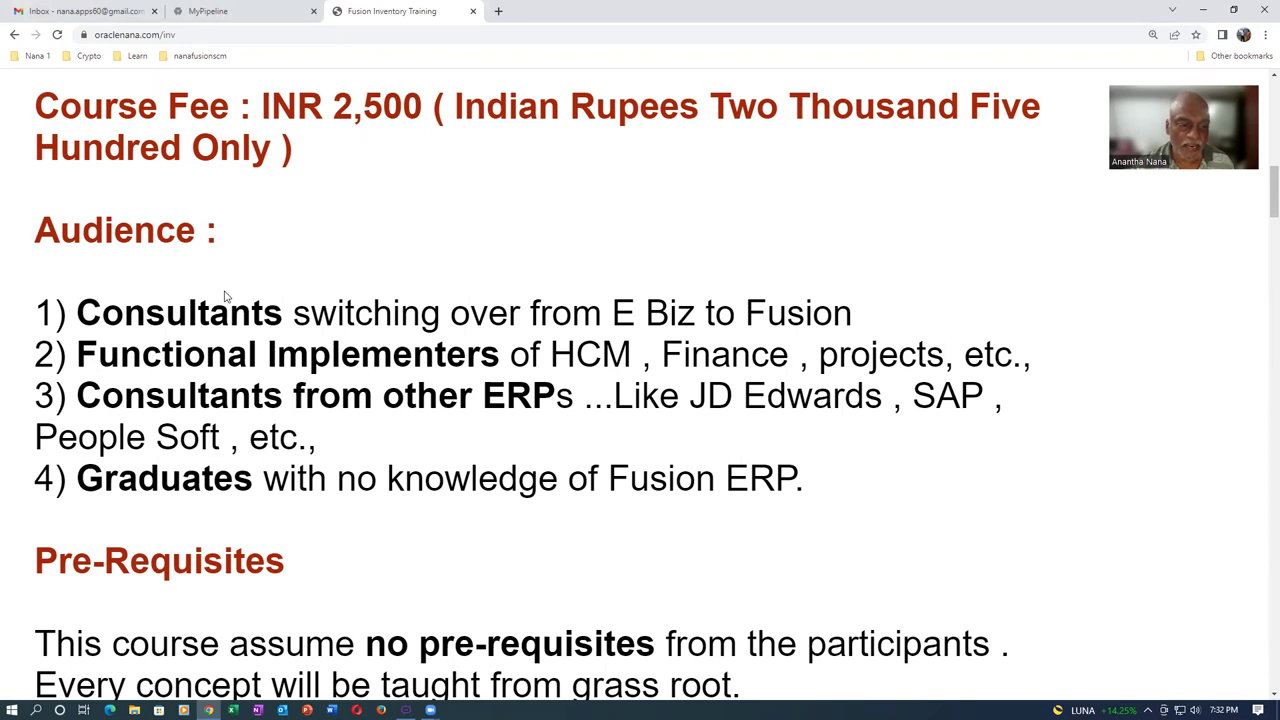
Review Pre-Requisites, highlighting 'Every concept will be taught from grass root', down to Support.
{"action": "scroll", "scroll_direction": "down", "scroll_amount": 3}
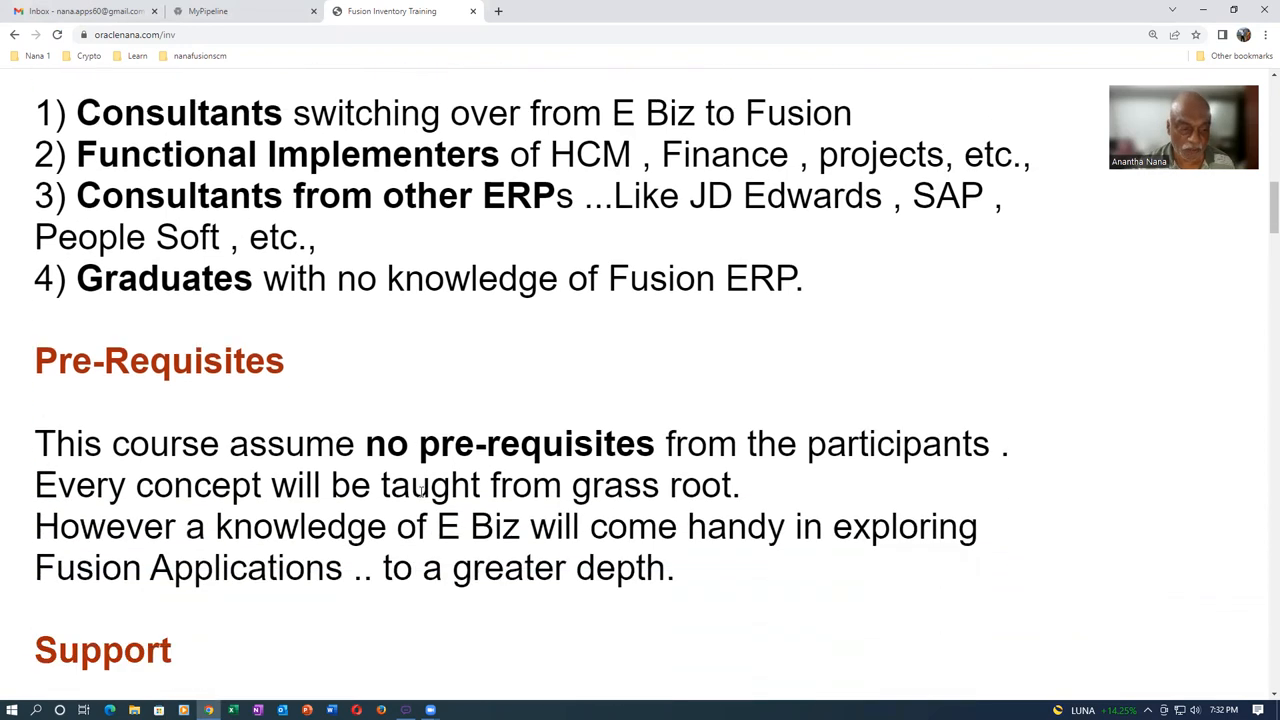
{"action": "scroll", "scroll_direction": "down", "scroll_amount": 3}
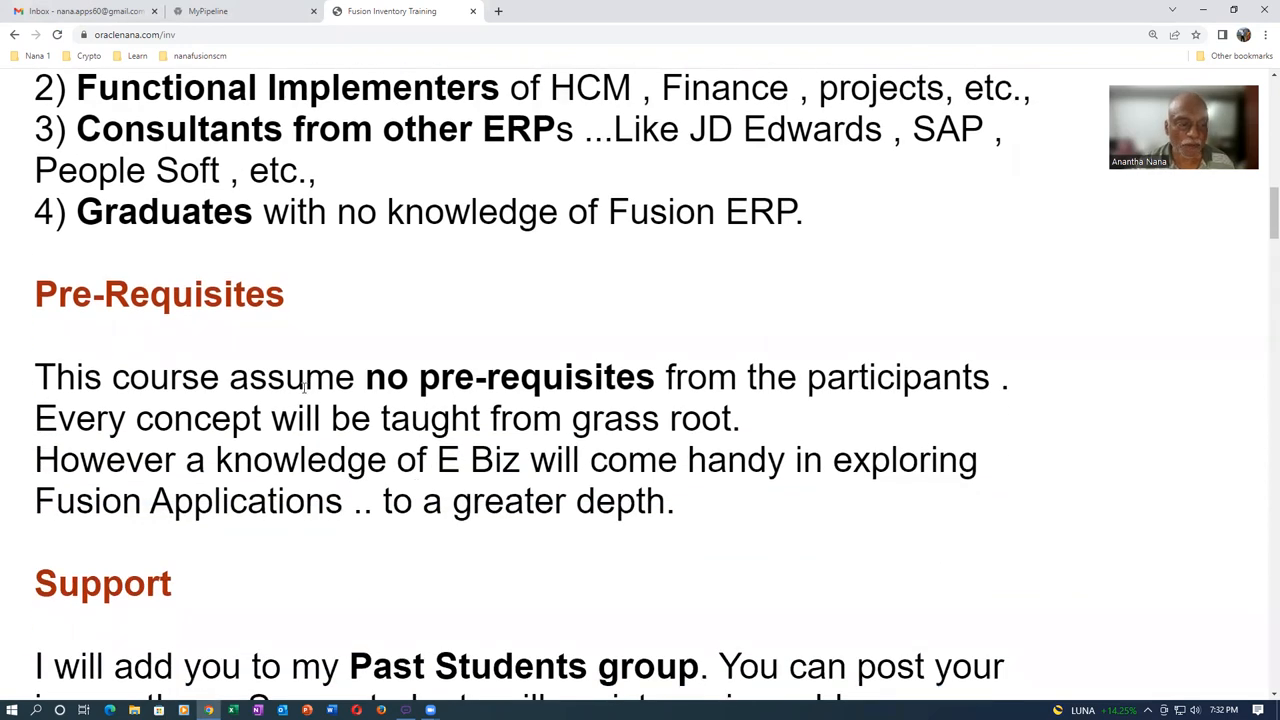
{"action": "mouse_move", "coordinate": [480, 396]}
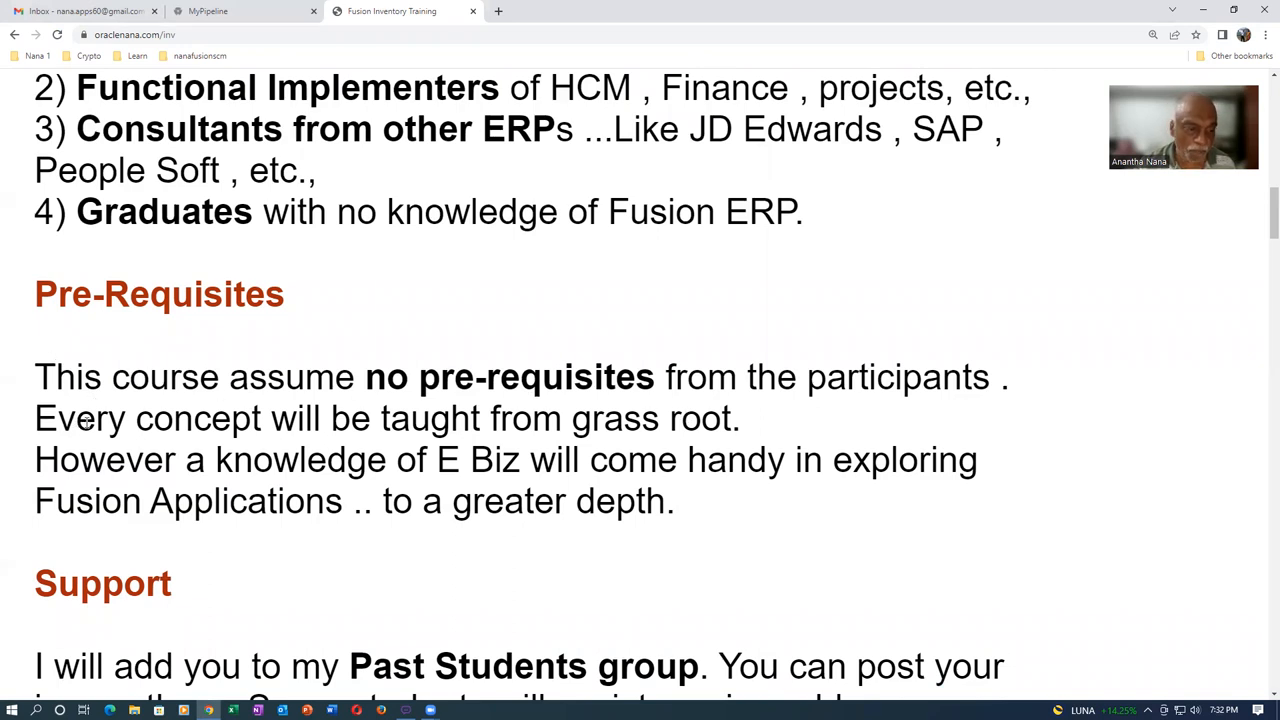
{"action": "left_click_drag", "start_coordinate": [78, 418], "coordinate": [496, 418]}
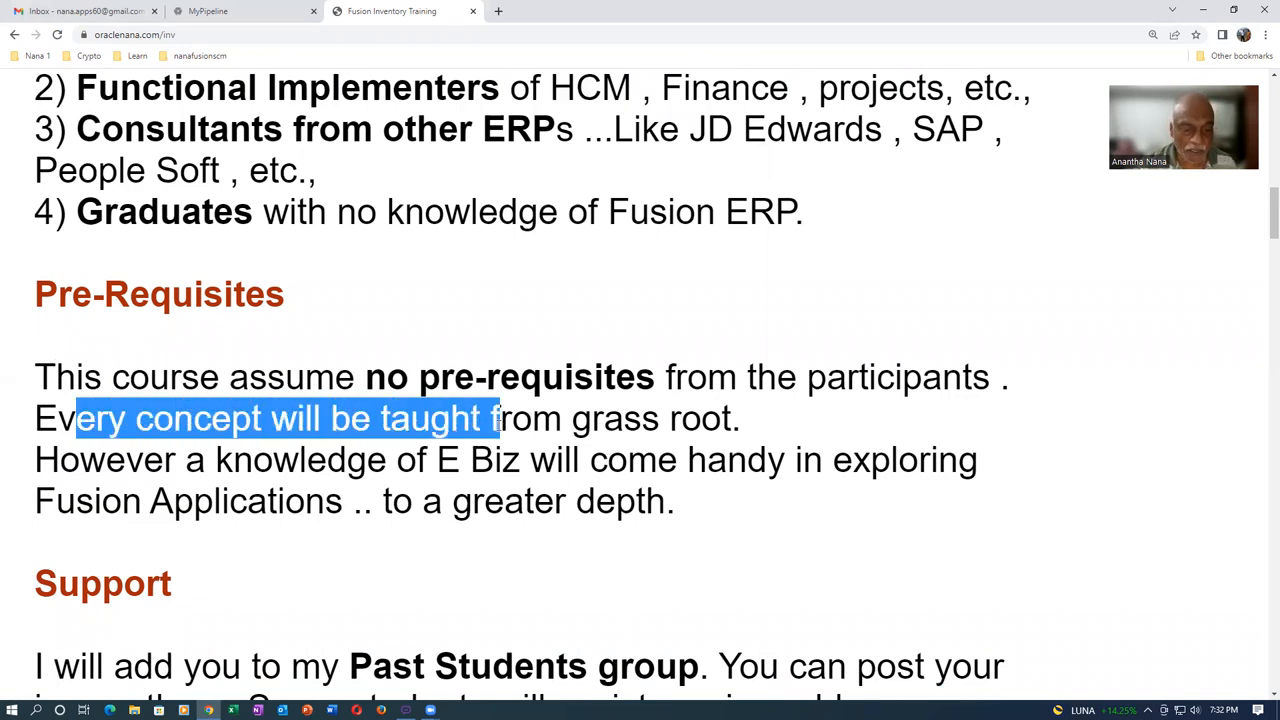
{"action": "left_click_drag", "start_coordinate": [500, 418], "coordinate": [660, 418]}
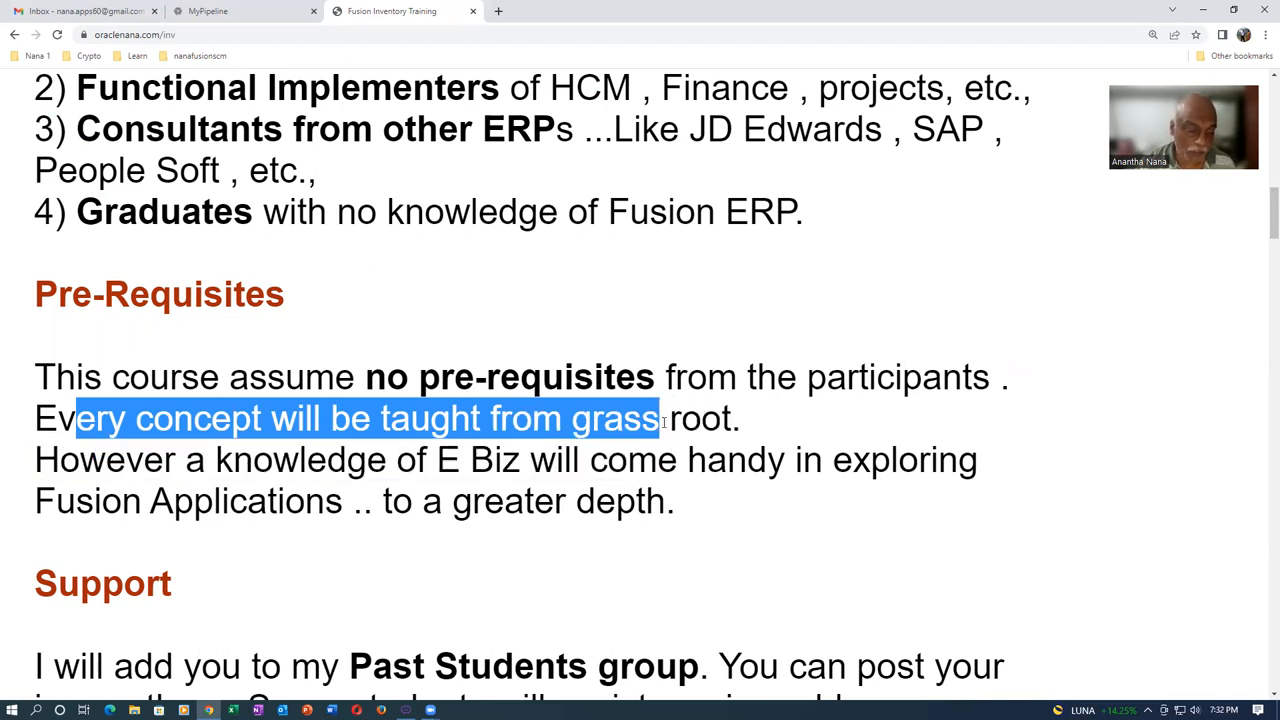
{"action": "left_click_drag", "start_coordinate": [660, 418], "coordinate": [700, 418]}
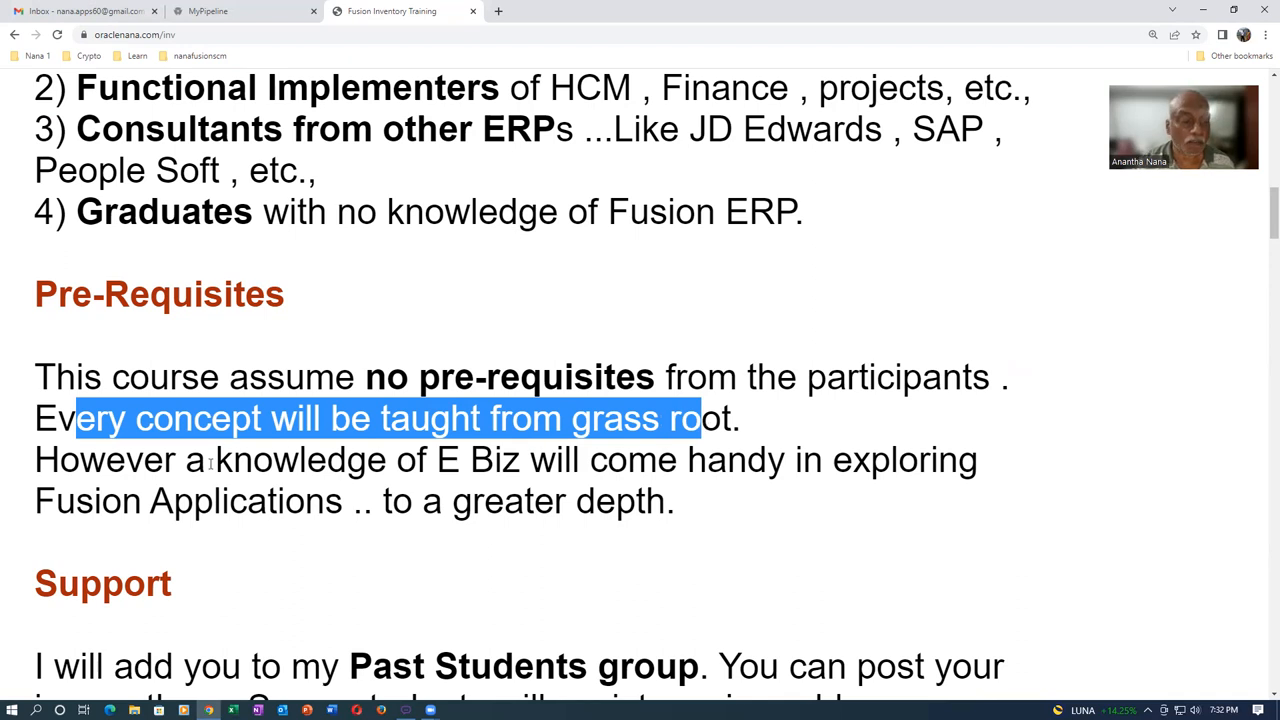
{"action": "left_click", "coordinate": [432, 504]}
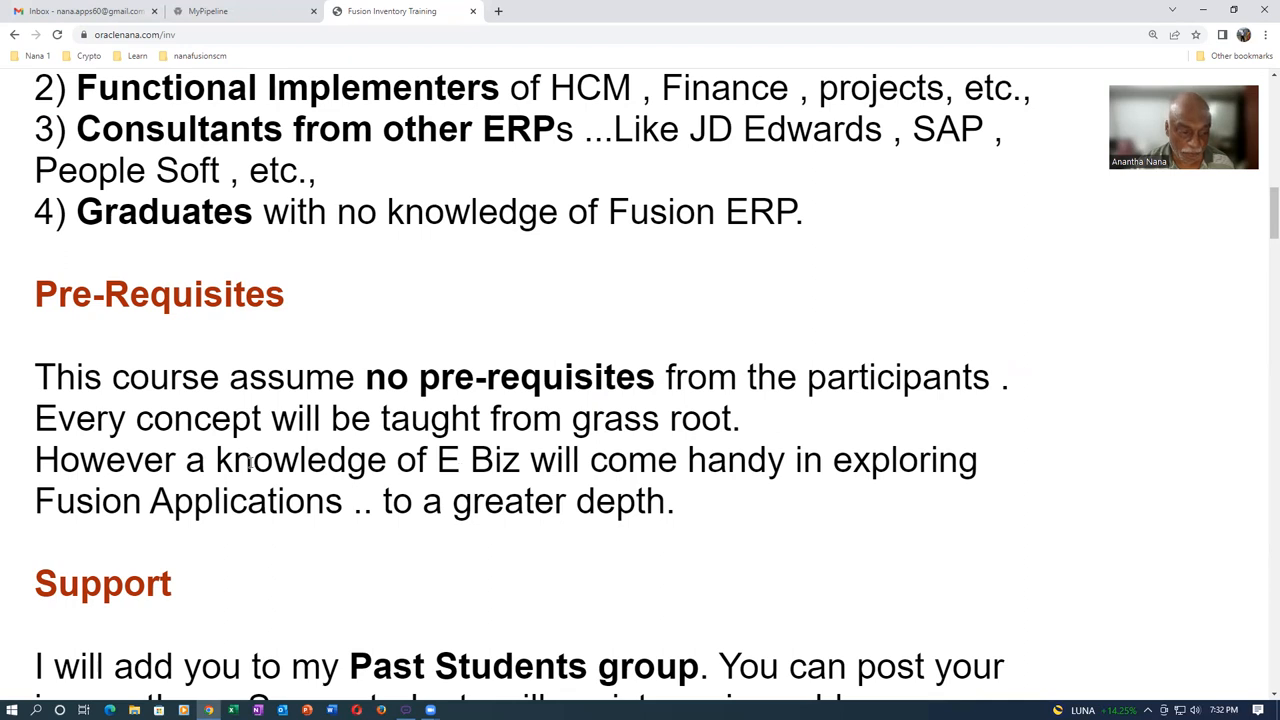
{"action": "left_click_drag", "start_coordinate": [248, 458], "coordinate": [262, 500]}
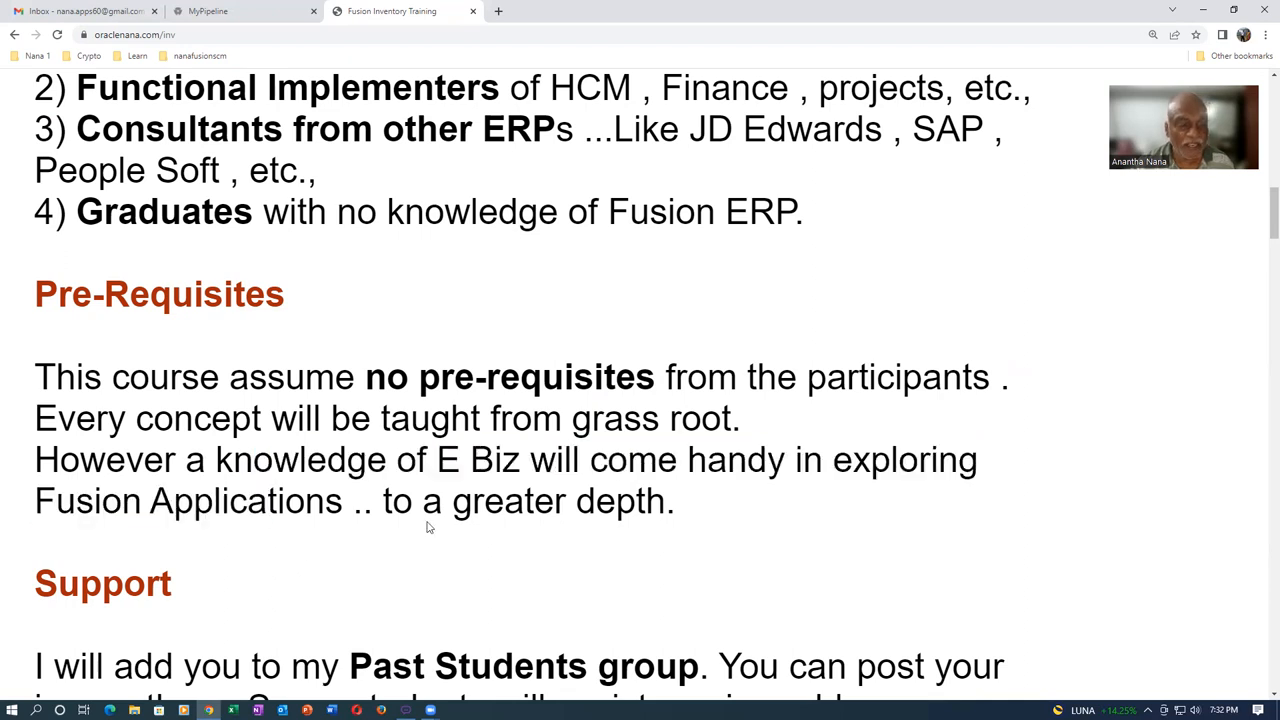
{"action": "scroll", "scroll_direction": "down", "scroll_amount": 3}
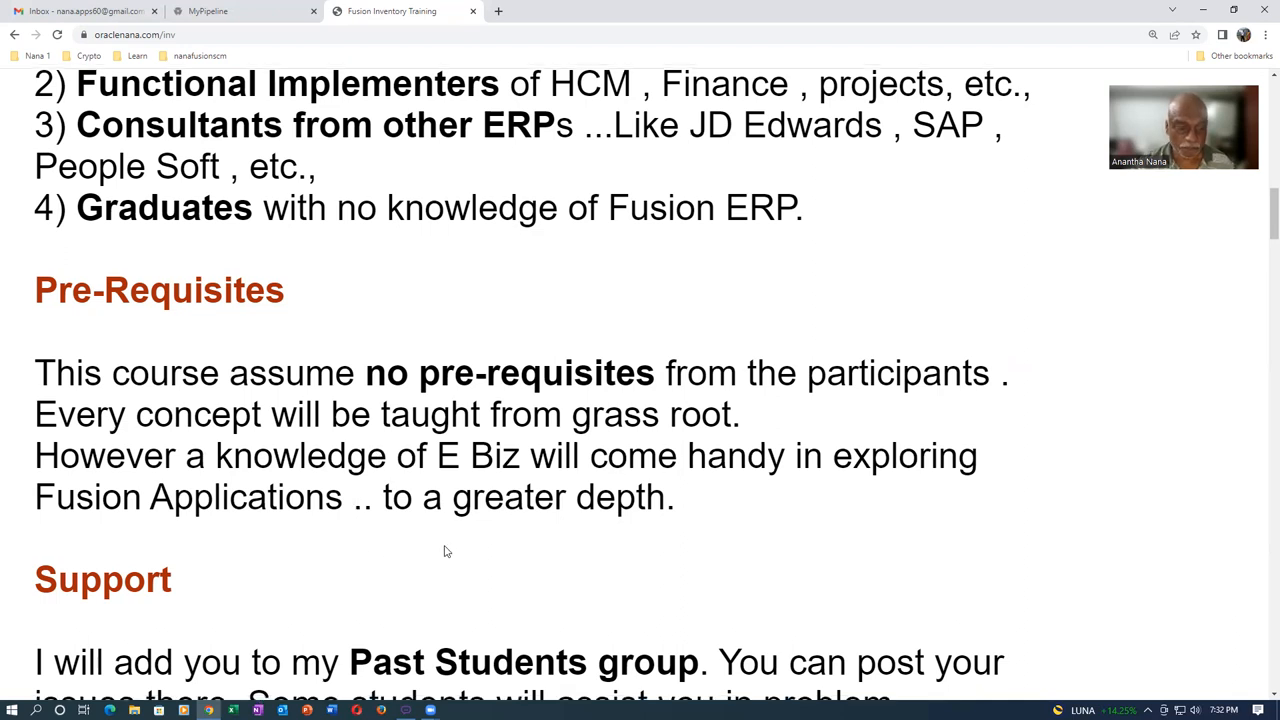
{"action": "scroll", "scroll_direction": "down", "scroll_amount": 3}
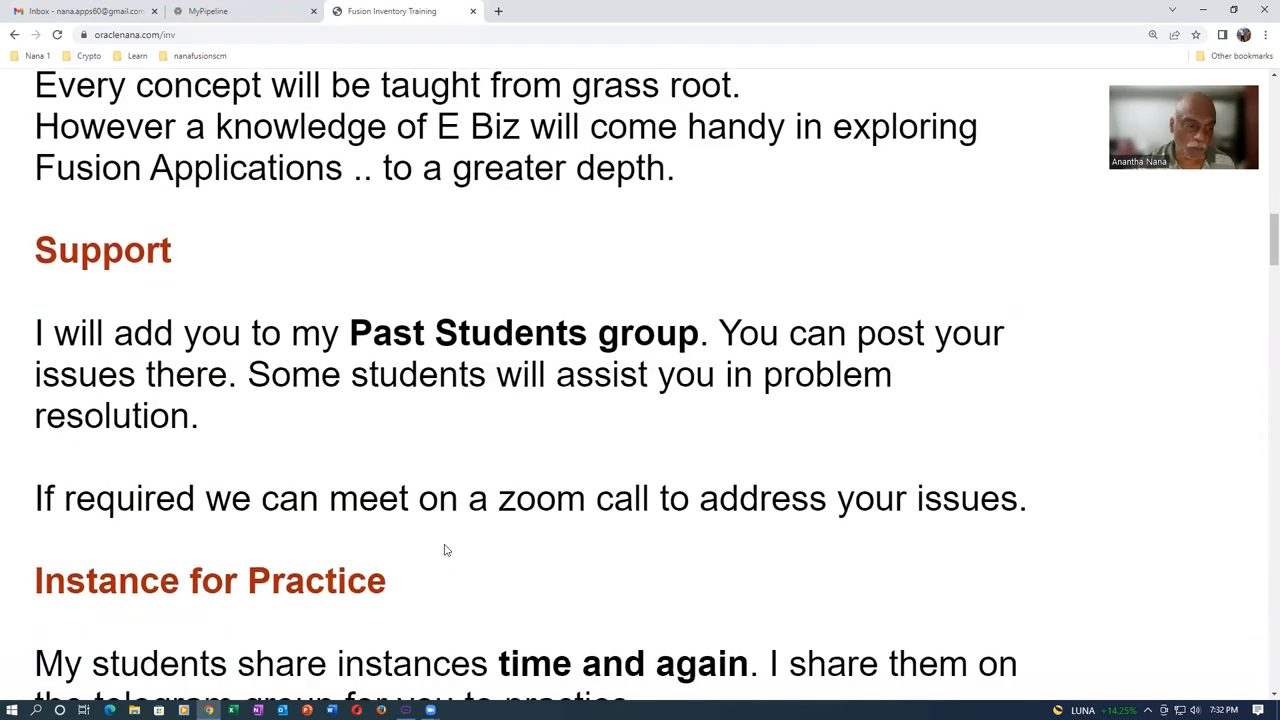
{"action": "mouse_move", "coordinate": [348, 316]}
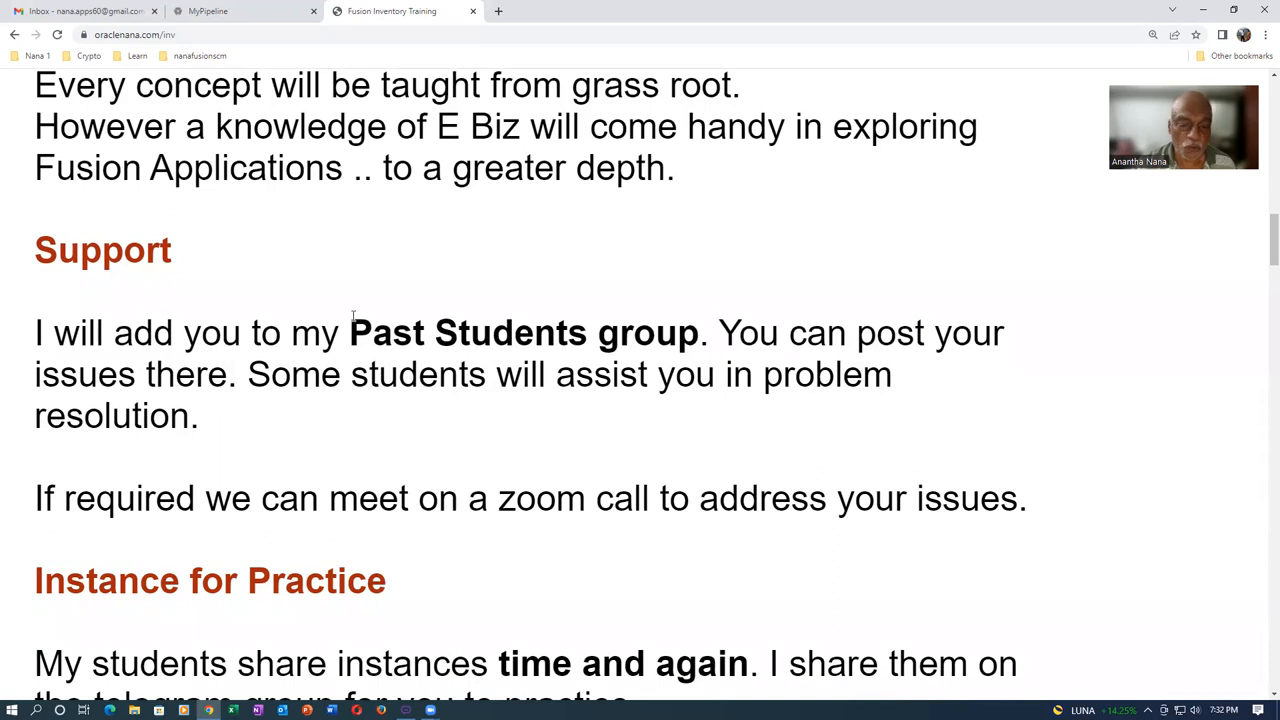
{"action": "left_click_drag", "start_coordinate": [348, 332], "coordinate": [656, 332]}
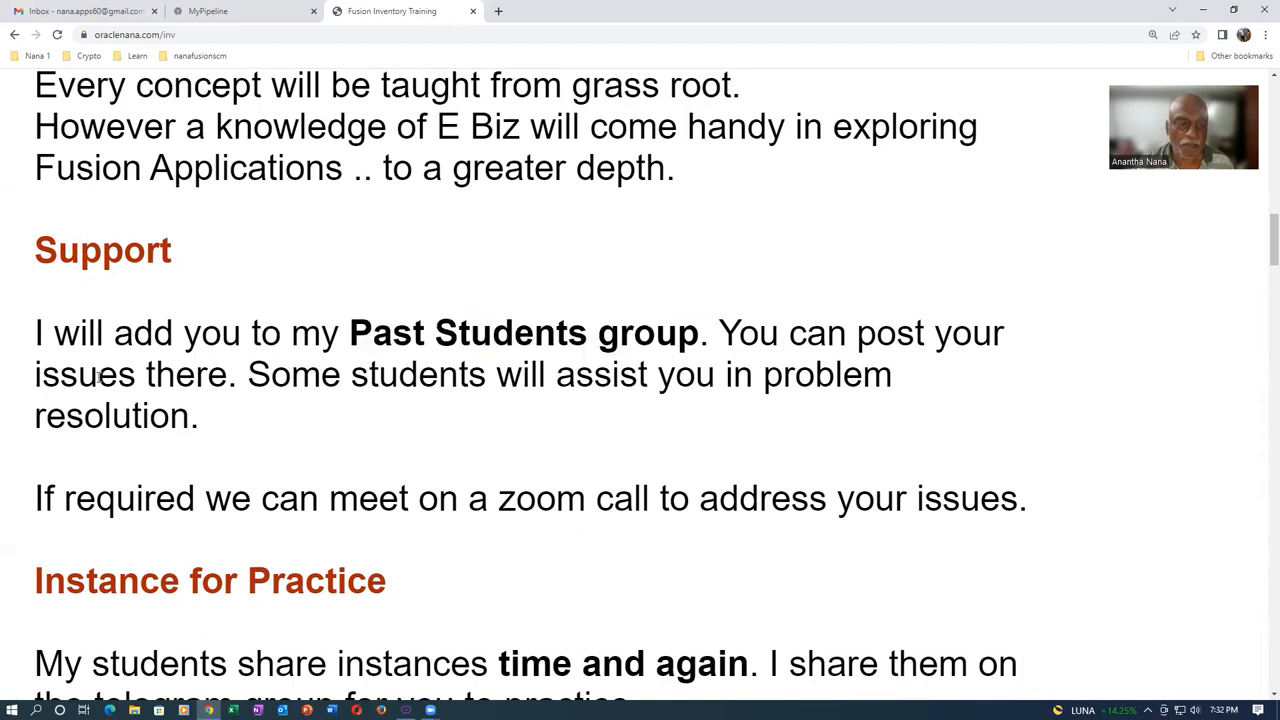
{"action": "left_click_drag", "start_coordinate": [290, 374], "coordinate": [198, 414]}
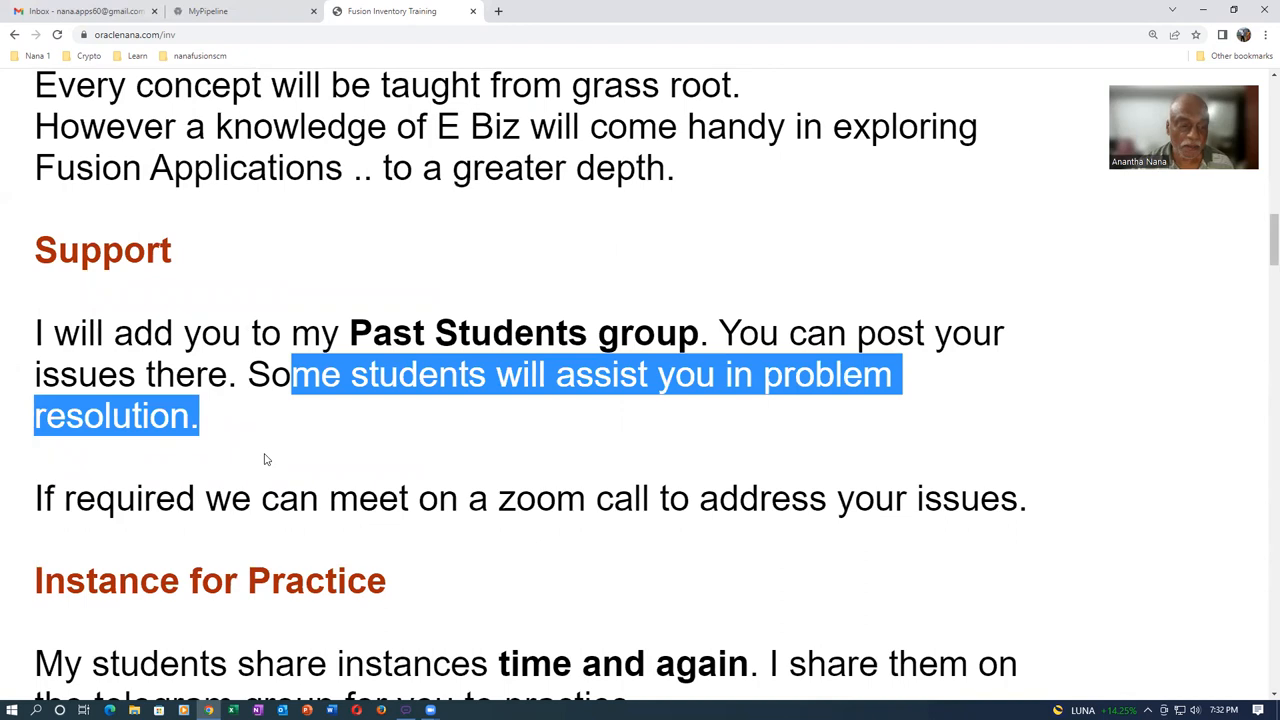
{"action": "left_click", "coordinate": [380, 442]}
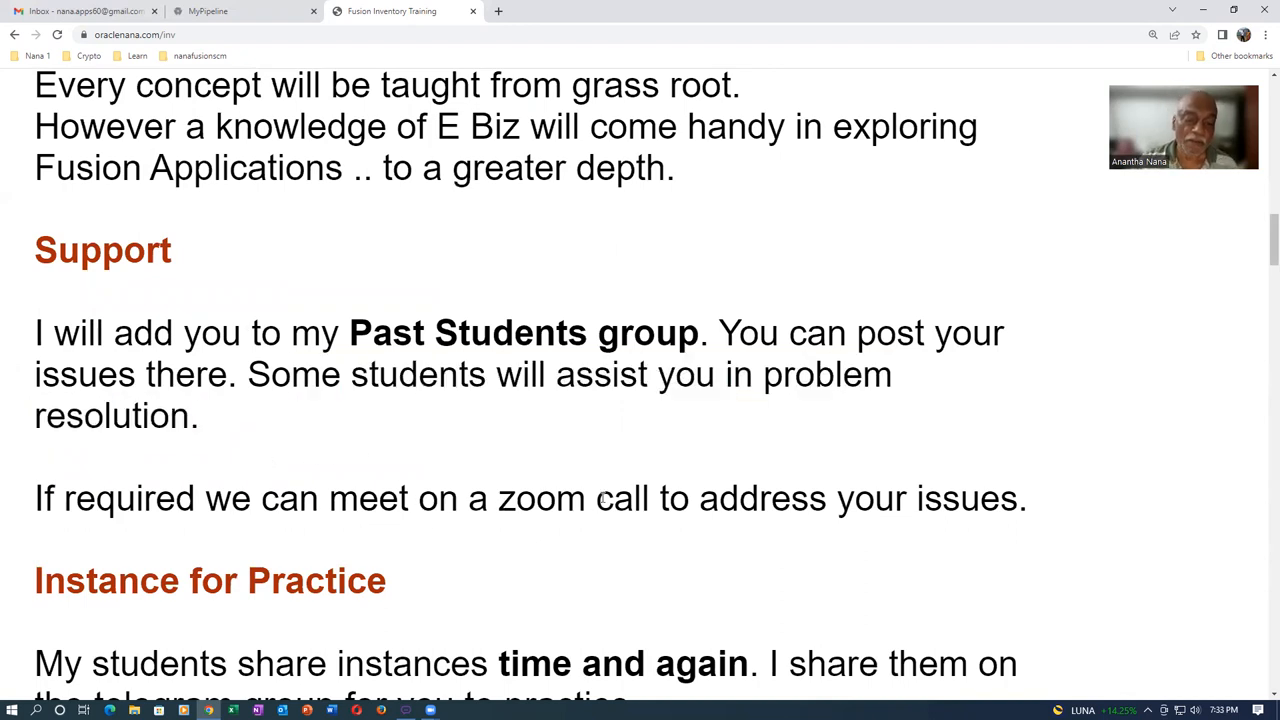
{"action": "left_click_drag", "start_coordinate": [440, 498], "coordinate": [1024, 498]}
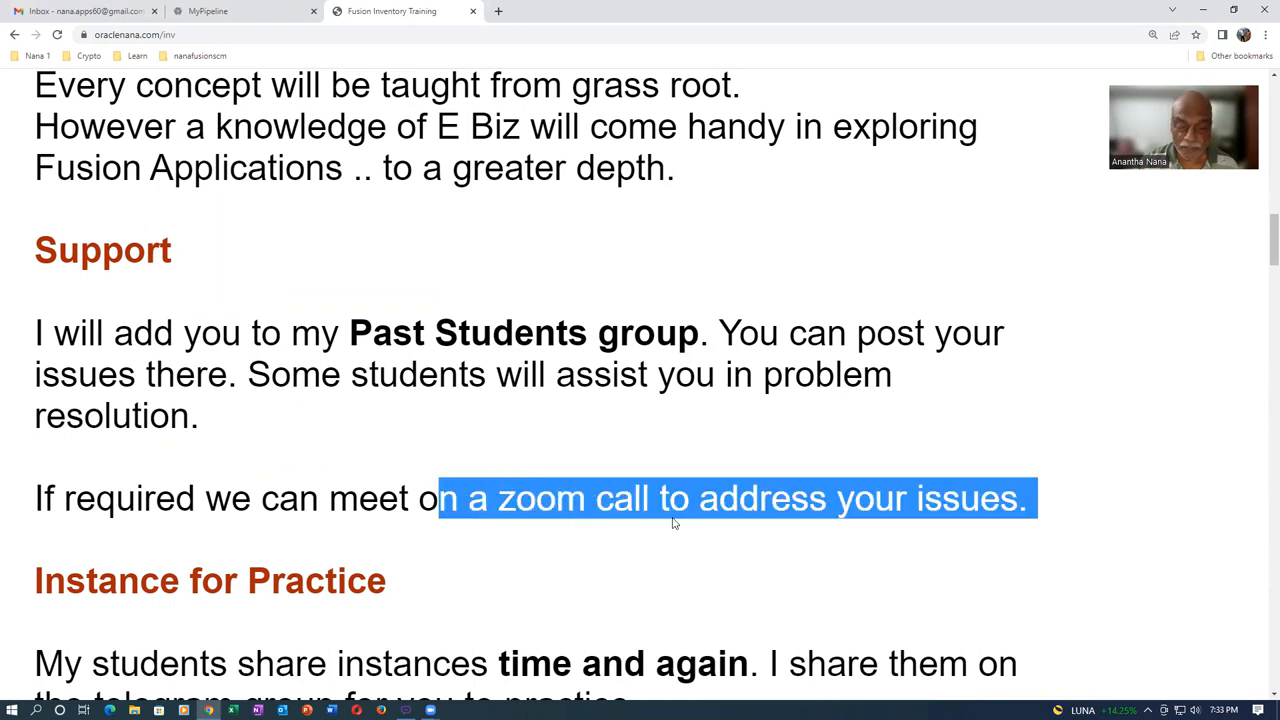
{"action": "left_click", "coordinate": [638, 572]}
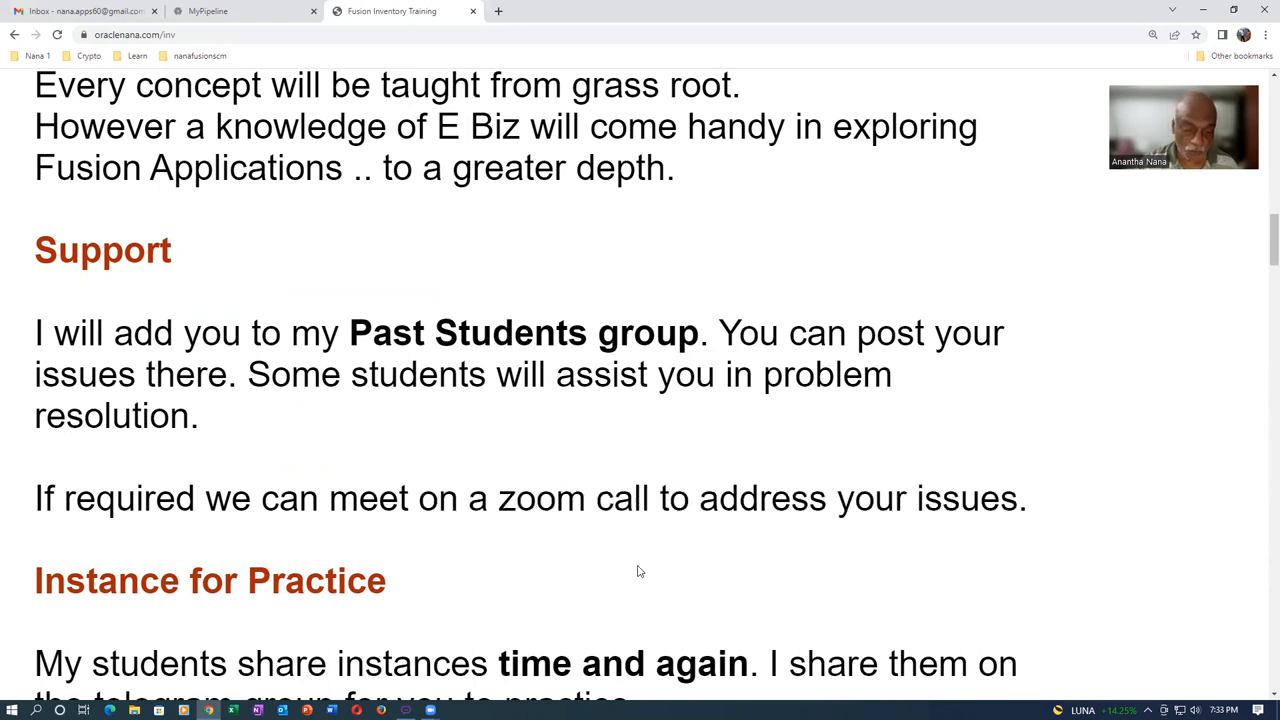
{"action": "mouse_move", "coordinate": [404, 550]}
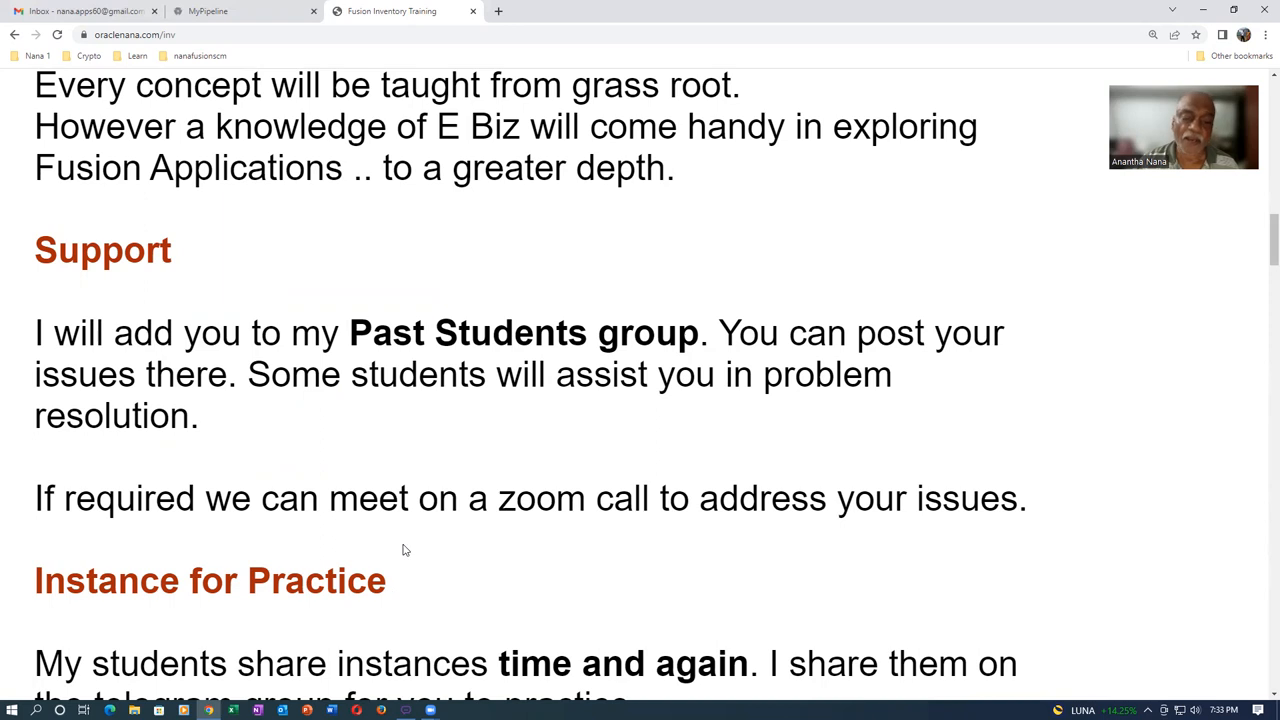
{"action": "mouse_move", "coordinate": [476, 556]}
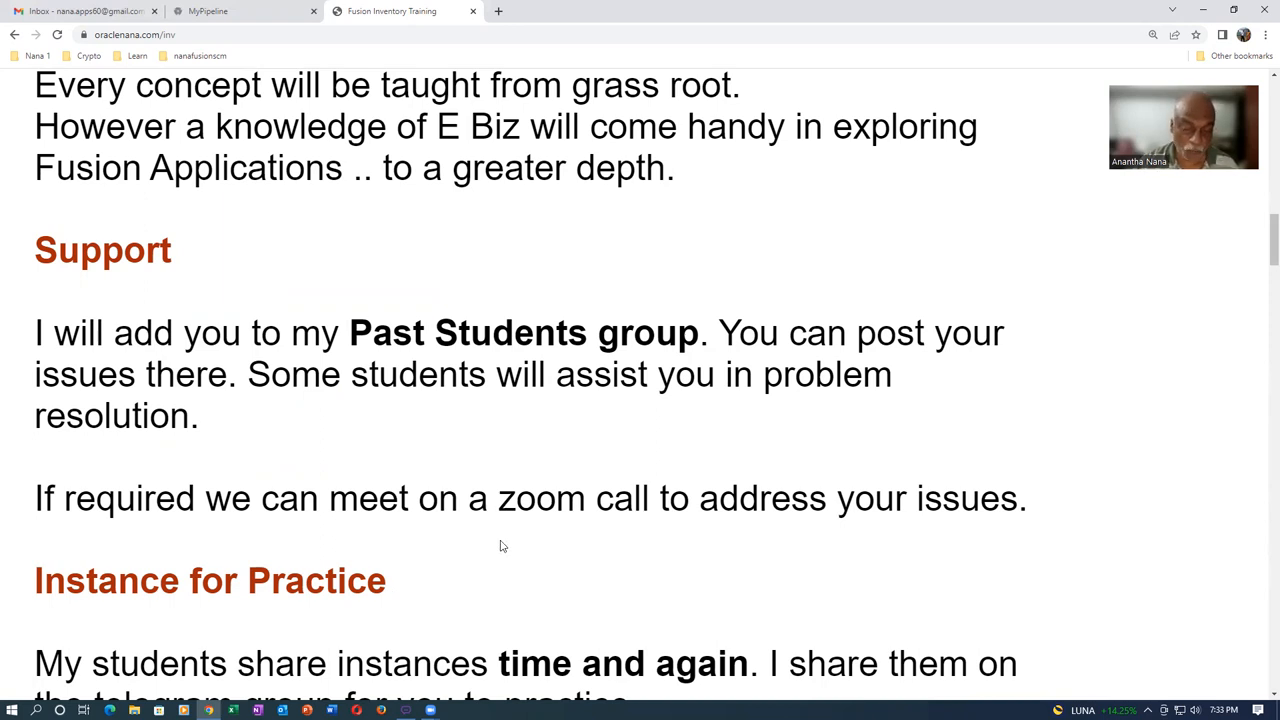
{"action": "mouse_move", "coordinate": [528, 548]}
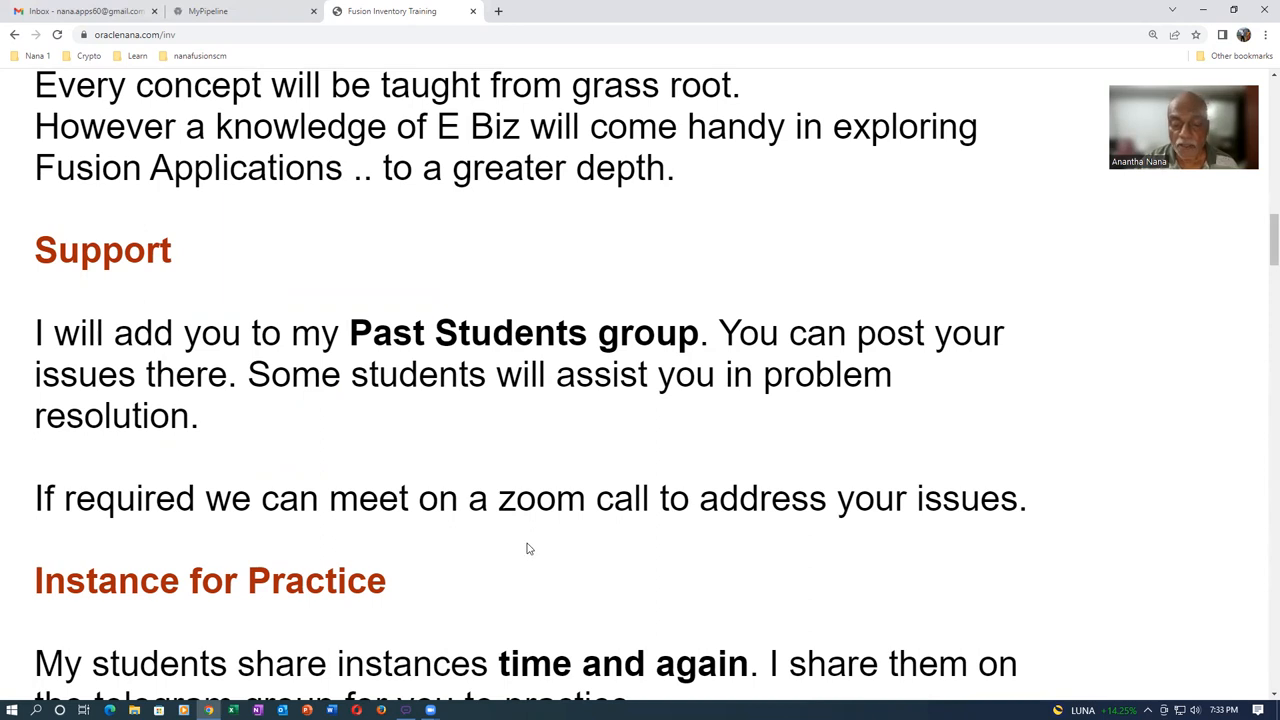
{"action": "scroll", "scroll_direction": "down", "scroll_amount": 3}
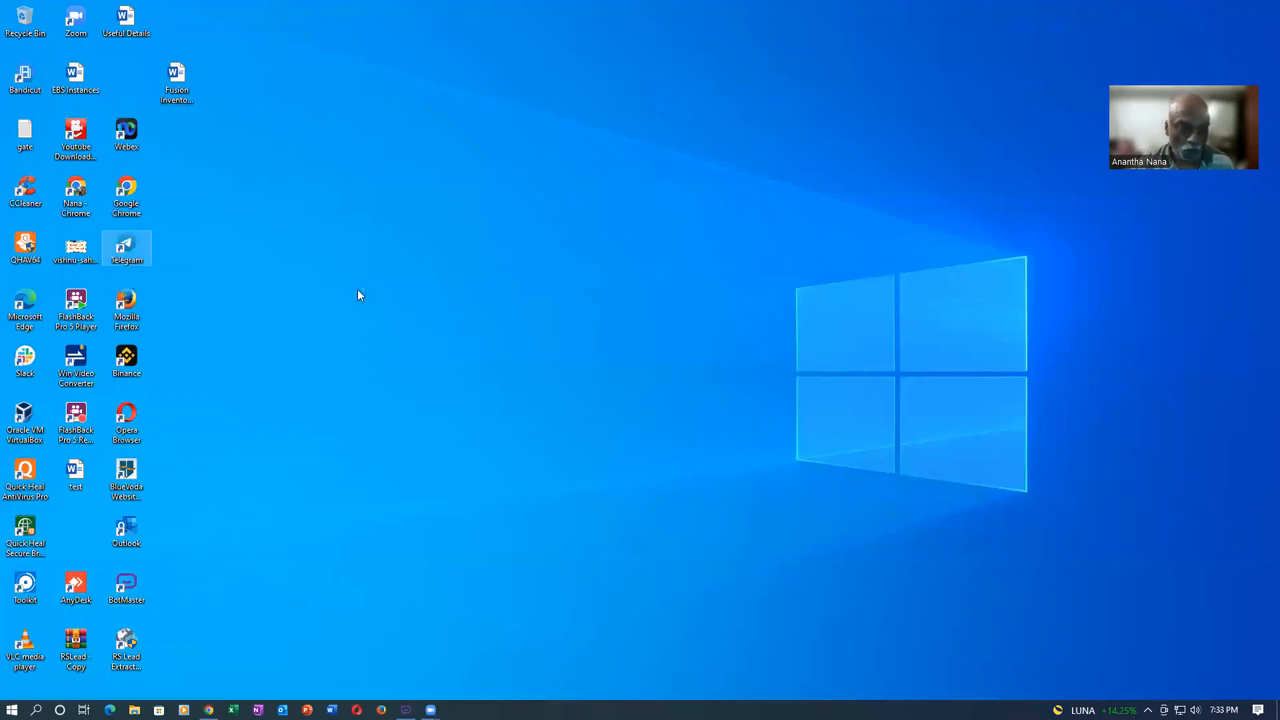
Launch Telegram Desktop and find Nana's Past Student's Group via search 'nana'.
{"action": "double_click", "coordinate": [126, 584]}
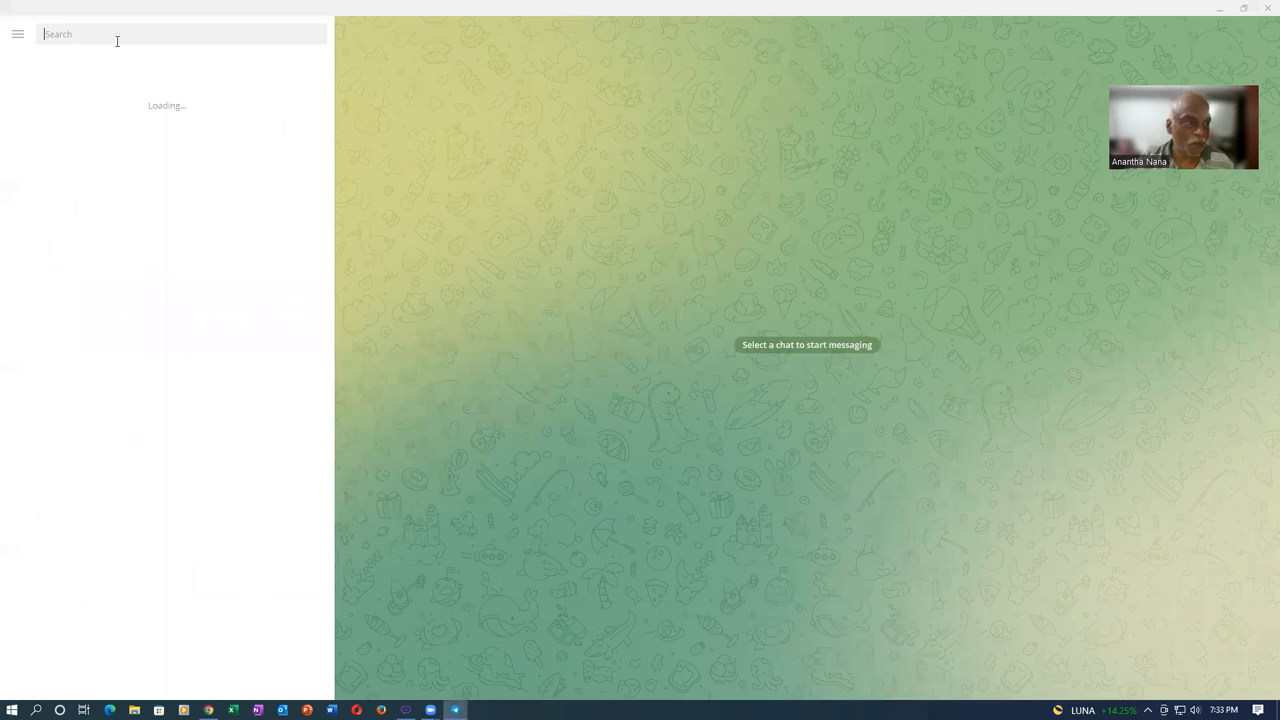
{"action": "type", "text": "nana"}
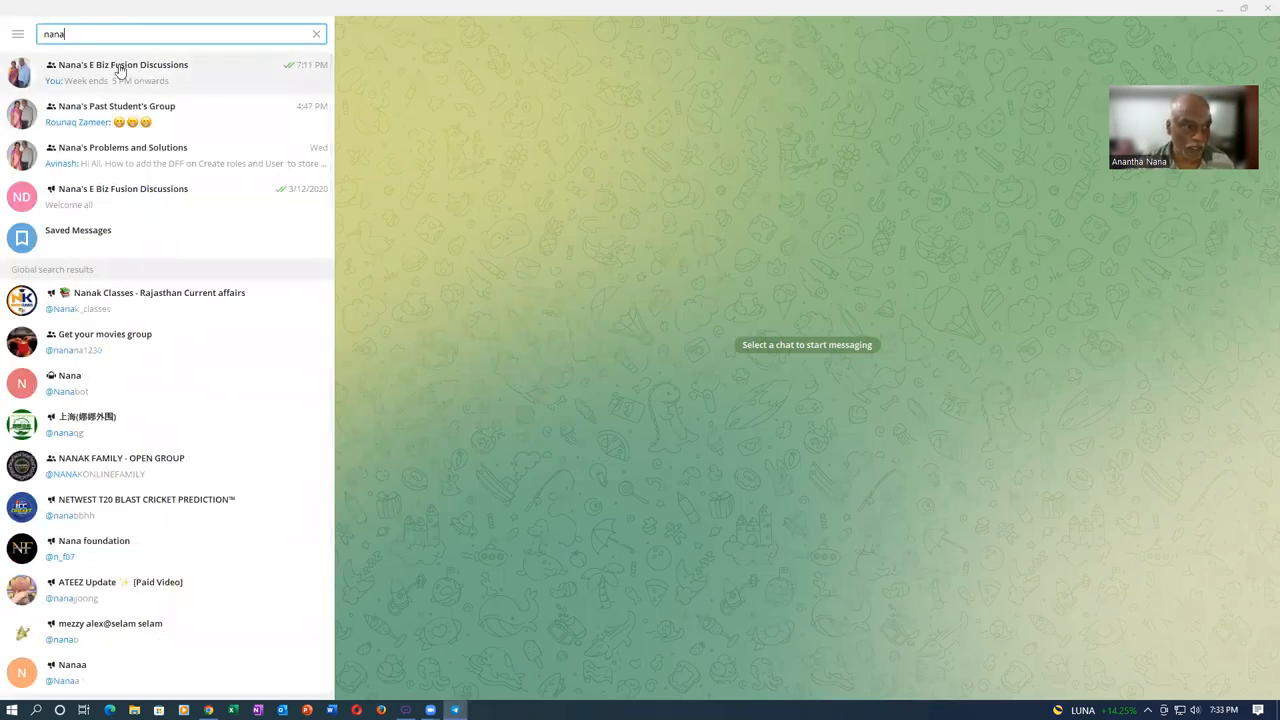
{"action": "left_click", "coordinate": [116, 114]}
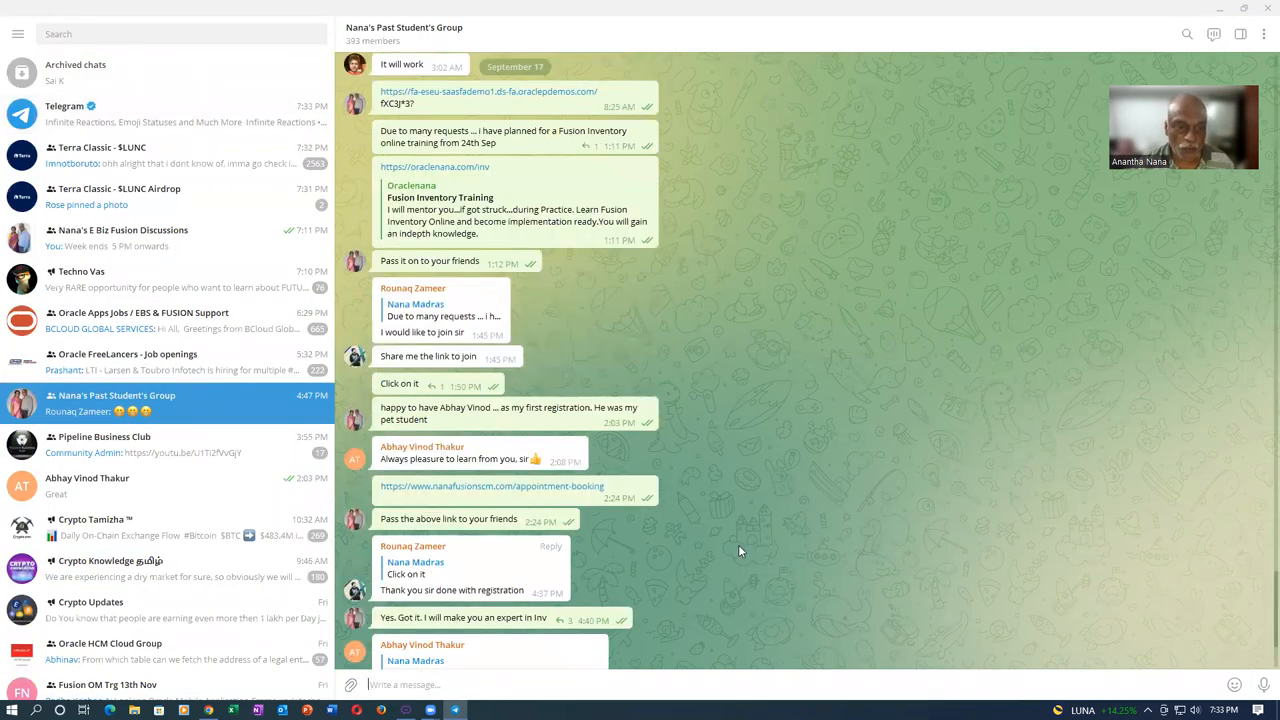
Scroll back through the group's earlier messages and return to recent ones.
{"action": "scroll", "scroll_direction": "up", "scroll_amount": 3}
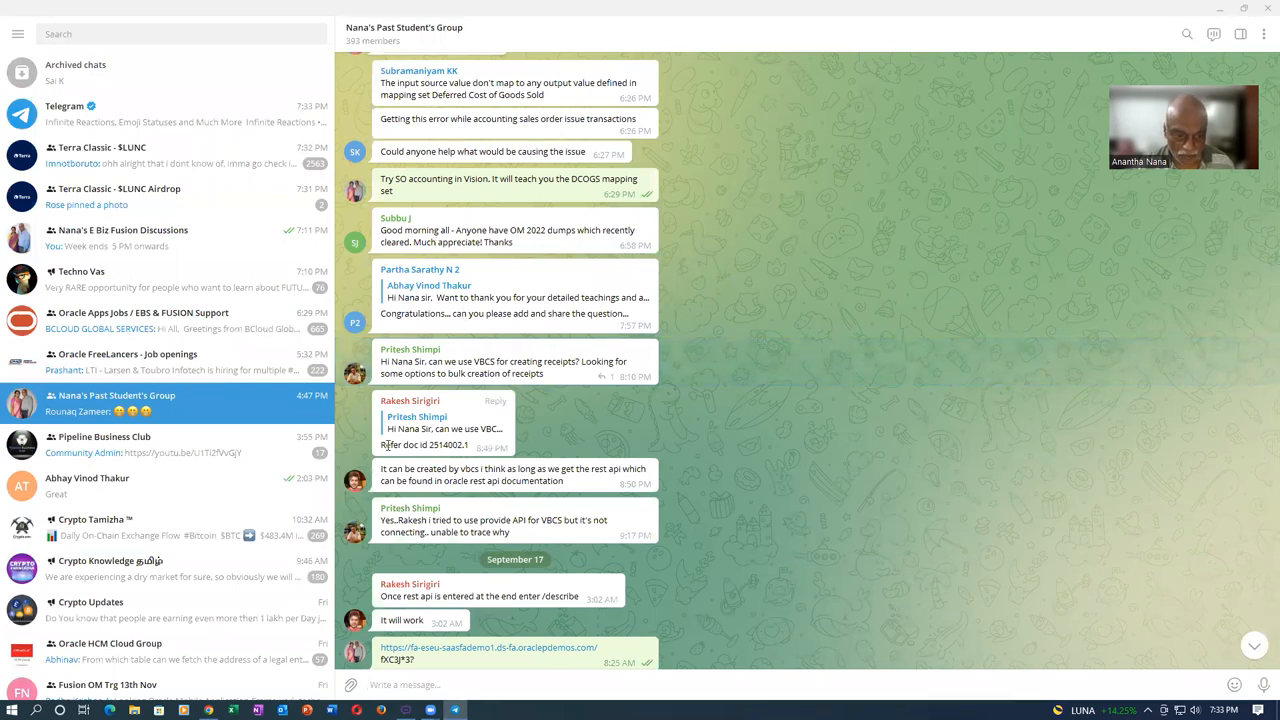
{"action": "mouse_move", "coordinate": [444, 436]}
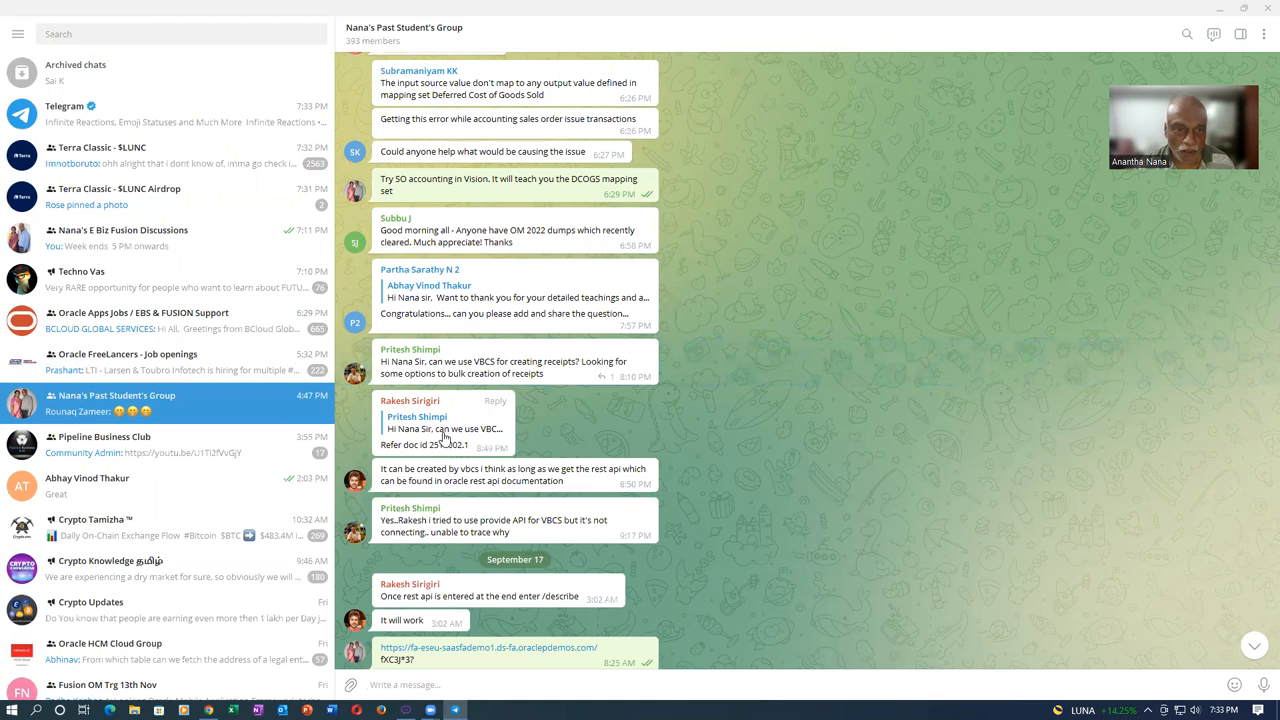
{"action": "mouse_move", "coordinate": [512, 444]}
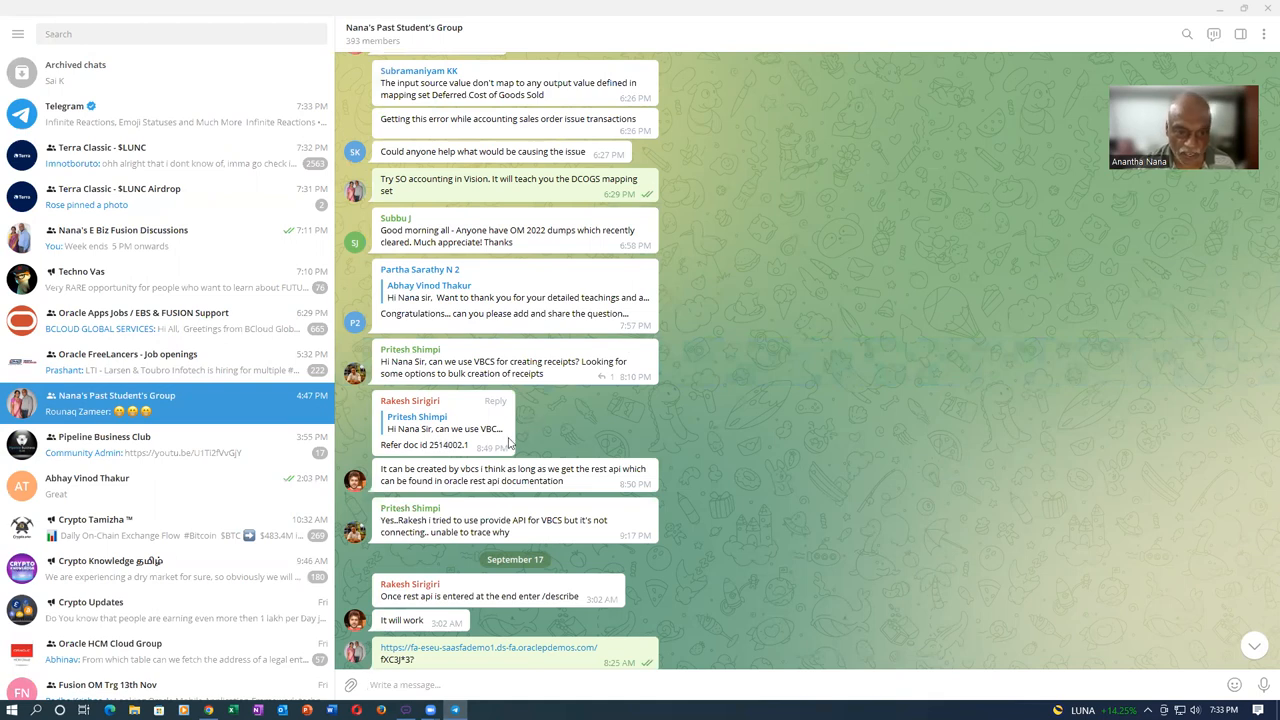
{"action": "mouse_move", "coordinate": [470, 464]}
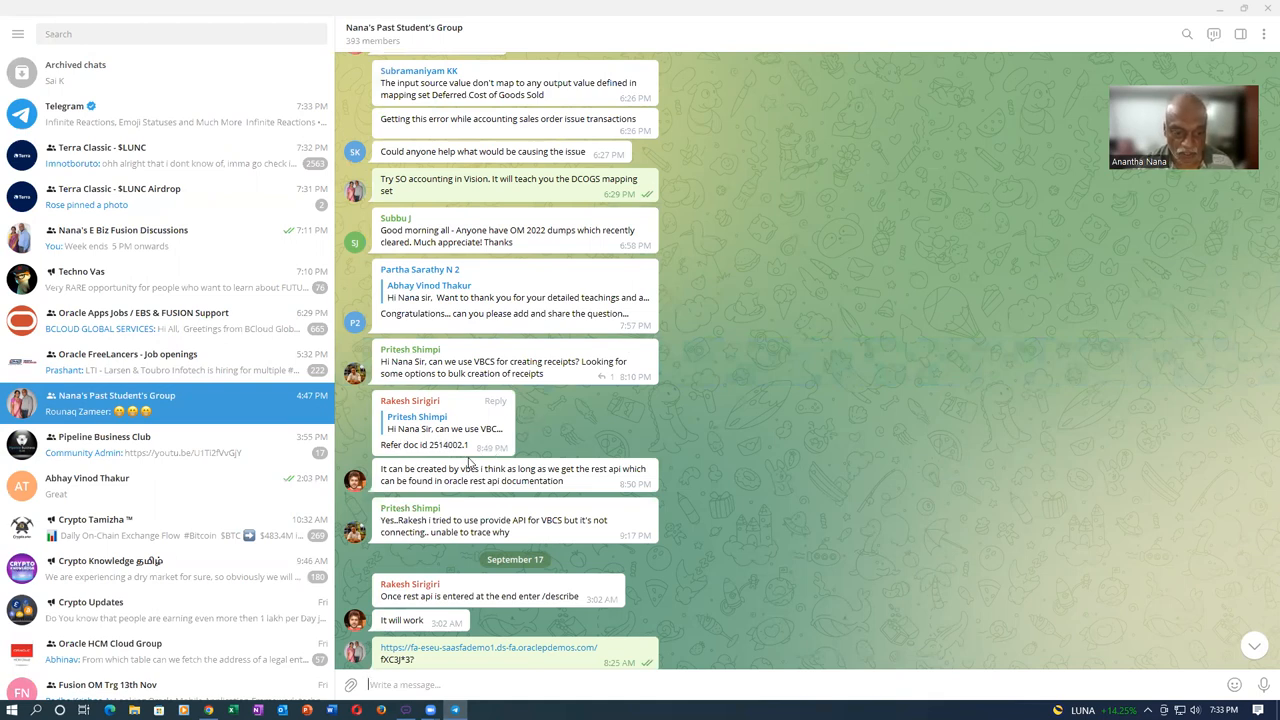
{"action": "scroll", "scroll_direction": "down", "scroll_amount": 3}
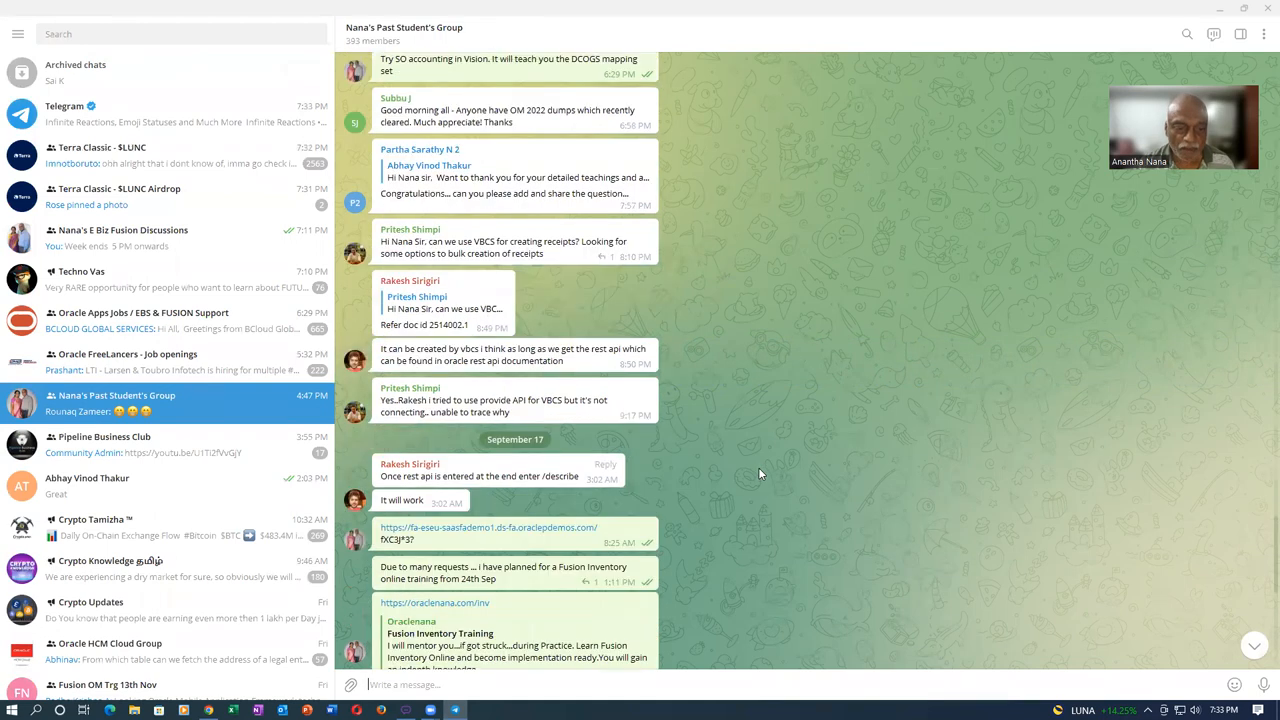
{"action": "scroll", "scroll_direction": "up", "scroll_amount": 3}
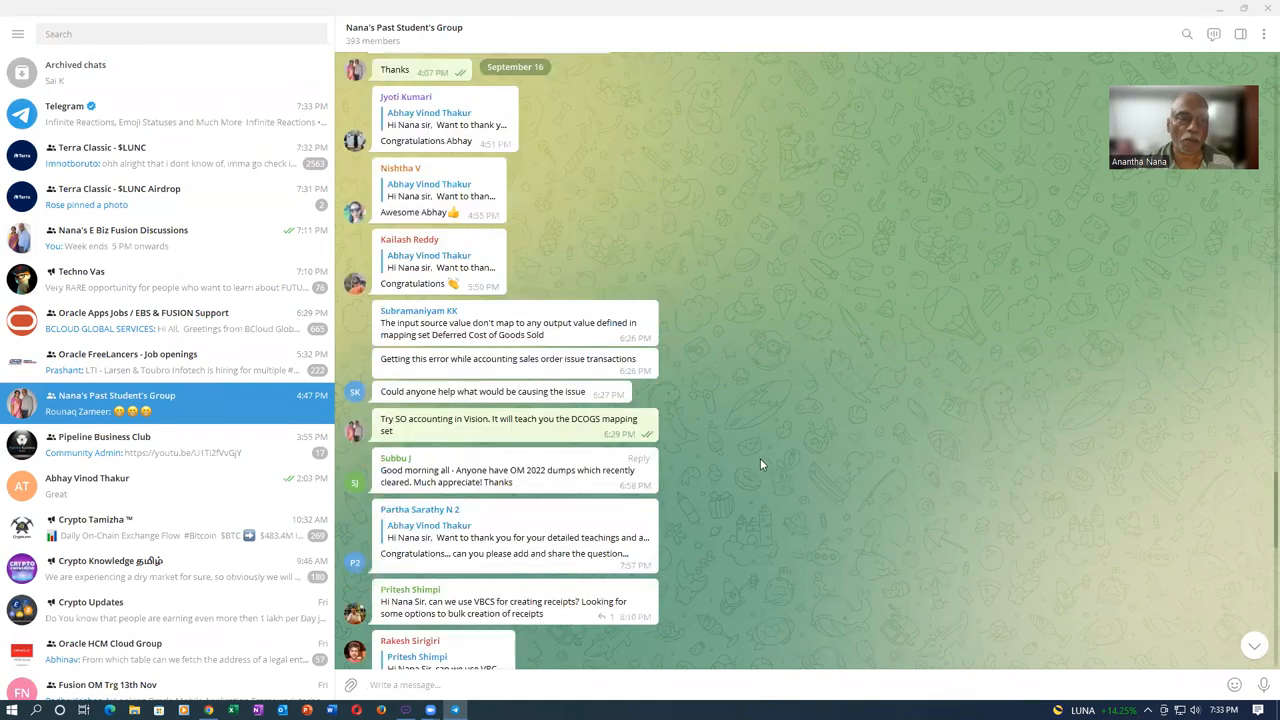
{"action": "scroll", "scroll_direction": "up", "scroll_amount": 3}
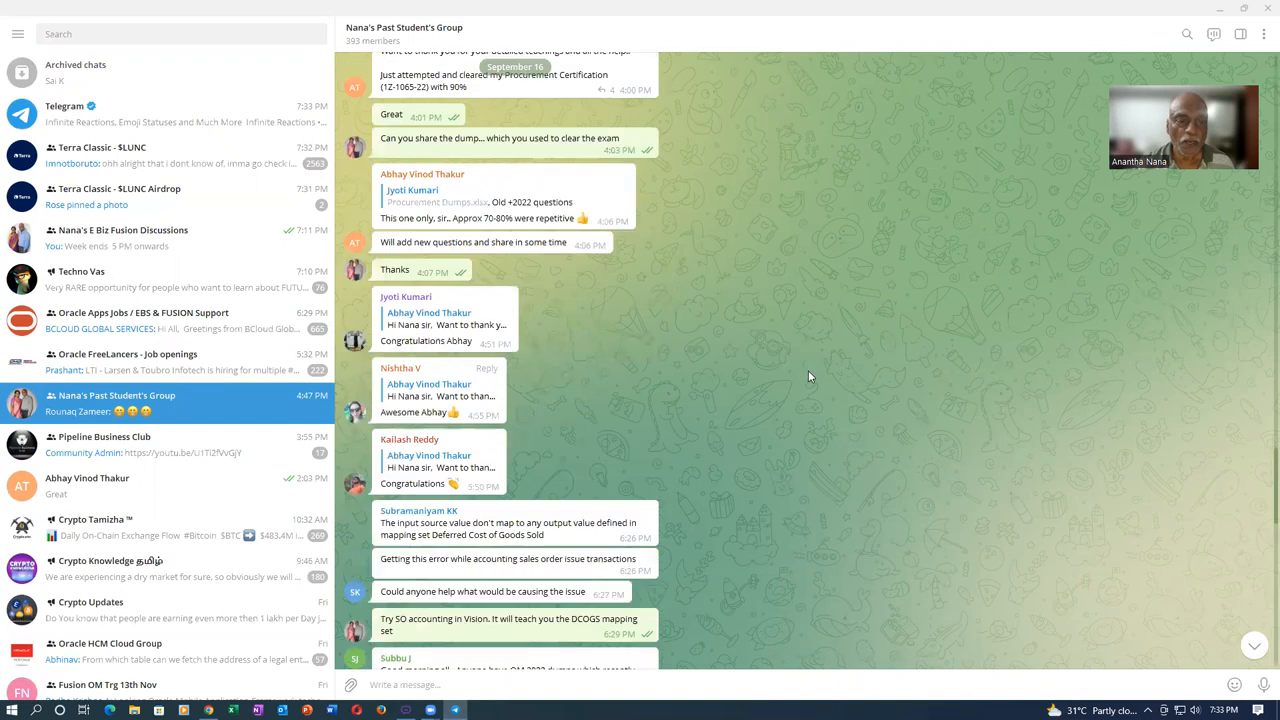
{"action": "scroll", "scroll_direction": "up", "scroll_amount": 3}
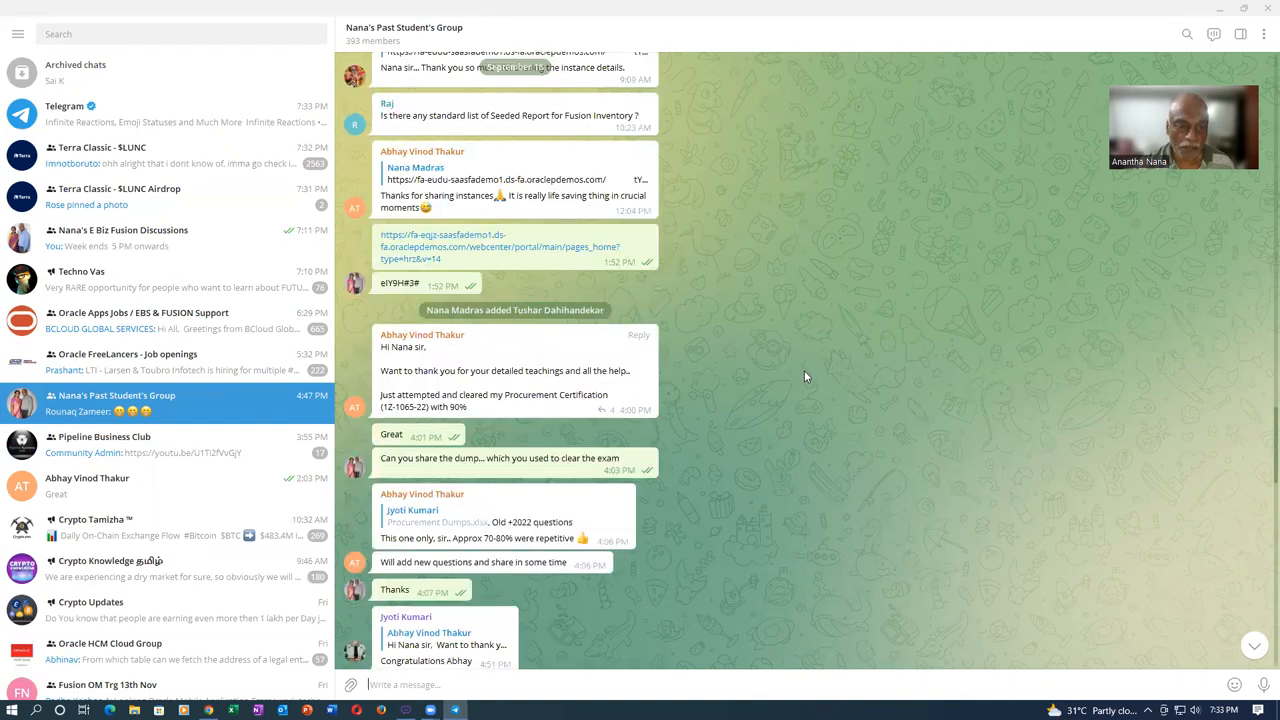
{"action": "mouse_move", "coordinate": [658, 436]}
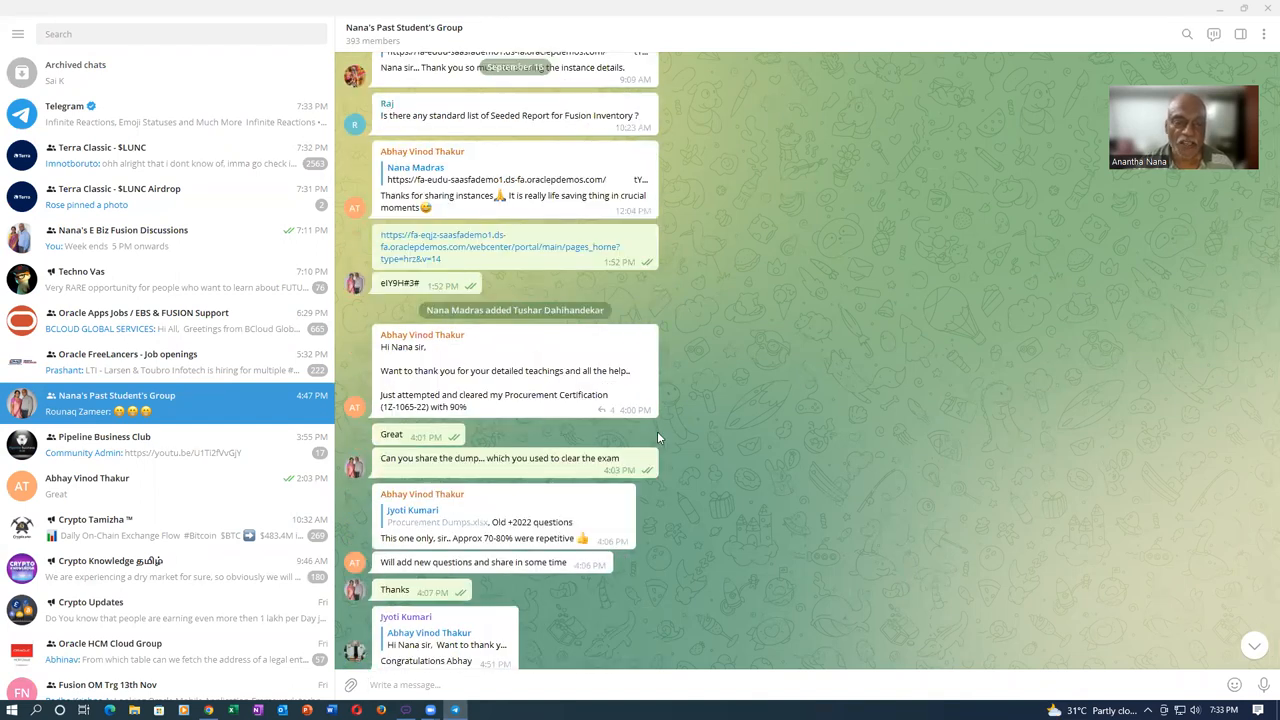
{"action": "mouse_move", "coordinate": [440, 292]}
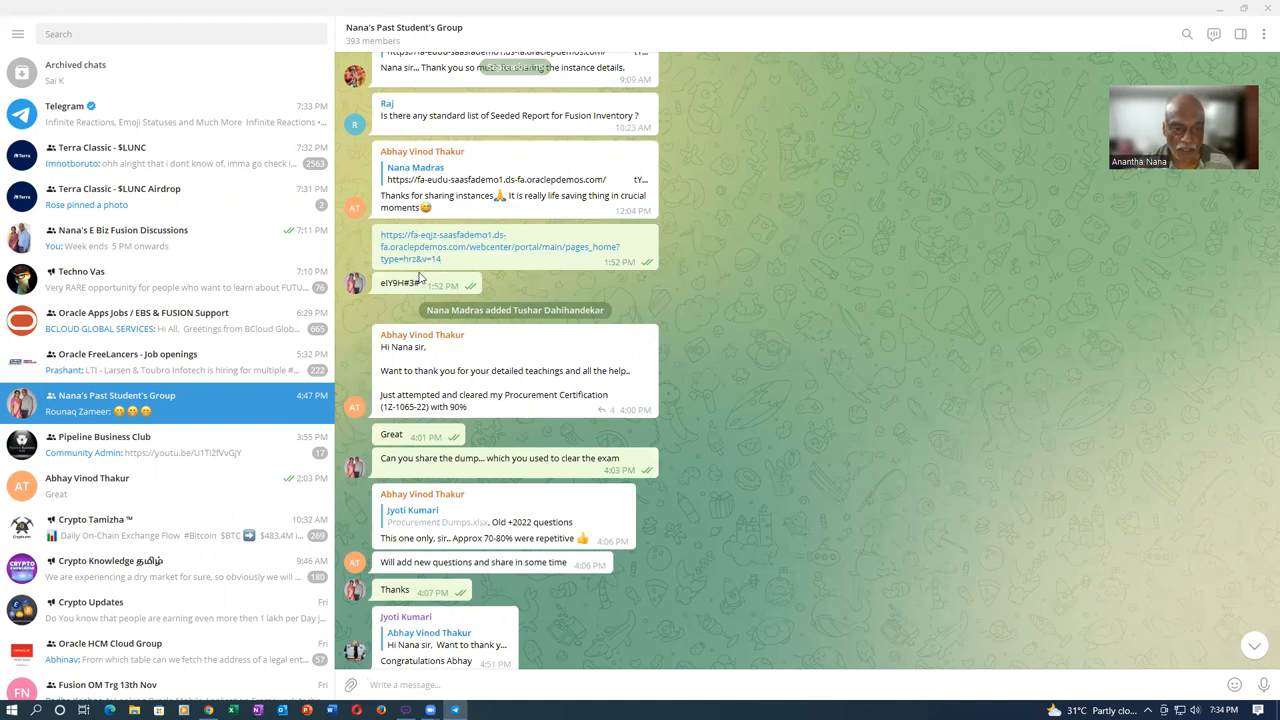
{"action": "mouse_move", "coordinate": [782, 366]}
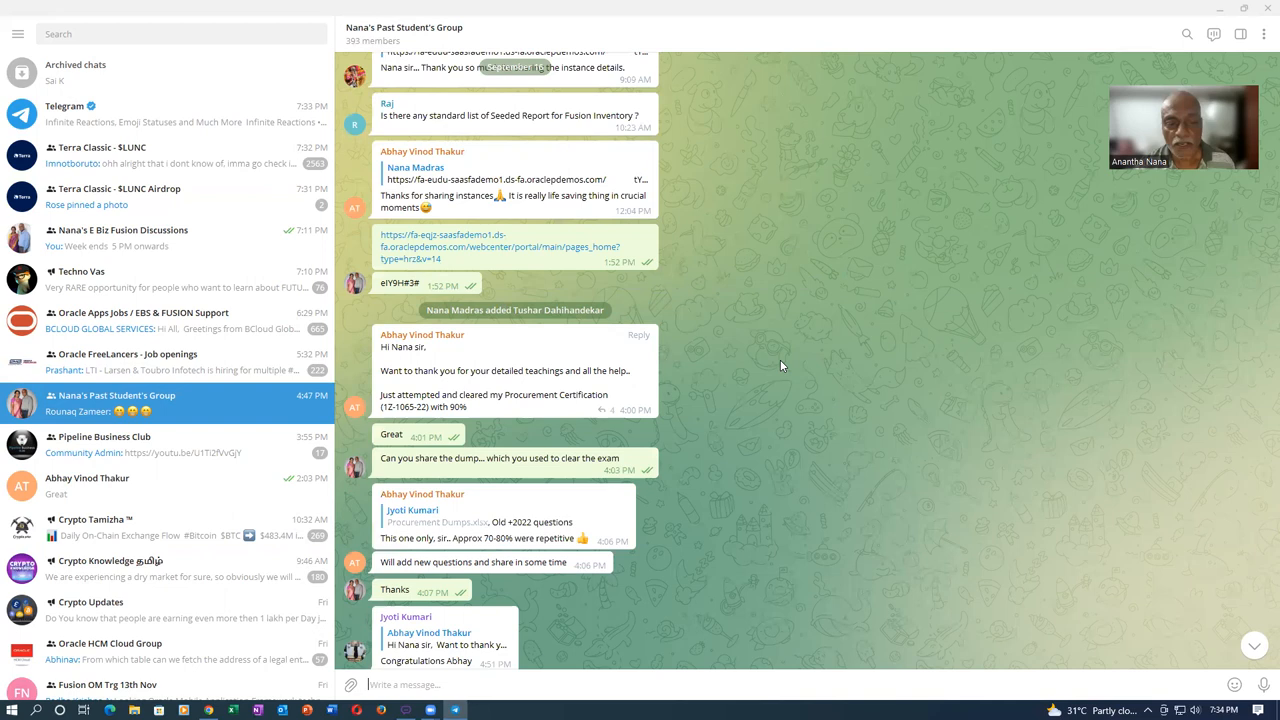
{"action": "mouse_move", "coordinate": [776, 366]}
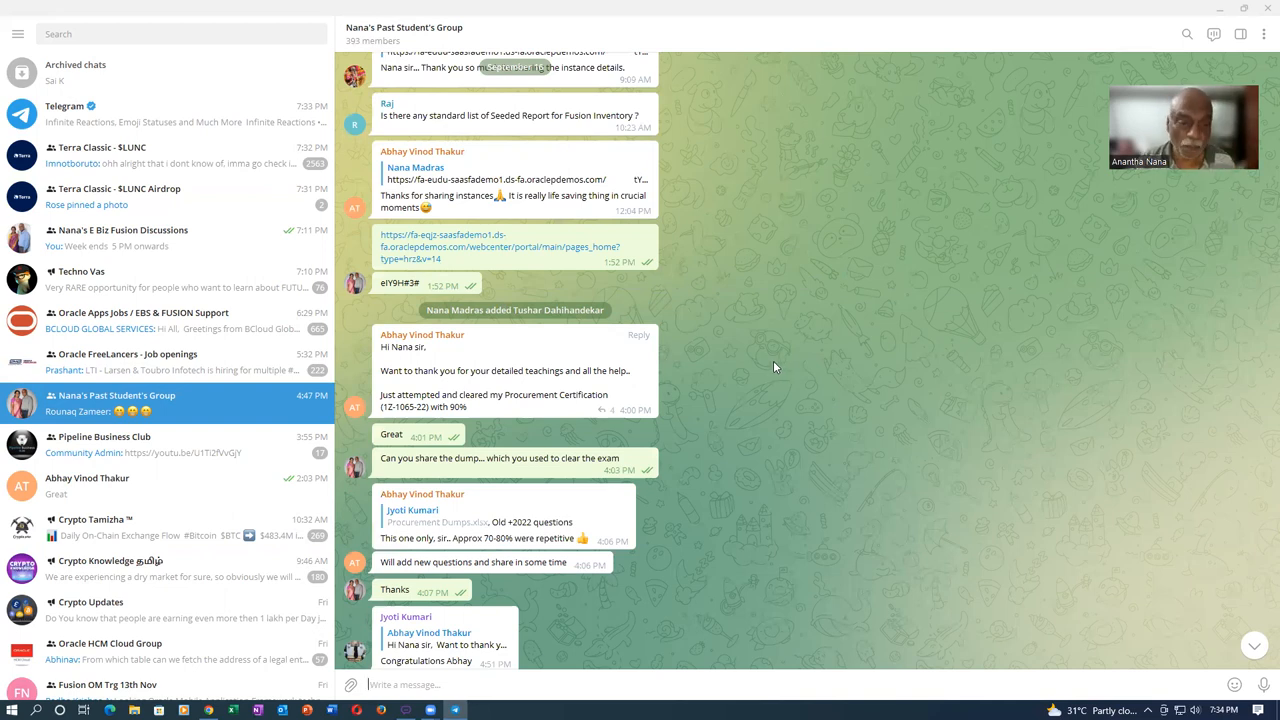
{"action": "scroll", "scroll_direction": "down", "scroll_amount": 3}
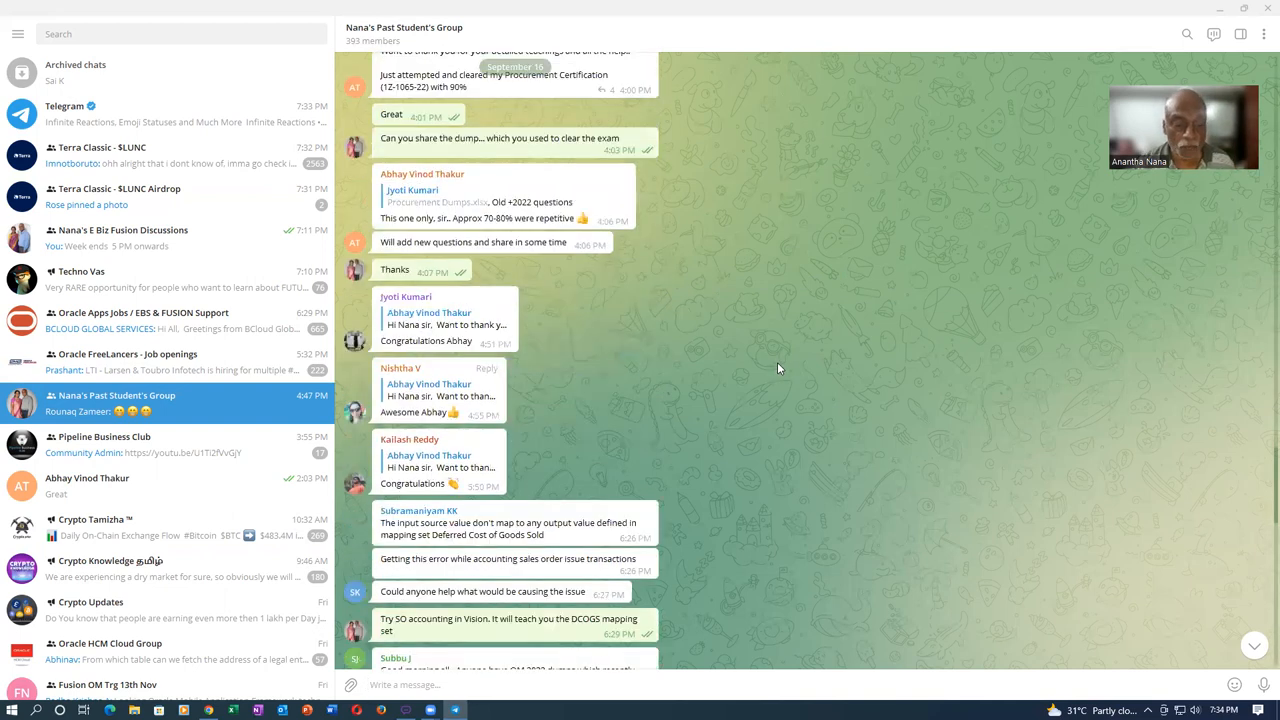
{"action": "scroll", "scroll_direction": "down", "scroll_amount": 3}
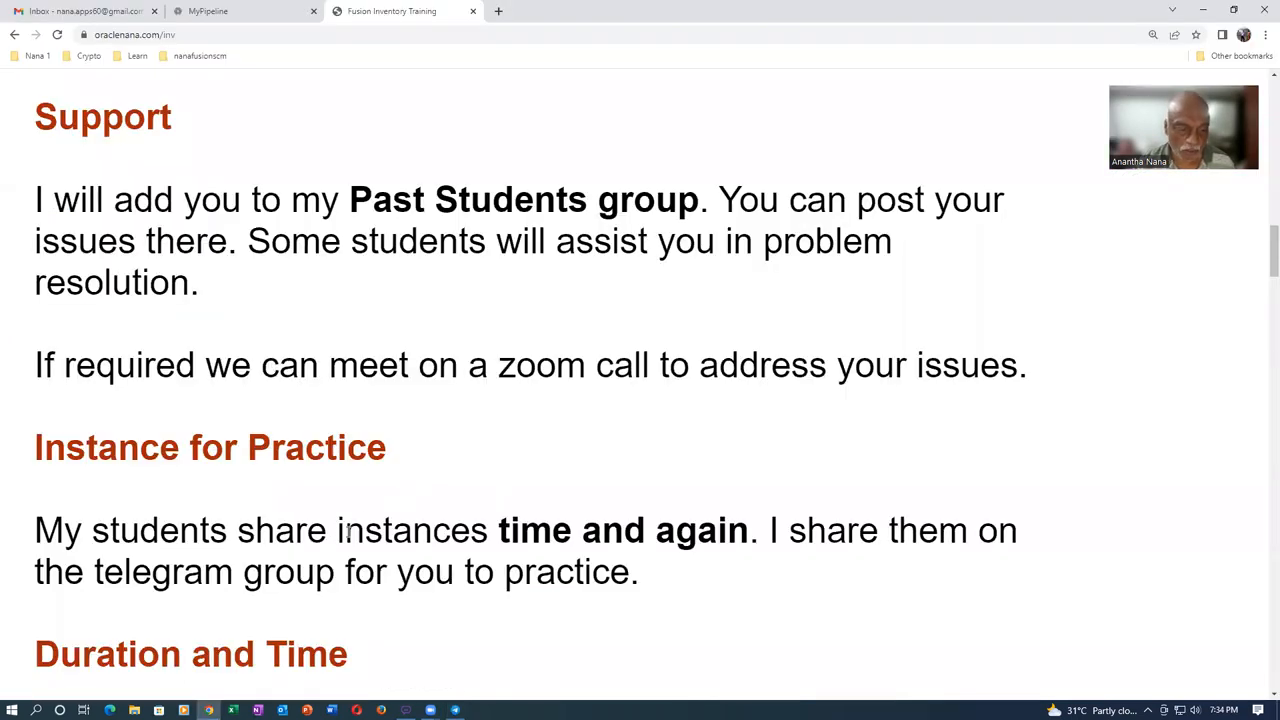
Highlight the sentence about sharing practice instances and move to the schedule.
{"action": "scroll", "scroll_direction": "down", "scroll_amount": 3}
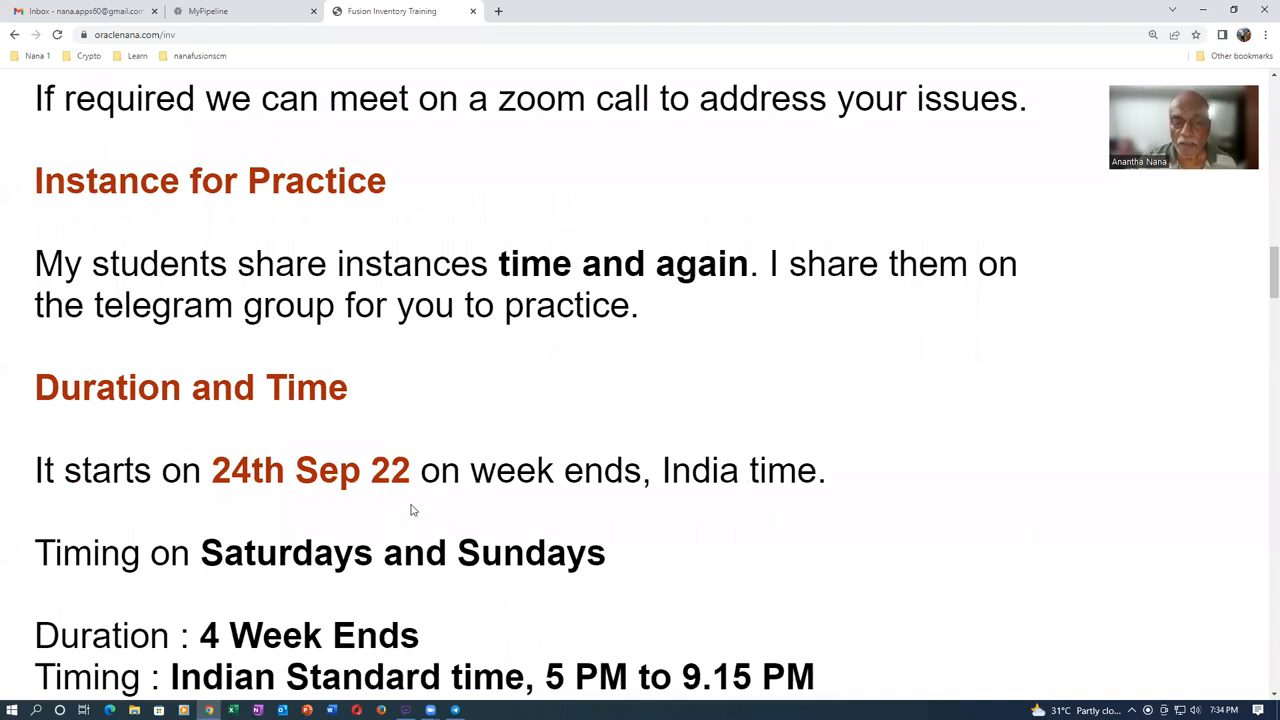
{"action": "mouse_move", "coordinate": [58, 360]}
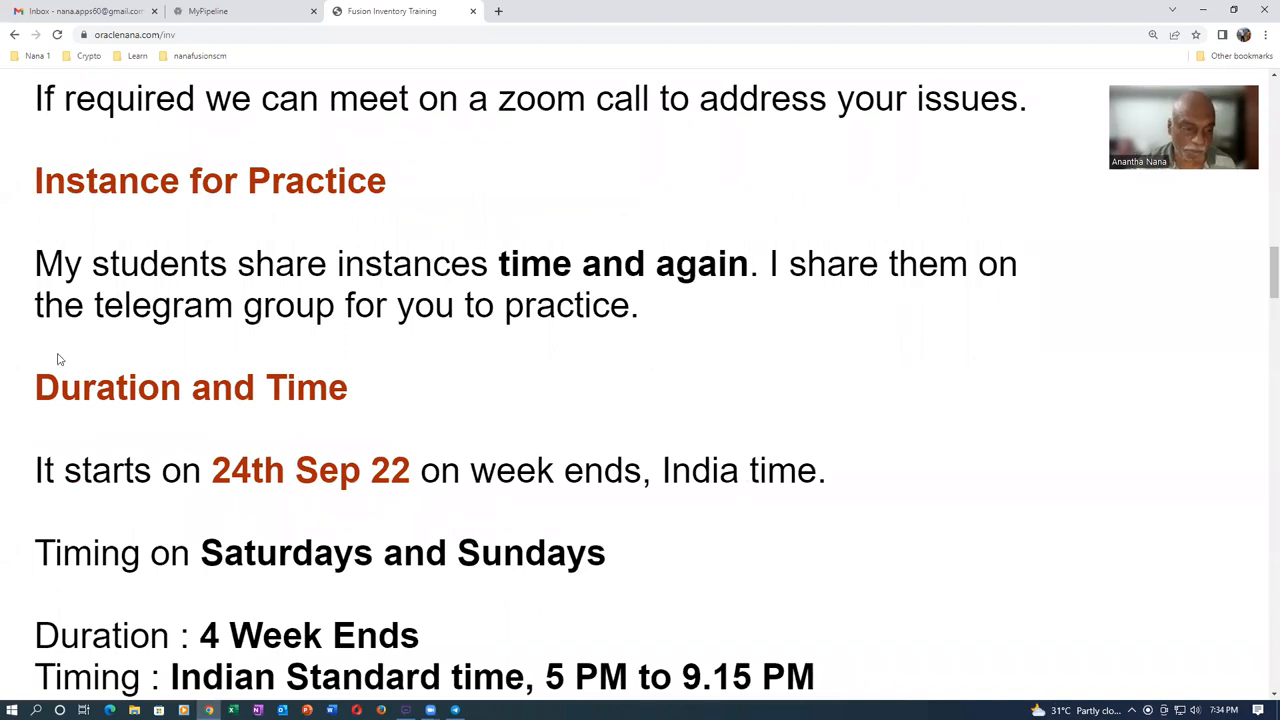
{"action": "left_click_drag", "start_coordinate": [34, 388], "coordinate": [266, 388]}
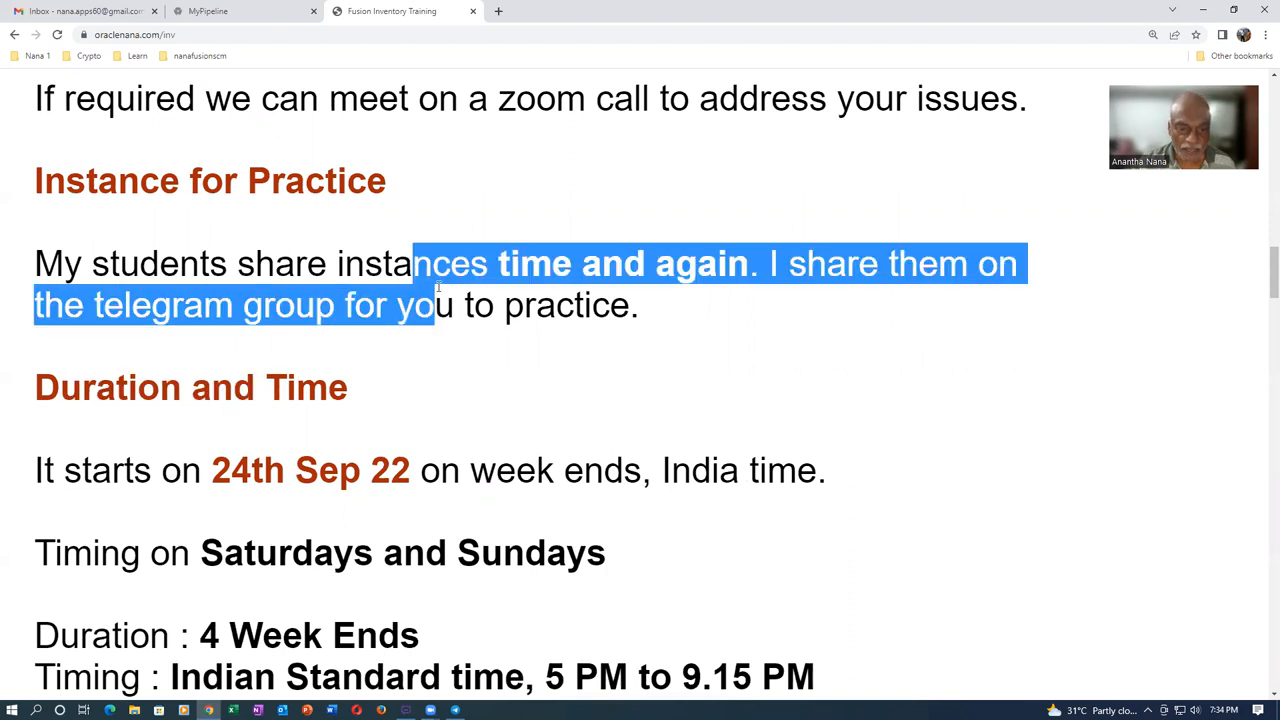
{"action": "left_click", "coordinate": [610, 376]}
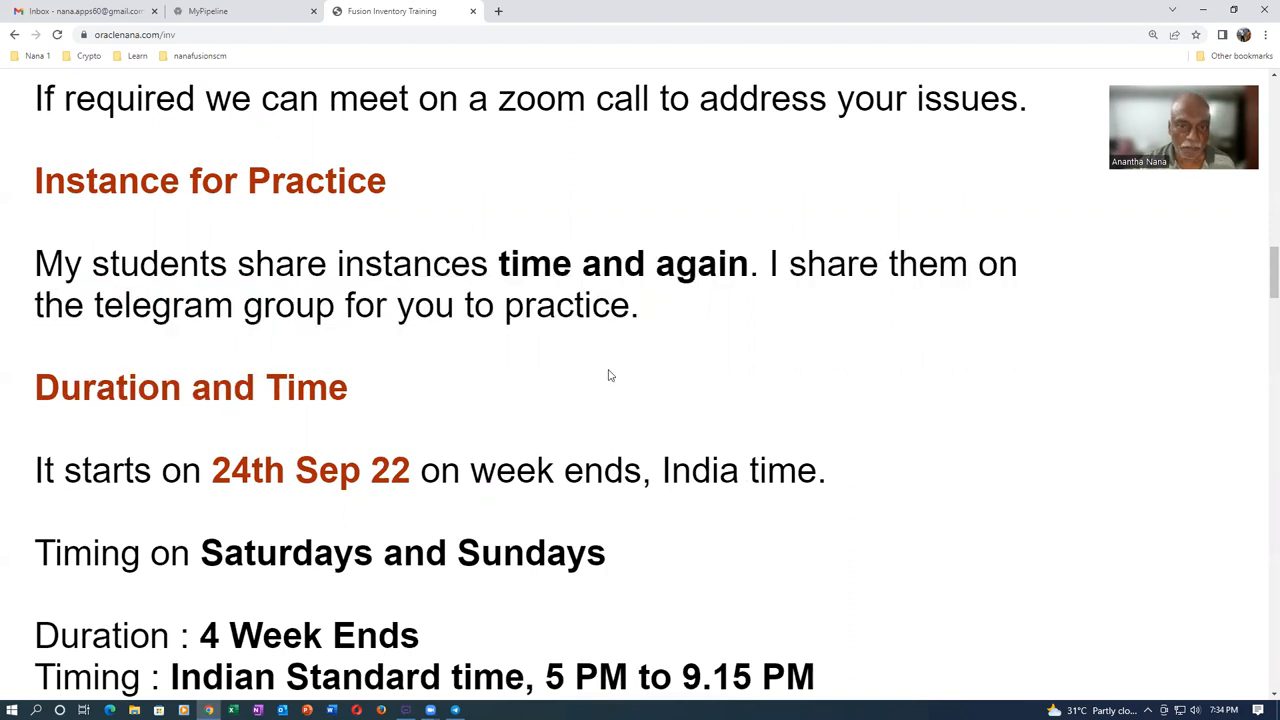
{"action": "scroll", "scroll_direction": "down", "scroll_amount": 3}
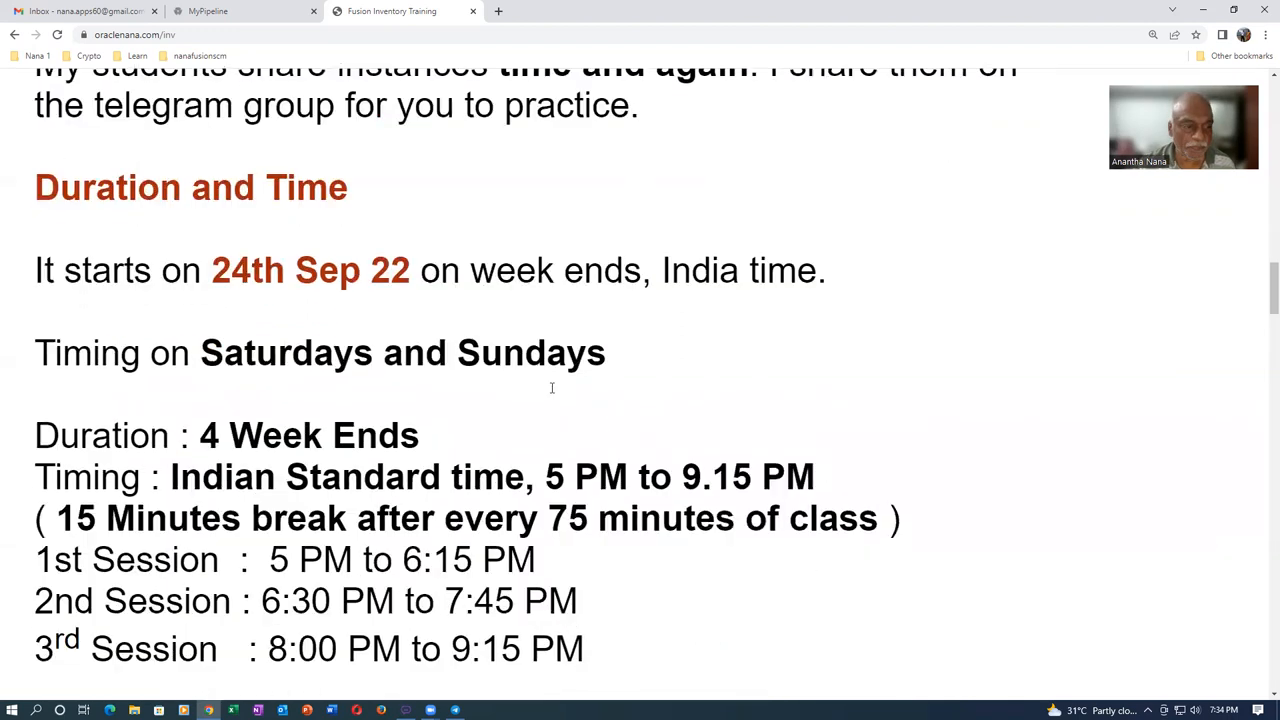
{"action": "mouse_move", "coordinate": [372, 326]}
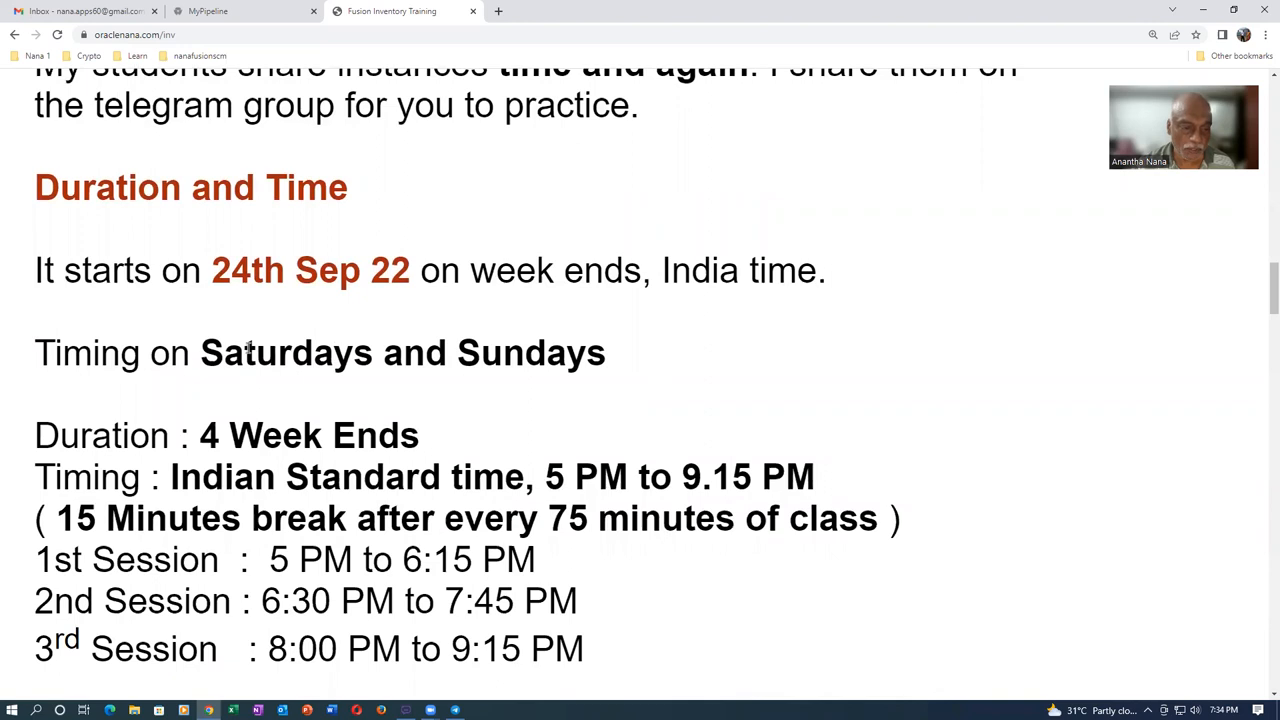
Highlight the Saturdays and Sundays sessions and the 5 PM to 9.15 PM IST timing.
{"action": "left_click_drag", "start_coordinate": [244, 352], "coordinate": [502, 352]}
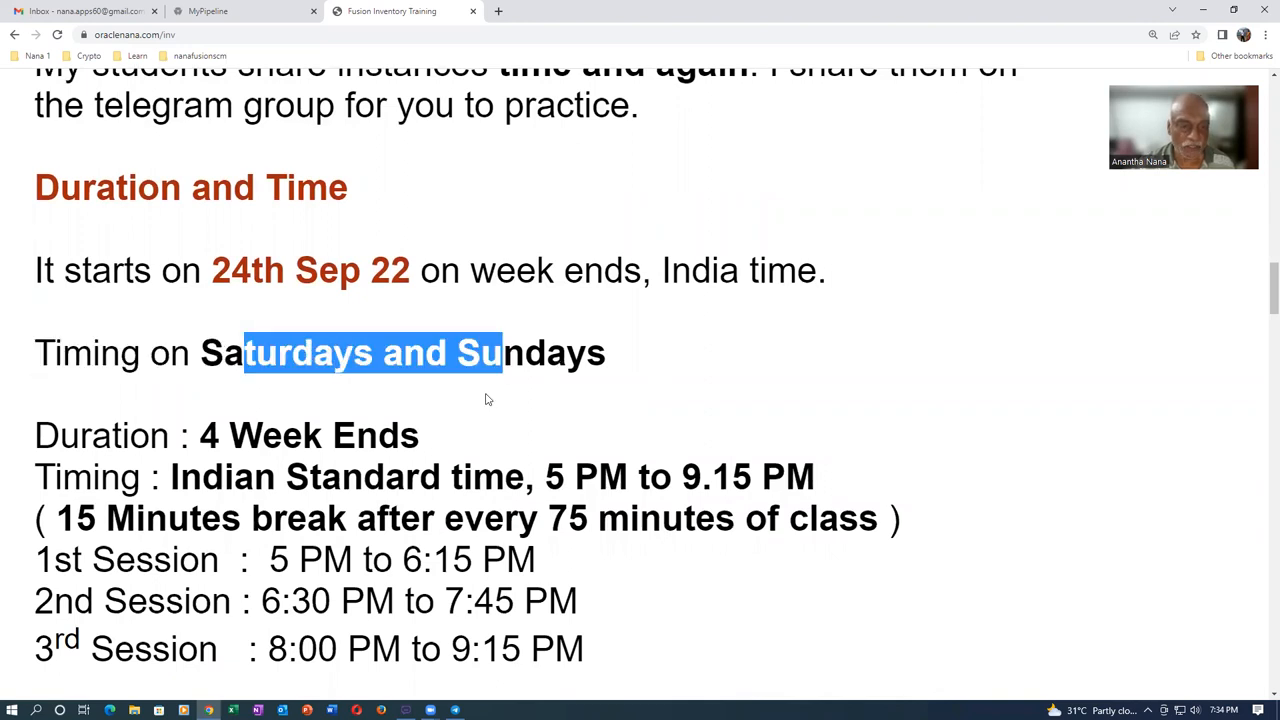
{"action": "scroll", "scroll_direction": "down", "scroll_amount": 3}
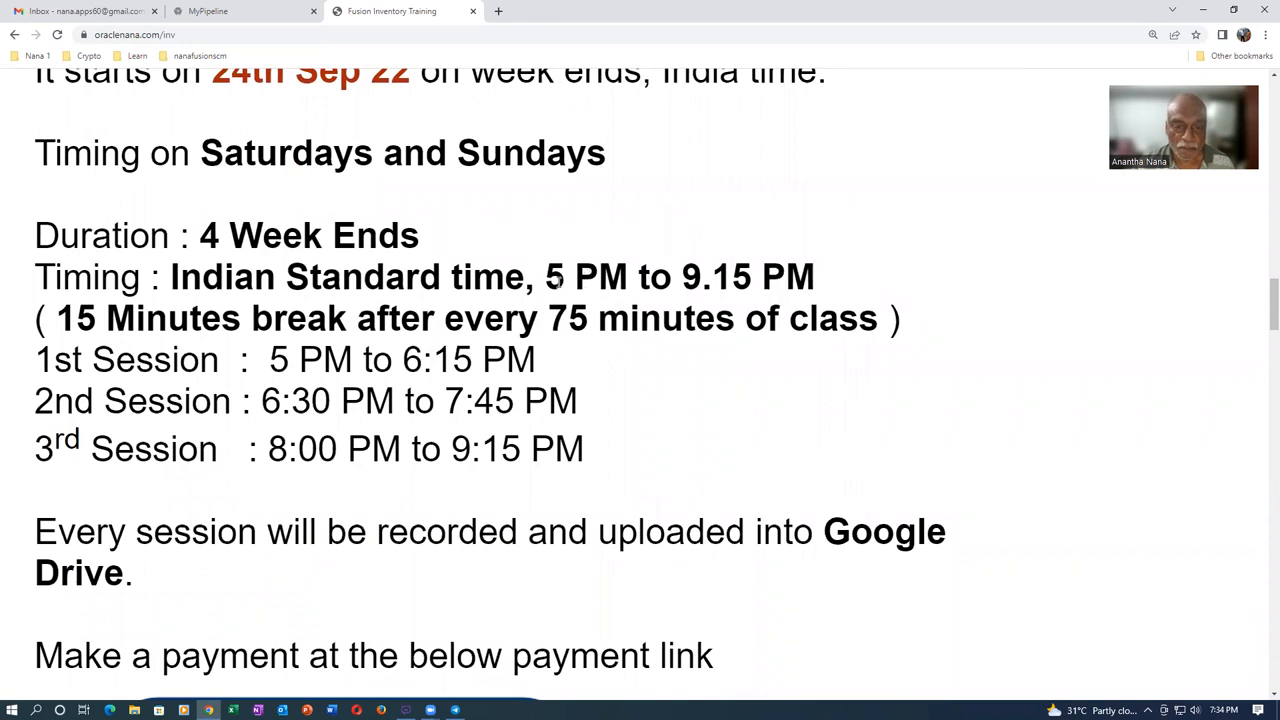
{"action": "left_click_drag", "start_coordinate": [544, 276], "coordinate": [816, 276]}
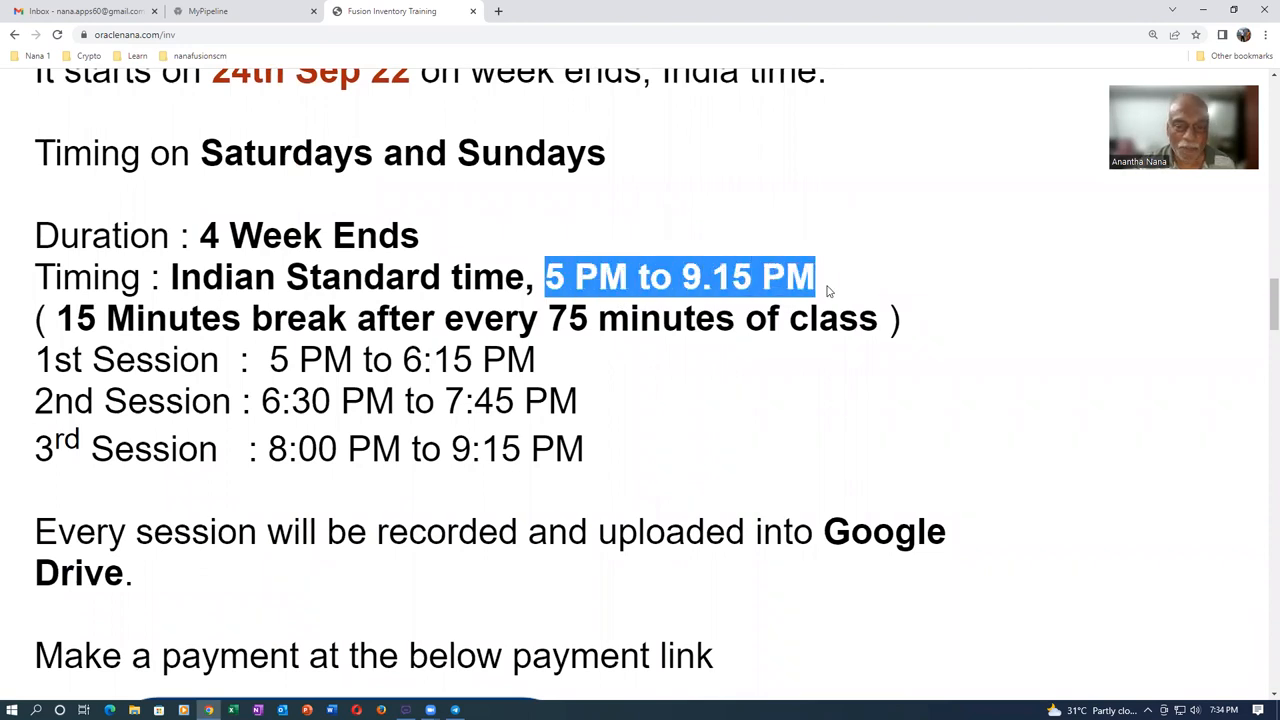
{"action": "left_click", "coordinate": [750, 408]}
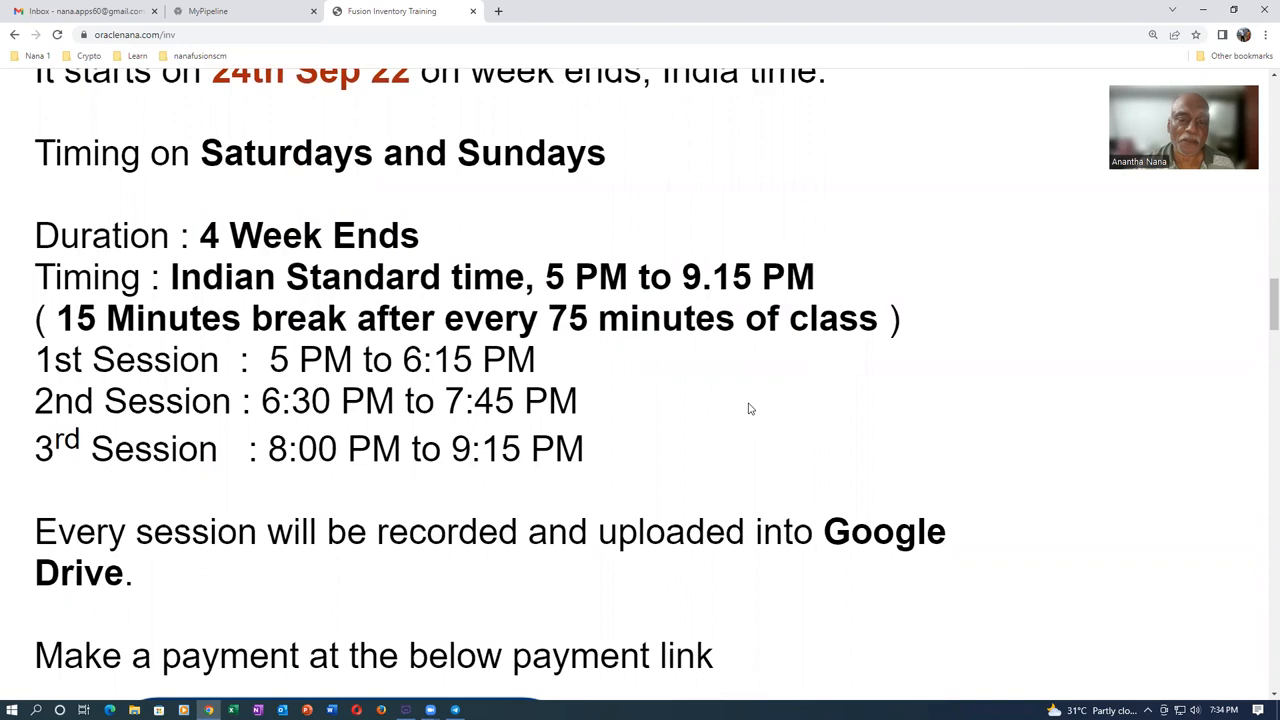
{"action": "scroll", "scroll_direction": "up", "scroll_amount": 3}
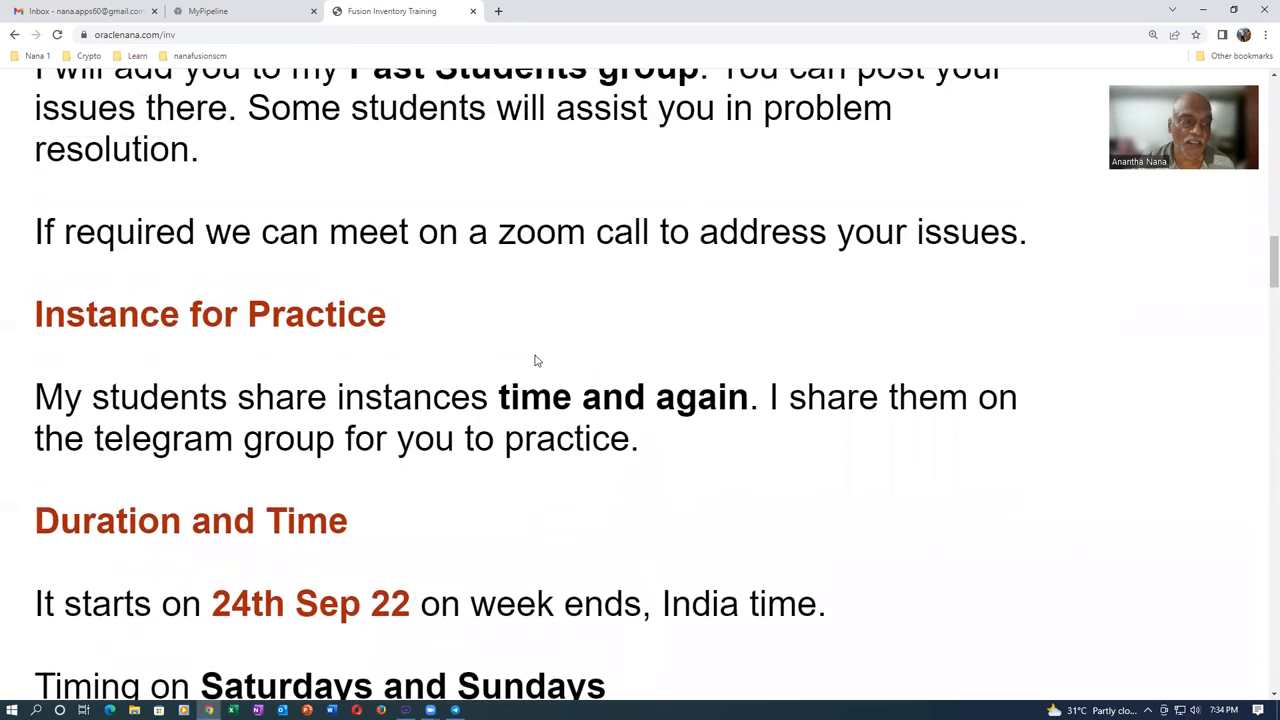
{"action": "double_click", "coordinate": [450, 396]}
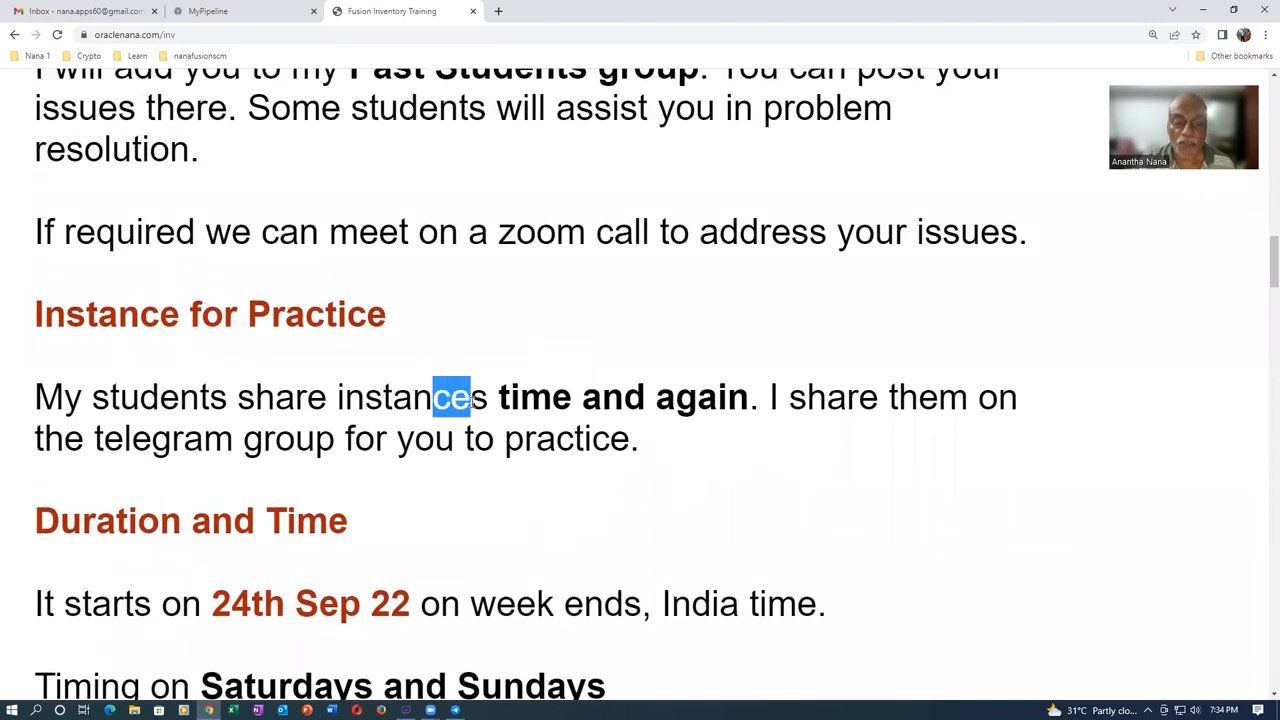
{"action": "left_click_drag", "start_coordinate": [470, 396], "coordinate": [800, 396]}
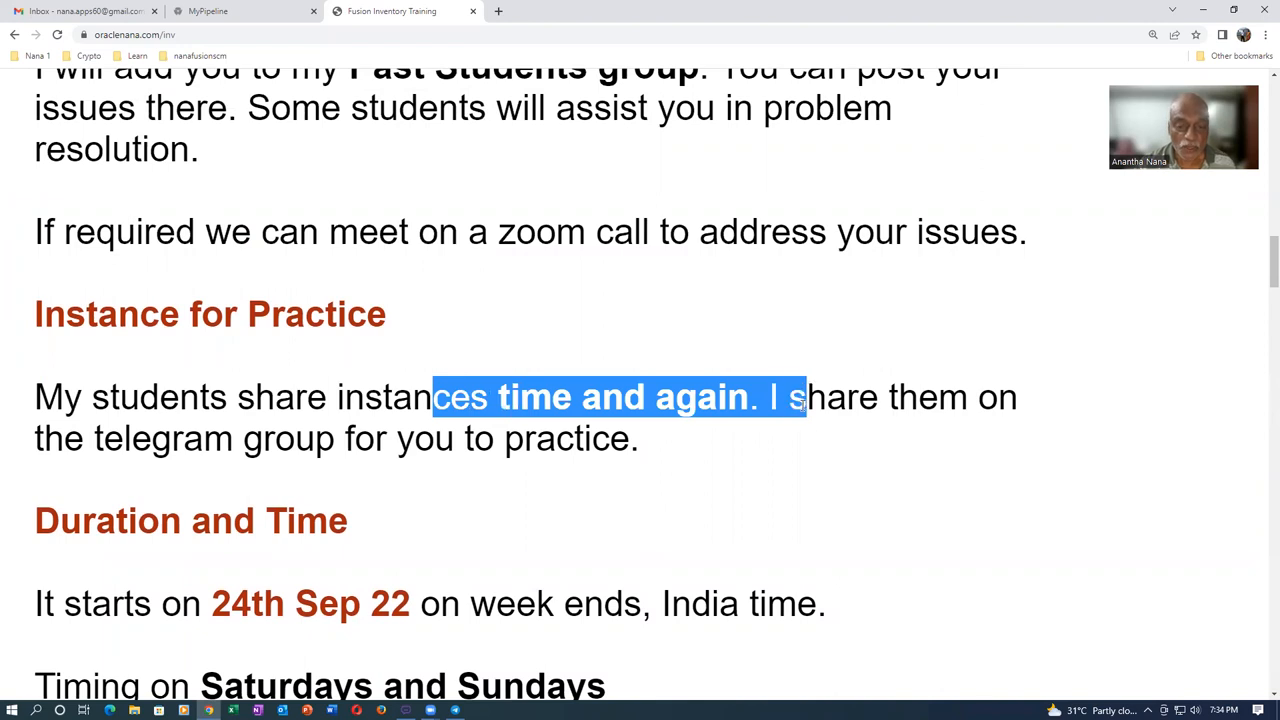
{"action": "left_click", "coordinate": [494, 488]}
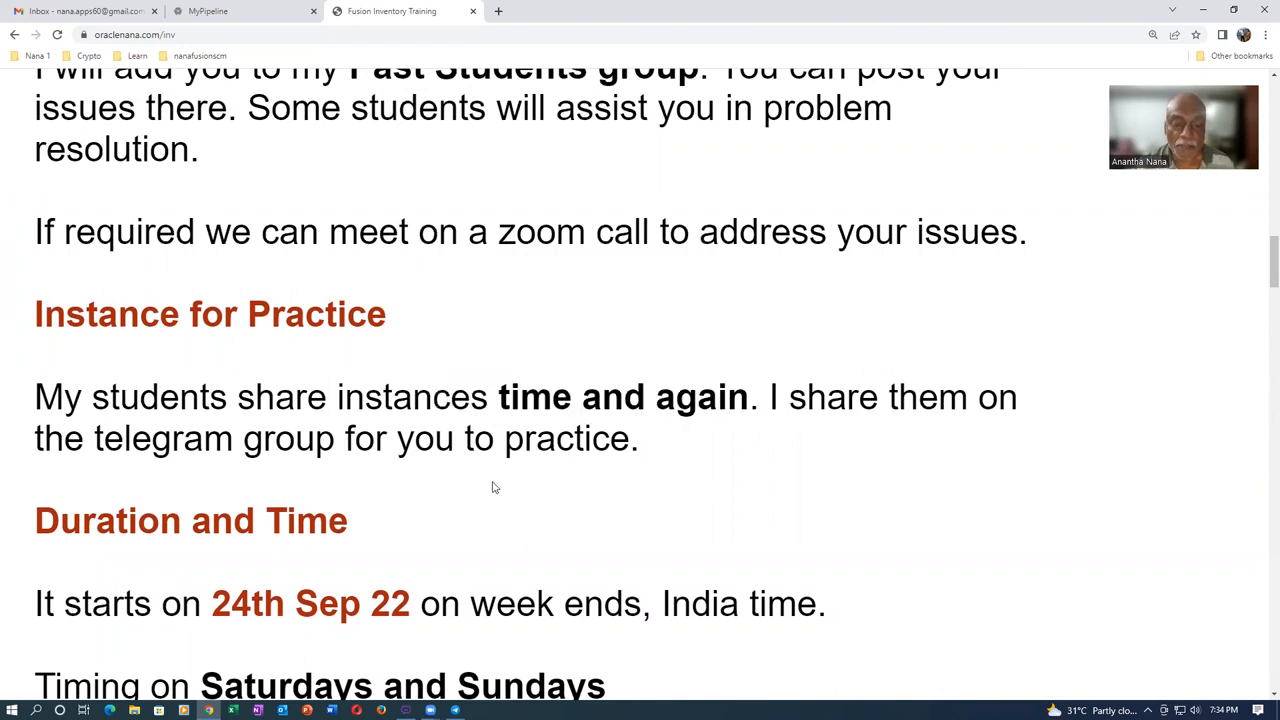
{"action": "scroll", "scroll_direction": "down", "scroll_amount": 3}
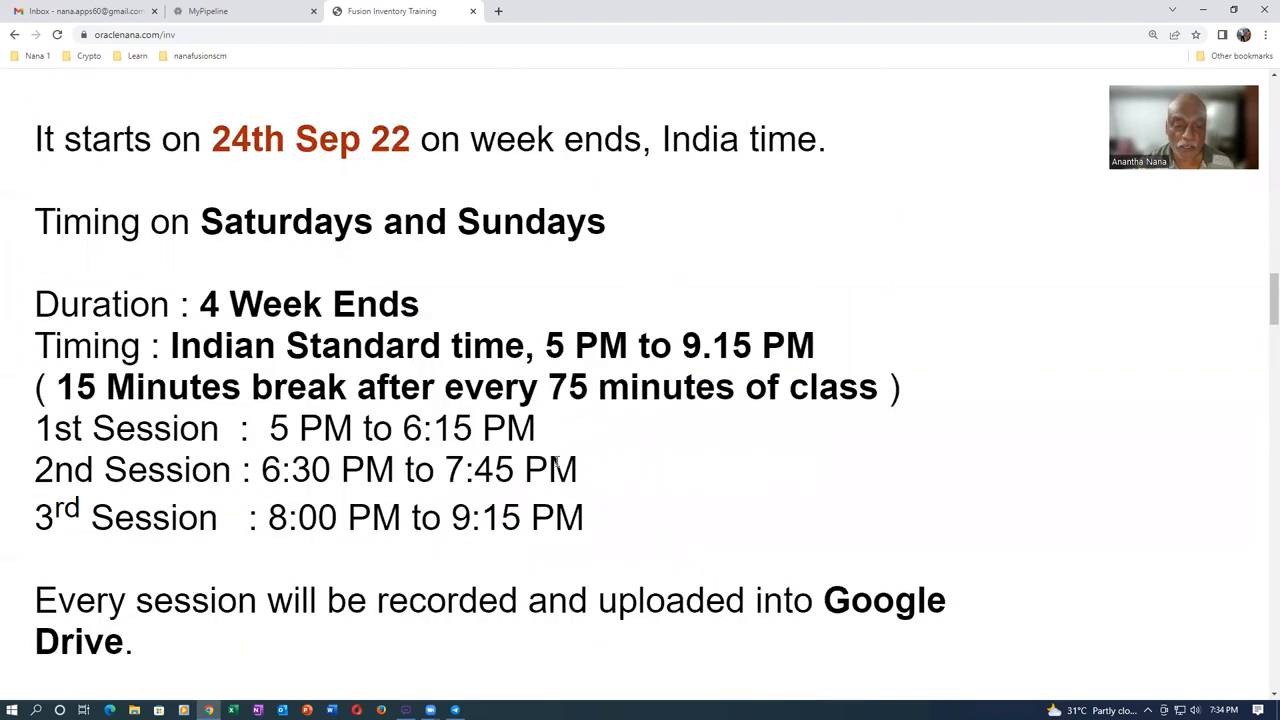
{"action": "left_click_drag", "start_coordinate": [544, 344], "coordinate": [784, 384]}
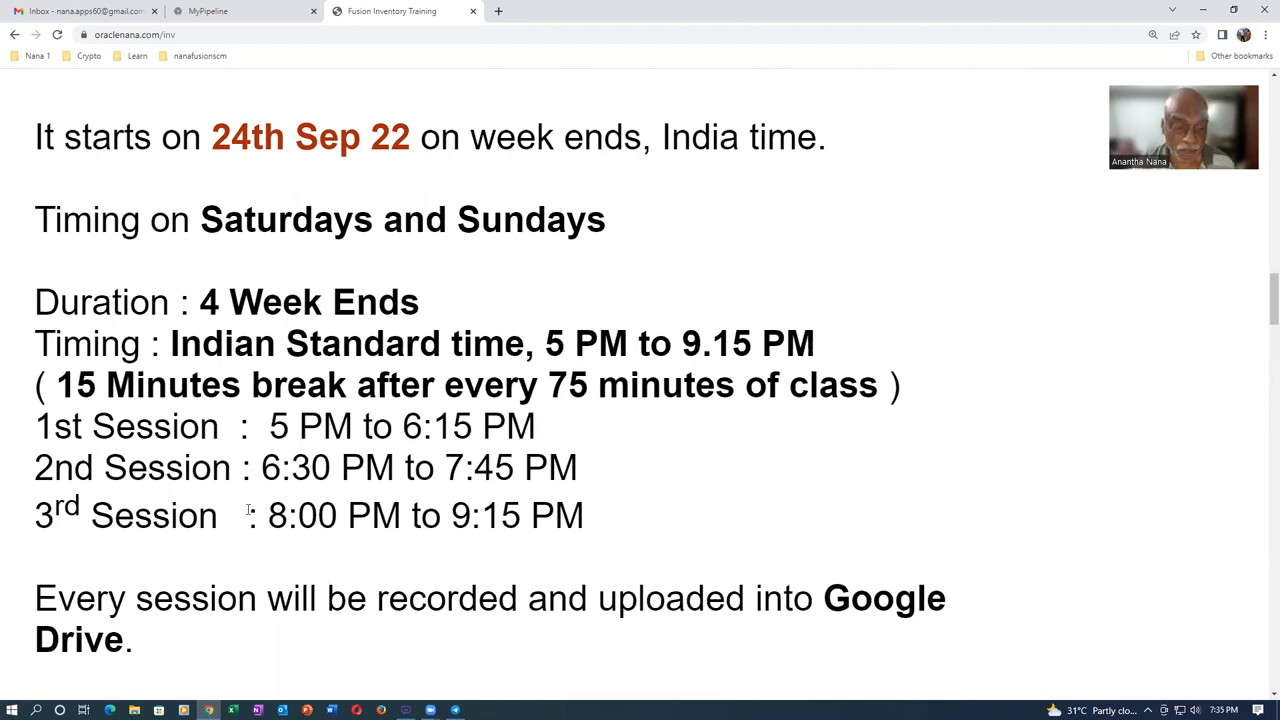
{"action": "left_click_drag", "start_coordinate": [268, 516], "coordinate": [450, 516]}
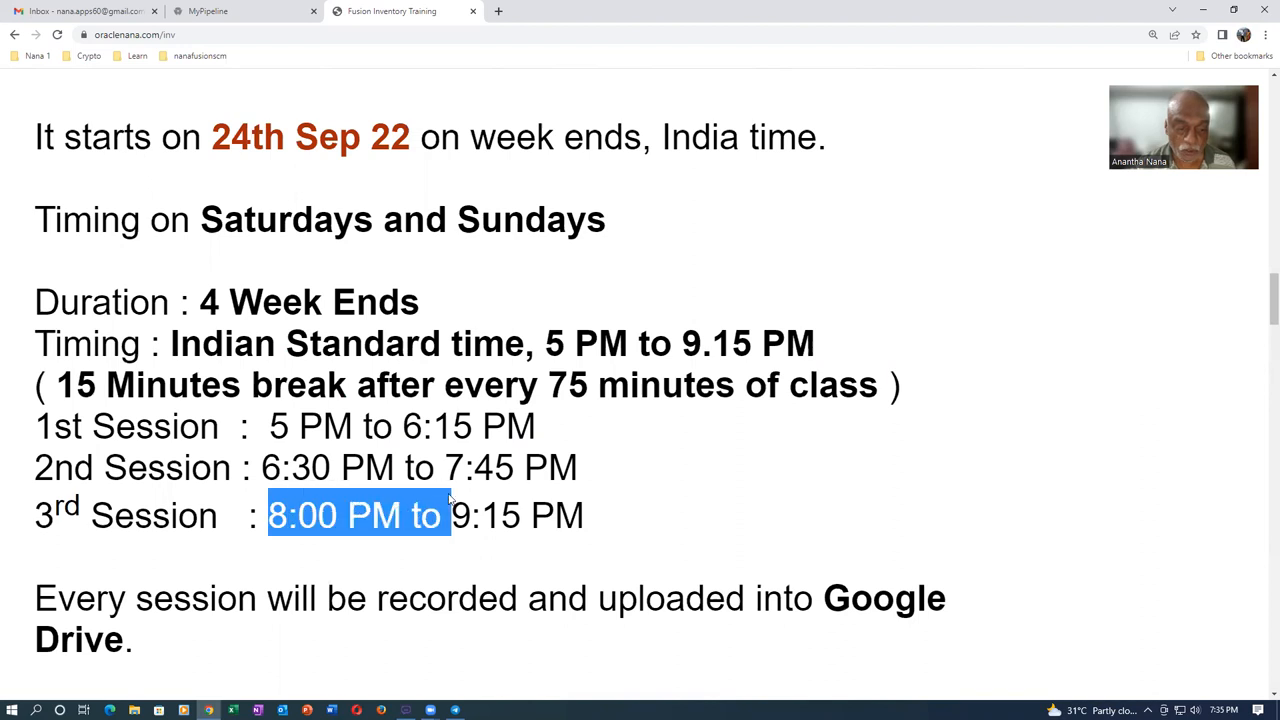
{"action": "left_click", "coordinate": [416, 564]}
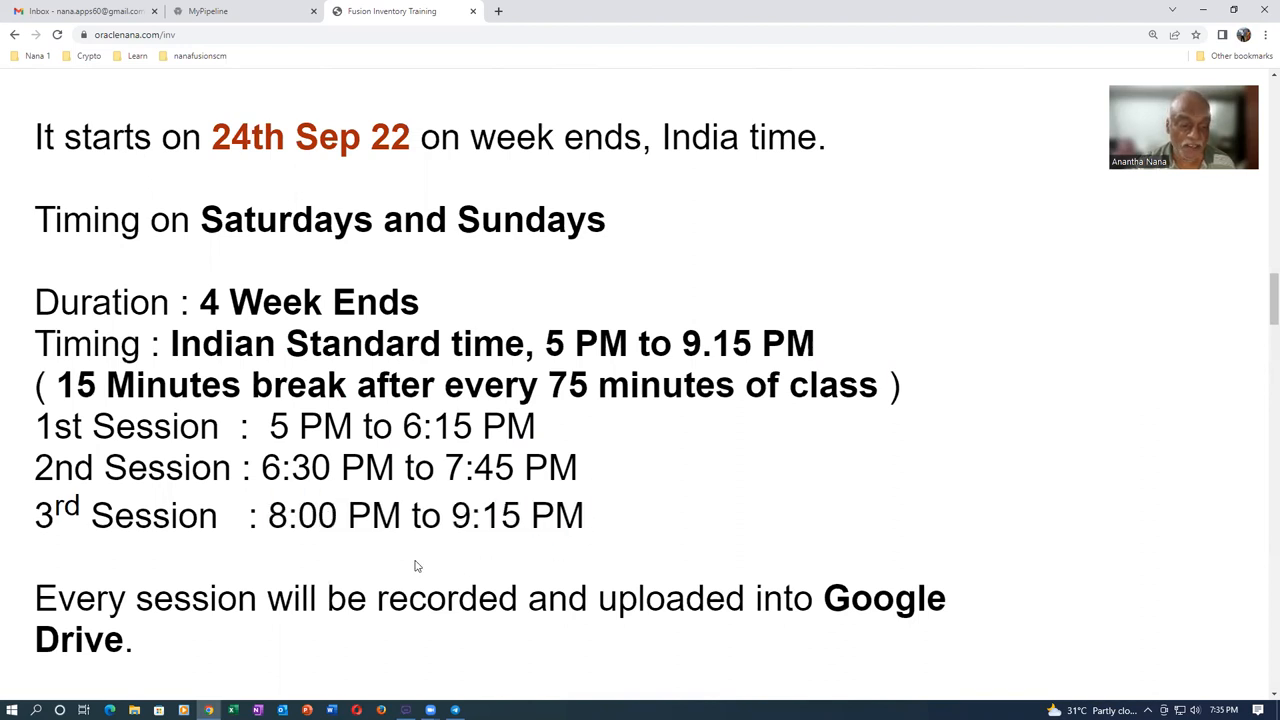
{"action": "mouse_move", "coordinate": [270, 424]}
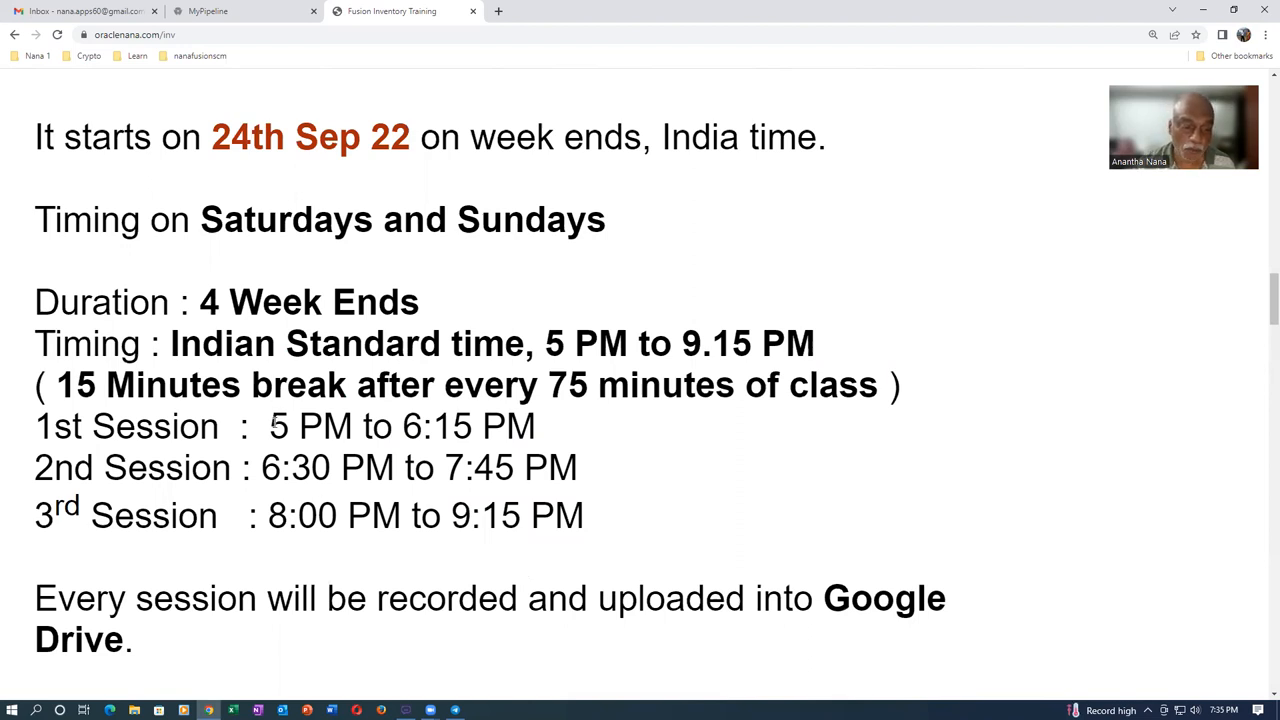
{"action": "left_click_drag", "start_coordinate": [268, 426], "coordinate": [604, 520]}
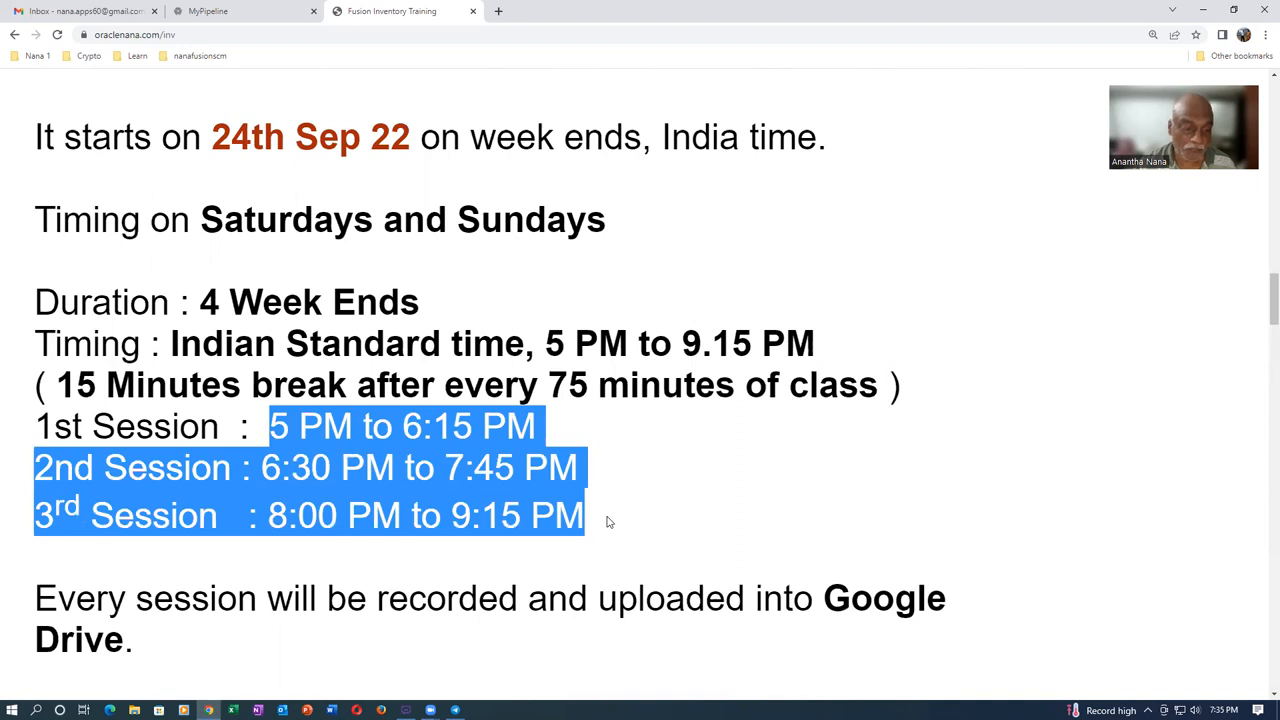
{"action": "left_click", "coordinate": [384, 568]}
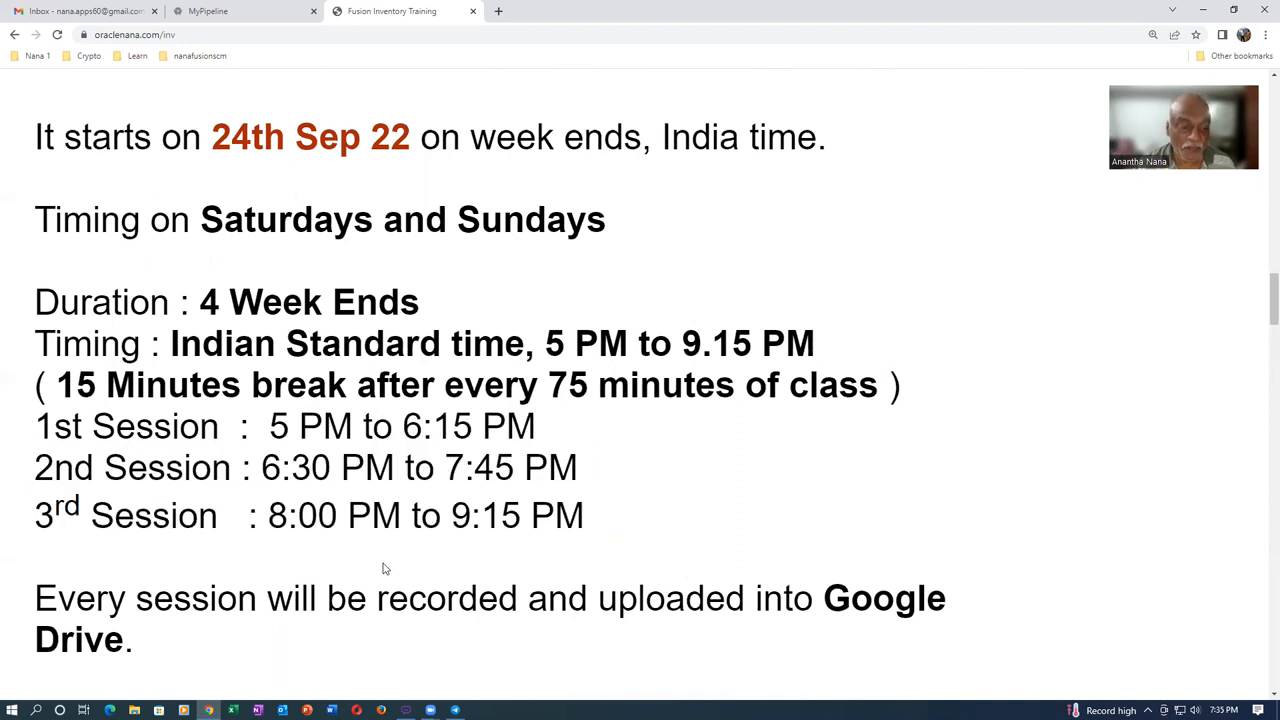
{"action": "mouse_move", "coordinate": [396, 562]}
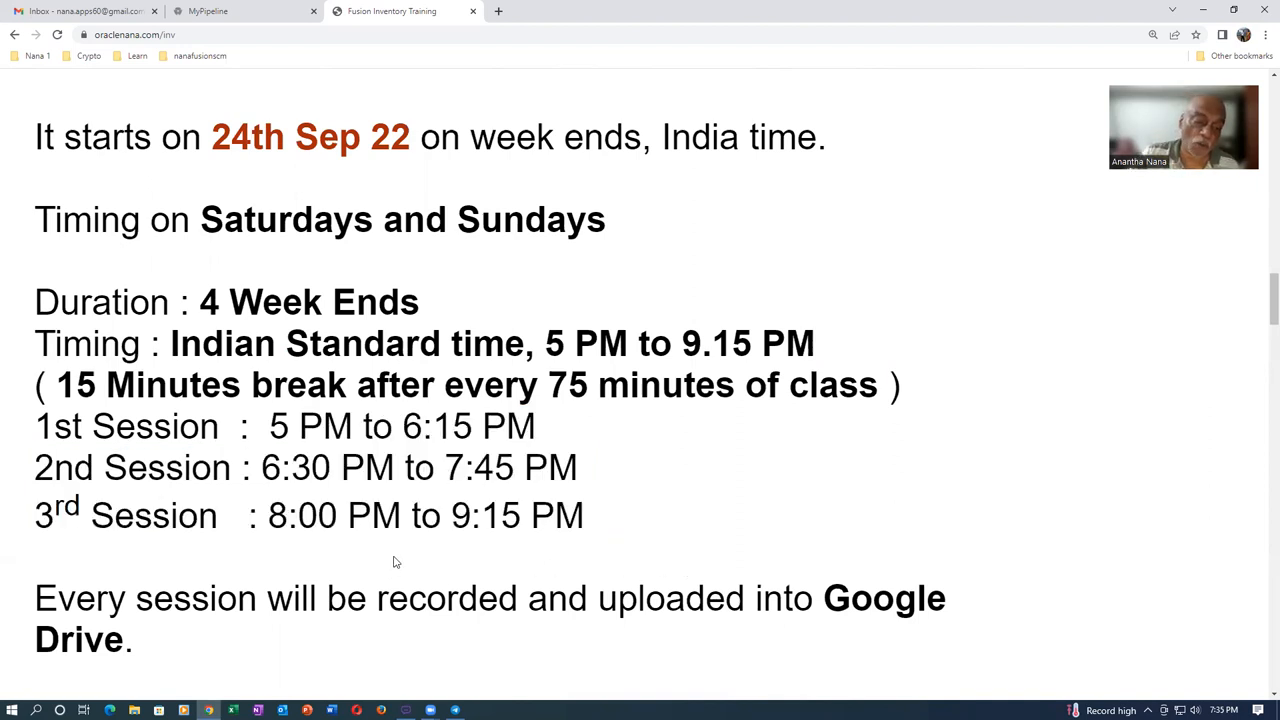
{"action": "scroll", "scroll_direction": "down", "scroll_amount": 3}
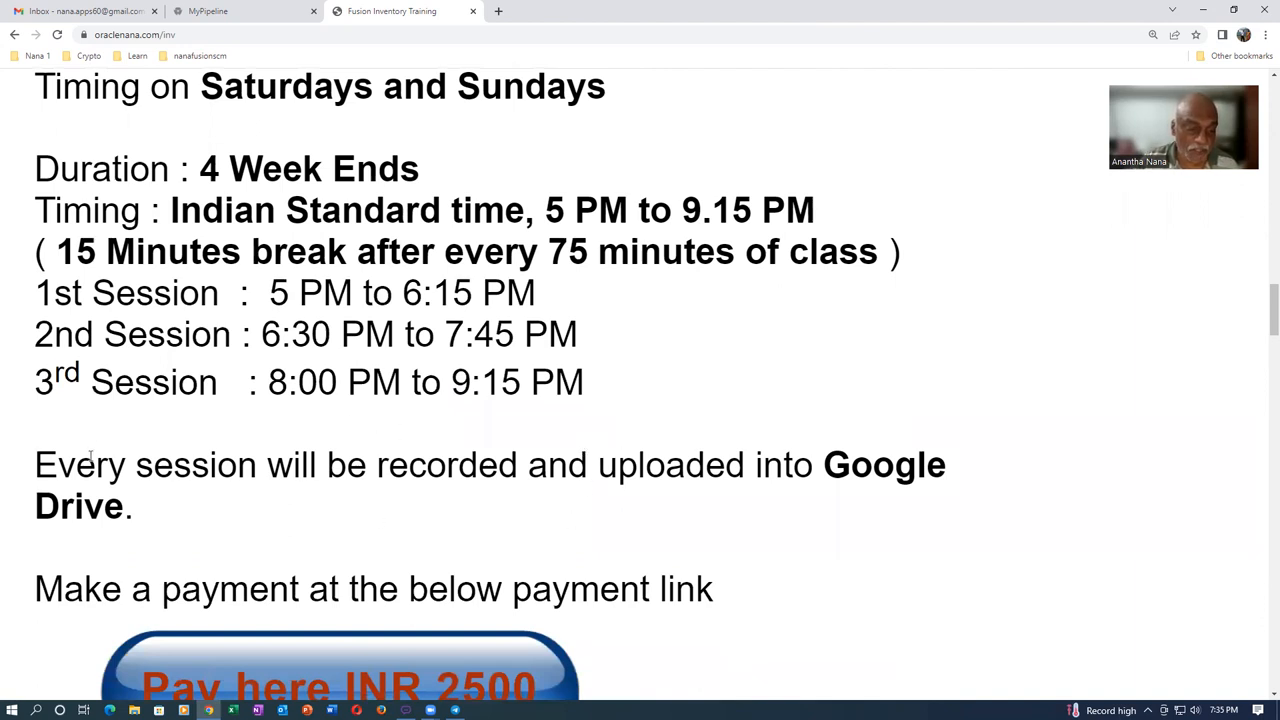
Highlight the Google Drive recordings sentence and reach the 'Pay here INR 2500' button.
{"action": "left_click_drag", "start_coordinate": [90, 464], "coordinate": [158, 516]}
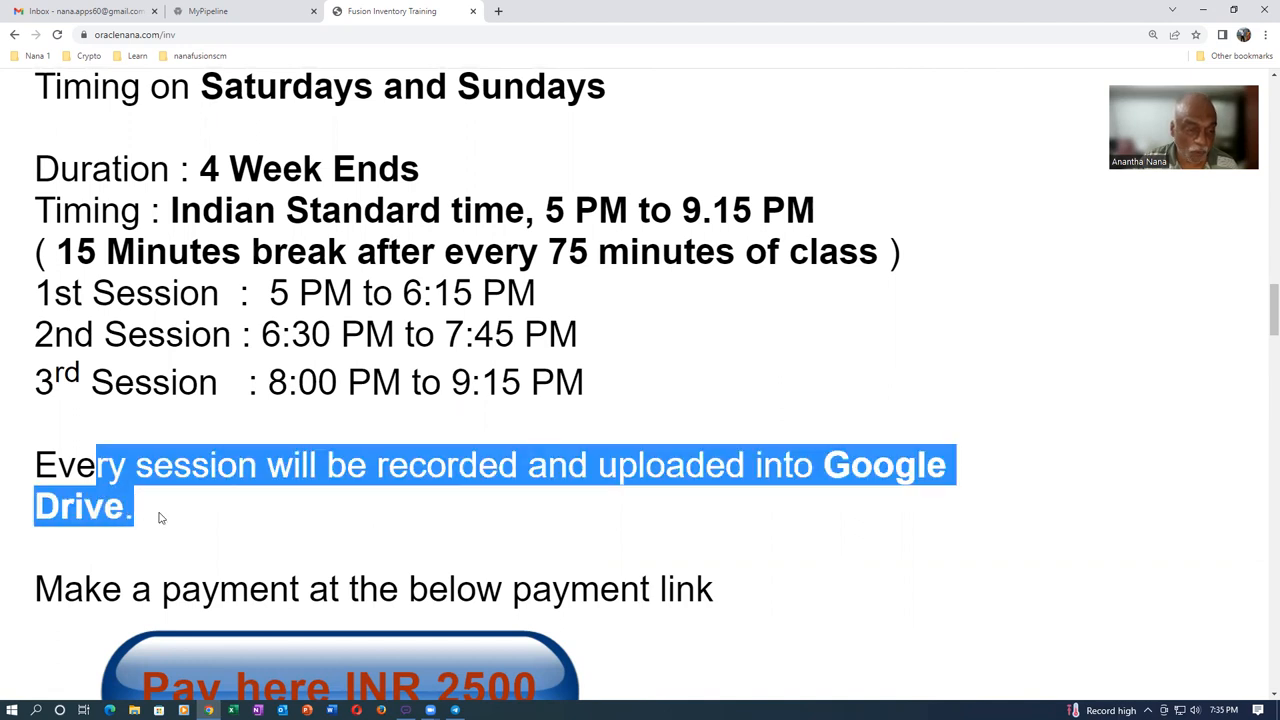
{"action": "scroll", "scroll_direction": "down", "scroll_amount": 3}
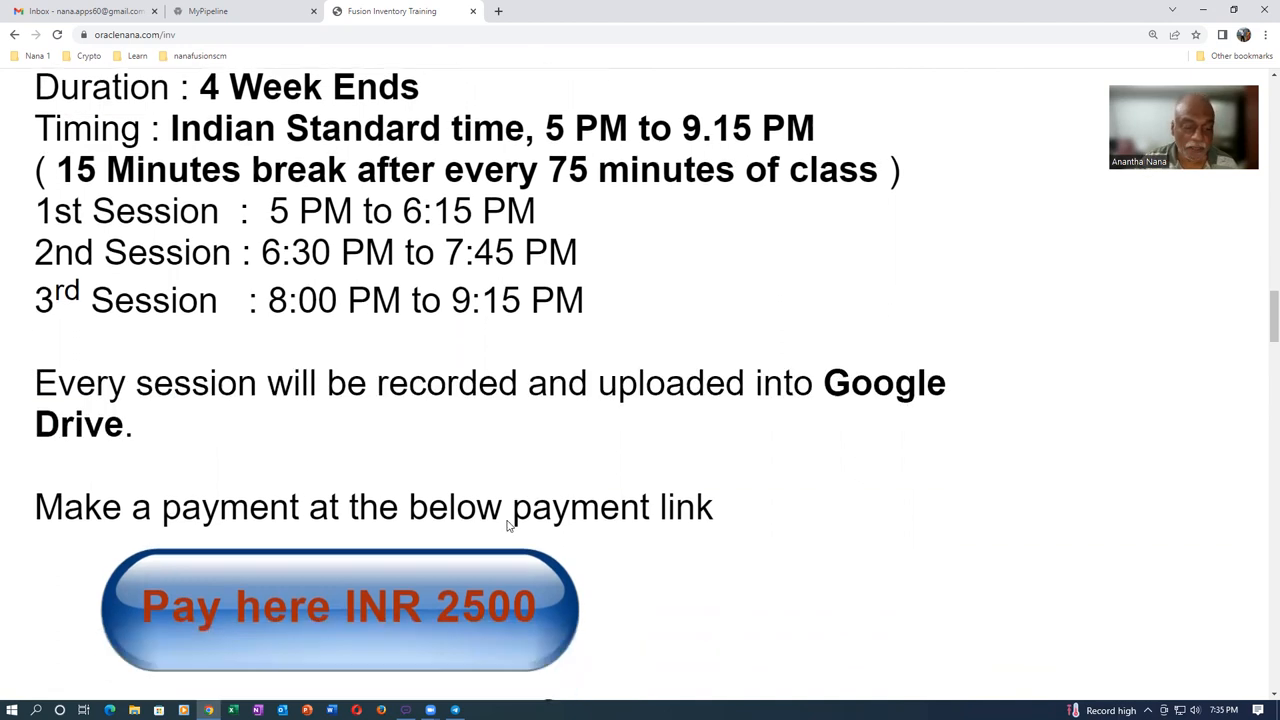
{"action": "scroll", "scroll_direction": "down", "scroll_amount": 3}
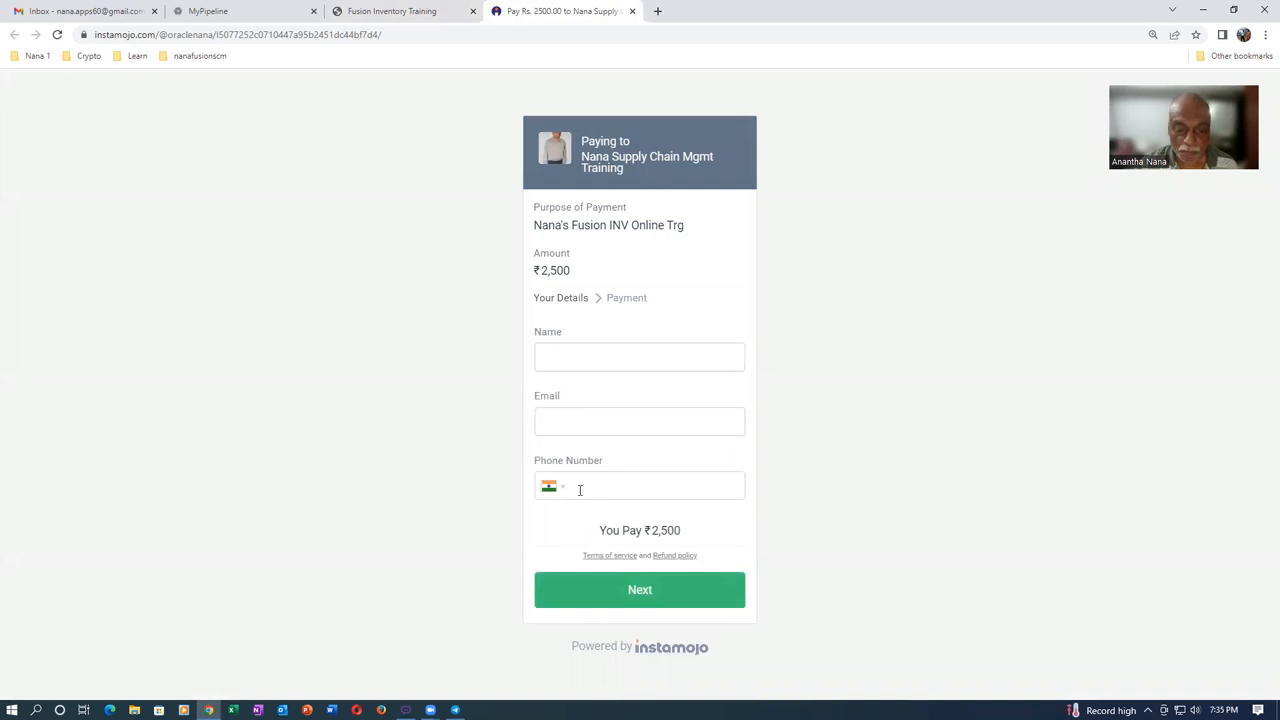
{"action": "mouse_move", "coordinate": [624, 444]}
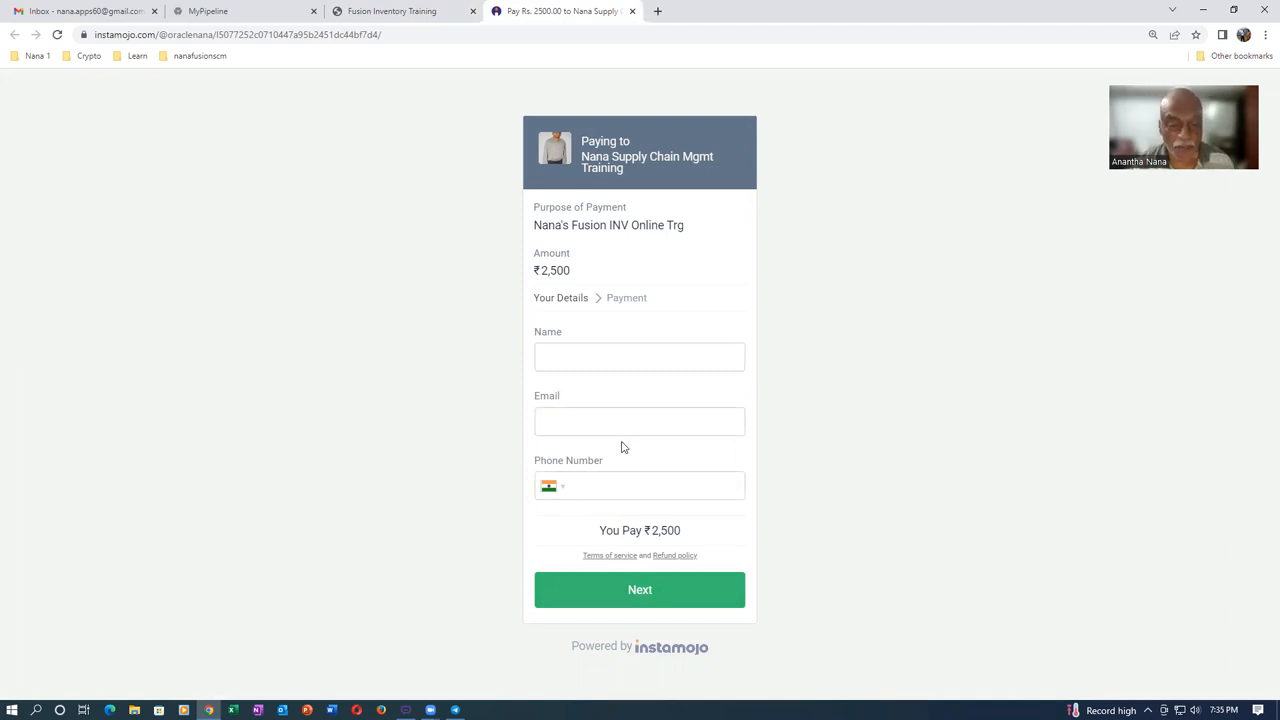
{"action": "mouse_move", "coordinate": [612, 448]}
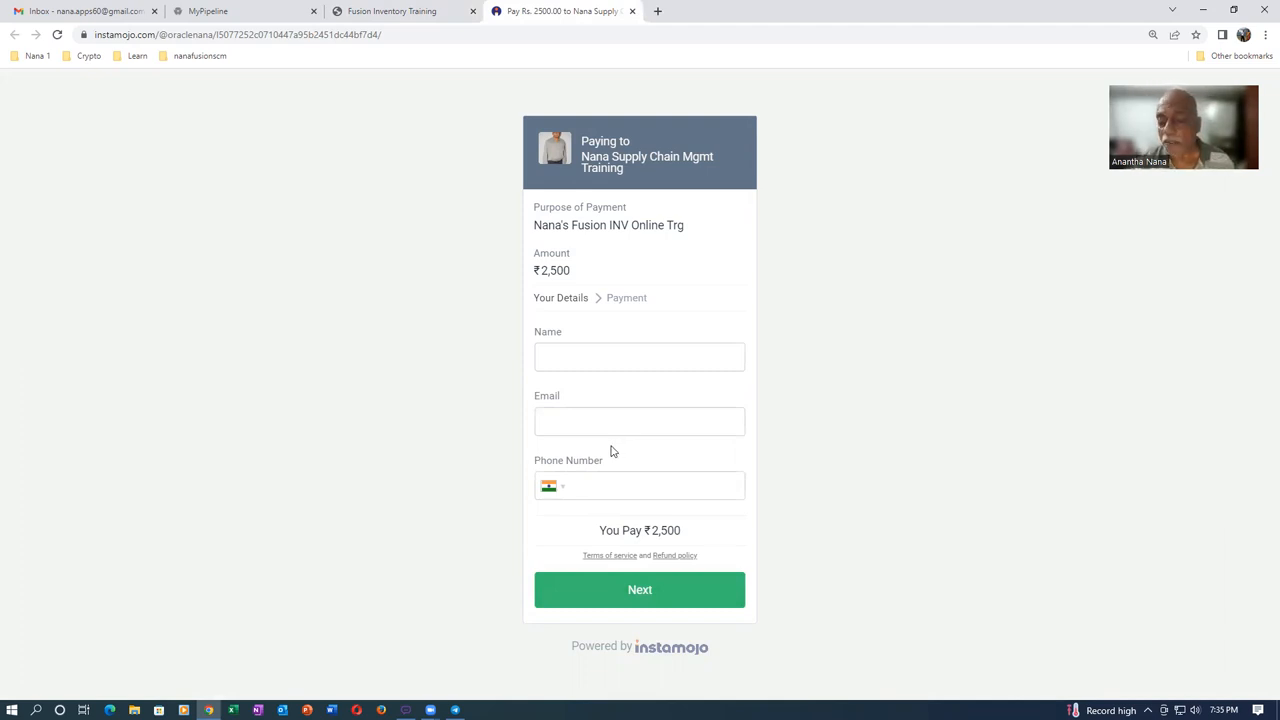
{"action": "mouse_move", "coordinate": [608, 448]}
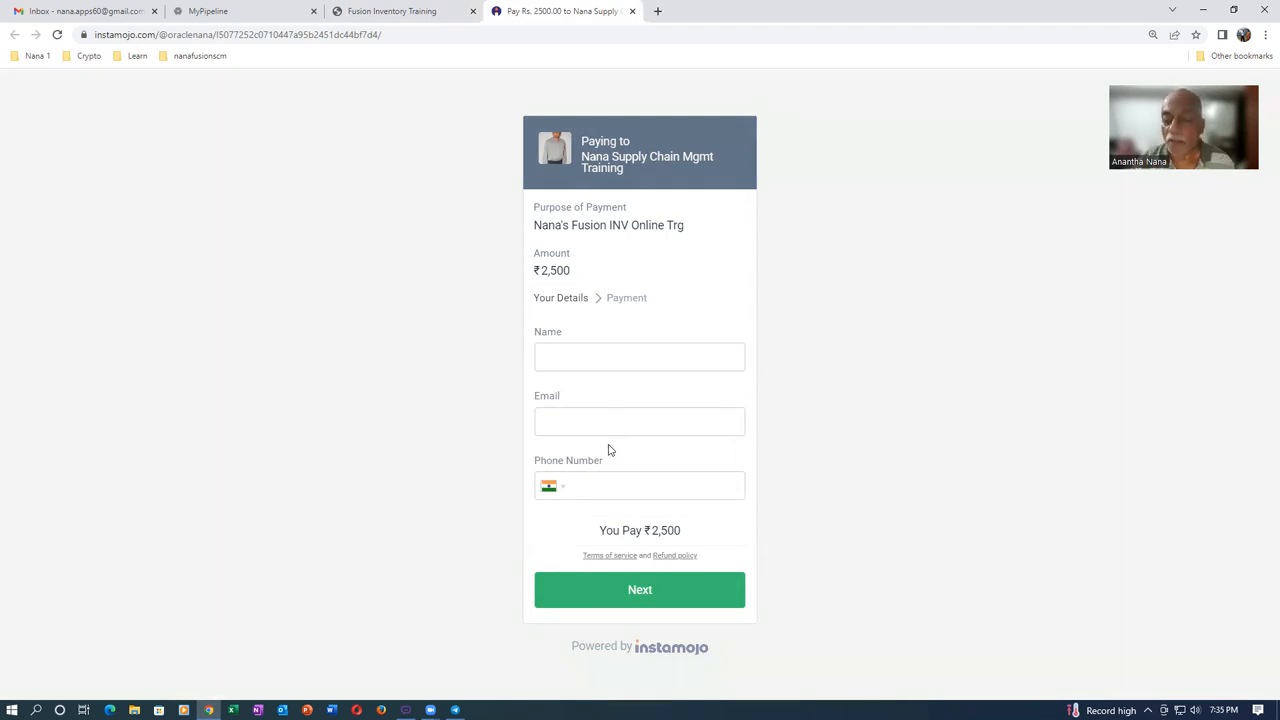
{"action": "mouse_move", "coordinate": [612, 456]}
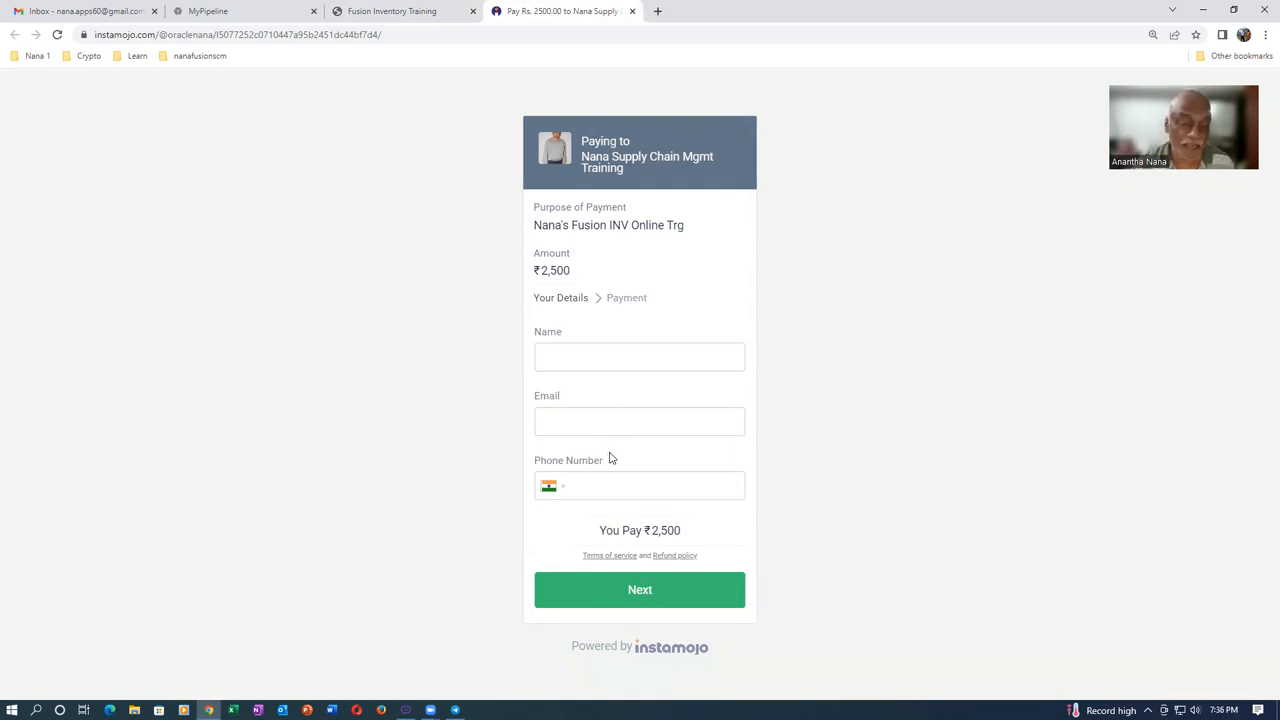
{"action": "mouse_move", "coordinate": [676, 468]}
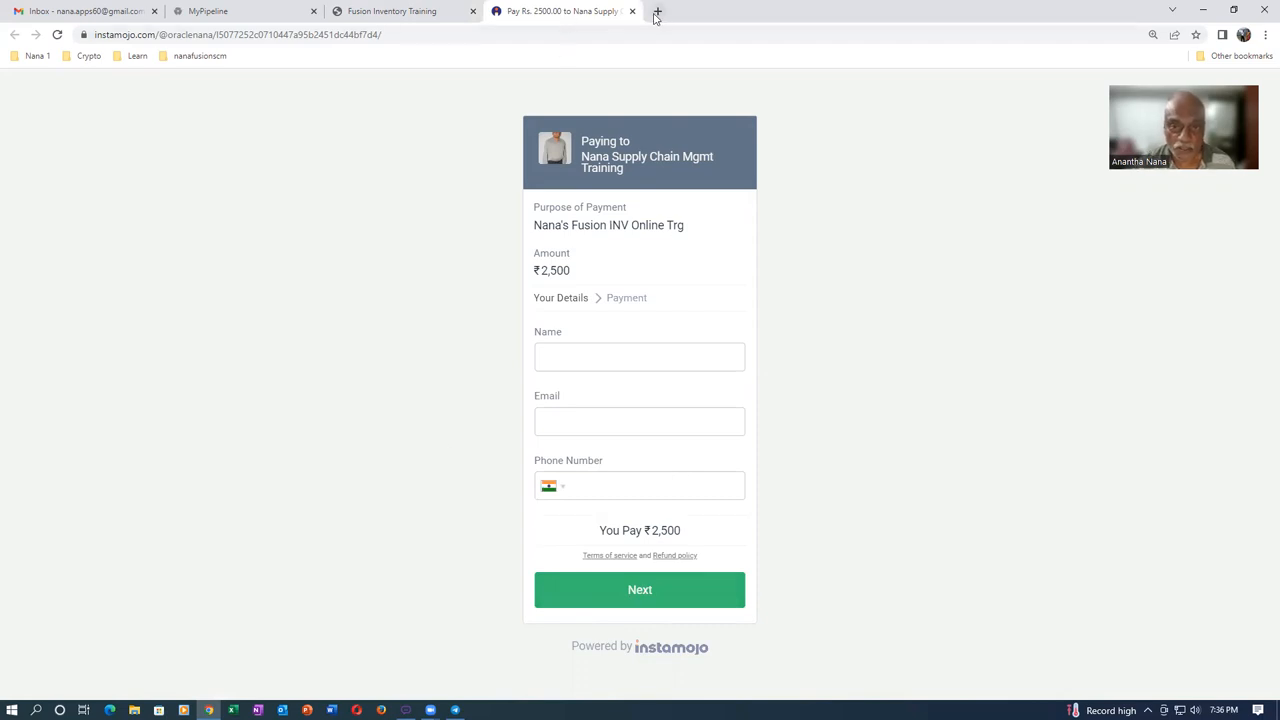
Close the Instamojo checkout and highlight the 2 Factor Authentication payment note.
{"action": "left_click", "coordinate": [636, 12]}
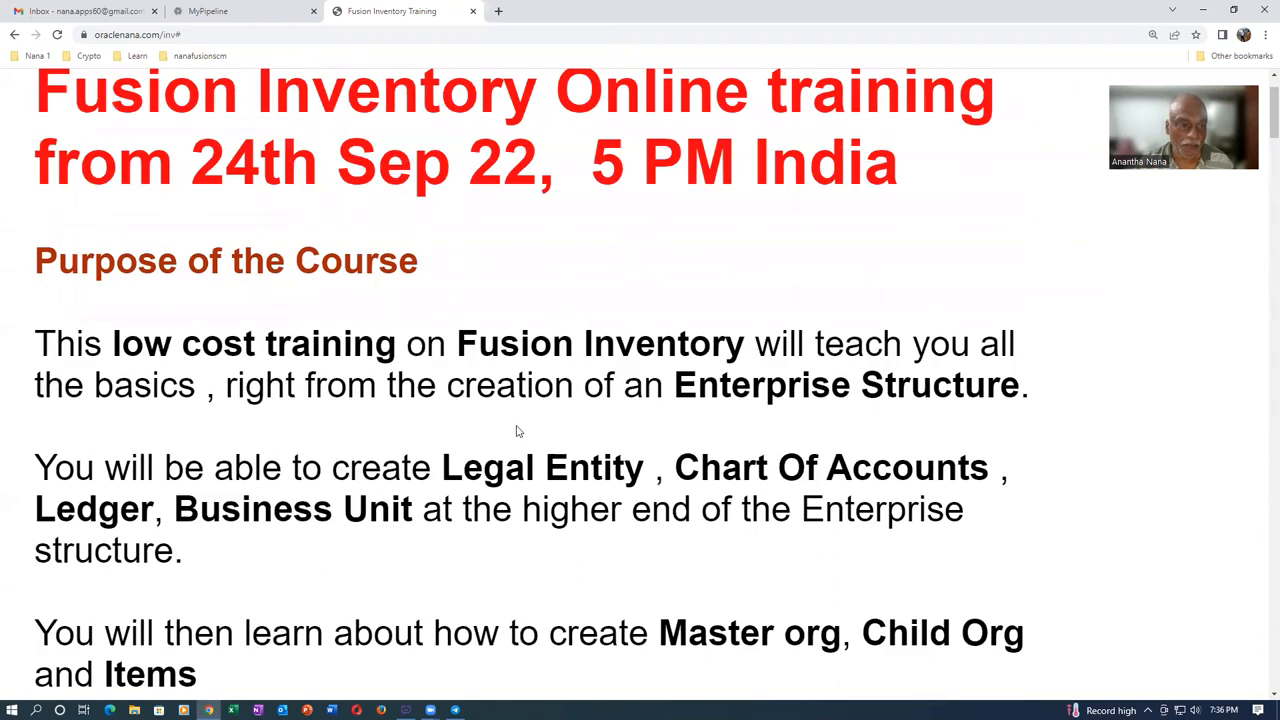
{"action": "scroll", "scroll_direction": "down", "scroll_amount": 3}
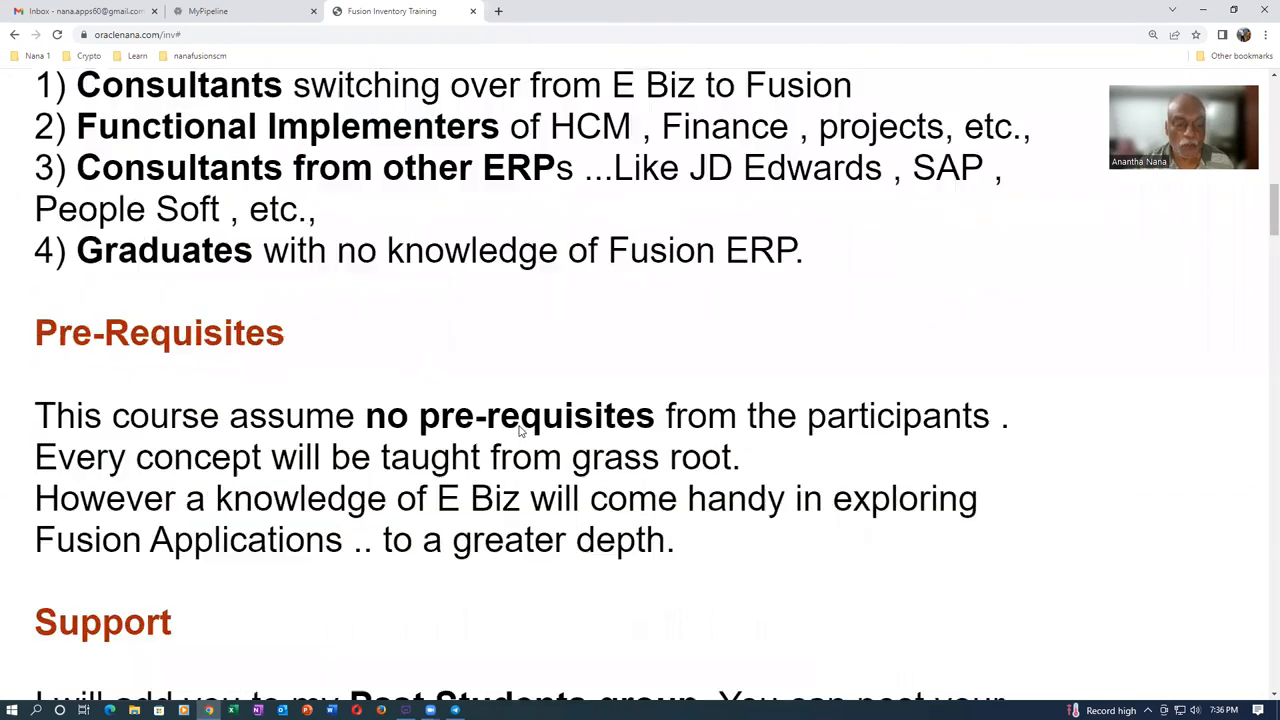
{"action": "scroll", "scroll_direction": "down", "scroll_amount": 3}
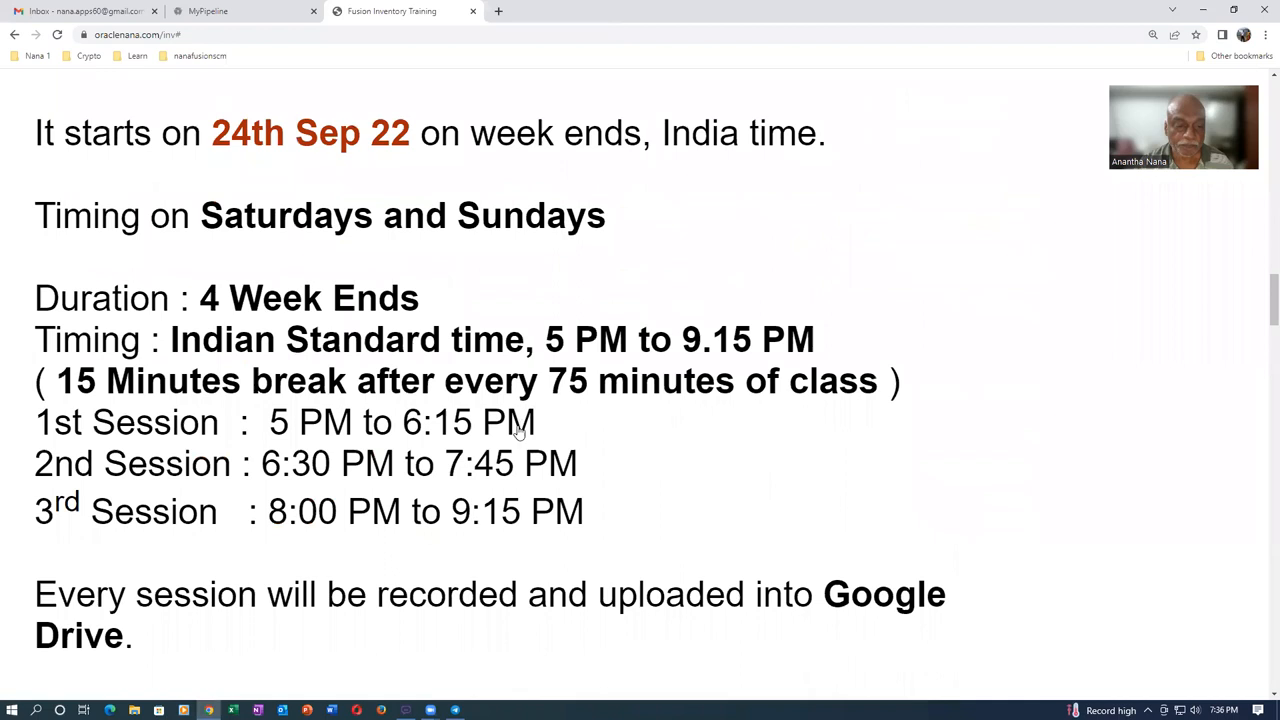
{"action": "scroll", "scroll_direction": "down", "scroll_amount": 3}
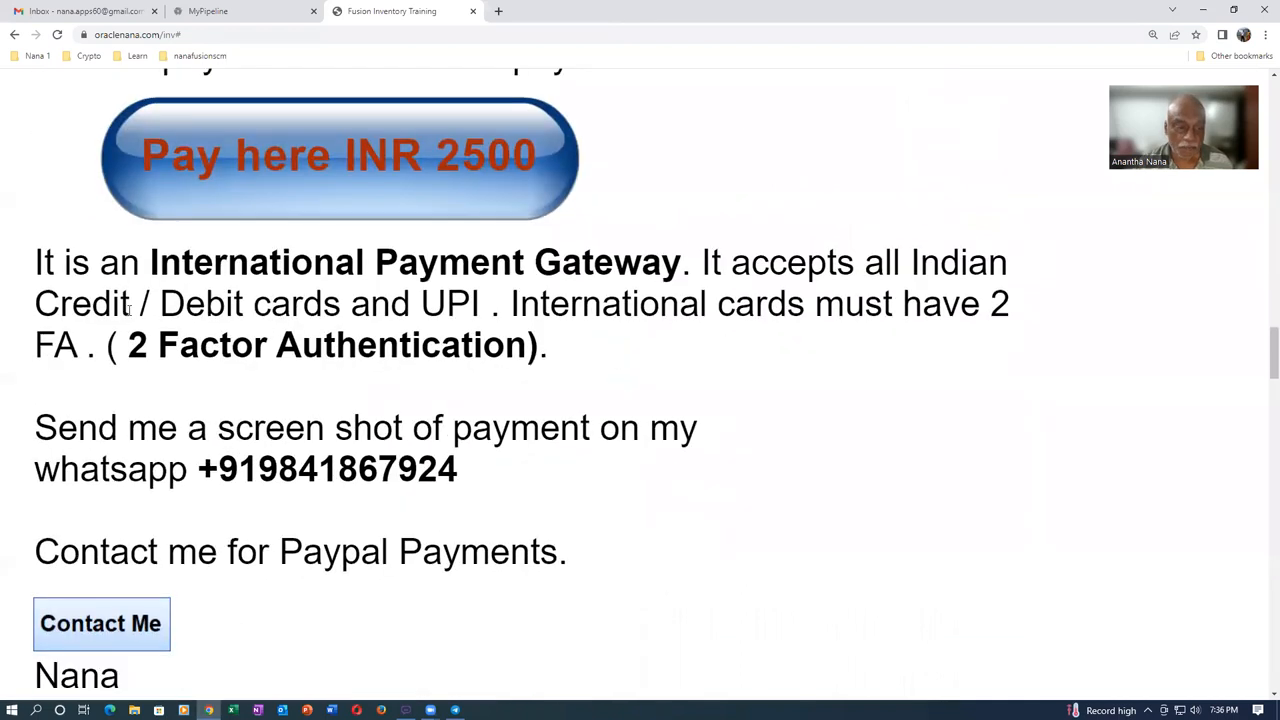
{"action": "left_click_drag", "start_coordinate": [128, 344], "coordinate": [510, 344]}
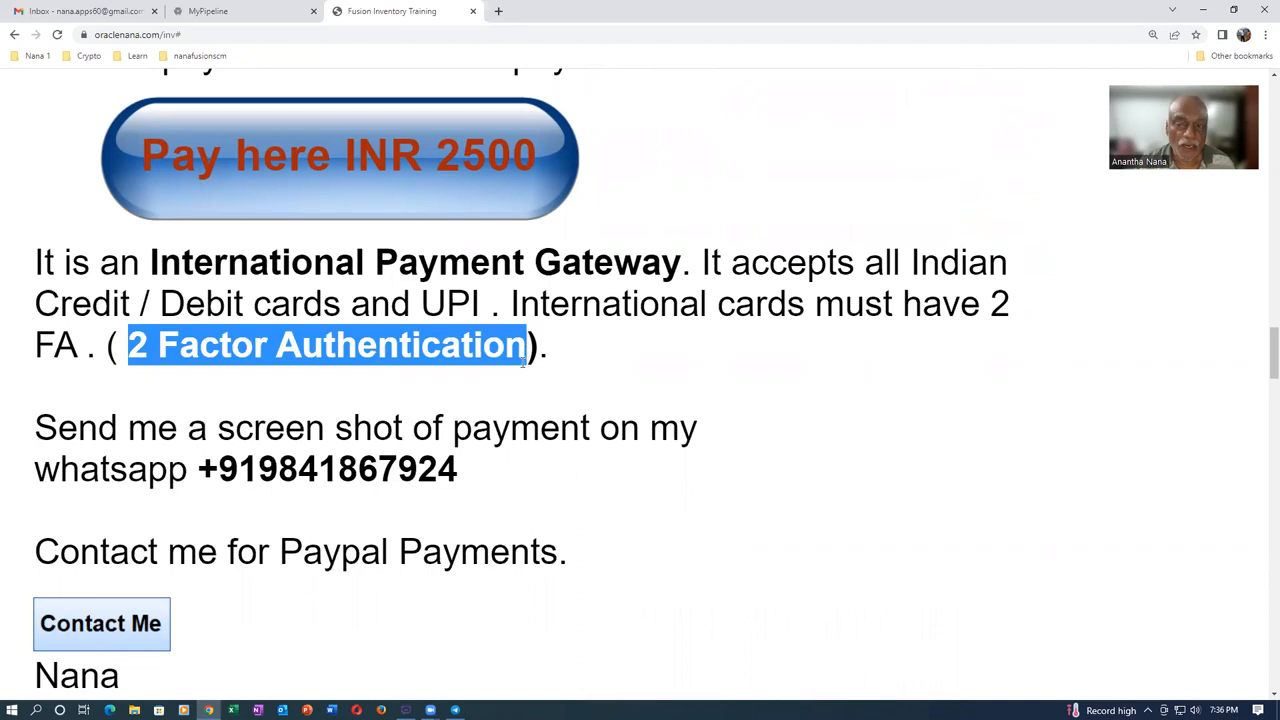
{"action": "left_click", "coordinate": [384, 406]}
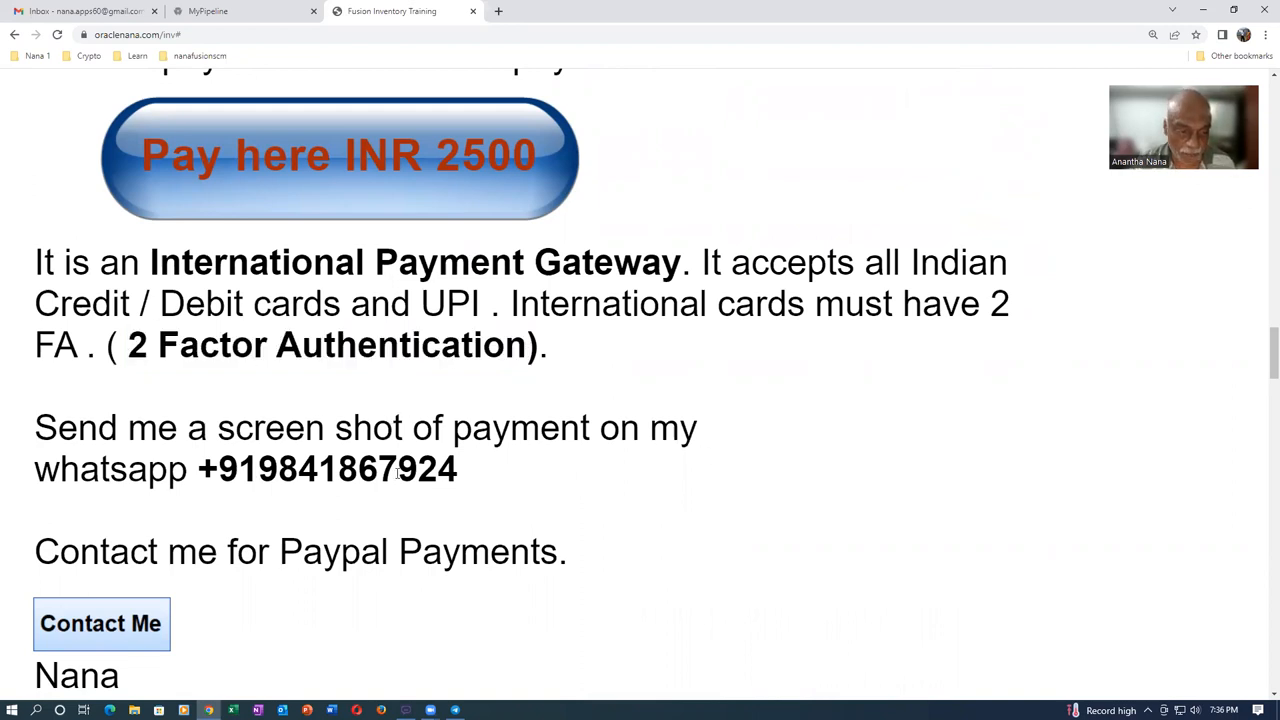
Read the contact details, highlighting the YouTube channel line.
{"action": "left_click_drag", "start_coordinate": [56, 428], "coordinate": [356, 468]}
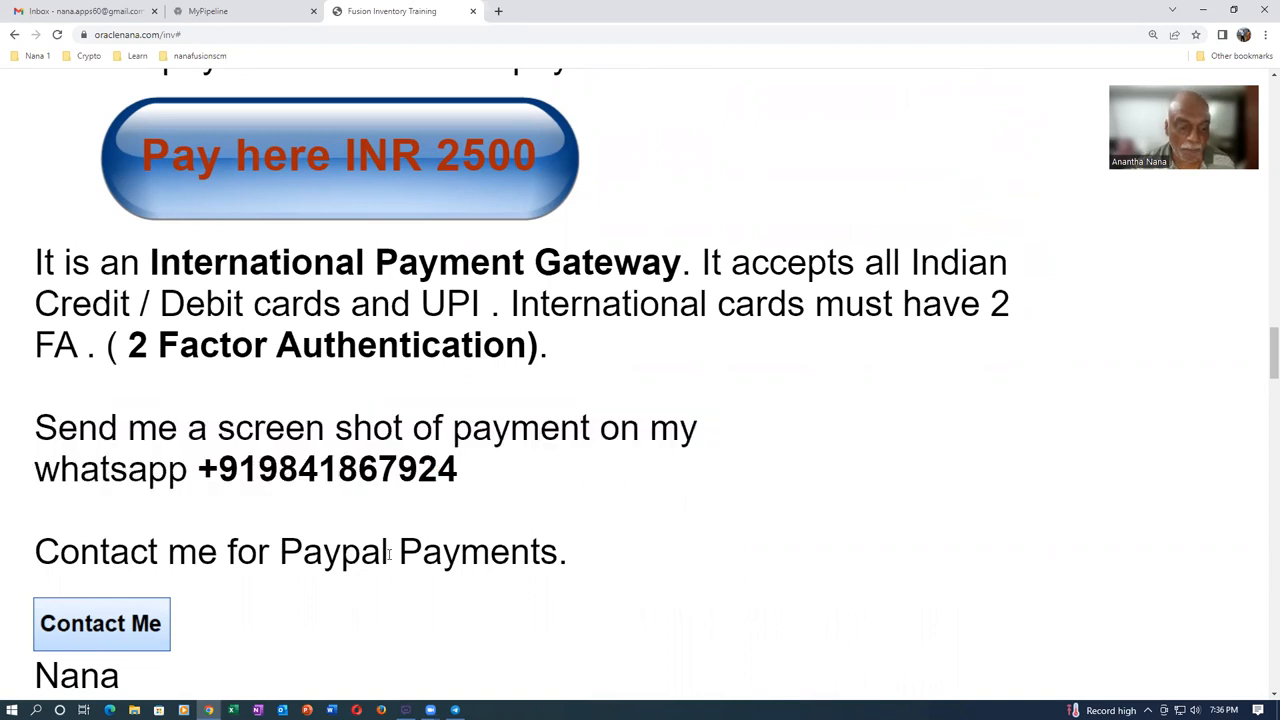
{"action": "scroll", "scroll_direction": "down", "scroll_amount": 3}
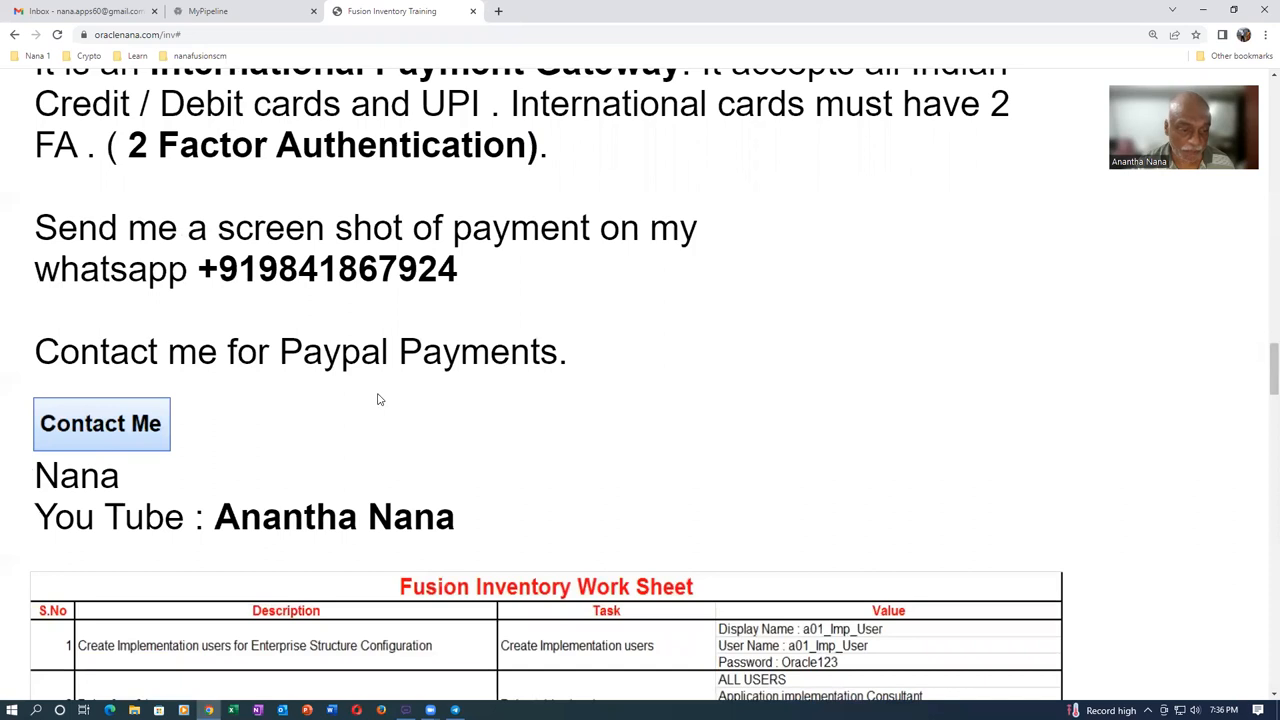
{"action": "mouse_move", "coordinate": [330, 444]}
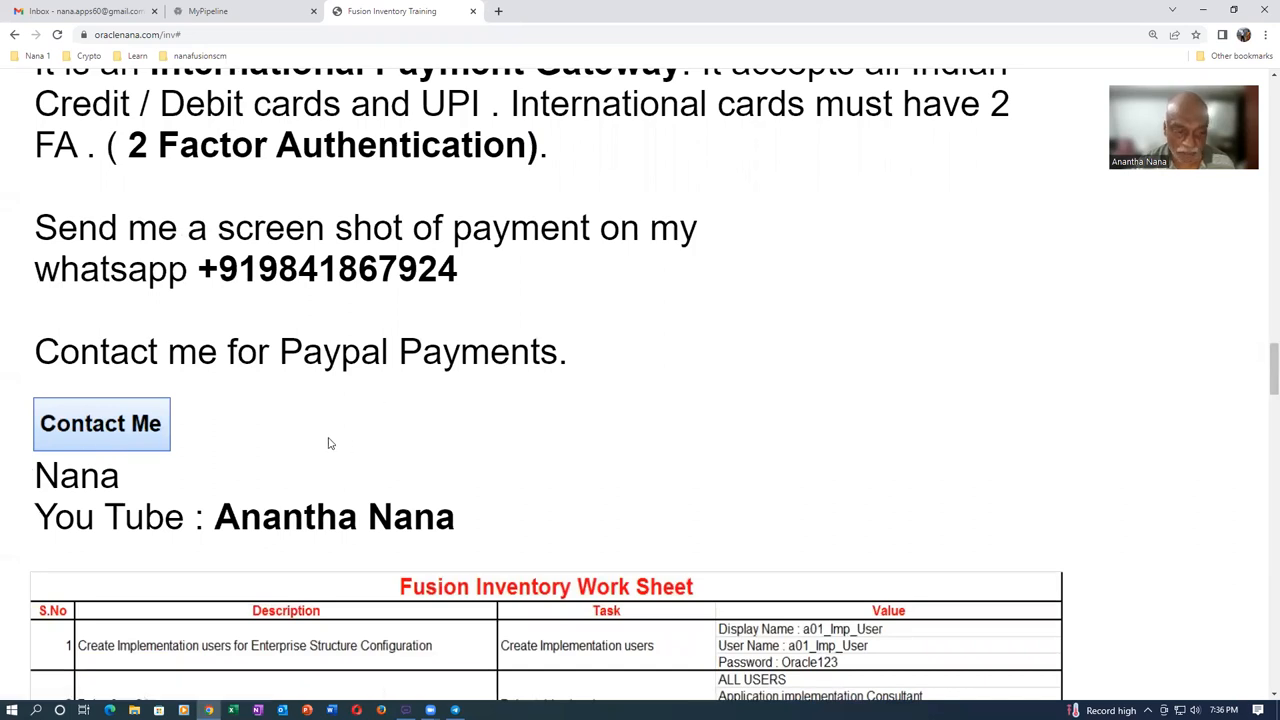
{"action": "mouse_move", "coordinate": [326, 444]}
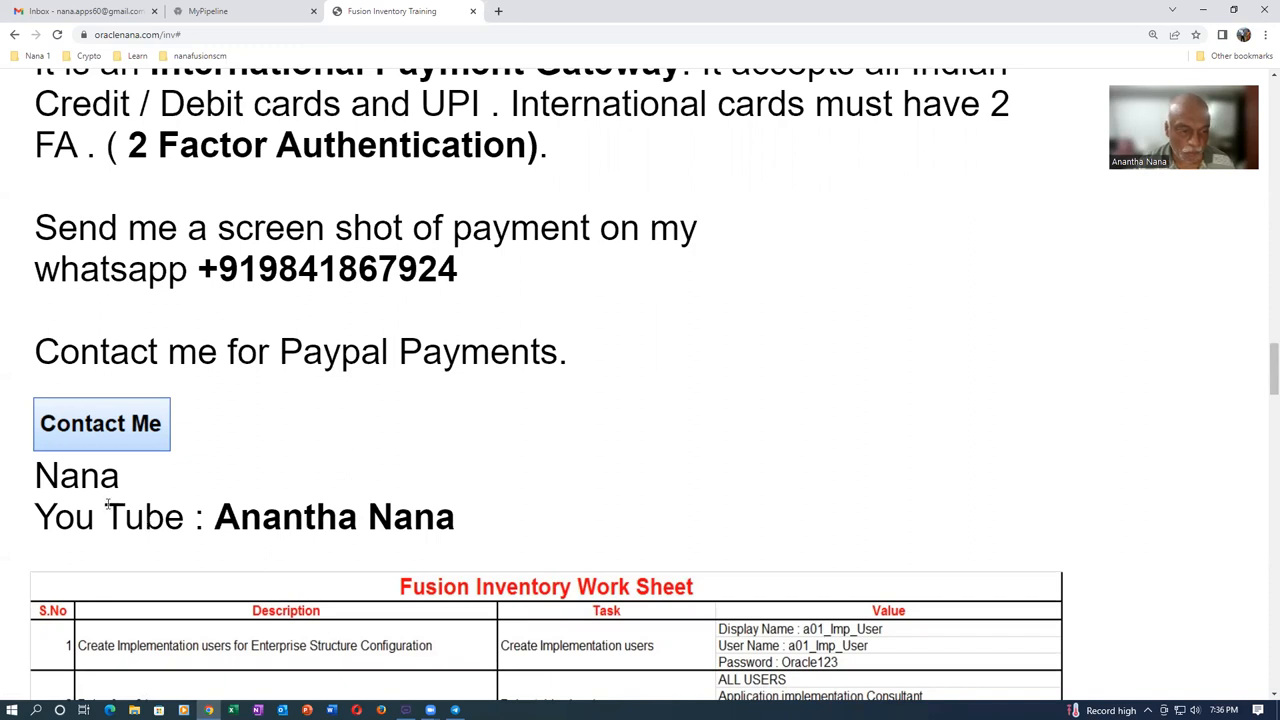
{"action": "left_click_drag", "start_coordinate": [76, 516], "coordinate": [410, 516]}
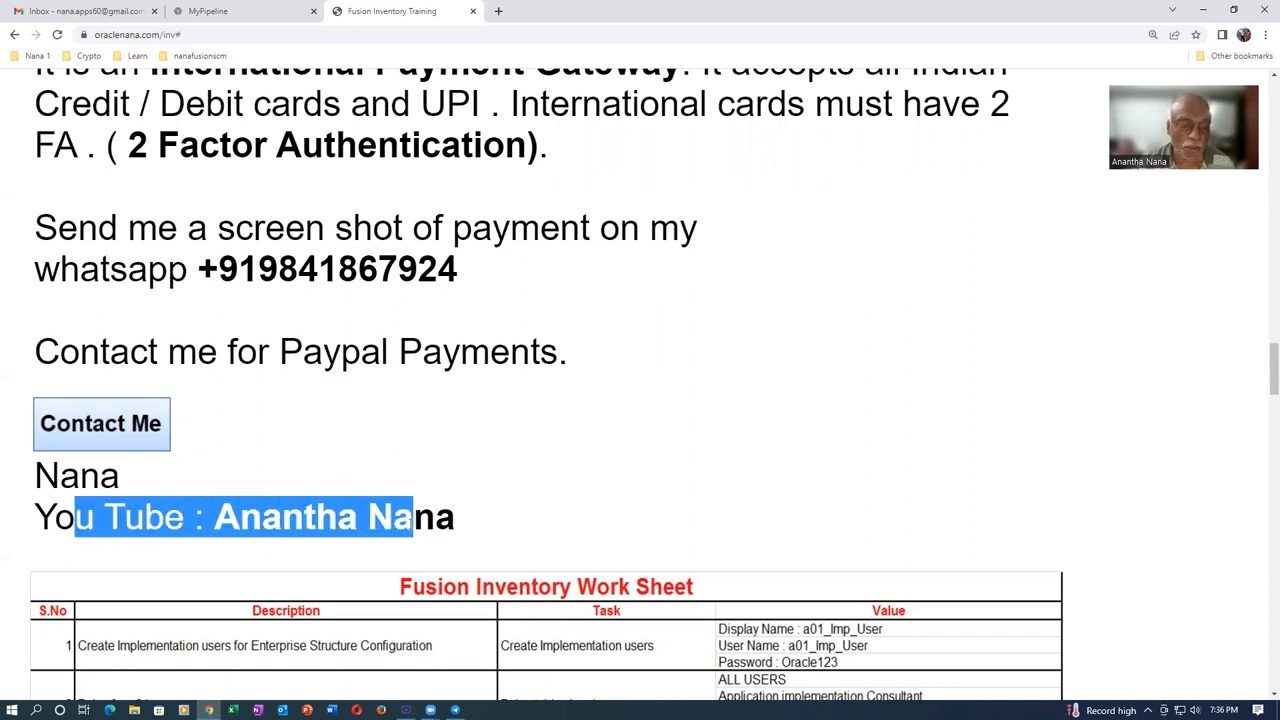
{"action": "left_click", "coordinate": [436, 448]}
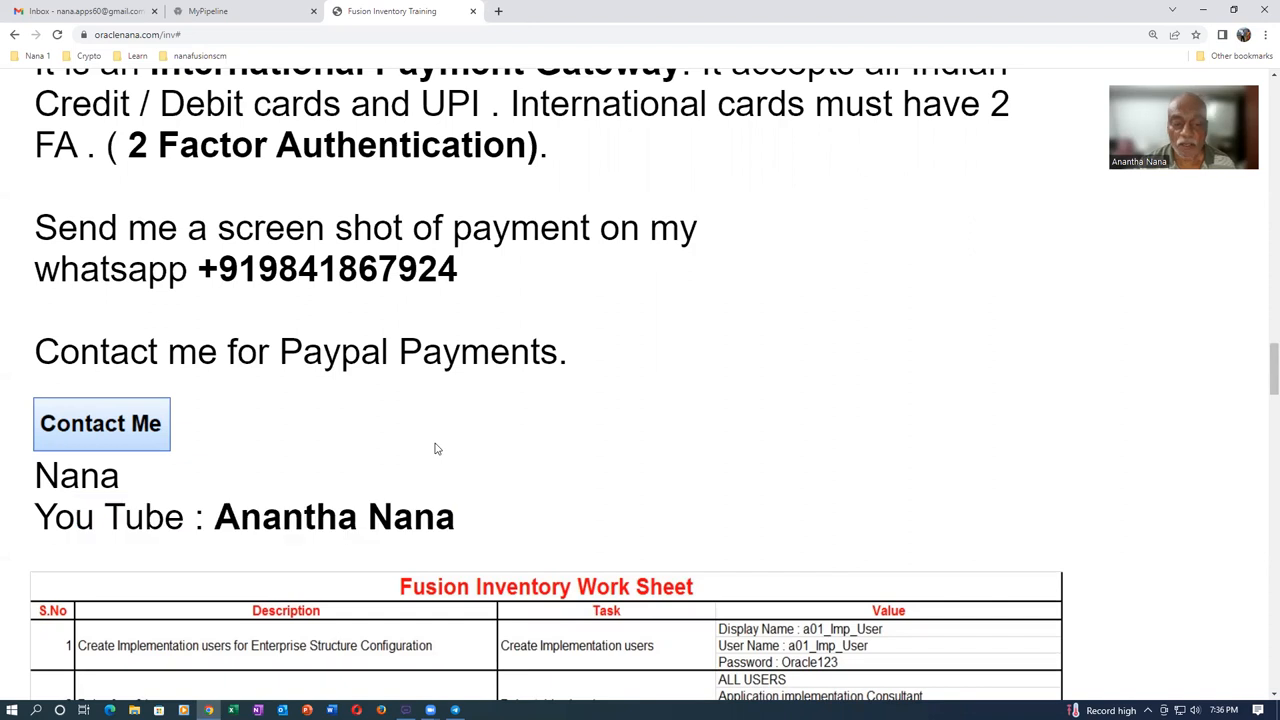
{"action": "scroll", "scroll_direction": "down", "scroll_amount": 3}
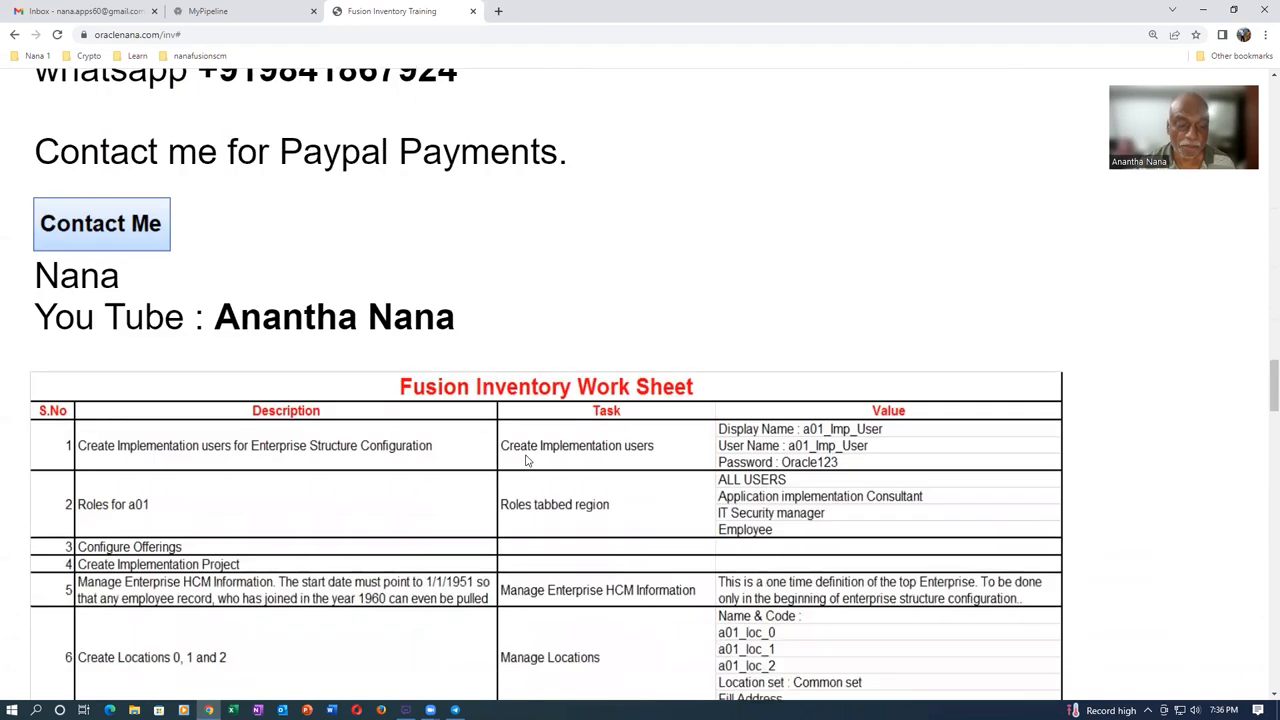
{"action": "mouse_move", "coordinate": [340, 472]}
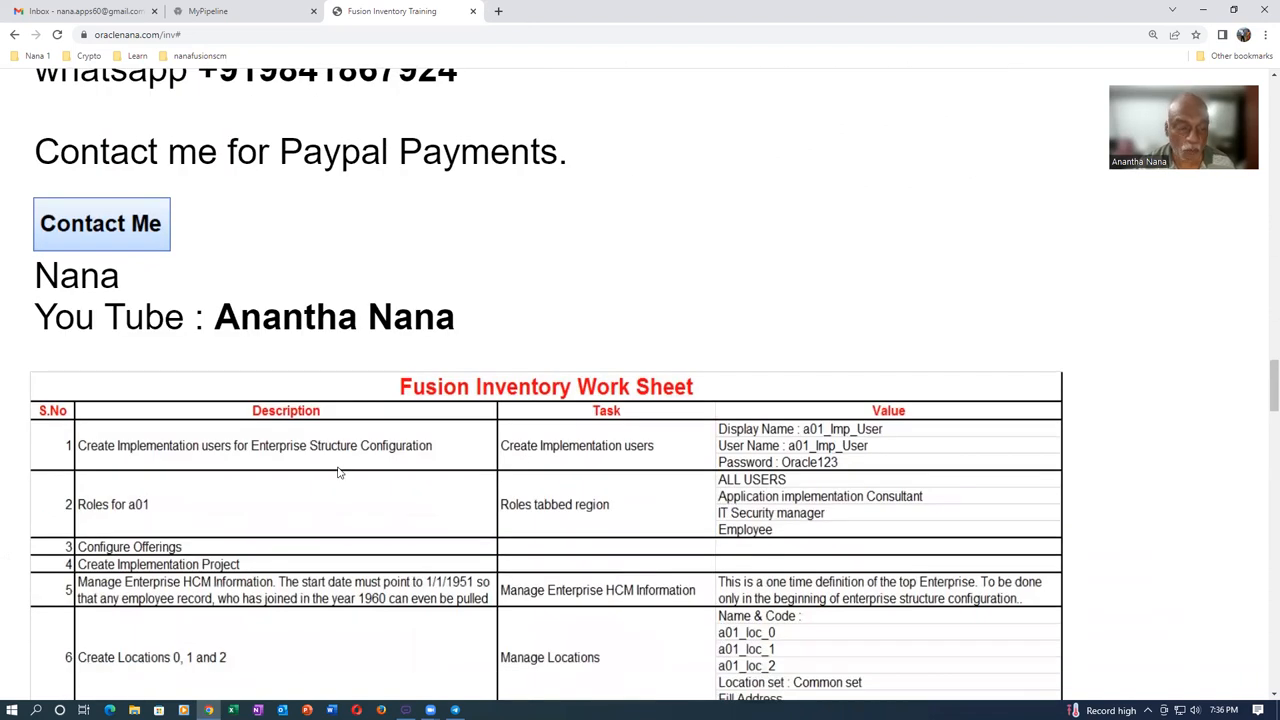
{"action": "scroll", "scroll_direction": "down", "scroll_amount": 3}
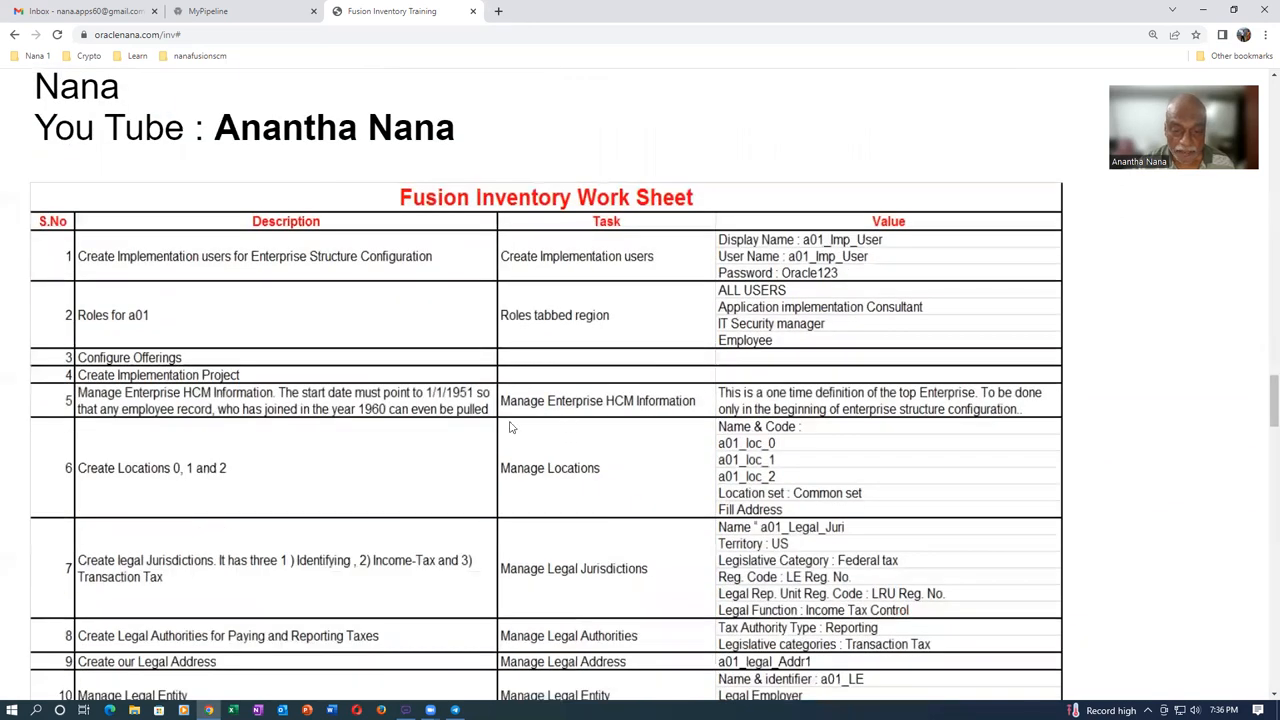
{"action": "scroll", "scroll_direction": "down", "scroll_amount": 3}
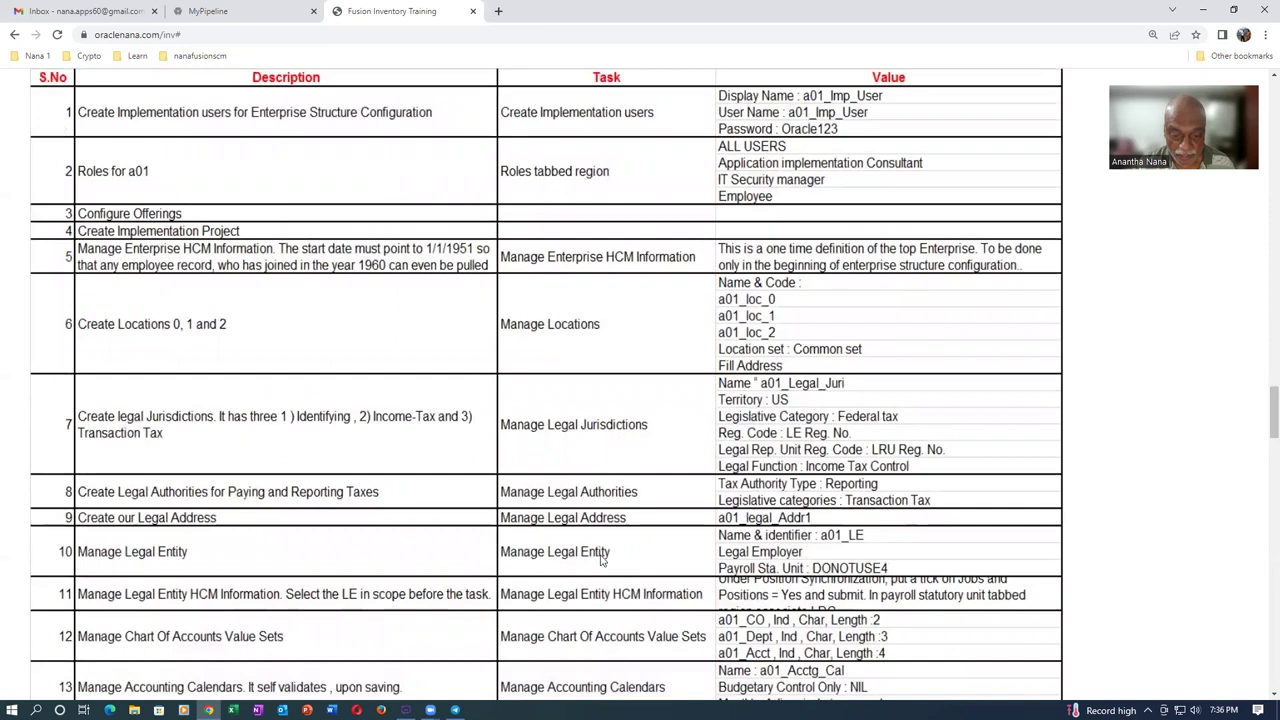
{"action": "scroll", "scroll_direction": "down", "scroll_amount": 3}
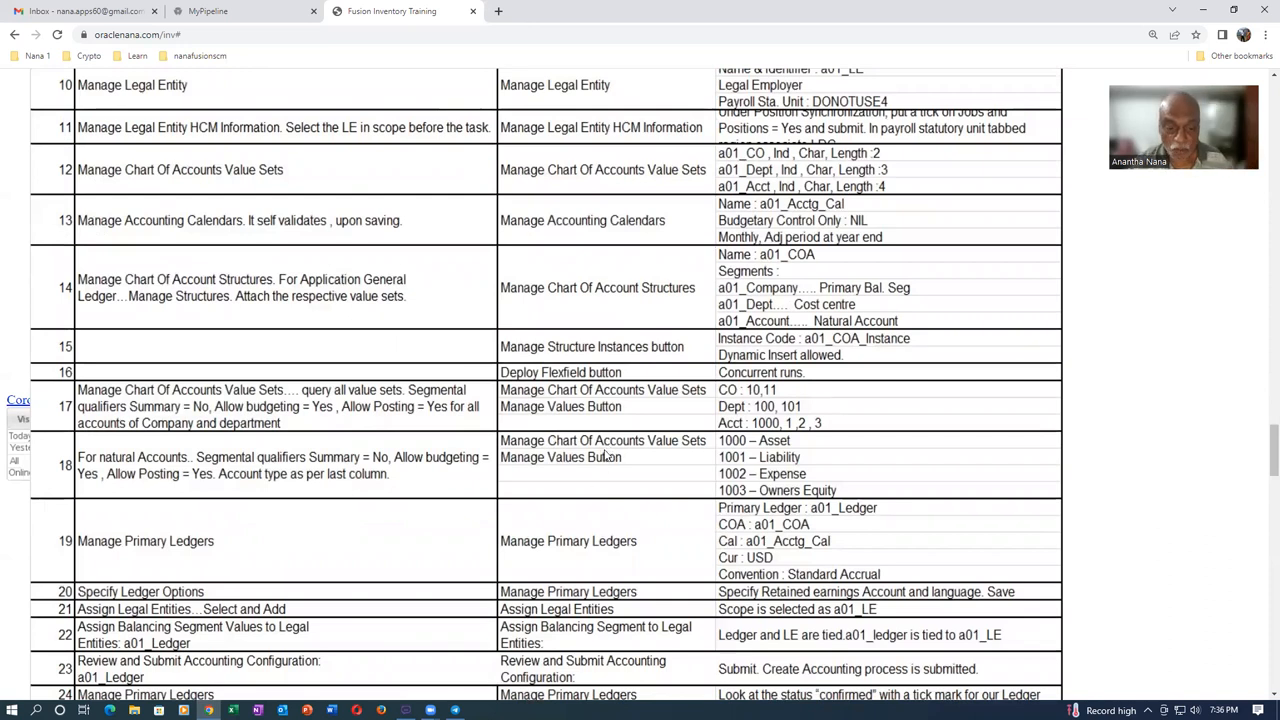
{"action": "scroll", "scroll_direction": "down", "scroll_amount": 3}
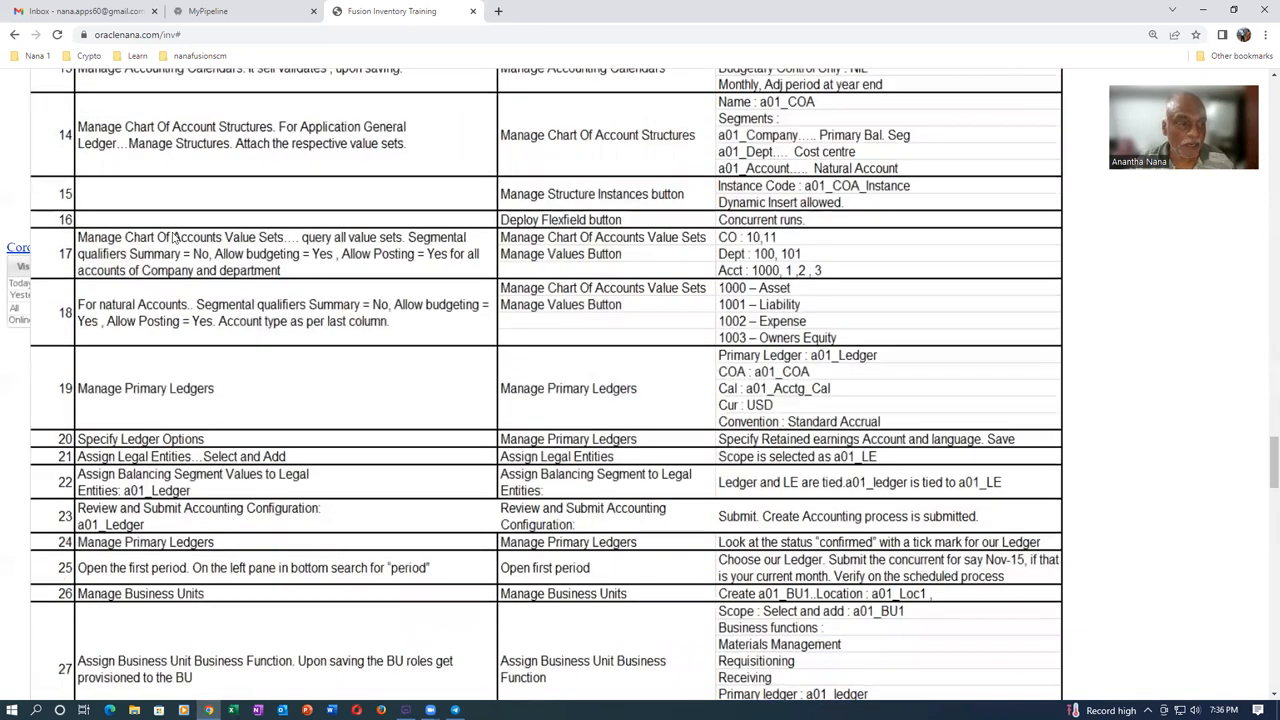
{"action": "scroll", "scroll_direction": "down", "scroll_amount": 3}
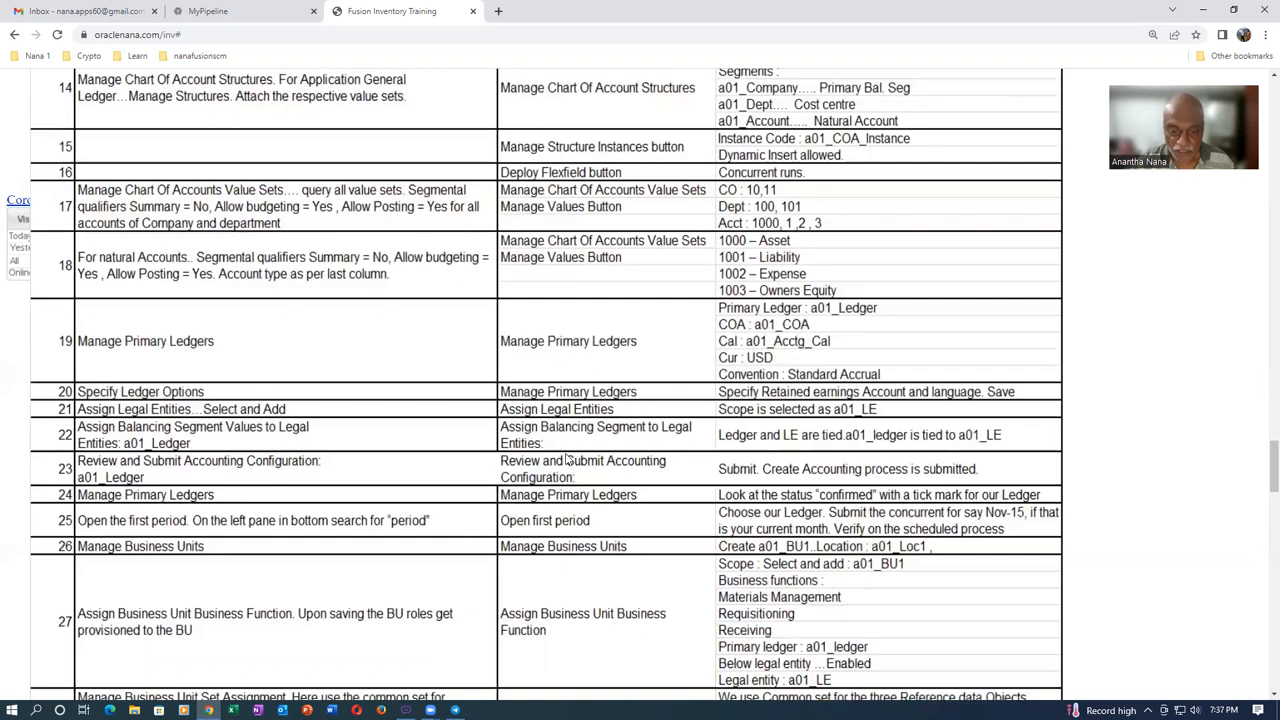
{"action": "scroll", "scroll_direction": "down", "scroll_amount": 3}
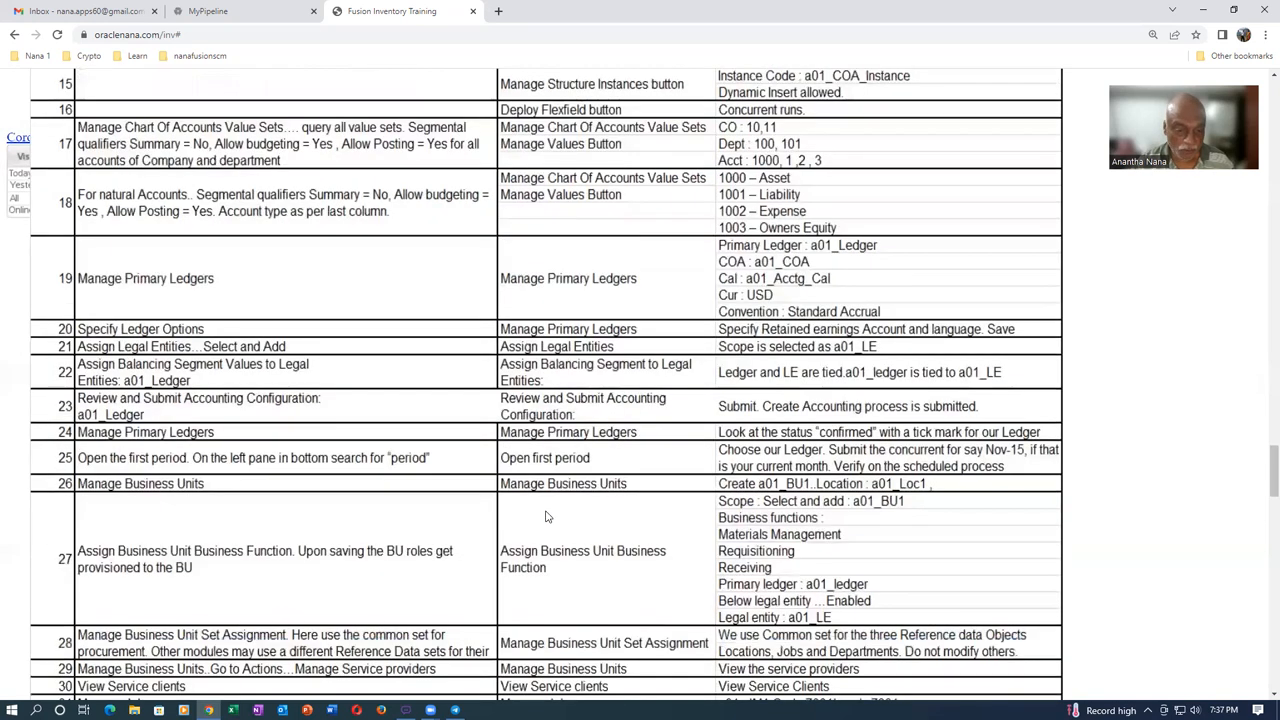
{"action": "scroll", "scroll_direction": "down", "scroll_amount": 3}
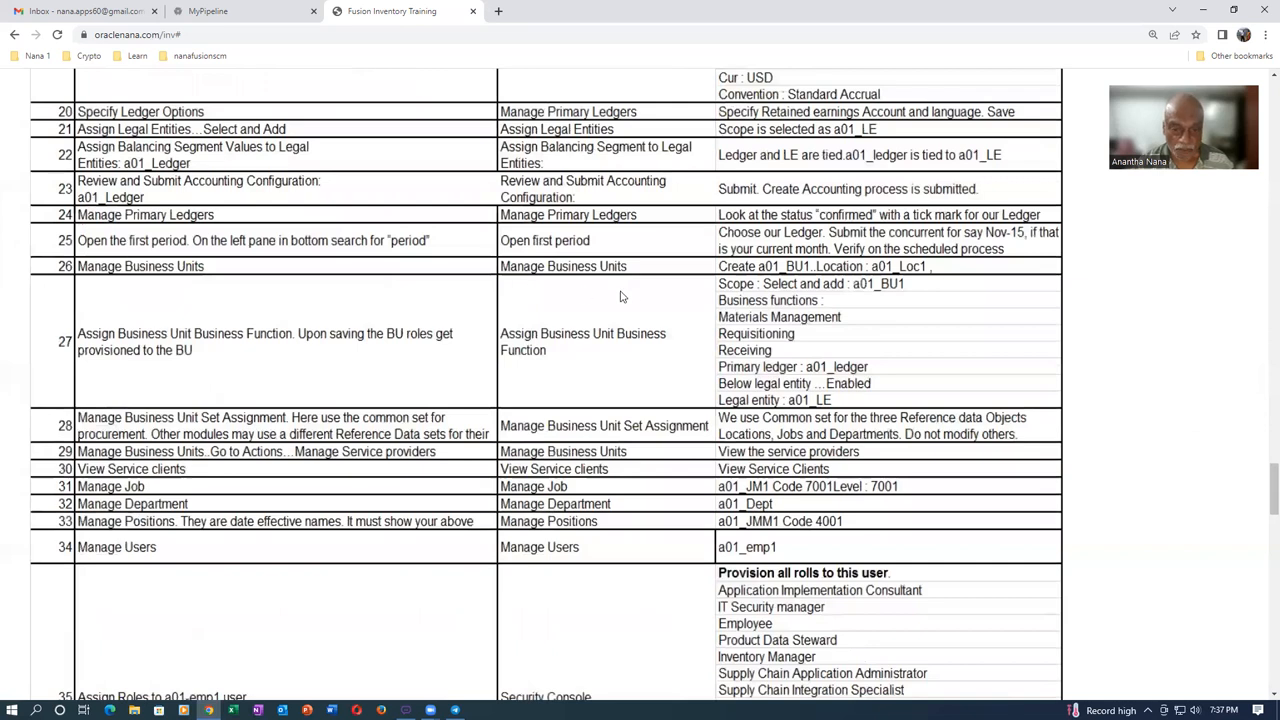
{"action": "scroll", "scroll_direction": "down", "scroll_amount": 3}
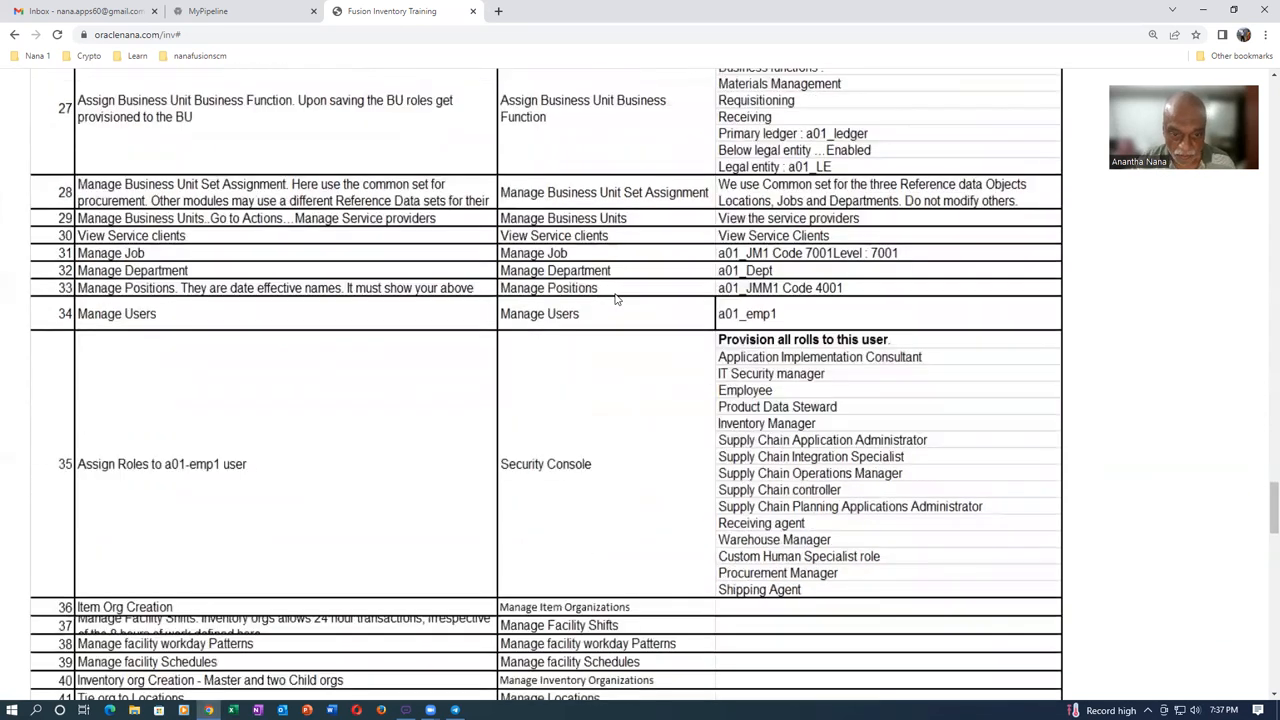
{"action": "scroll", "scroll_direction": "down", "scroll_amount": 3}
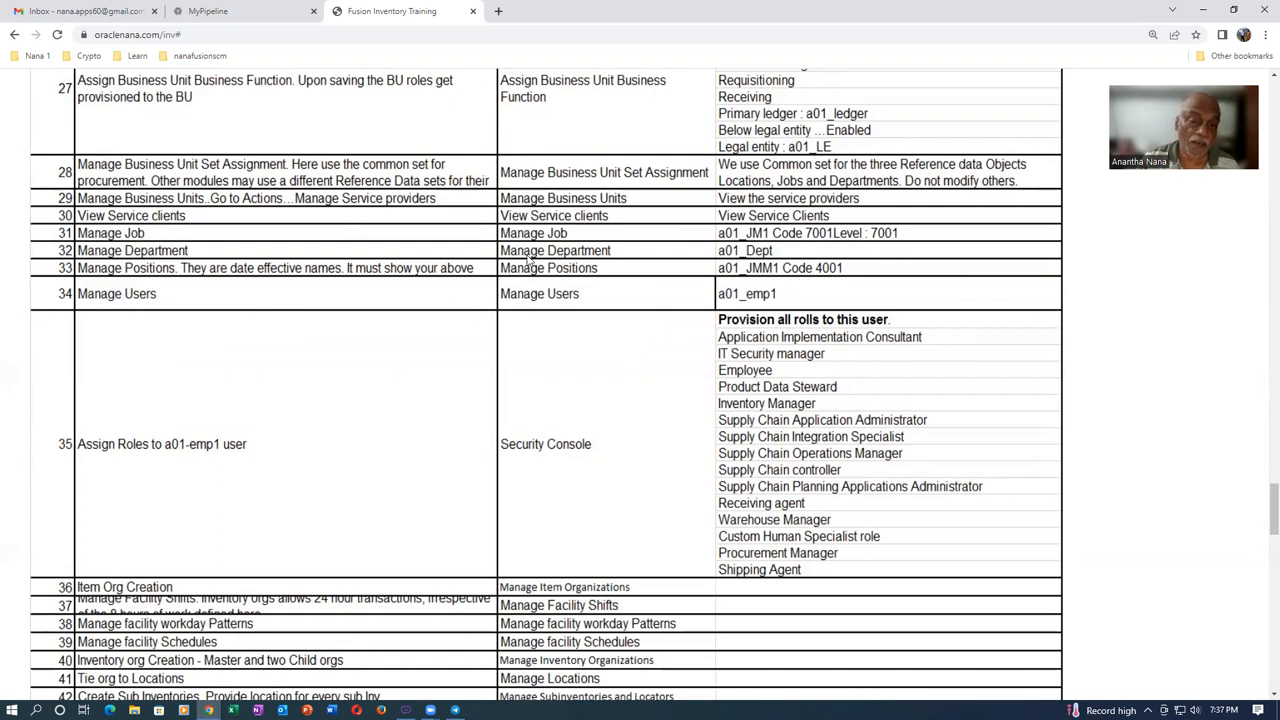
{"action": "mouse_move", "coordinate": [588, 308]}
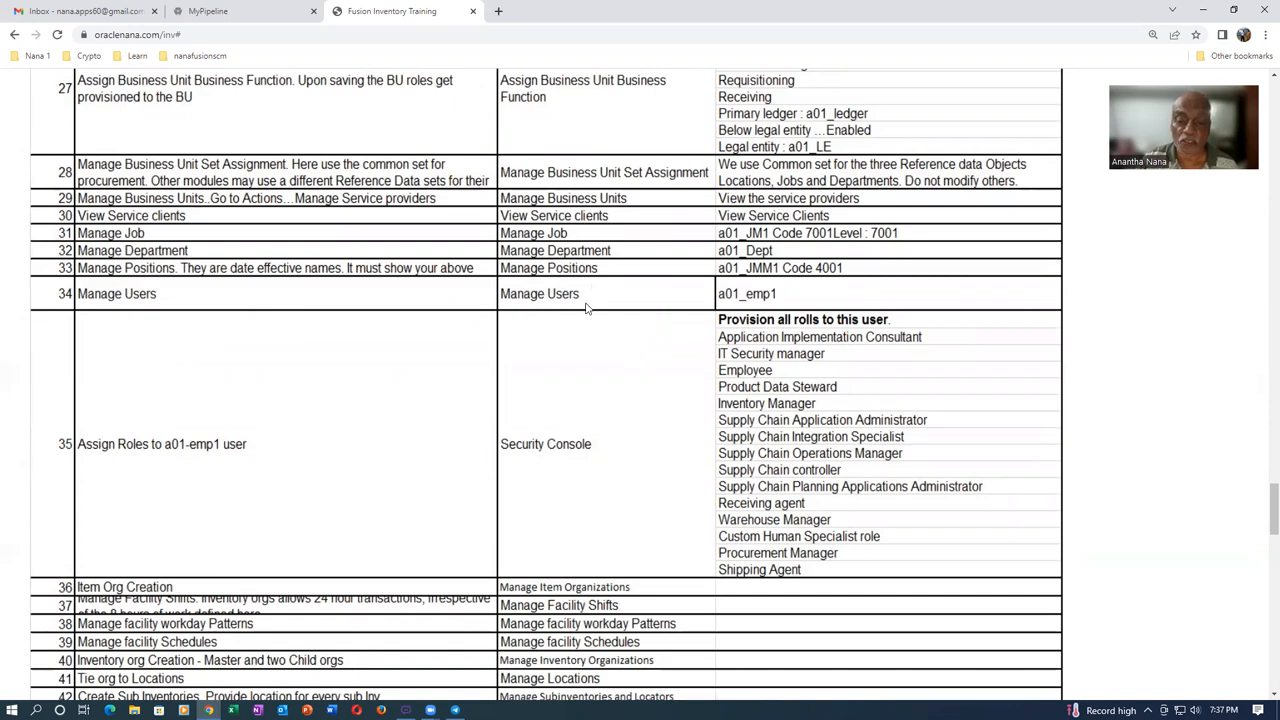
{"action": "mouse_move", "coordinate": [268, 440]}
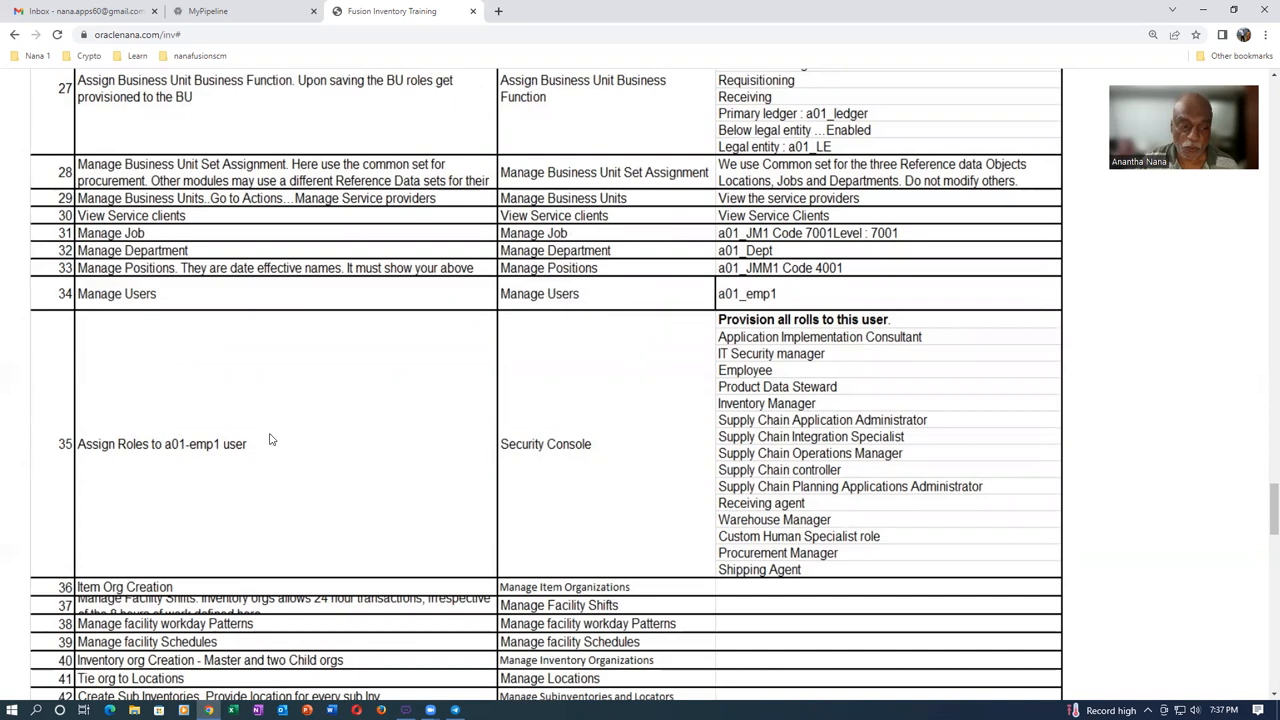
Scroll the worksheet to rows 37–65 with Basic Procurement Setup and Inventory Controls.
{"action": "scroll", "scroll_direction": "down", "scroll_amount": 3}
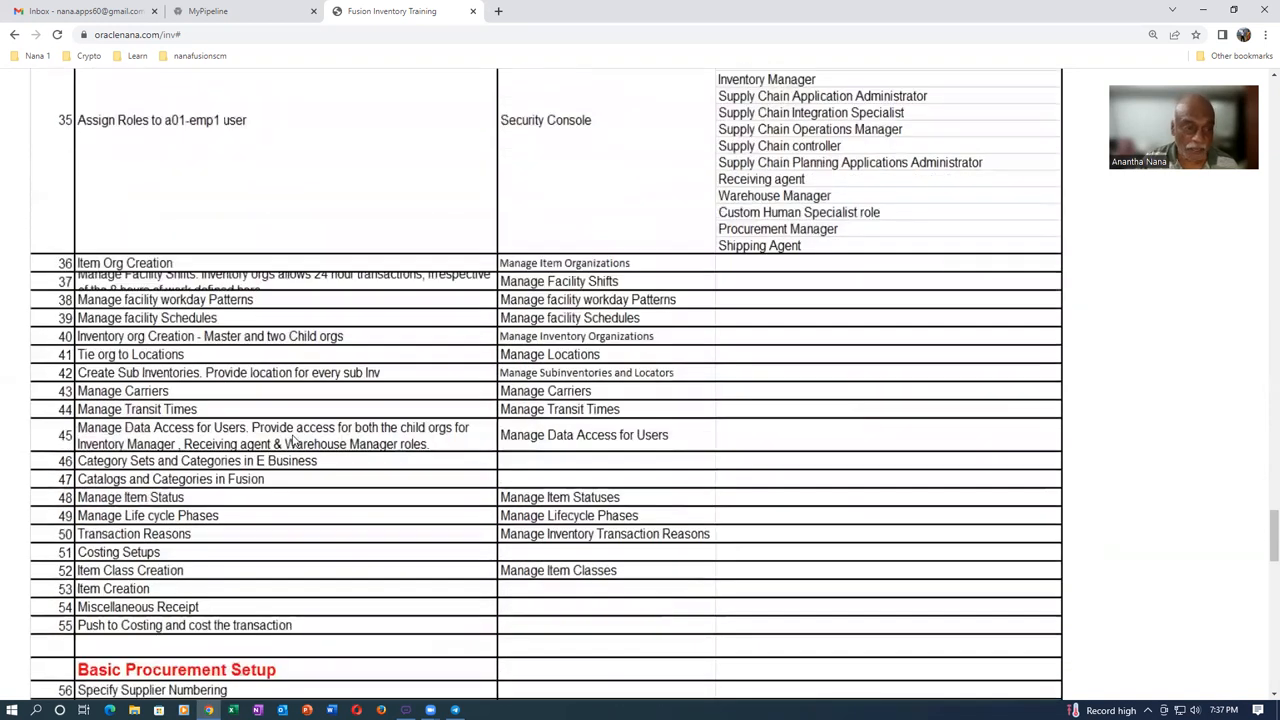
{"action": "scroll", "scroll_direction": "down", "scroll_amount": 3}
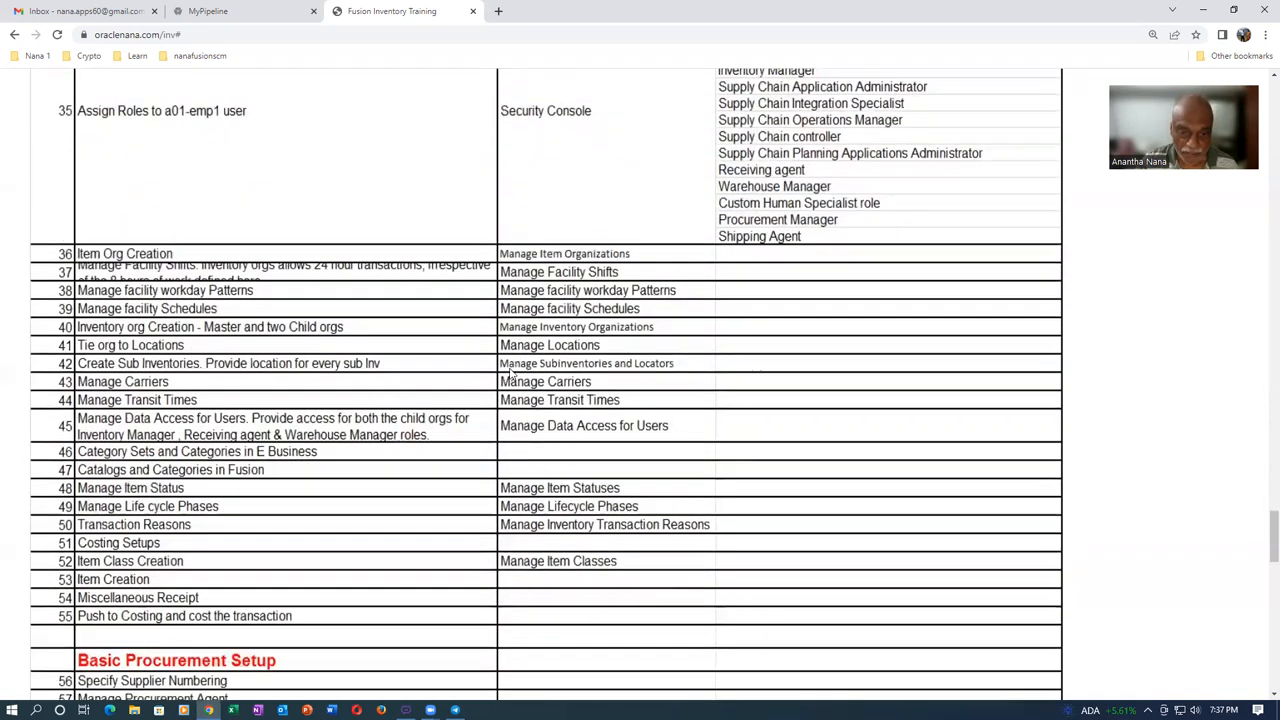
{"action": "mouse_move", "coordinate": [656, 340]}
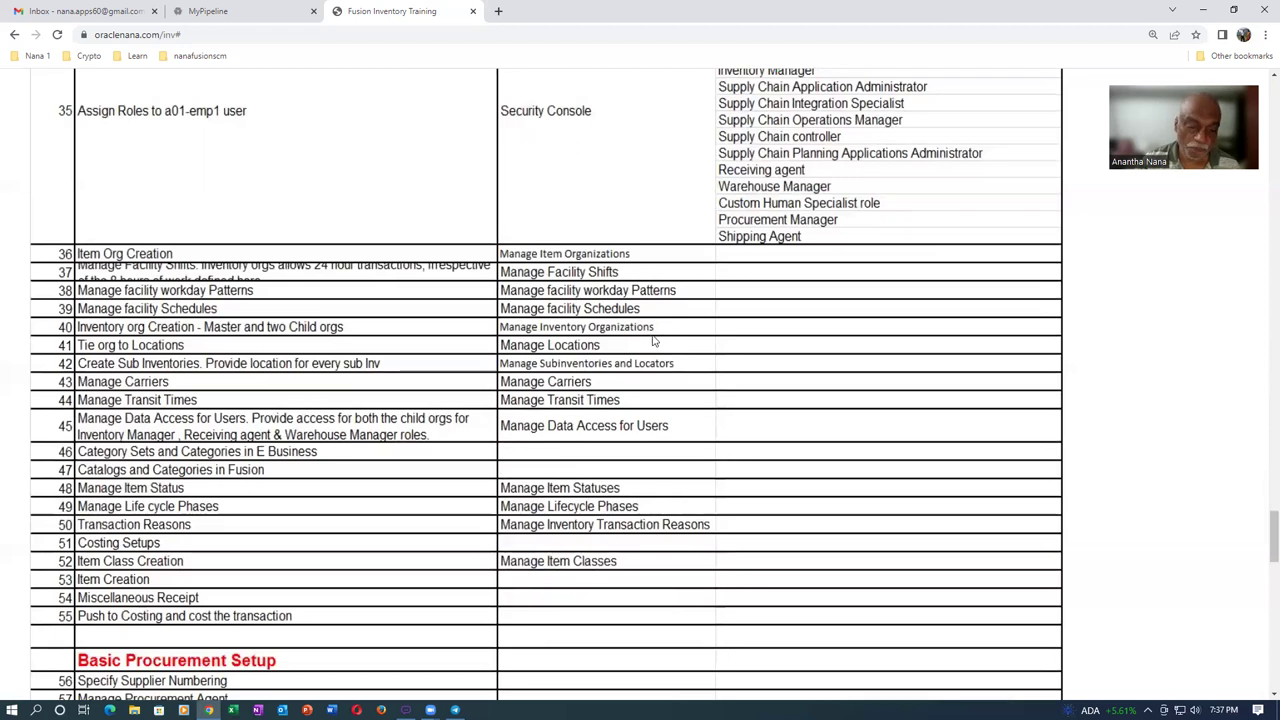
{"action": "scroll", "scroll_direction": "down", "scroll_amount": 3}
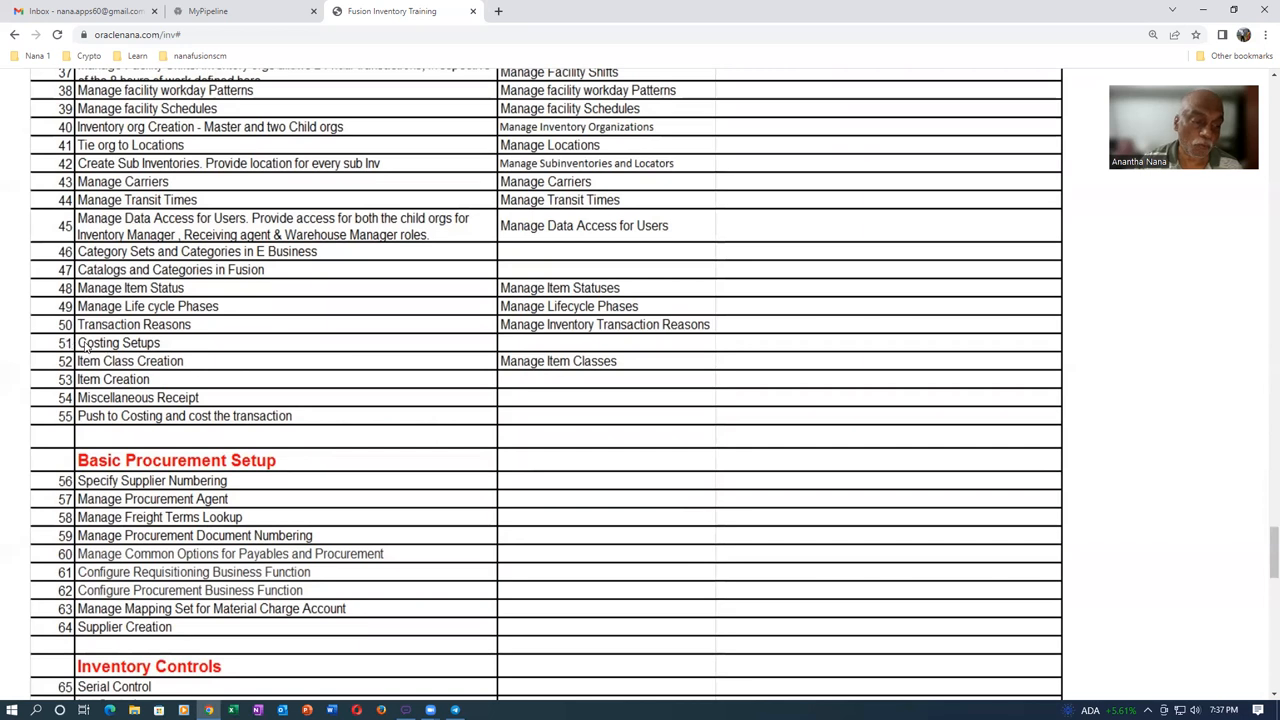
{"action": "mouse_move", "coordinate": [172, 348]}
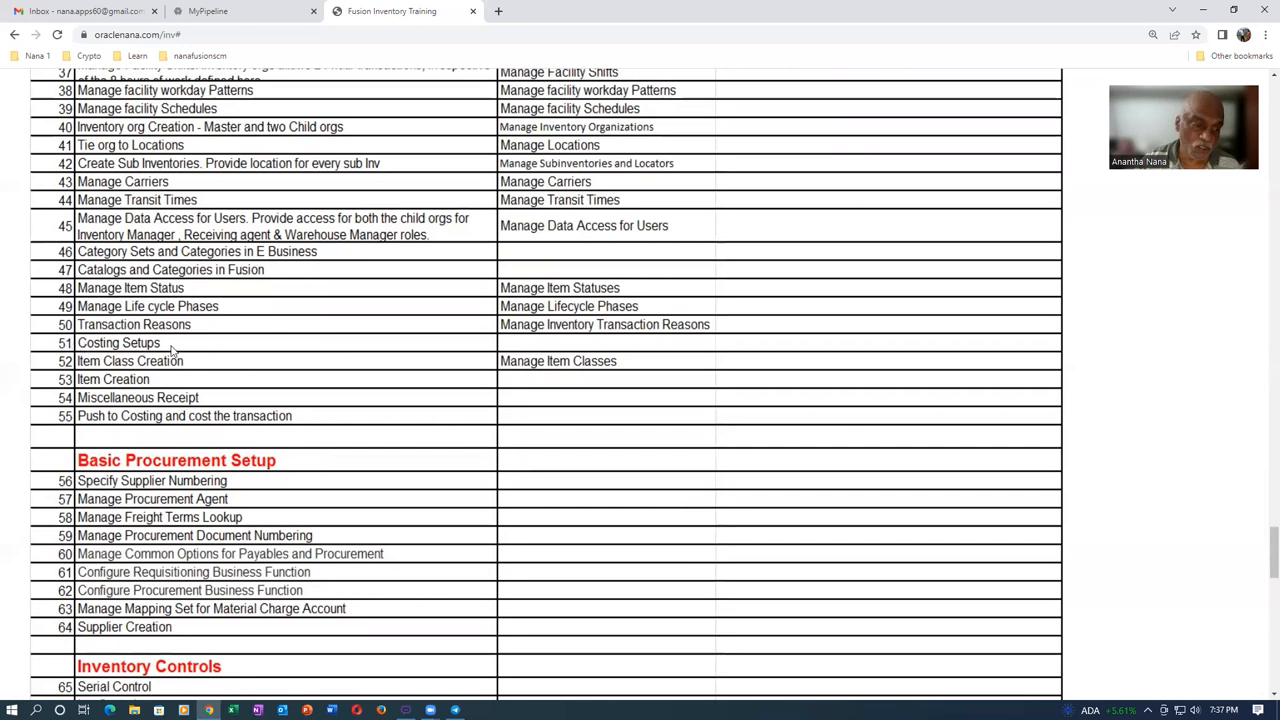
{"action": "mouse_move", "coordinate": [178, 350]}
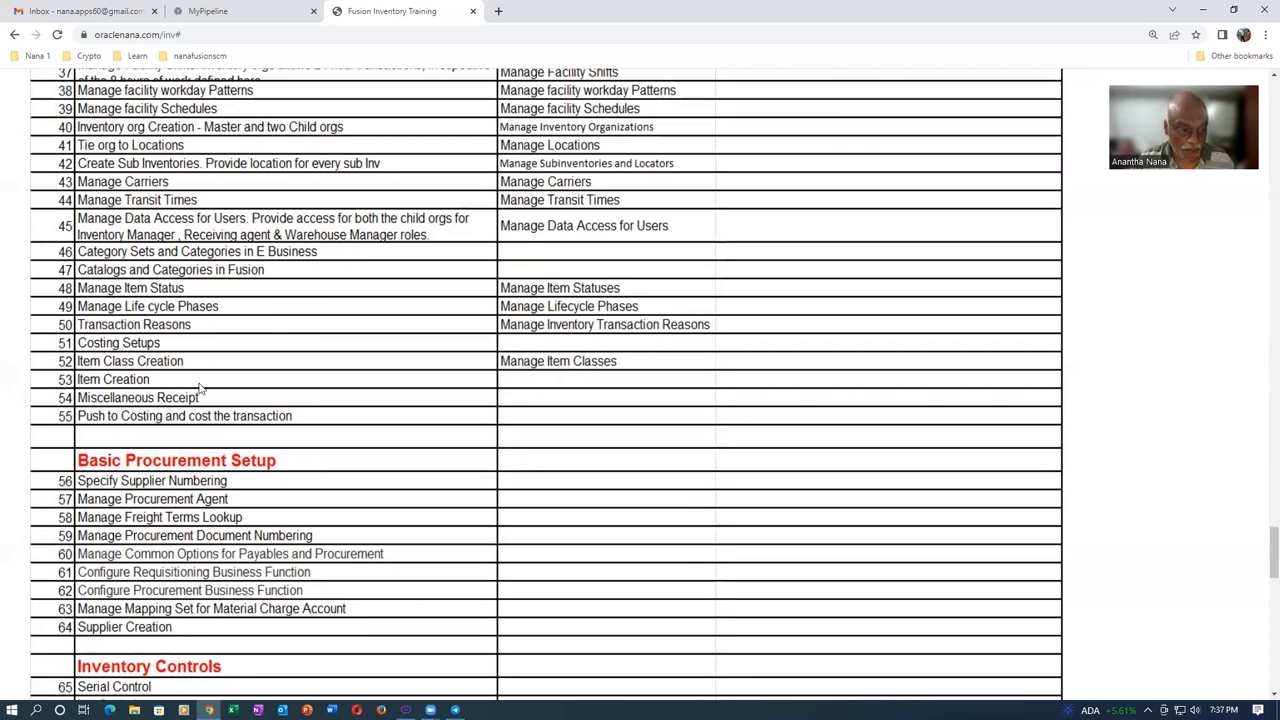
{"action": "mouse_move", "coordinate": [78, 430]}
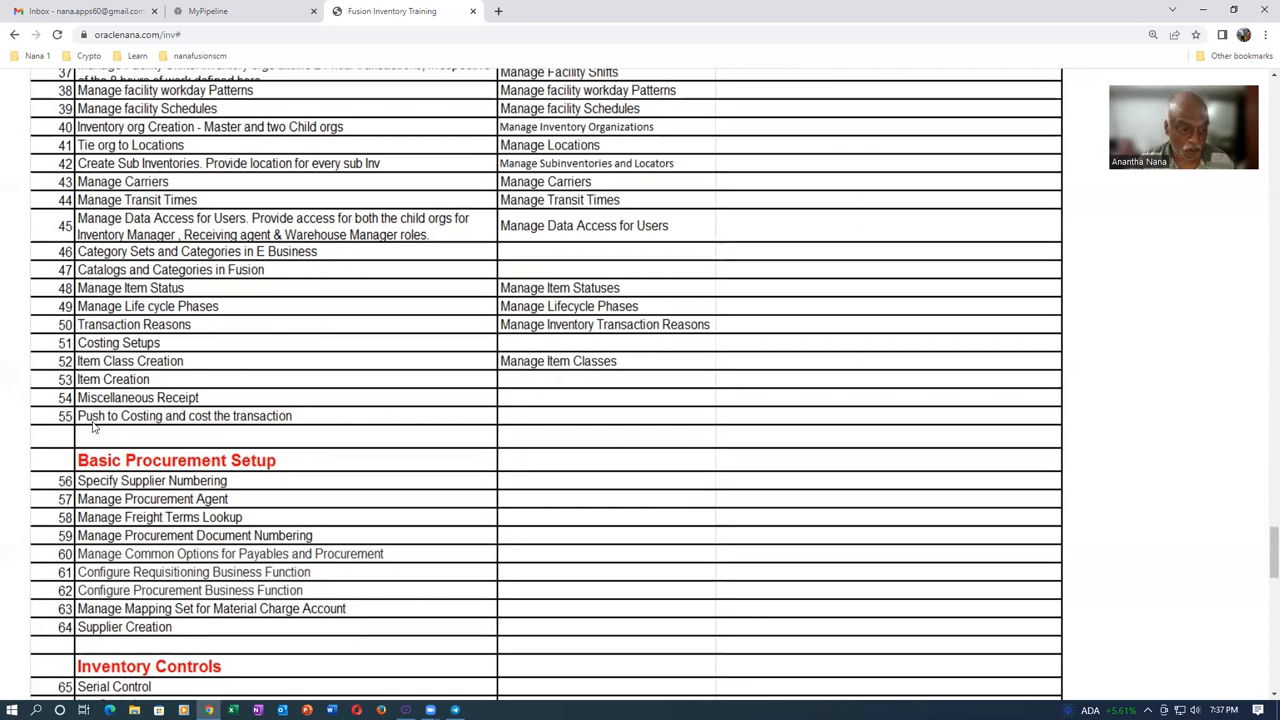
{"action": "mouse_move", "coordinate": [252, 420]}
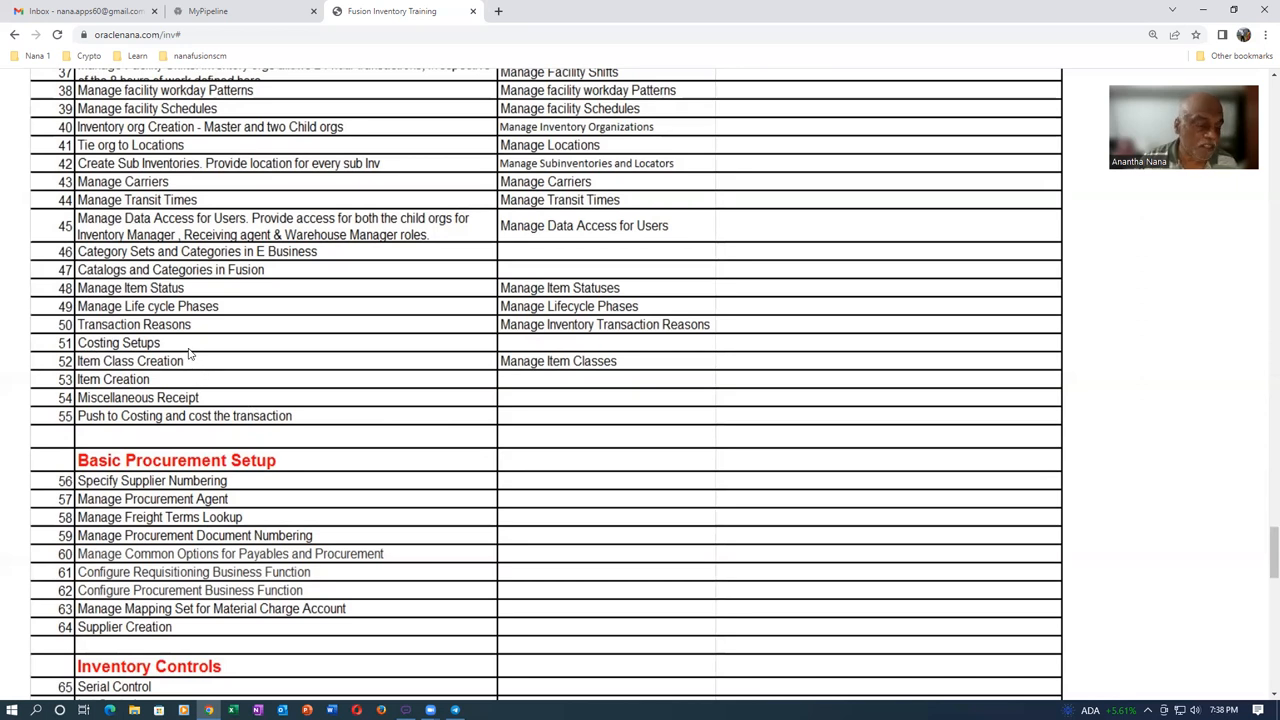
{"action": "mouse_move", "coordinate": [180, 344]}
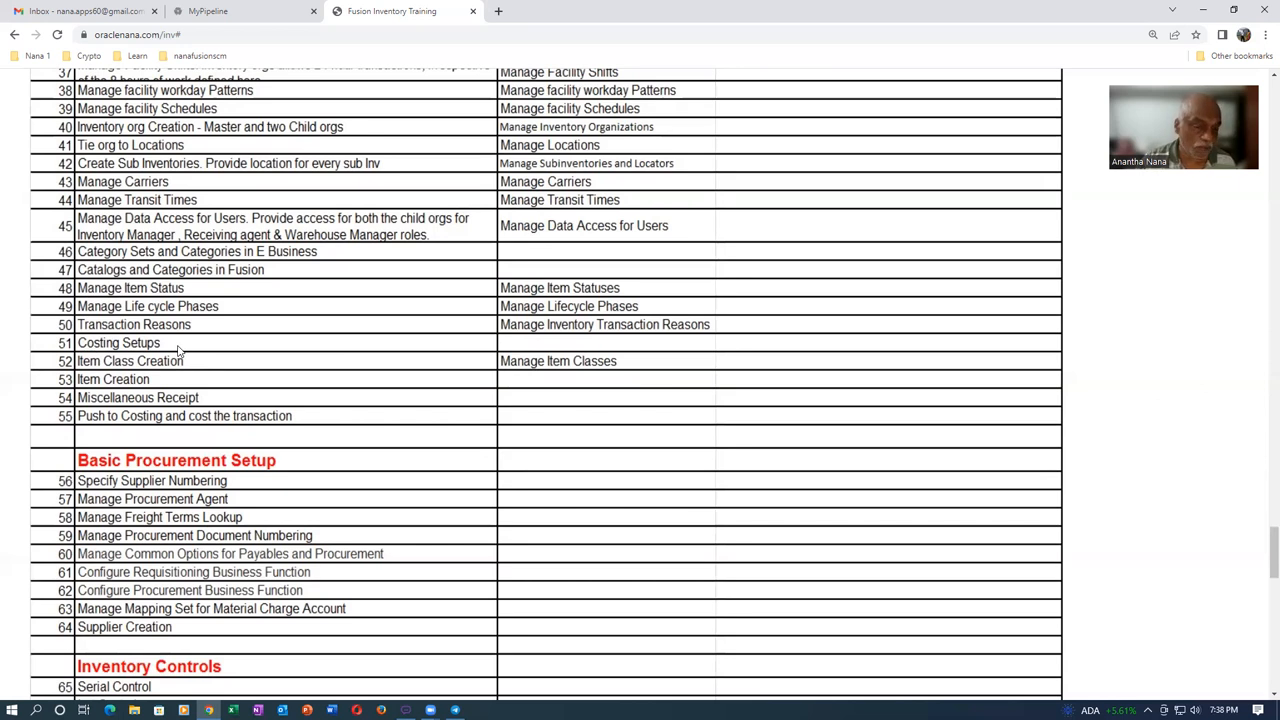
{"action": "mouse_move", "coordinate": [298, 448]}
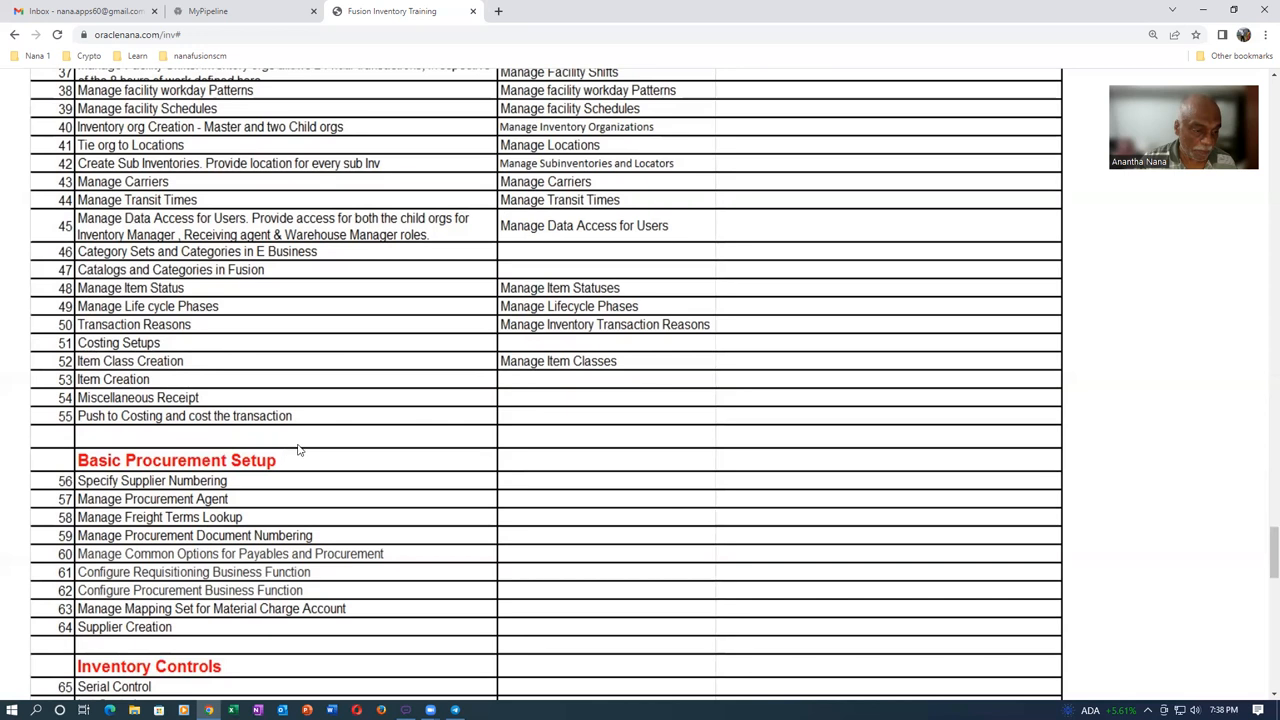
Scroll past Transfers, Replenishments and Inventory Accuracy to Inventory Fundamentals and PO Receiving.
{"action": "scroll", "scroll_direction": "down", "scroll_amount": 3}
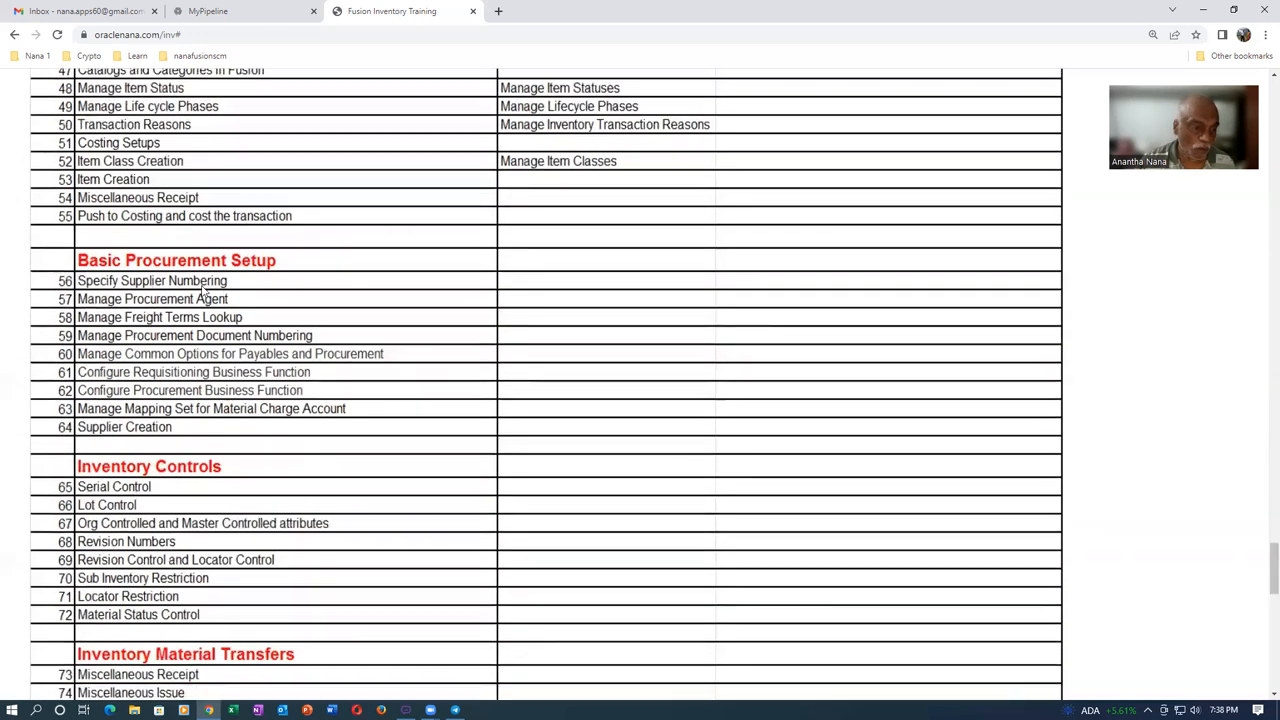
{"action": "scroll", "scroll_direction": "down", "scroll_amount": 3}
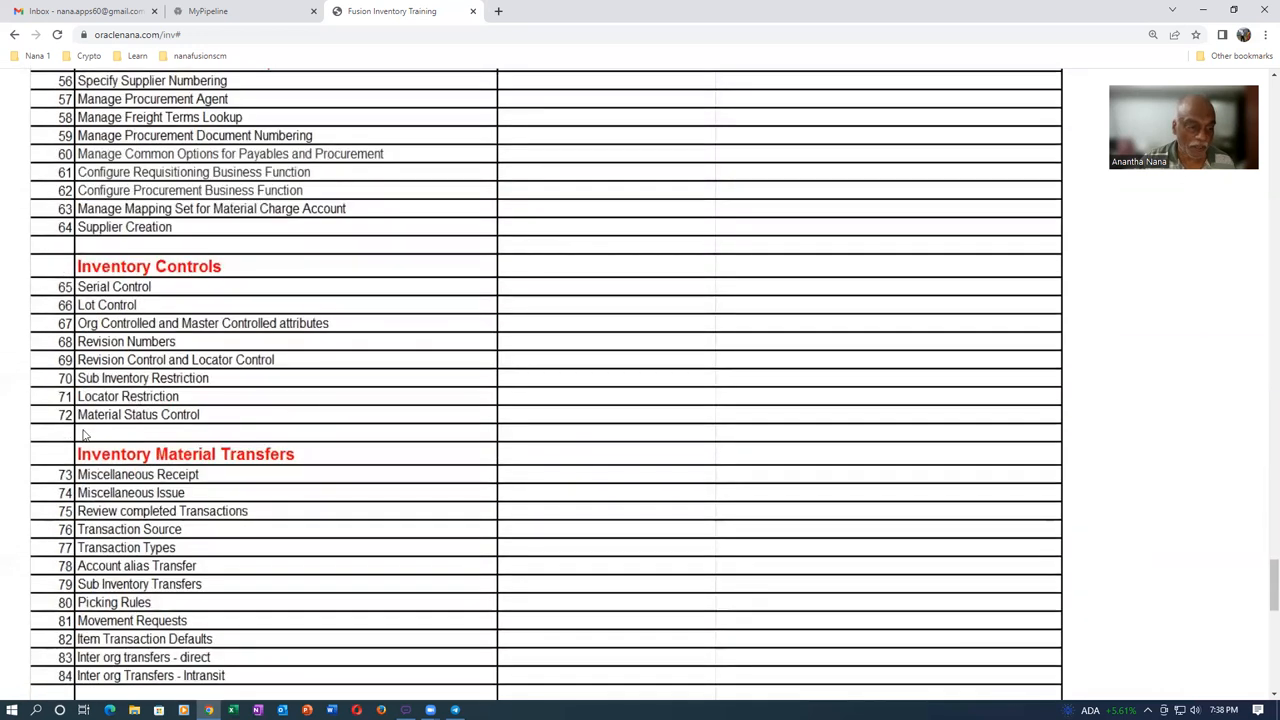
{"action": "mouse_move", "coordinate": [442, 388]}
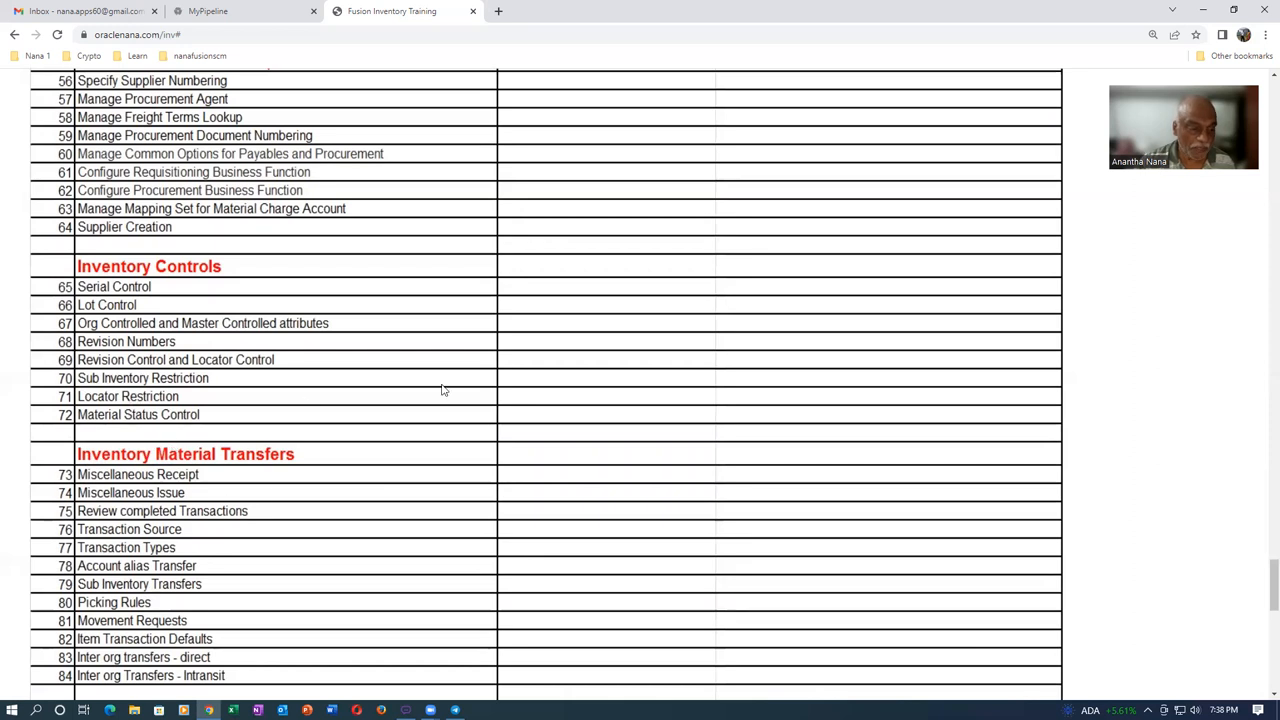
{"action": "scroll", "scroll_direction": "down", "scroll_amount": 3}
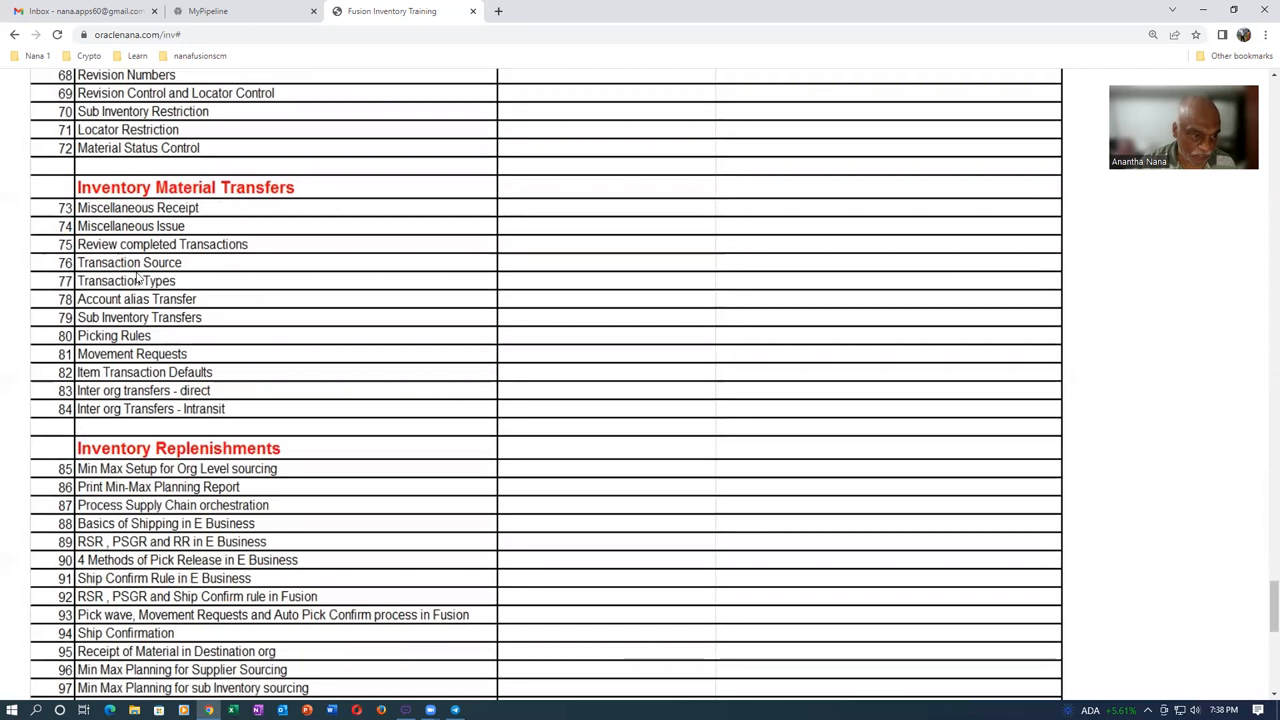
{"action": "mouse_move", "coordinate": [282, 314]}
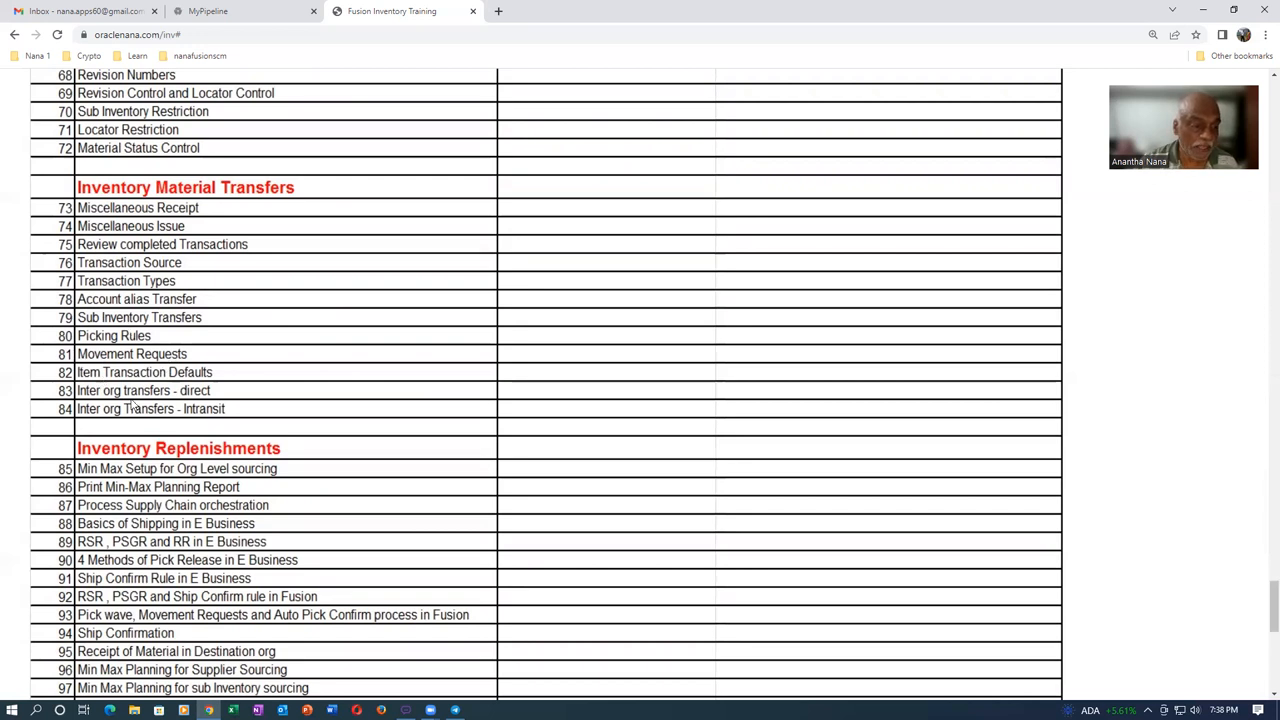
{"action": "mouse_move", "coordinate": [204, 422]}
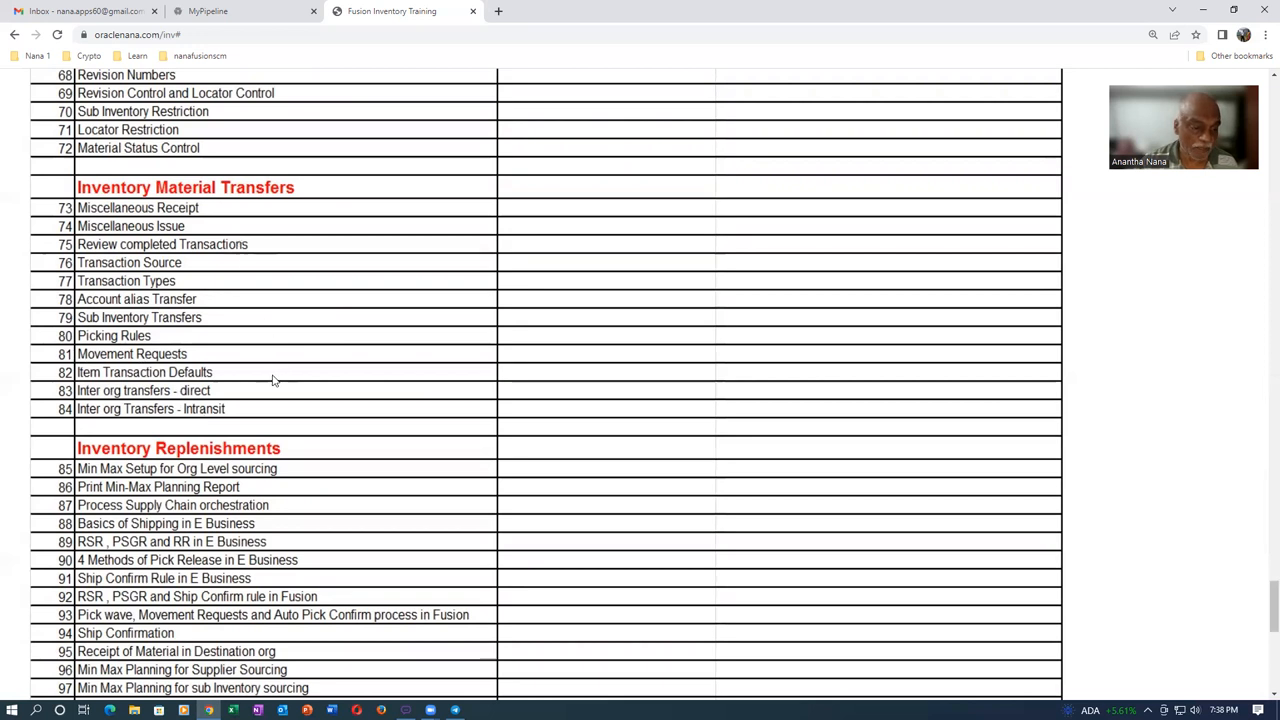
{"action": "scroll", "scroll_direction": "down", "scroll_amount": 3}
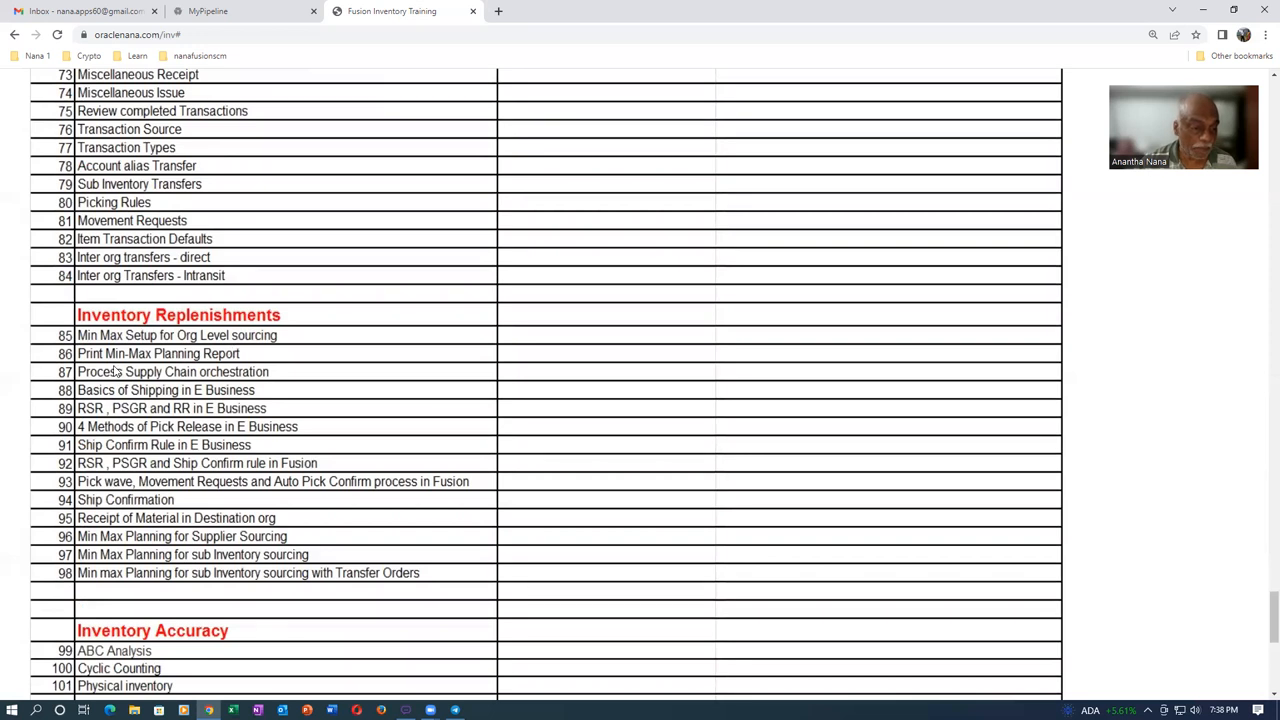
{"action": "mouse_move", "coordinate": [156, 430]}
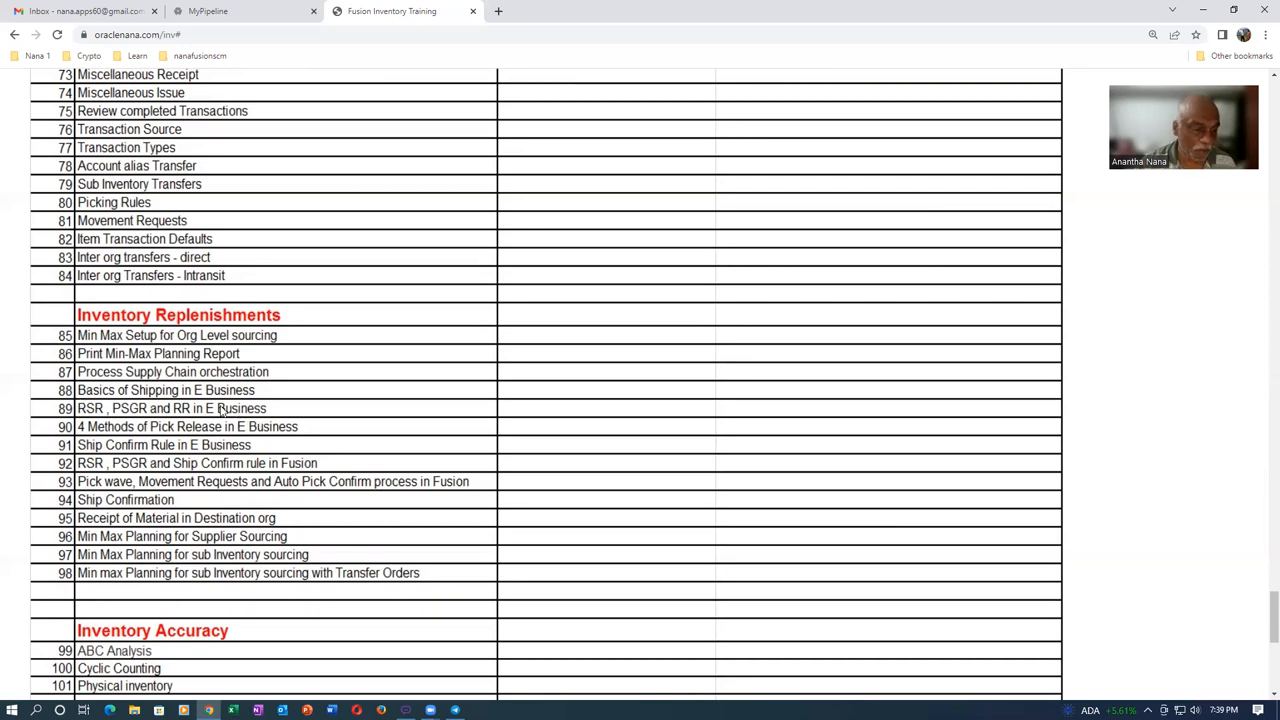
{"action": "scroll", "scroll_direction": "down", "scroll_amount": 3}
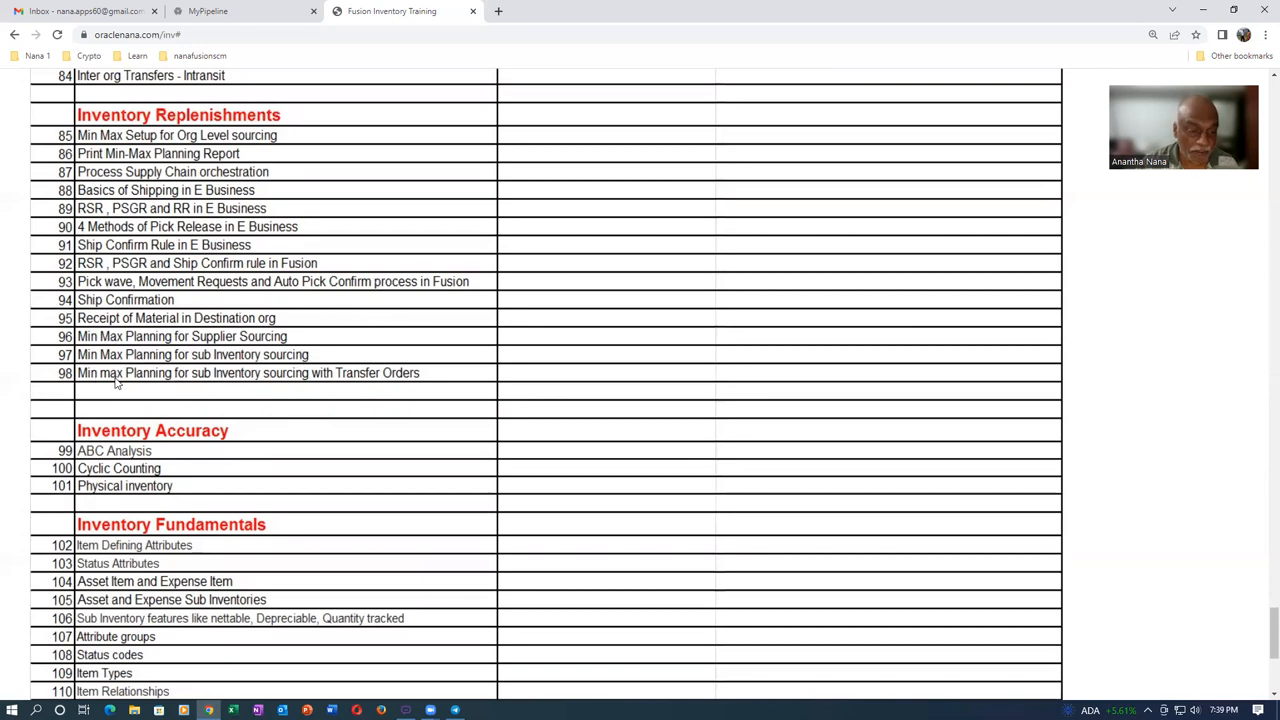
{"action": "scroll", "scroll_direction": "down", "scroll_amount": 3}
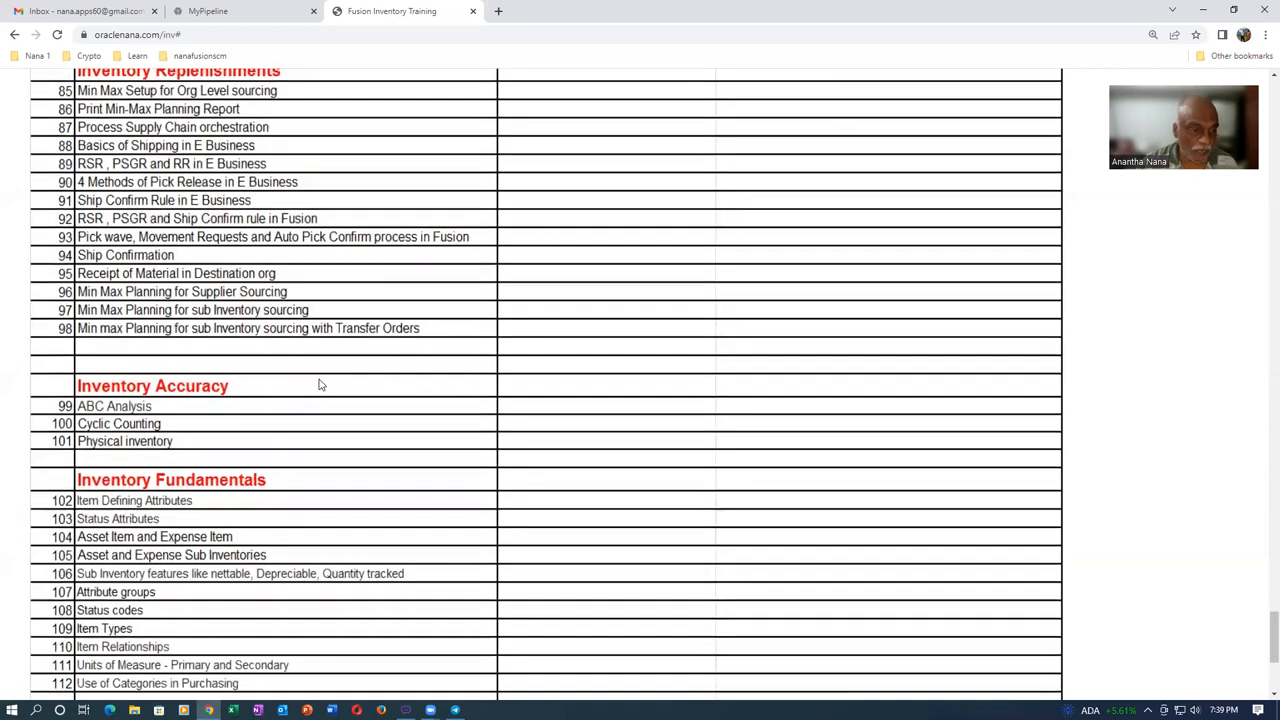
{"action": "scroll", "scroll_direction": "down", "scroll_amount": 3}
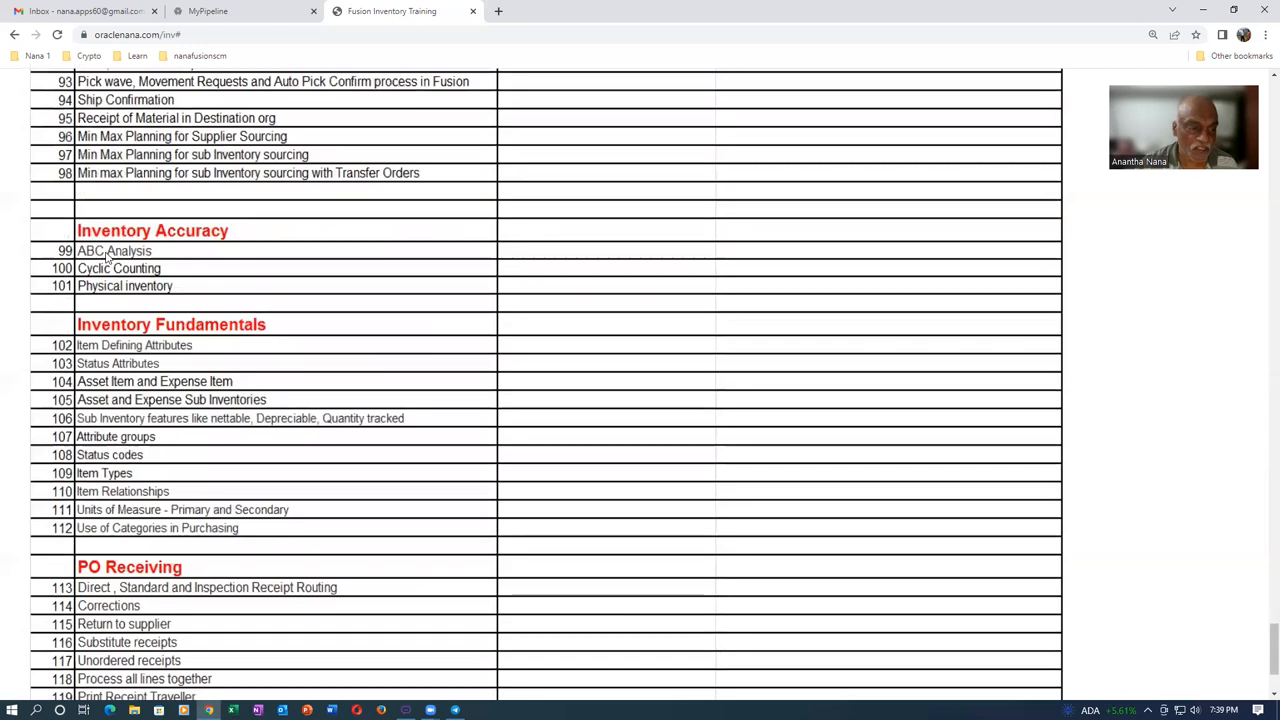
{"action": "mouse_move", "coordinate": [160, 368]}
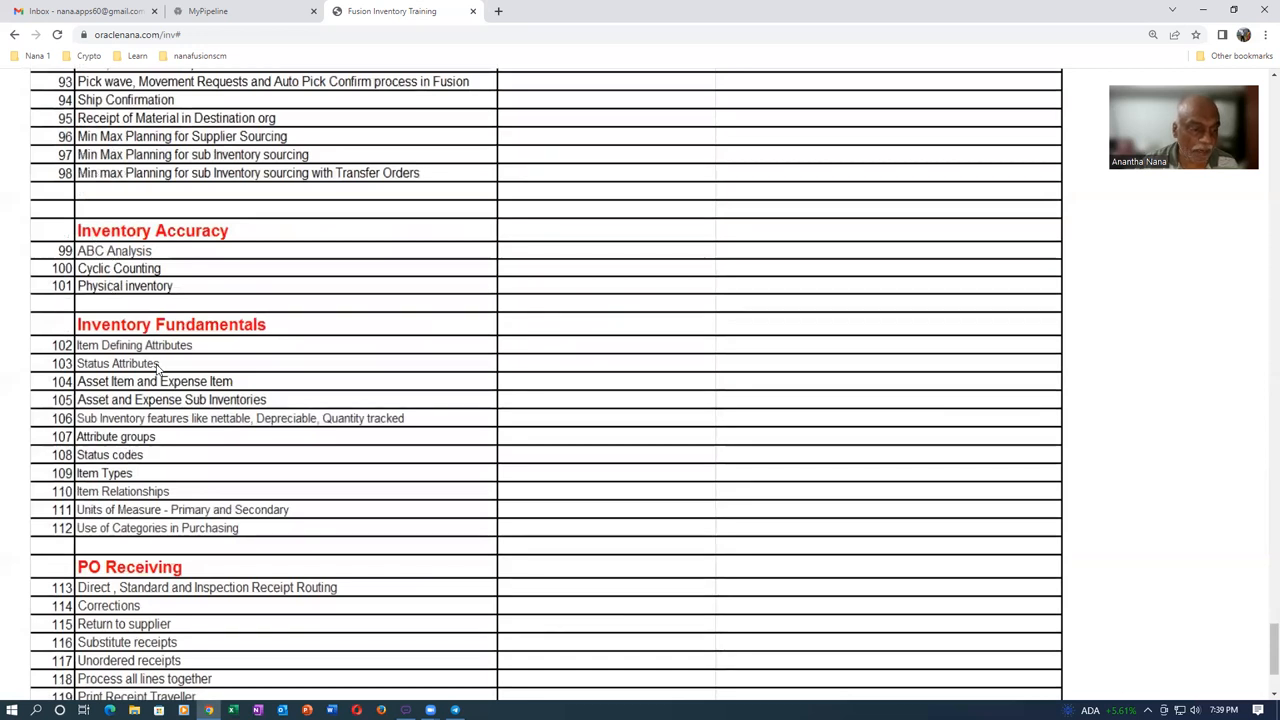
{"action": "mouse_move", "coordinate": [166, 452]}
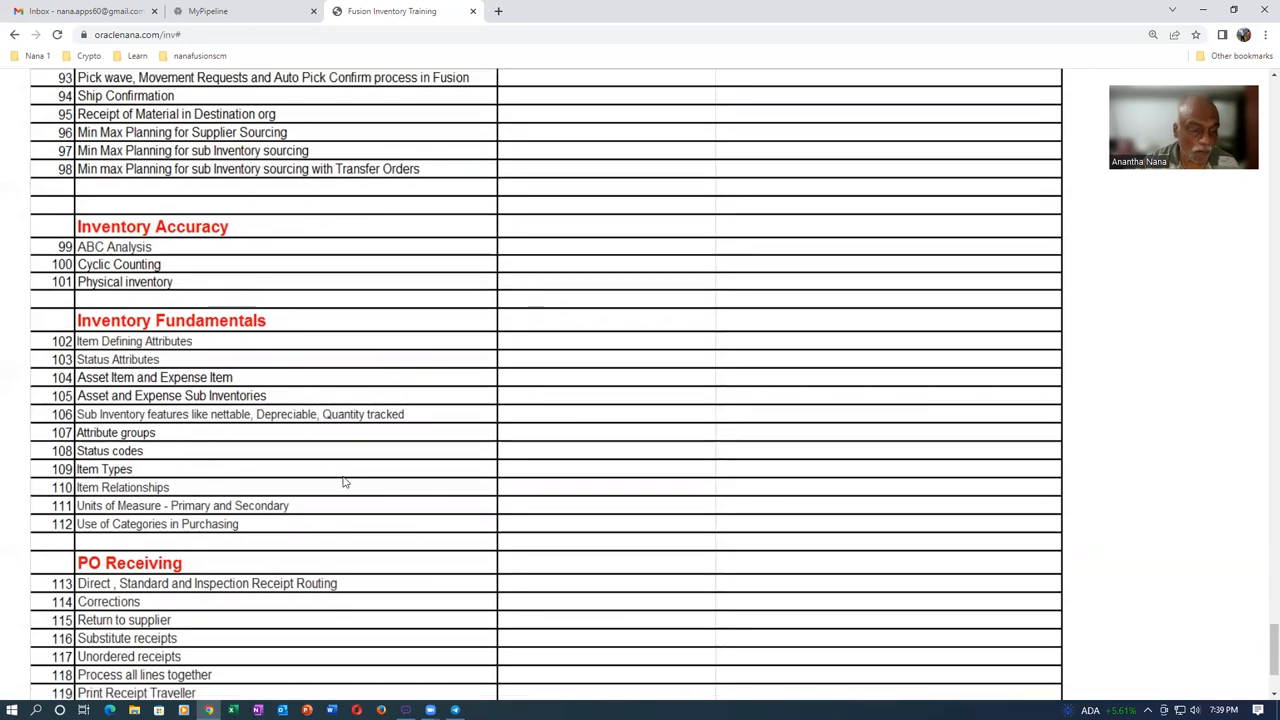
{"action": "scroll", "scroll_direction": "down", "scroll_amount": 3}
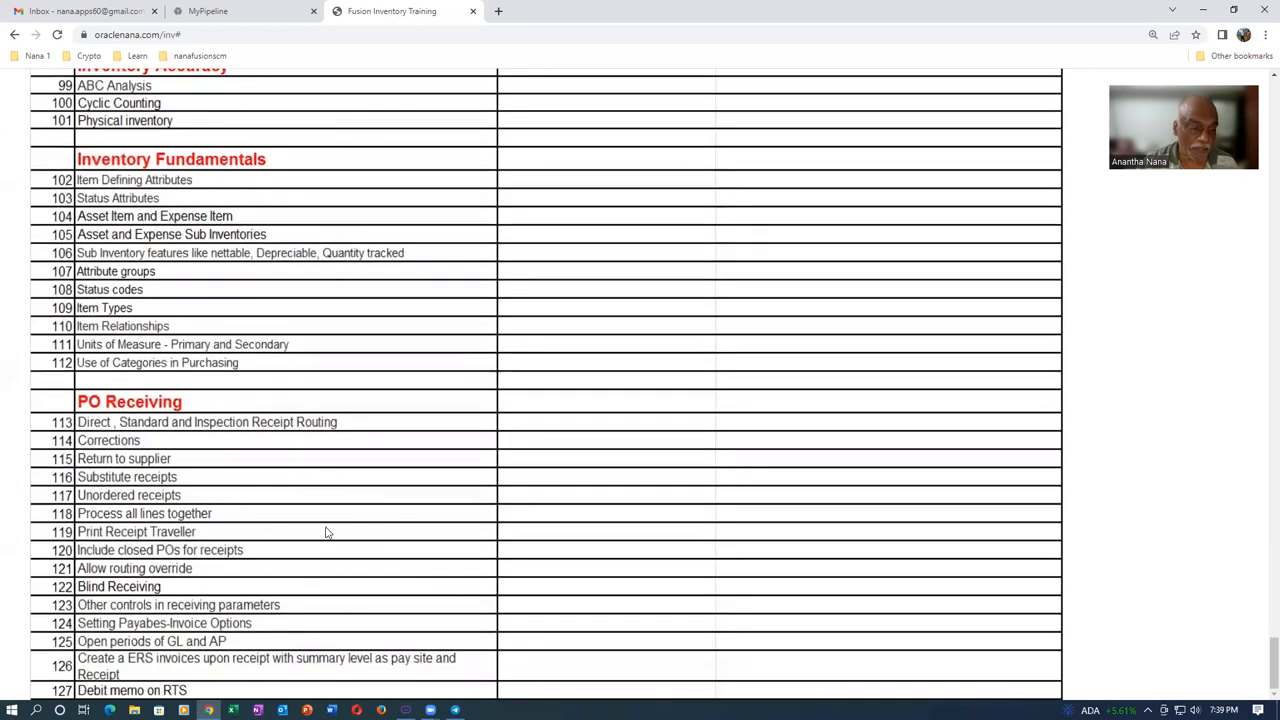
{"action": "mouse_move", "coordinate": [116, 430]}
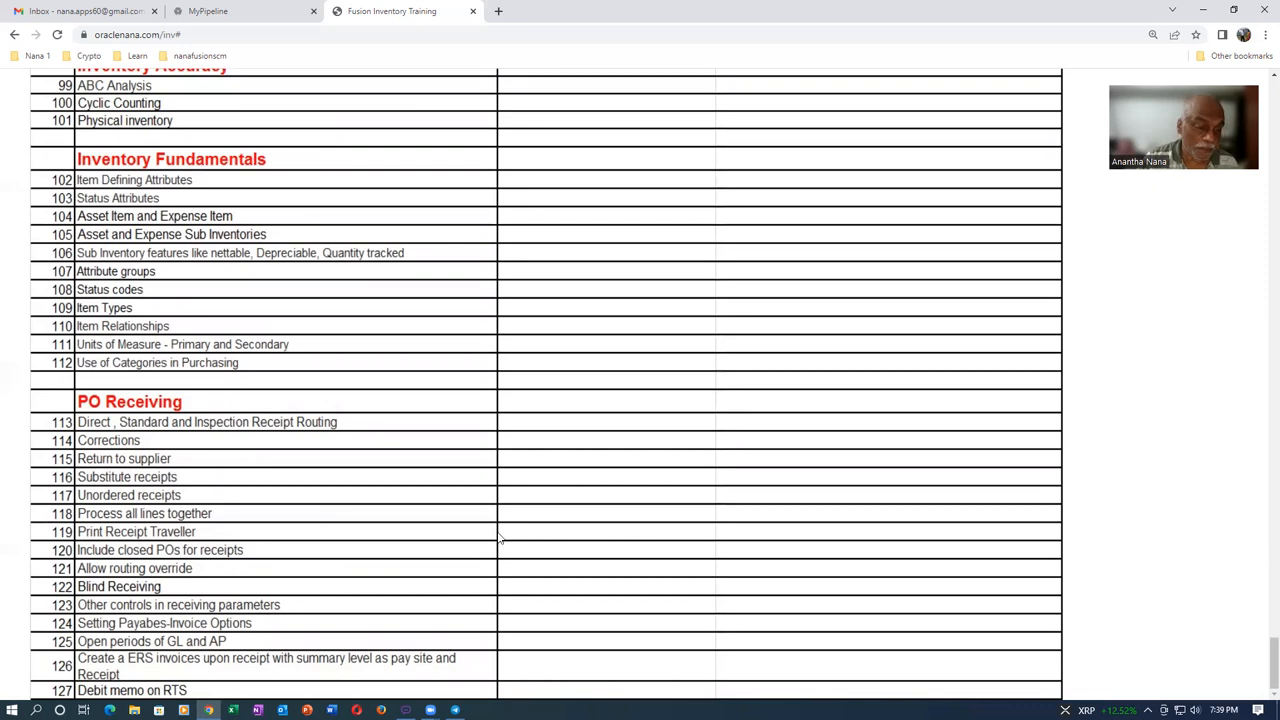
{"action": "mouse_move", "coordinate": [472, 534]}
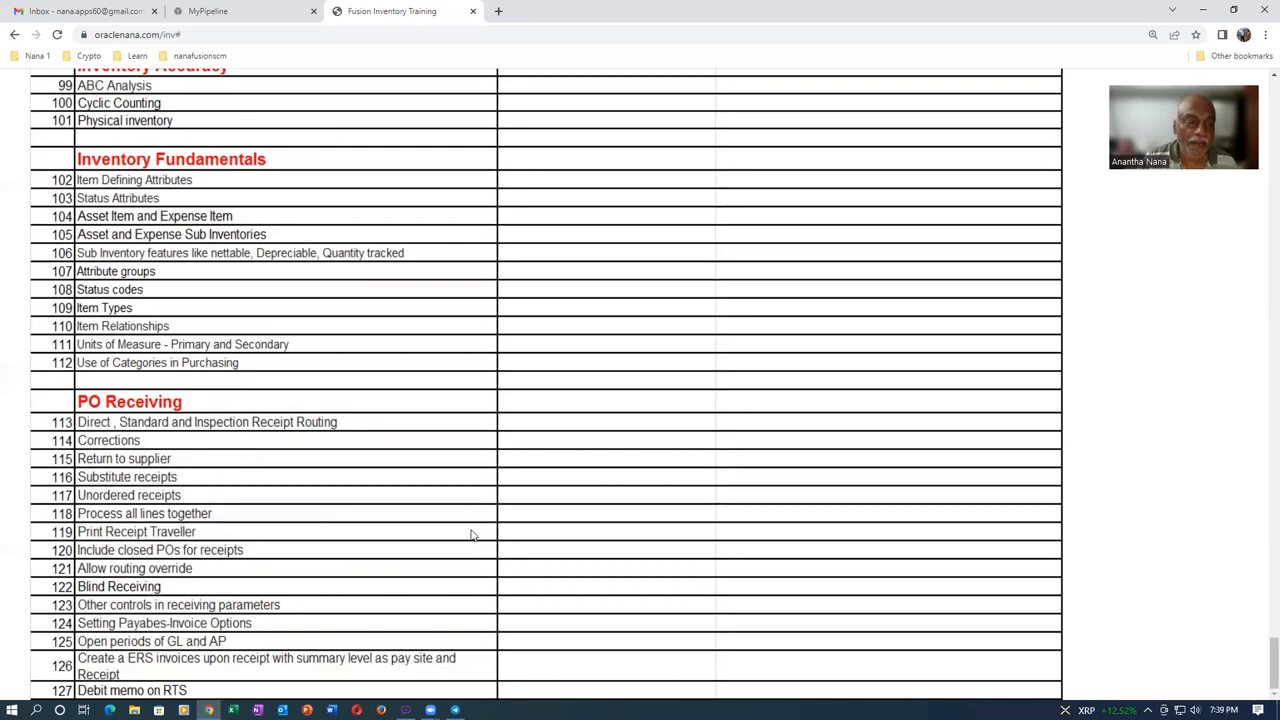
Scroll up past Instance for Practice and the schedule to the Pre-Requisites and Support sections.
{"action": "scroll", "scroll_direction": "up", "scroll_amount": 3}
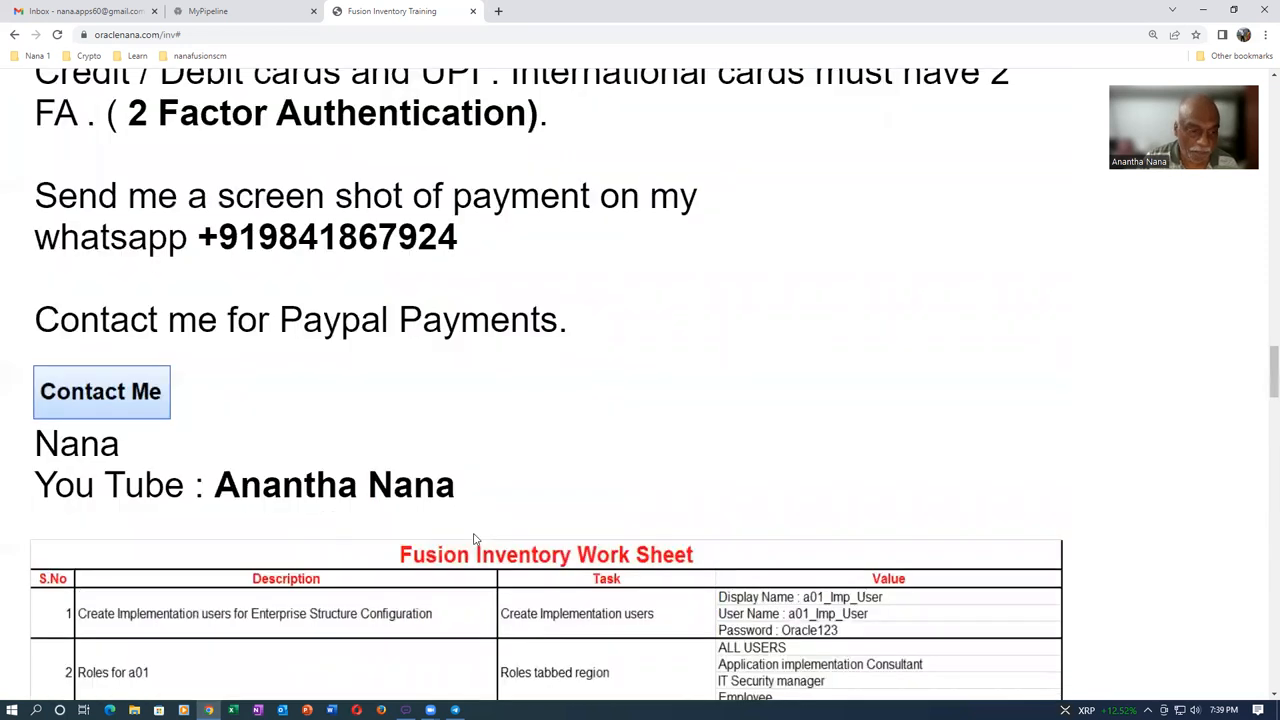
{"action": "scroll", "scroll_direction": "up", "scroll_amount": 3}
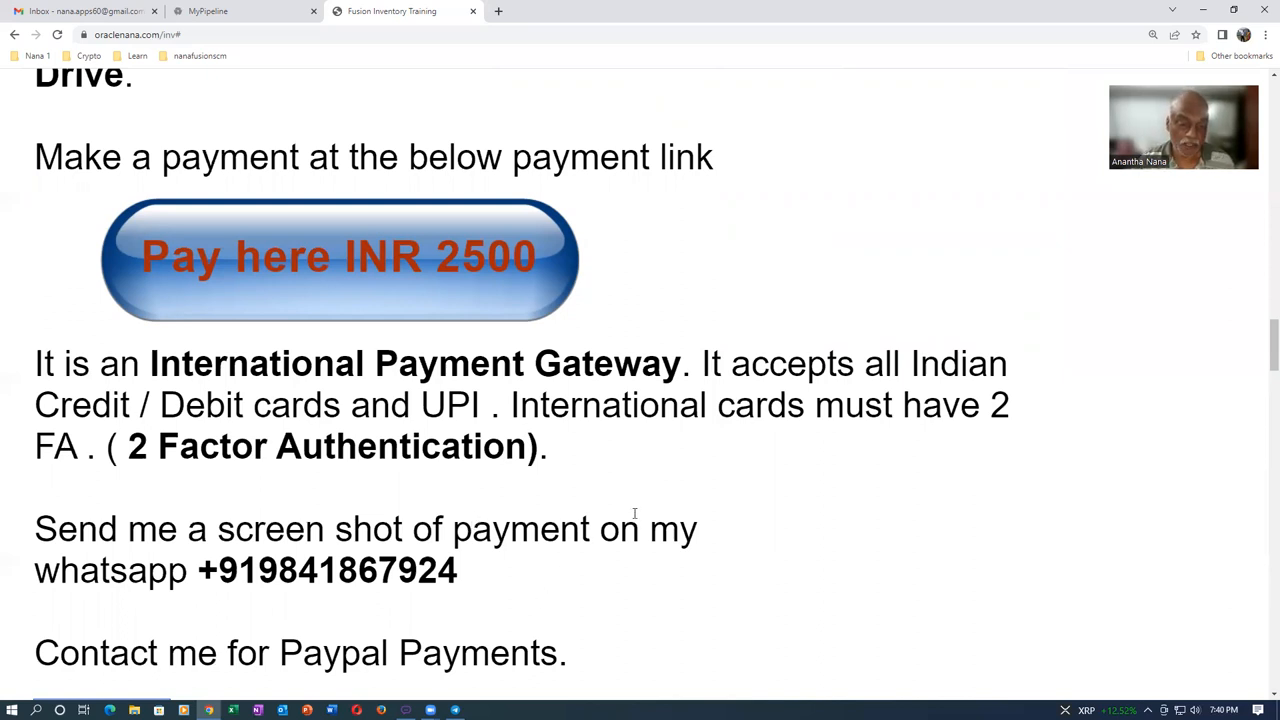
{"action": "mouse_move", "coordinate": [796, 512]}
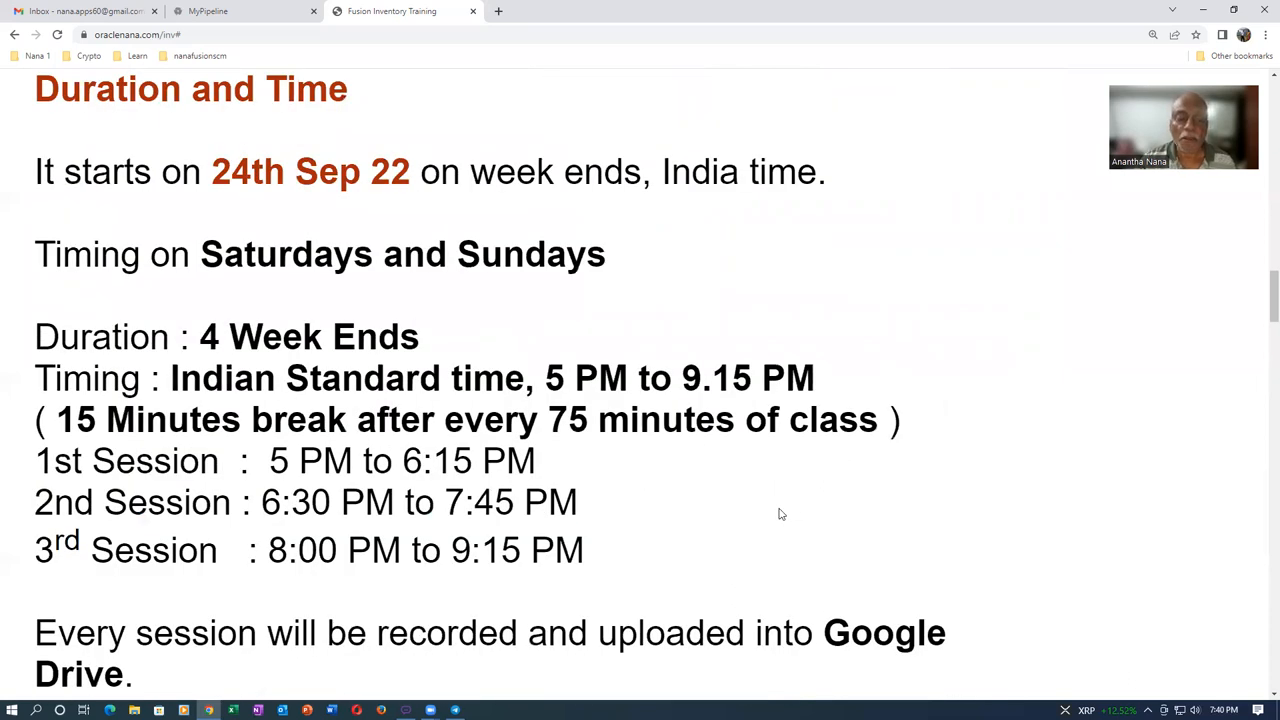
{"action": "mouse_move", "coordinate": [768, 512]}
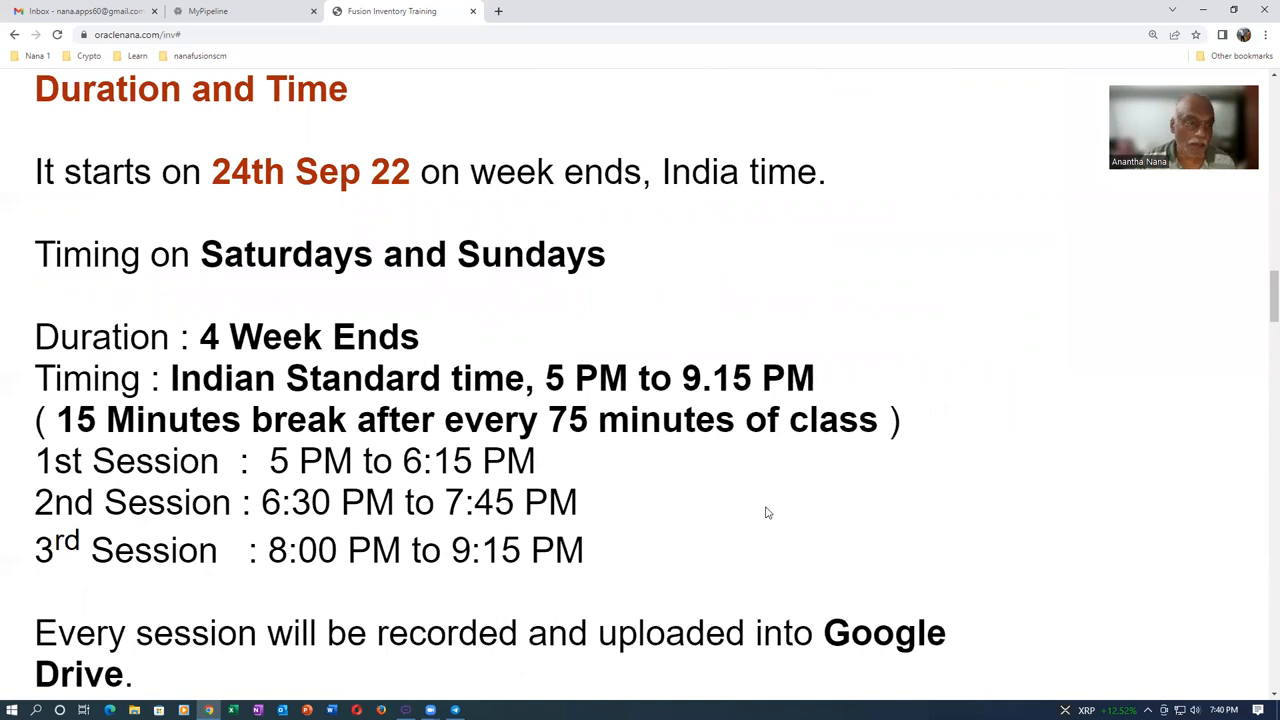
{"action": "scroll", "scroll_direction": "up", "scroll_amount": 3}
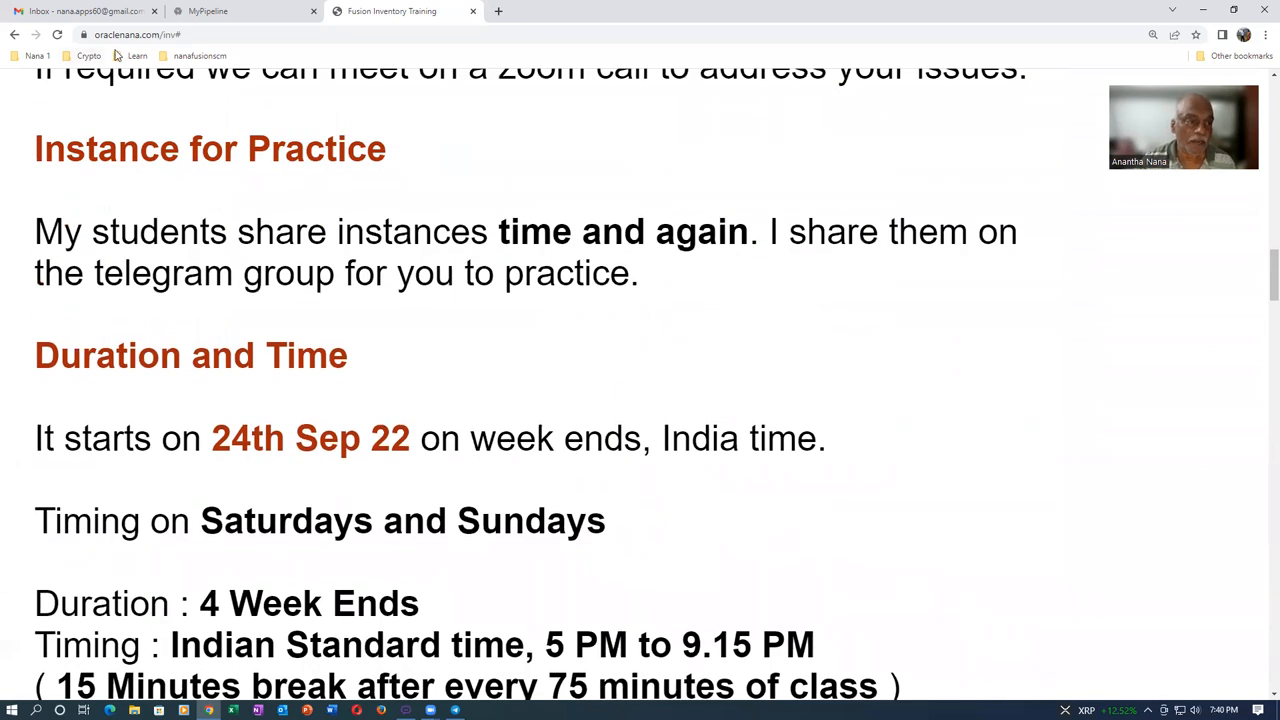
{"action": "left_click", "coordinate": [130, 36]}
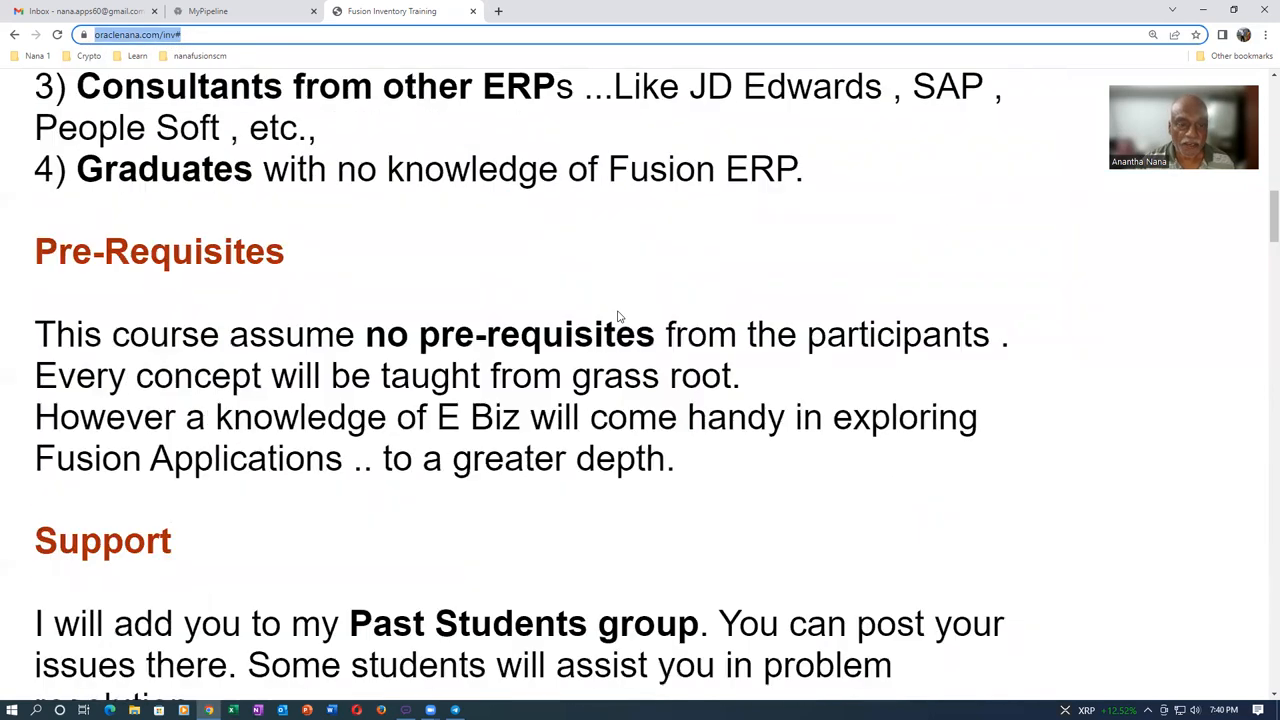
Scroll to the very top showing the Fusion Inventory Online training title, start date and Purpose of the Course.
{"action": "scroll", "scroll_direction": "up", "scroll_amount": 3}
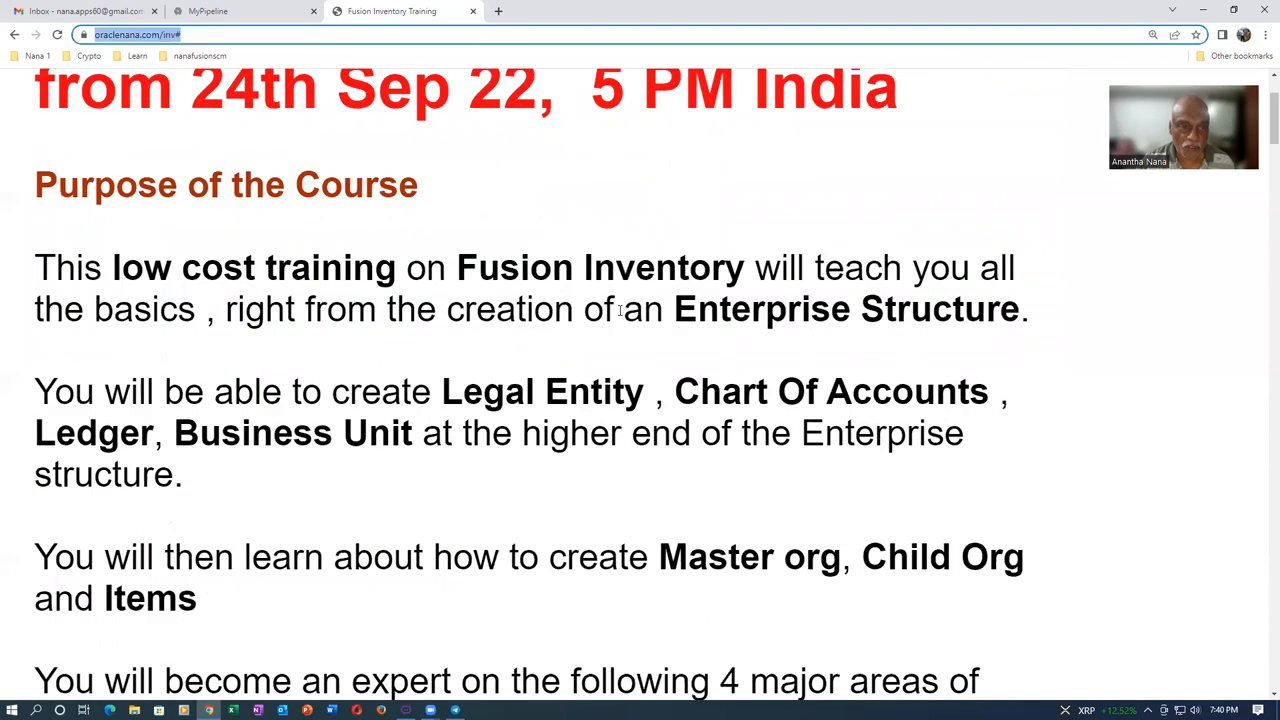
{"action": "scroll", "scroll_direction": "up", "scroll_amount": 3}
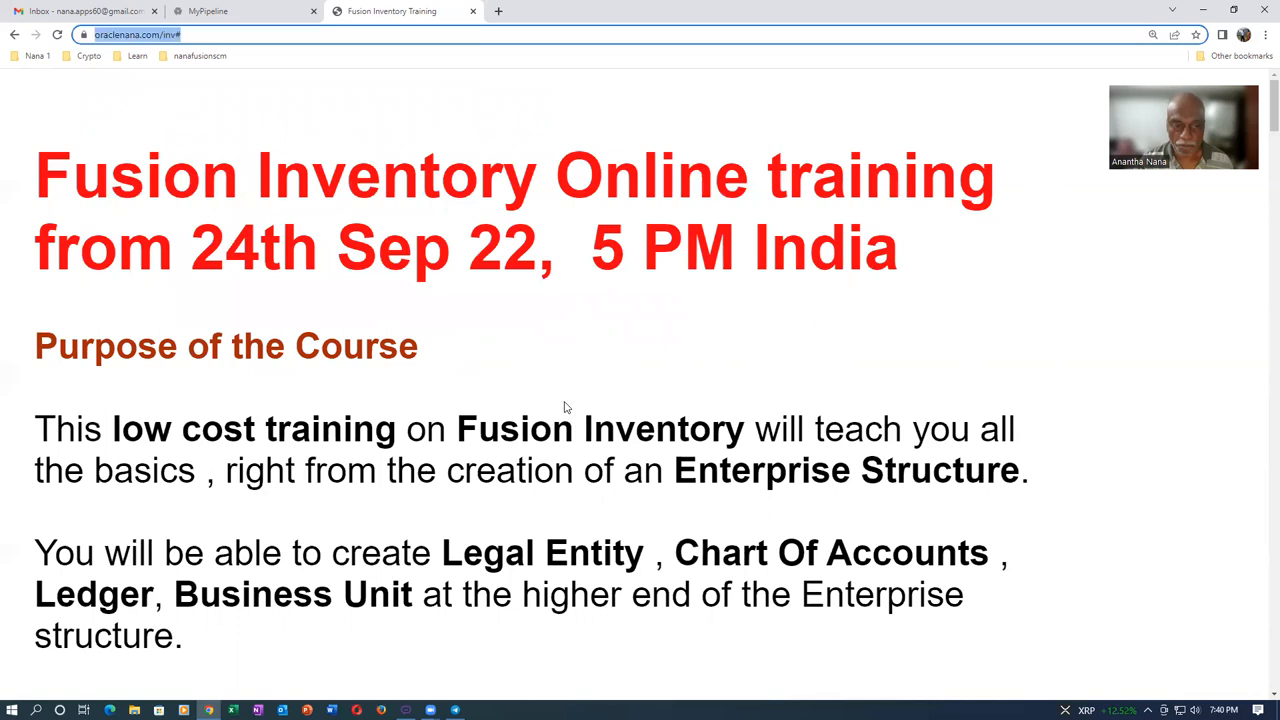
{"action": "mouse_move", "coordinate": [652, 344]}
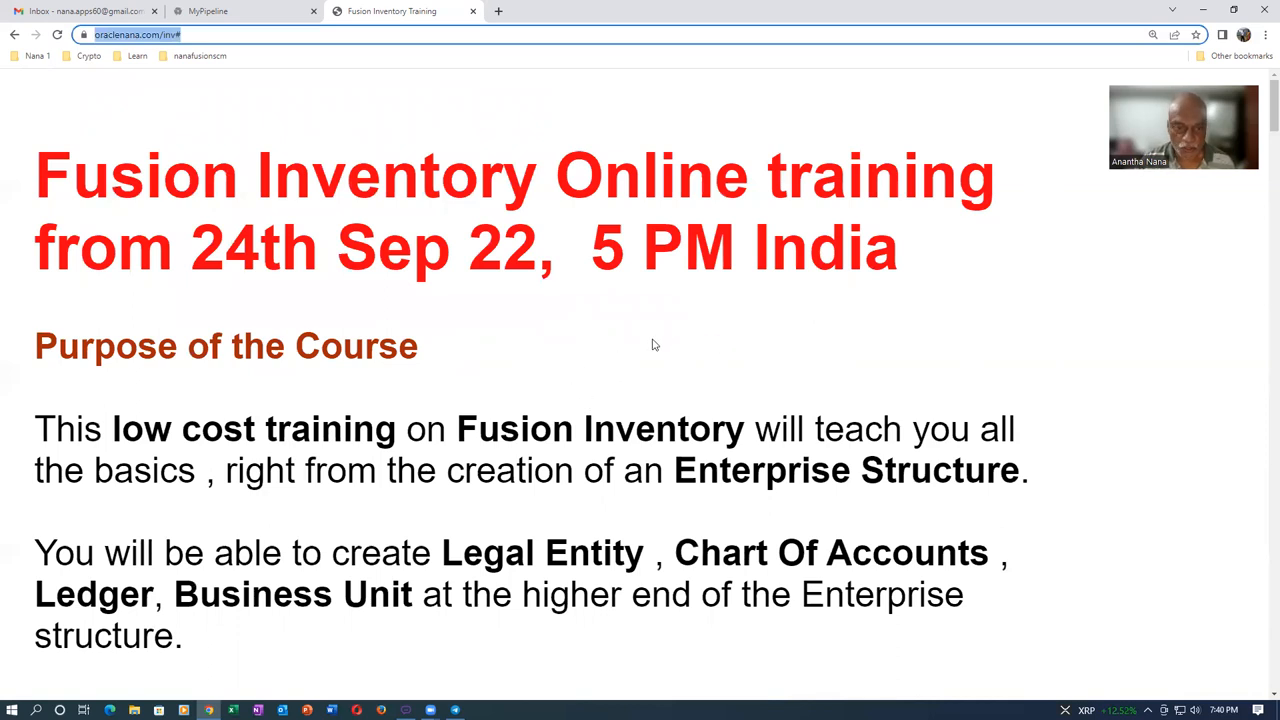
{"action": "mouse_move", "coordinate": [608, 368]}
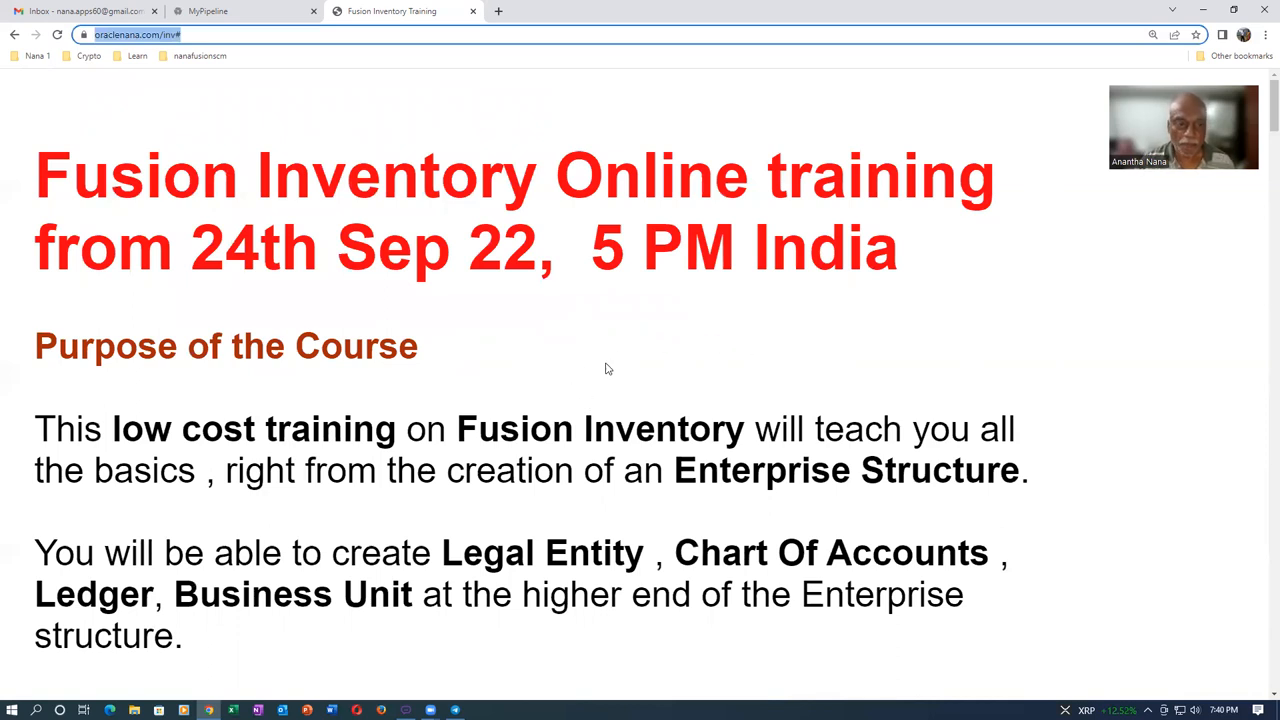
{"action": "mouse_move", "coordinate": [594, 370]}
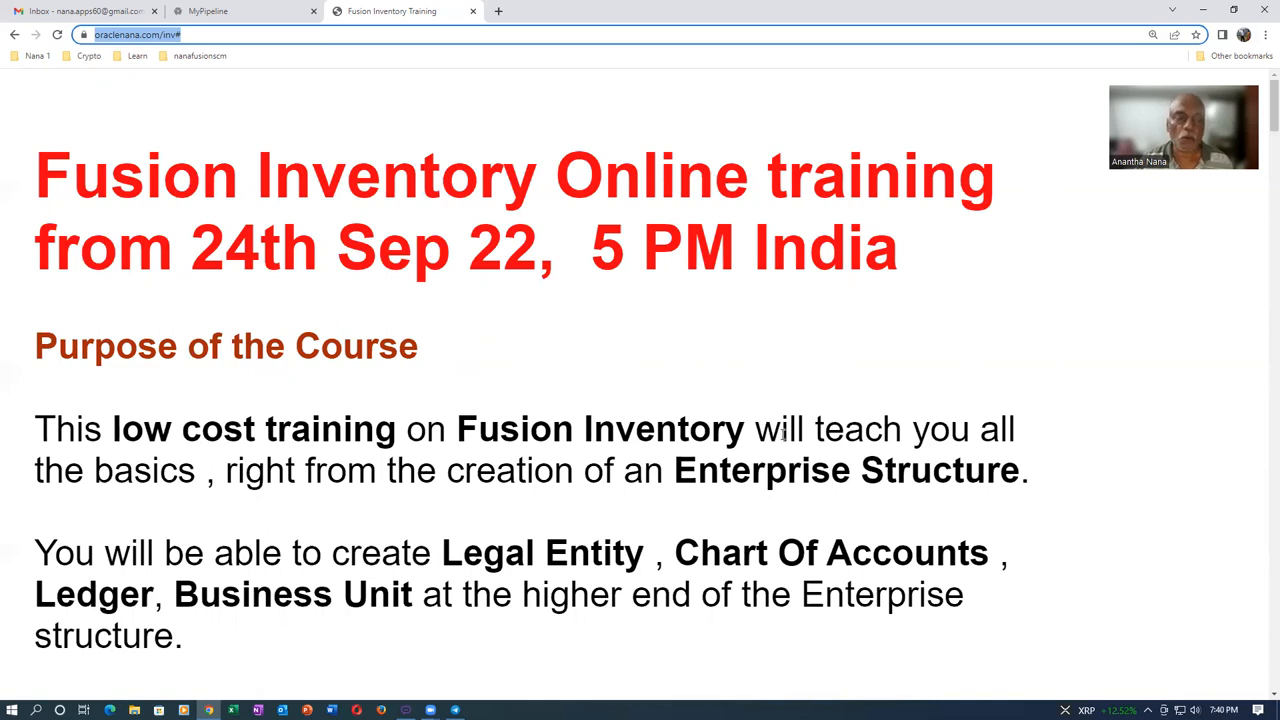
{"action": "mouse_move", "coordinate": [938, 670]}
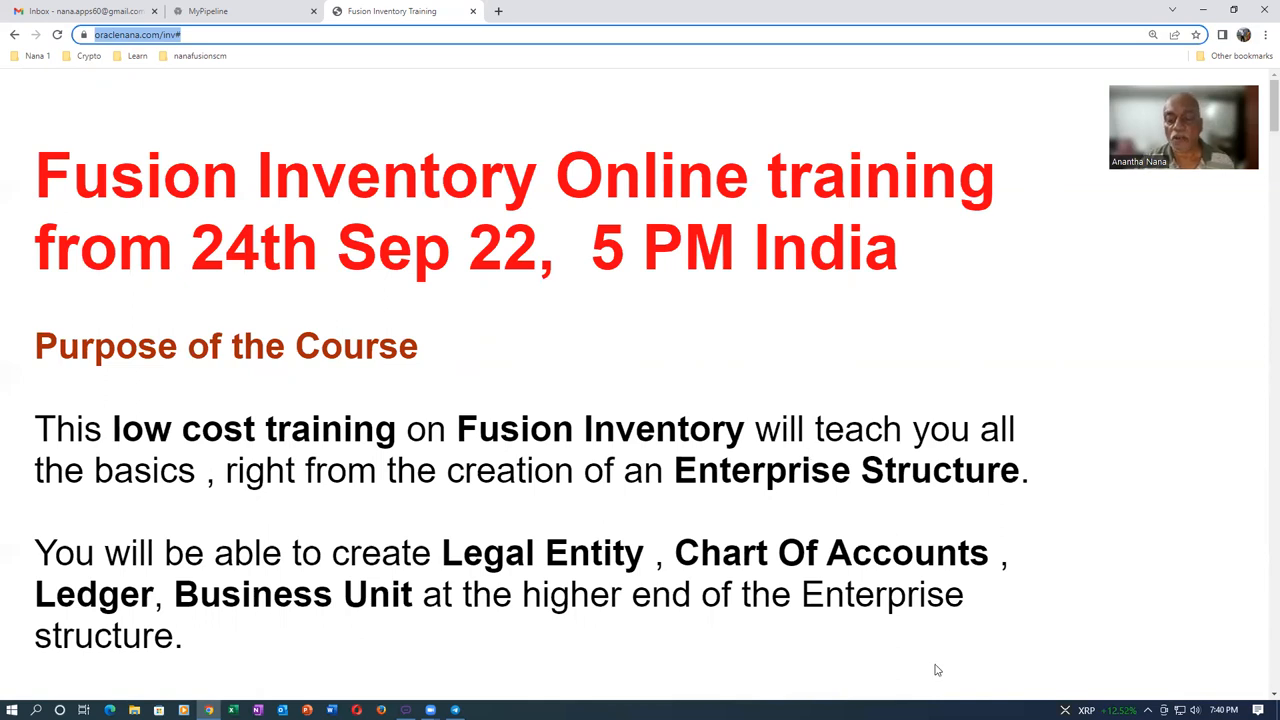
{"action": "mouse_move", "coordinate": [804, 530]}
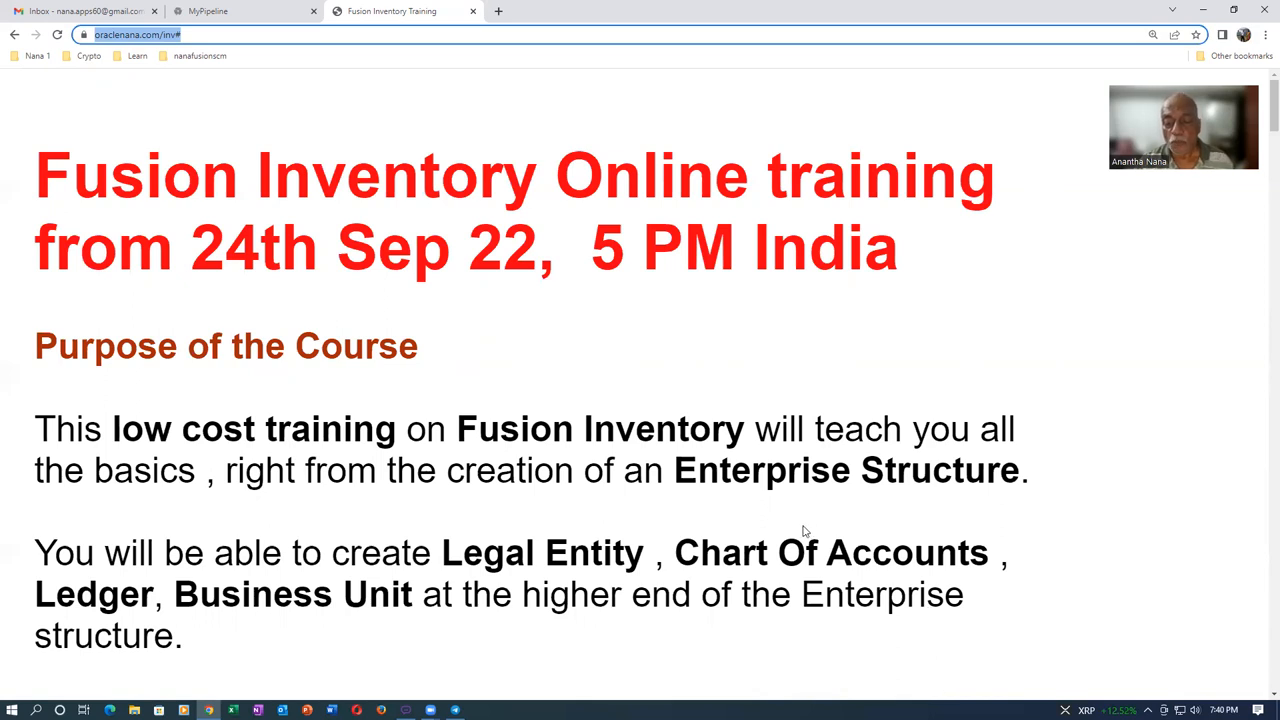
{"action": "mouse_move", "coordinate": [956, 666]}
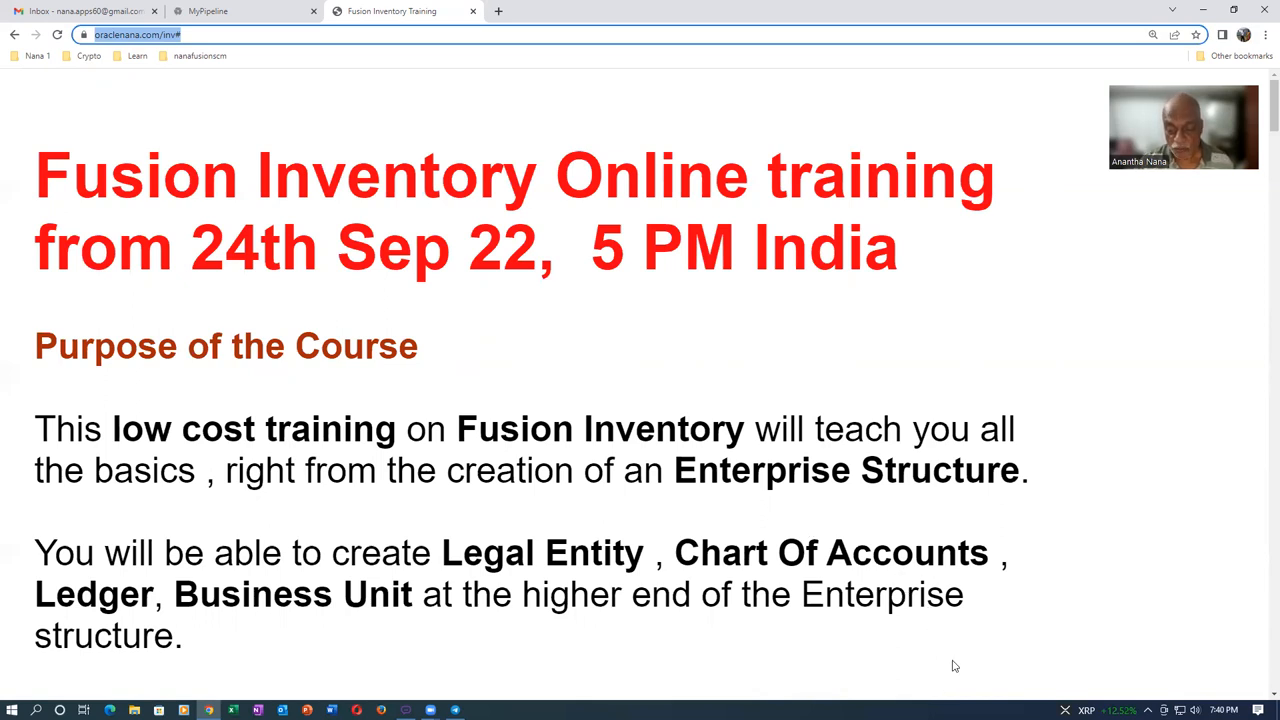
{"action": "mouse_move", "coordinate": [558, 390]}
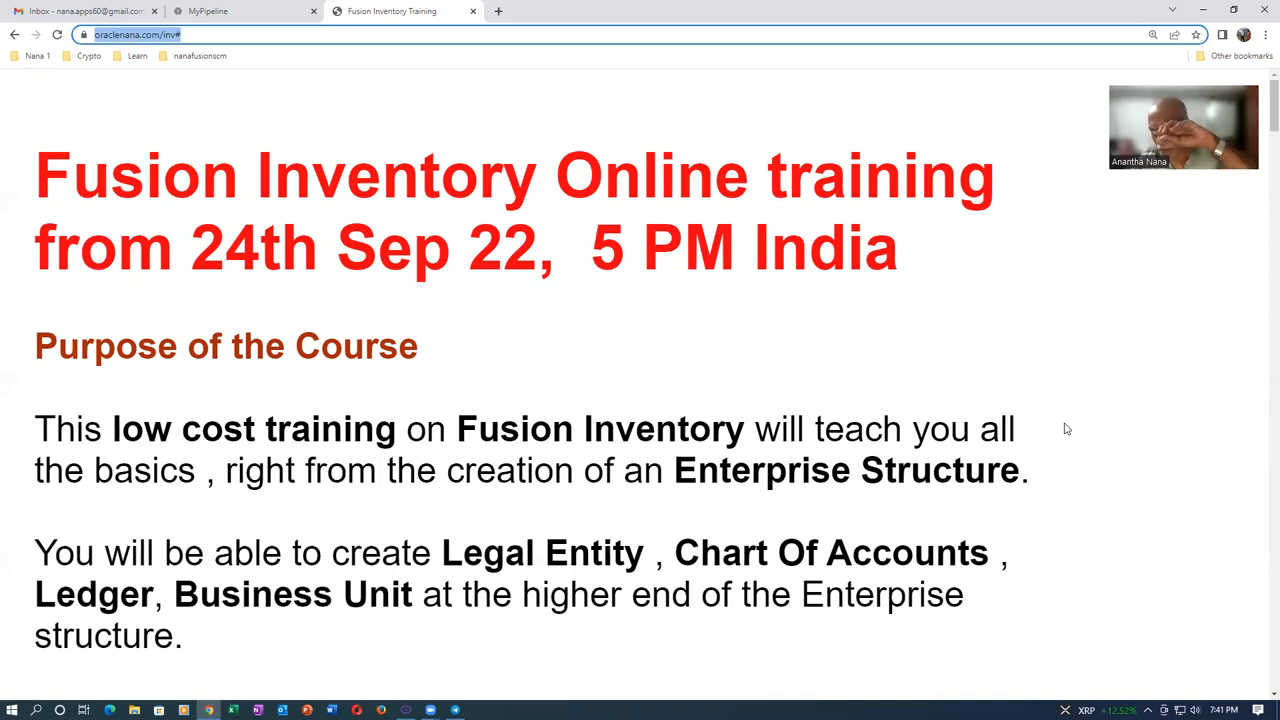
{"action": "mouse_move", "coordinate": [622, 400]}
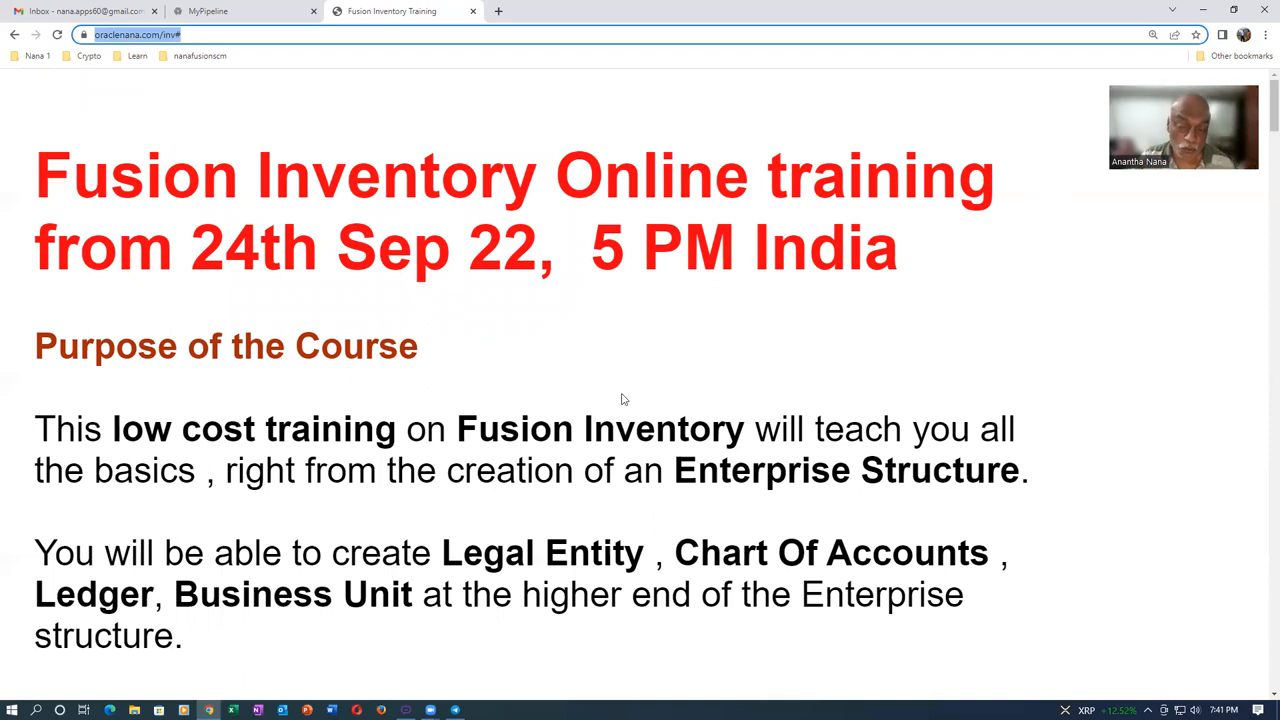
Scroll down to the Course Fee, briefly highlight the INR 2,500 amount, then reveal the audience list.
{"action": "scroll", "scroll_direction": "down", "scroll_amount": 3}
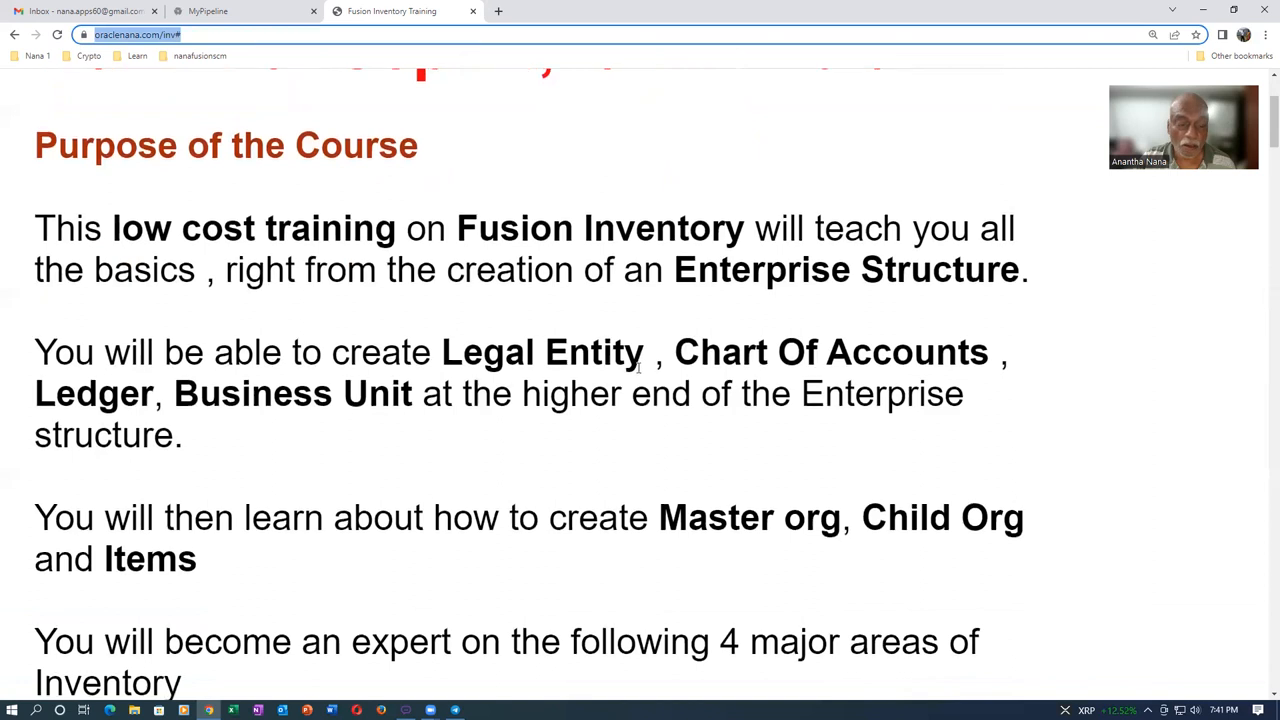
{"action": "scroll", "scroll_direction": "down", "scroll_amount": 3}
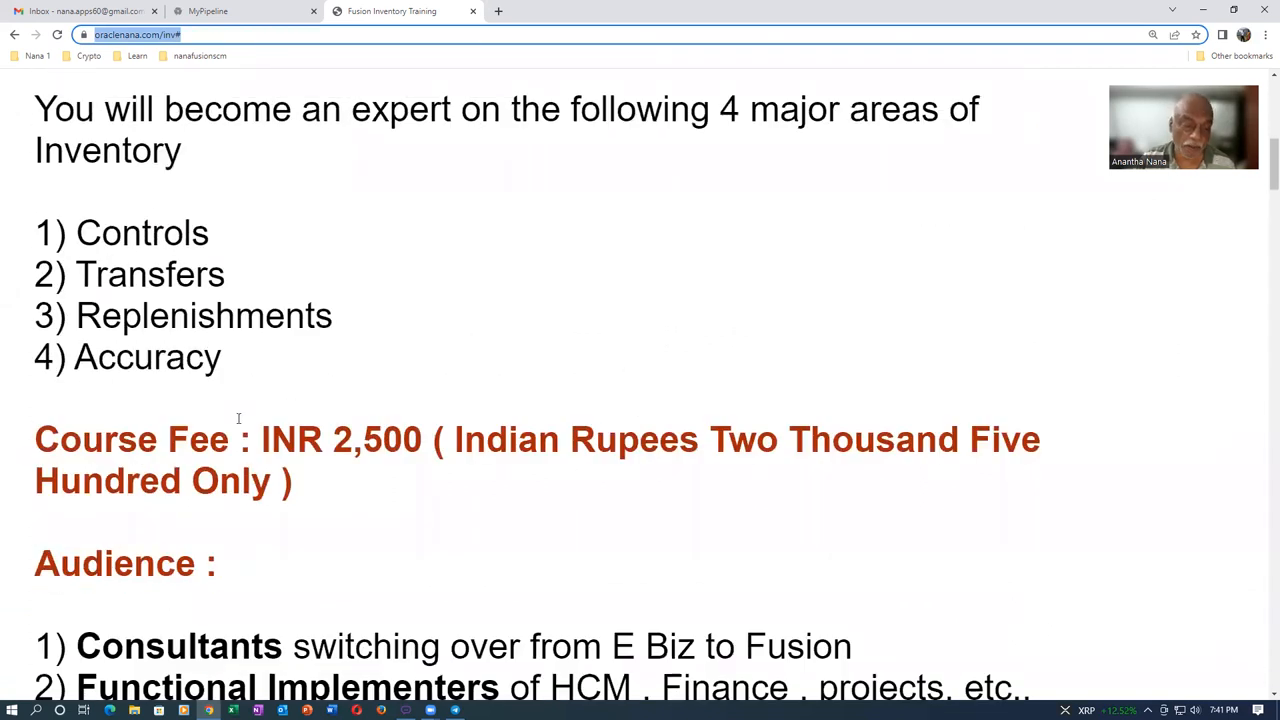
{"action": "left_click_drag", "start_coordinate": [262, 440], "coordinate": [358, 440]}
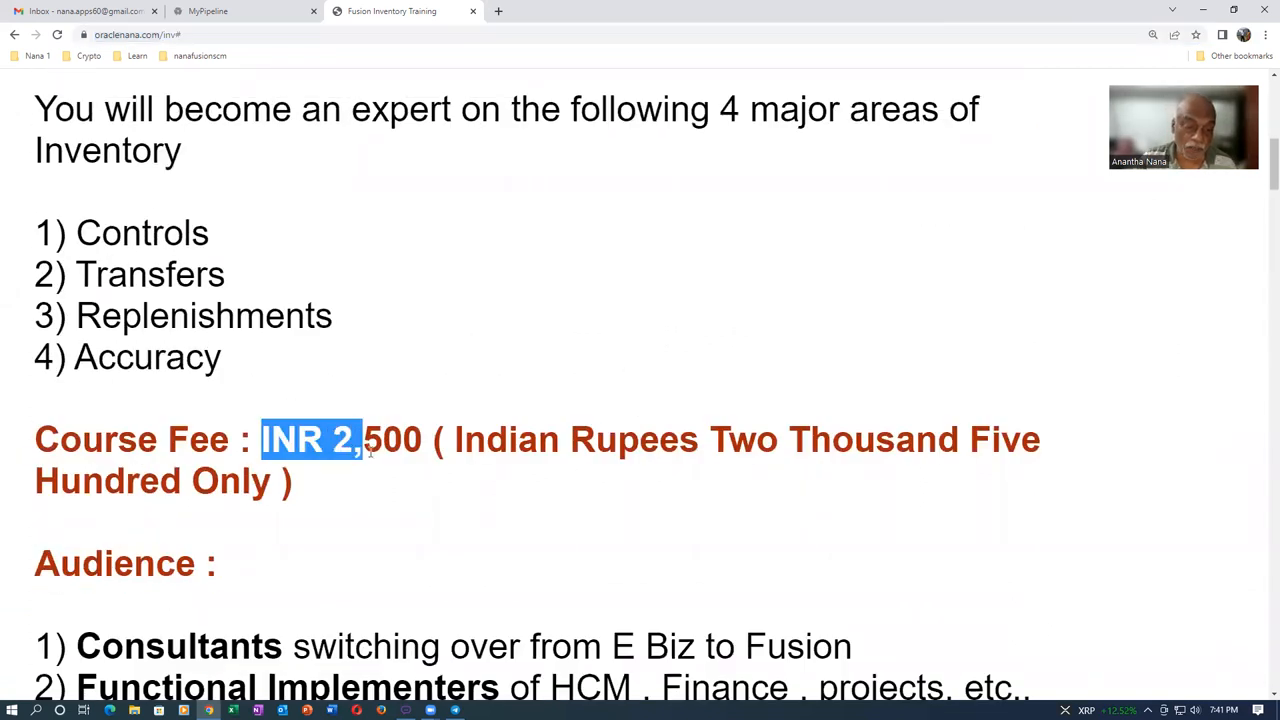
{"action": "left_click", "coordinate": [396, 570]}
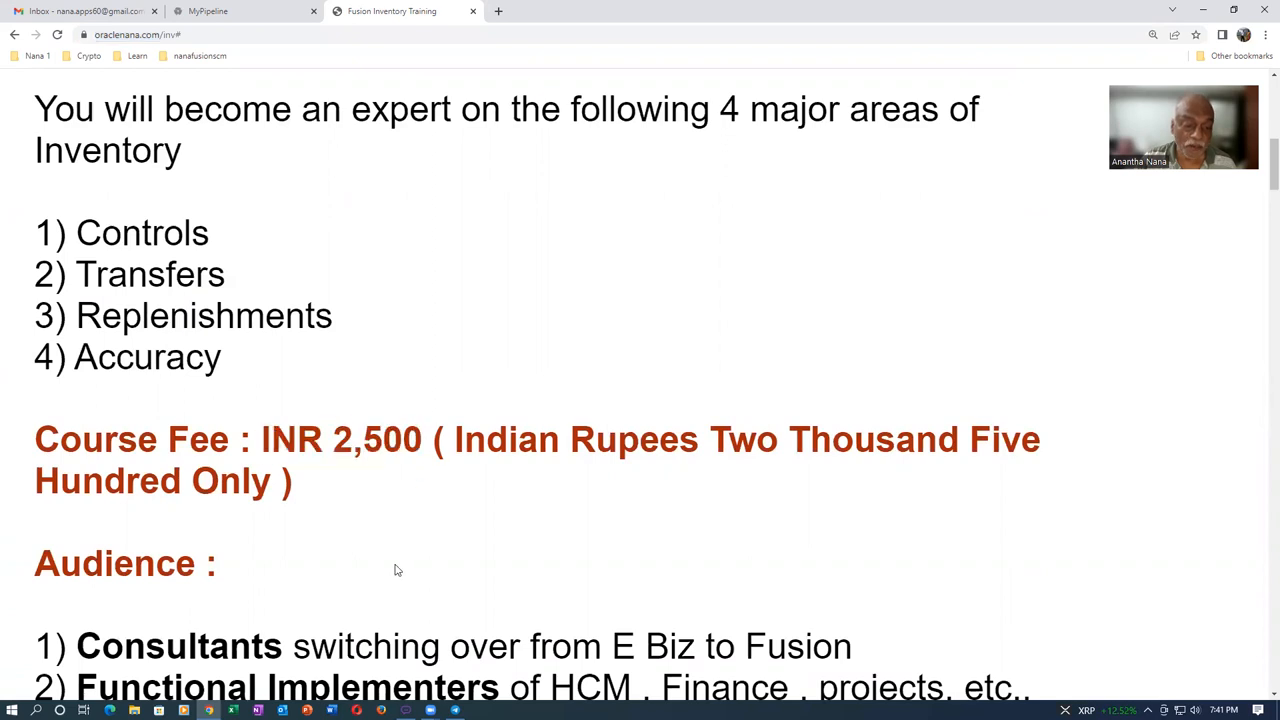
{"action": "mouse_move", "coordinate": [406, 556]}
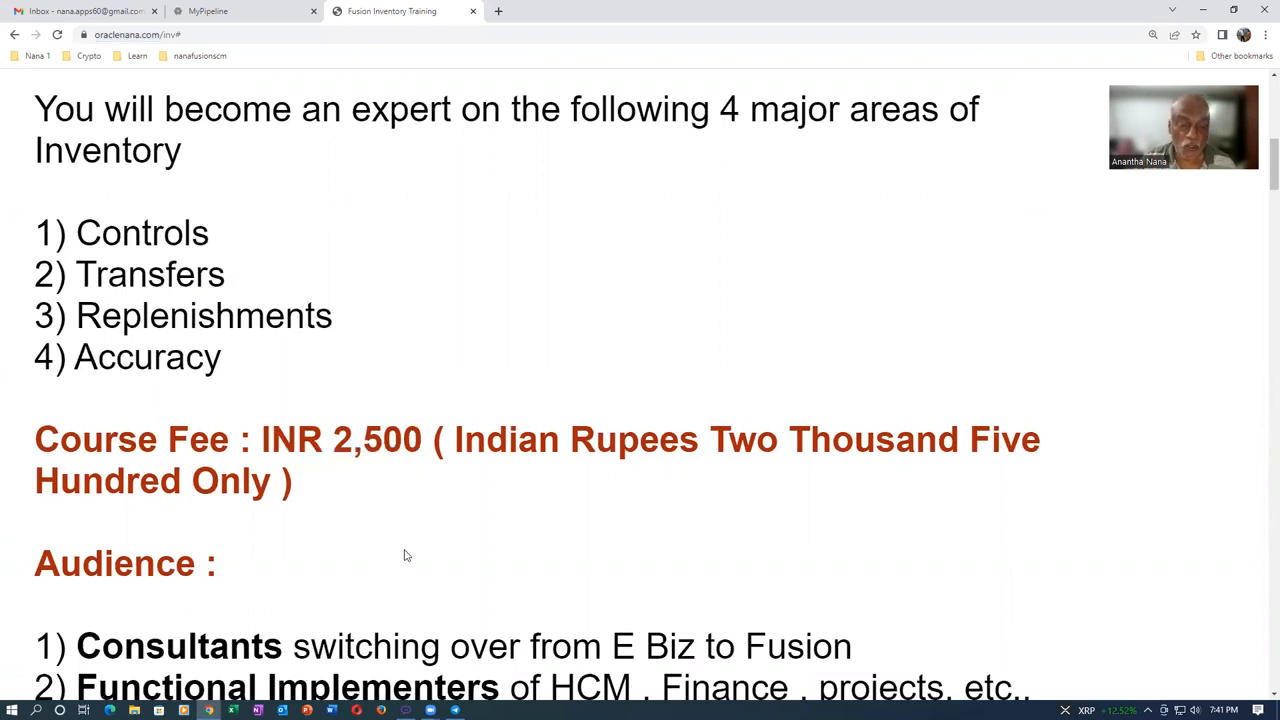
{"action": "mouse_move", "coordinate": [400, 558]}
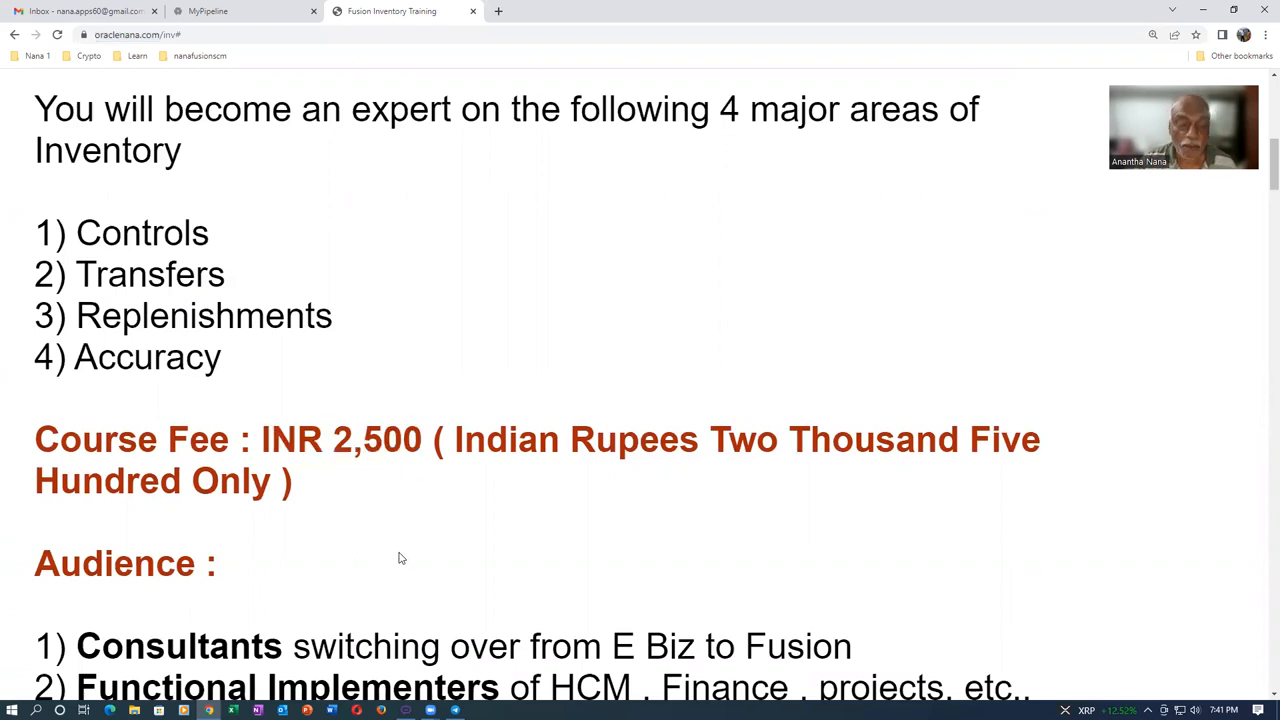
{"action": "mouse_move", "coordinate": [492, 562]}
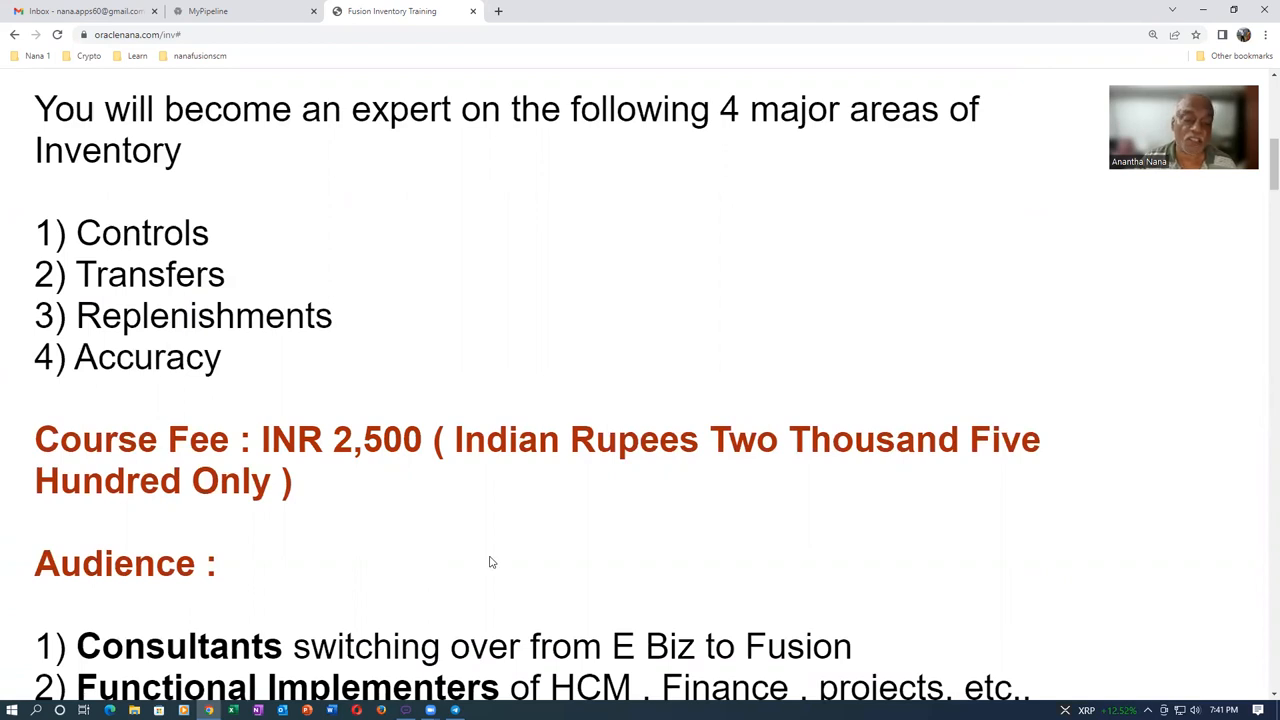
{"action": "mouse_move", "coordinate": [656, 540]}
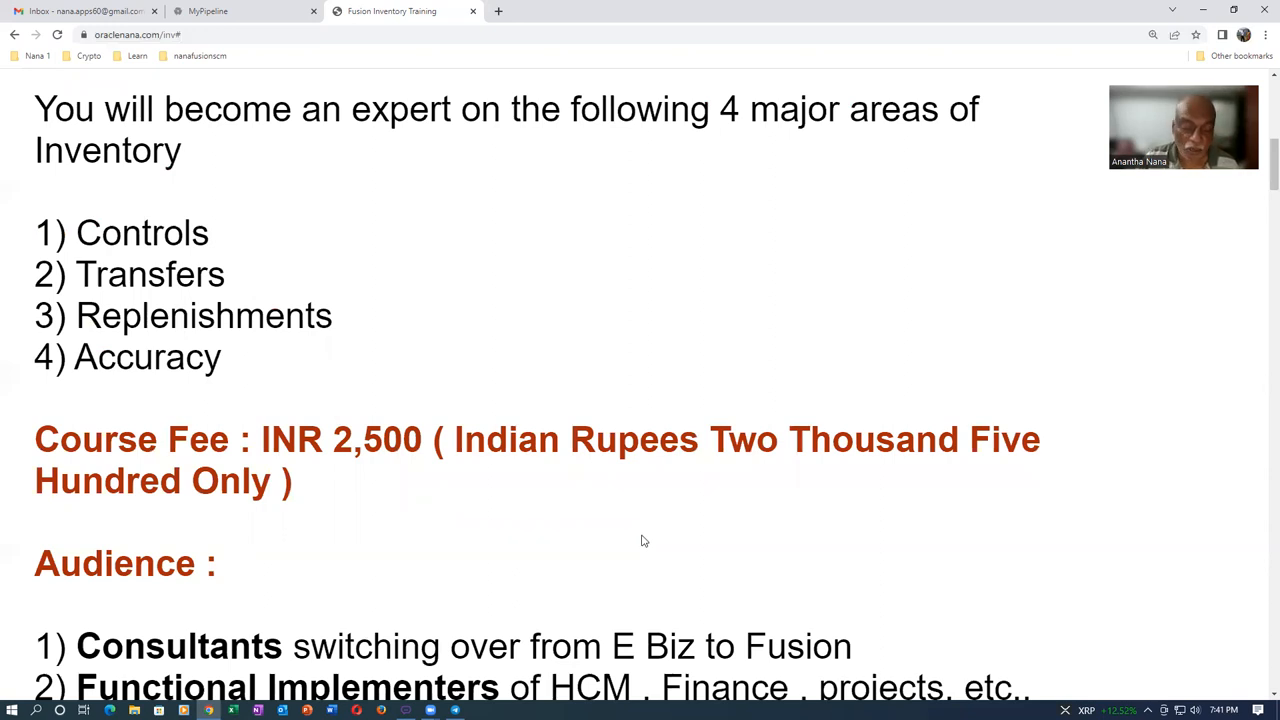
{"action": "mouse_move", "coordinate": [560, 536]}
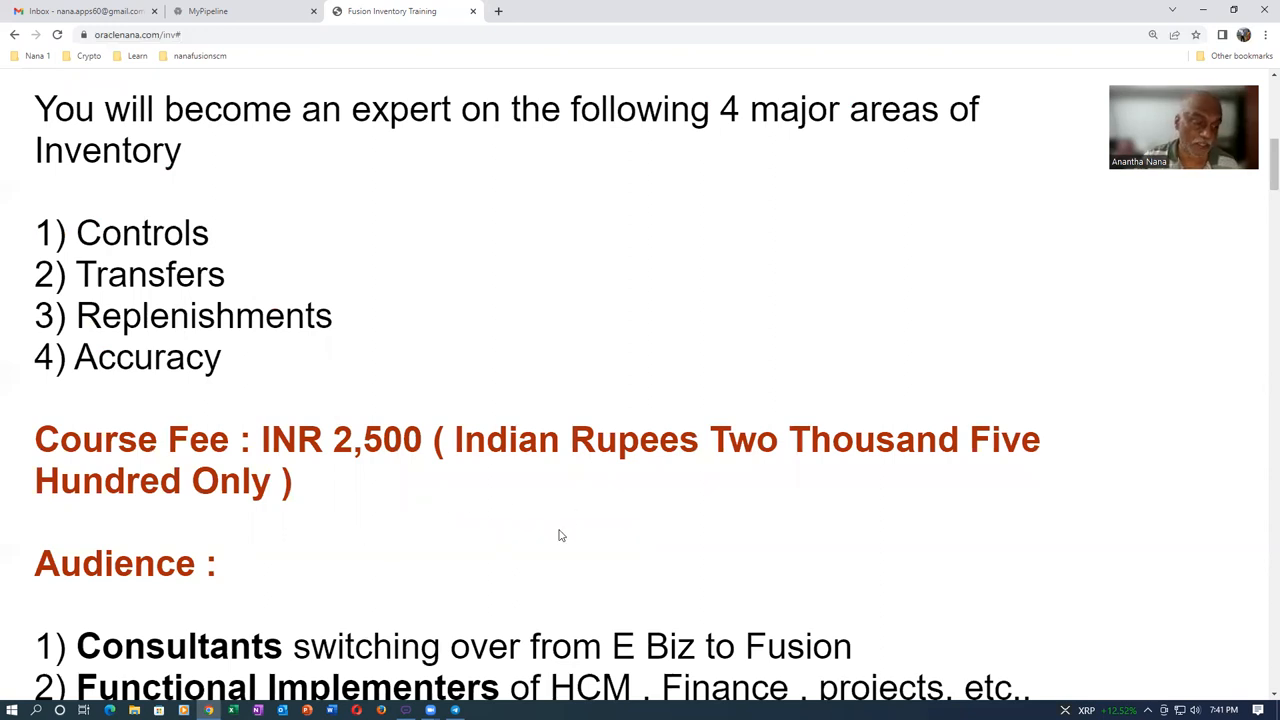
{"action": "scroll", "scroll_direction": "down", "scroll_amount": 3}
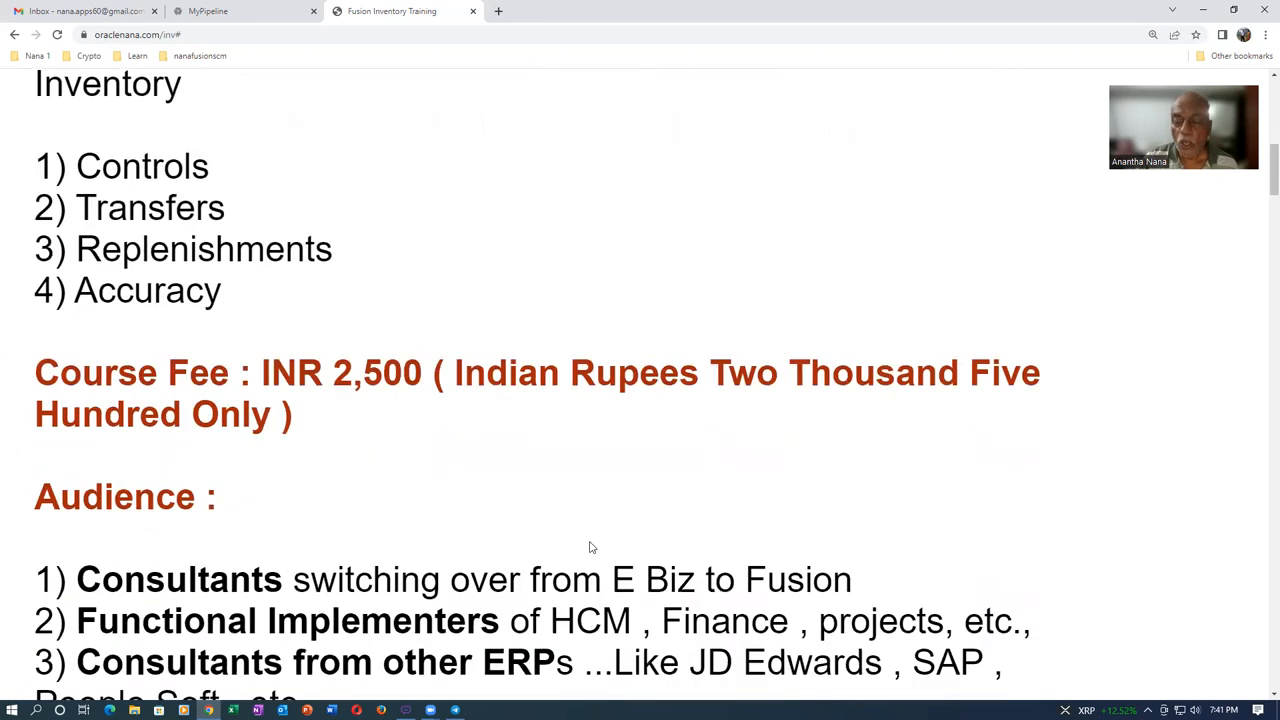